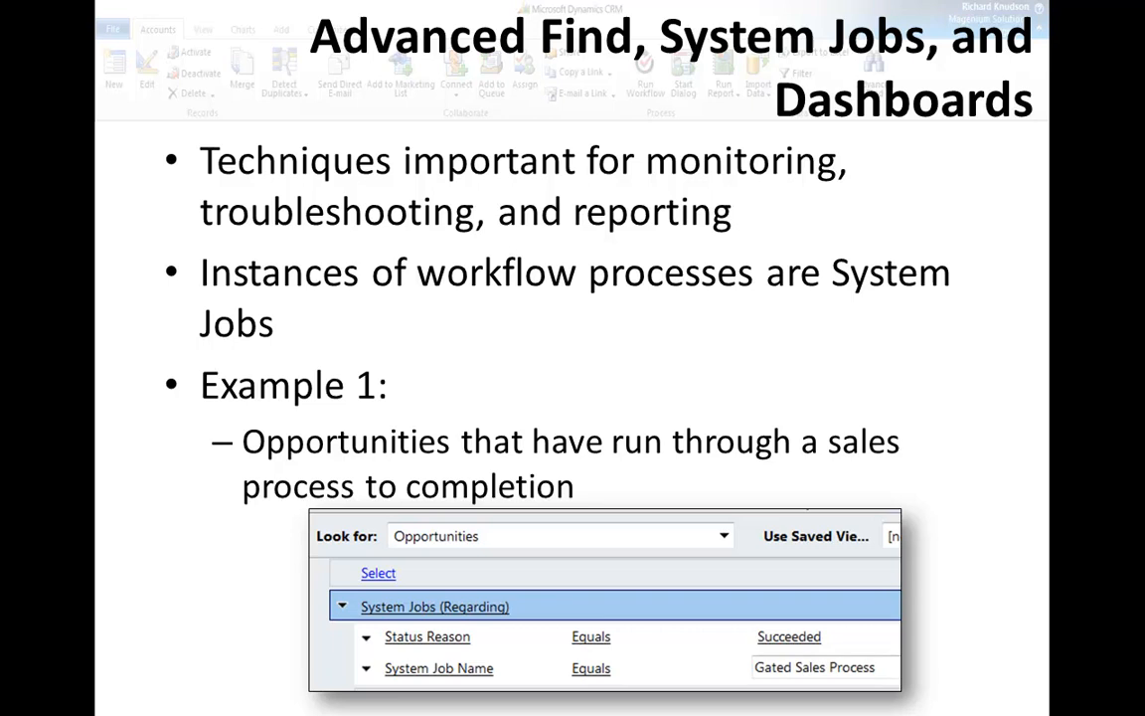
Advance the deck from Example 1 to the Example 2 slide on running workflow jobs
{"action": "left_click", "coordinate": [572, 358]}
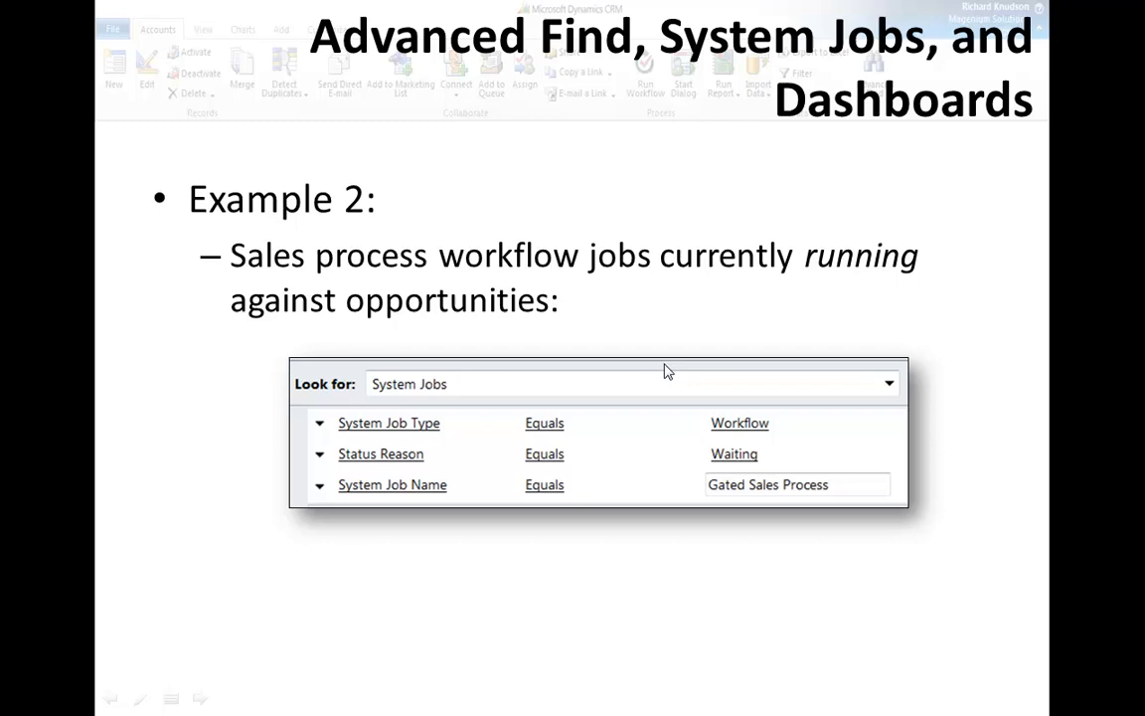
{"action": "mouse_move", "coordinate": [442, 395]}
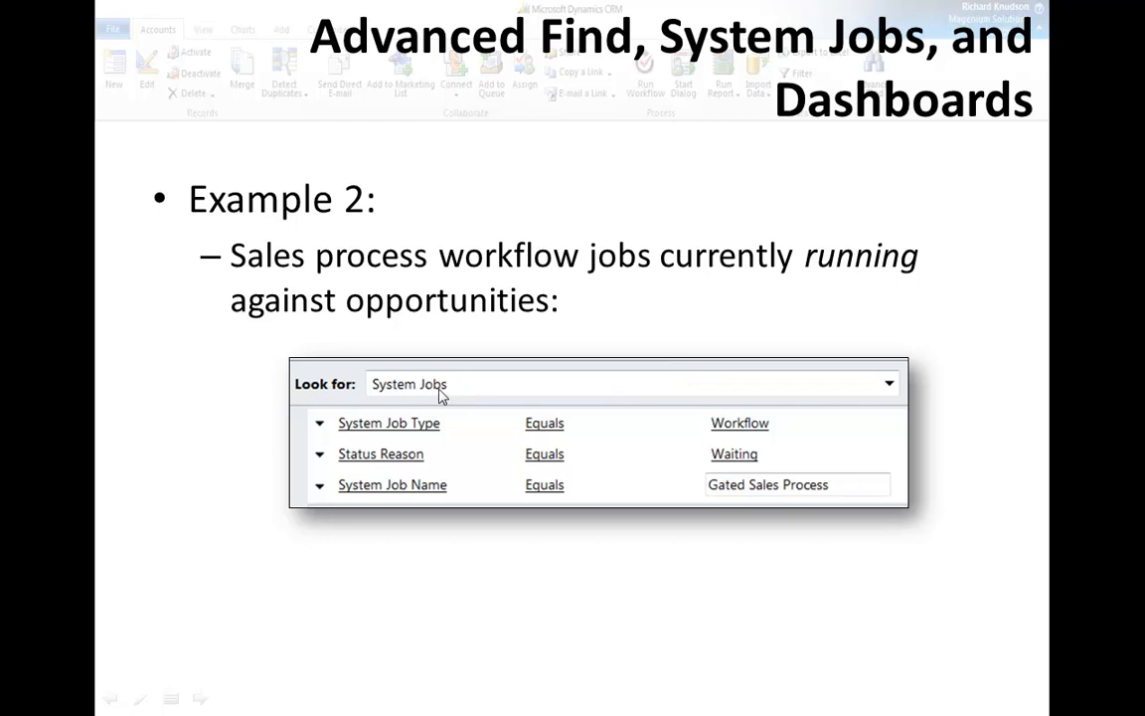
{"action": "mouse_move", "coordinate": [390, 395]}
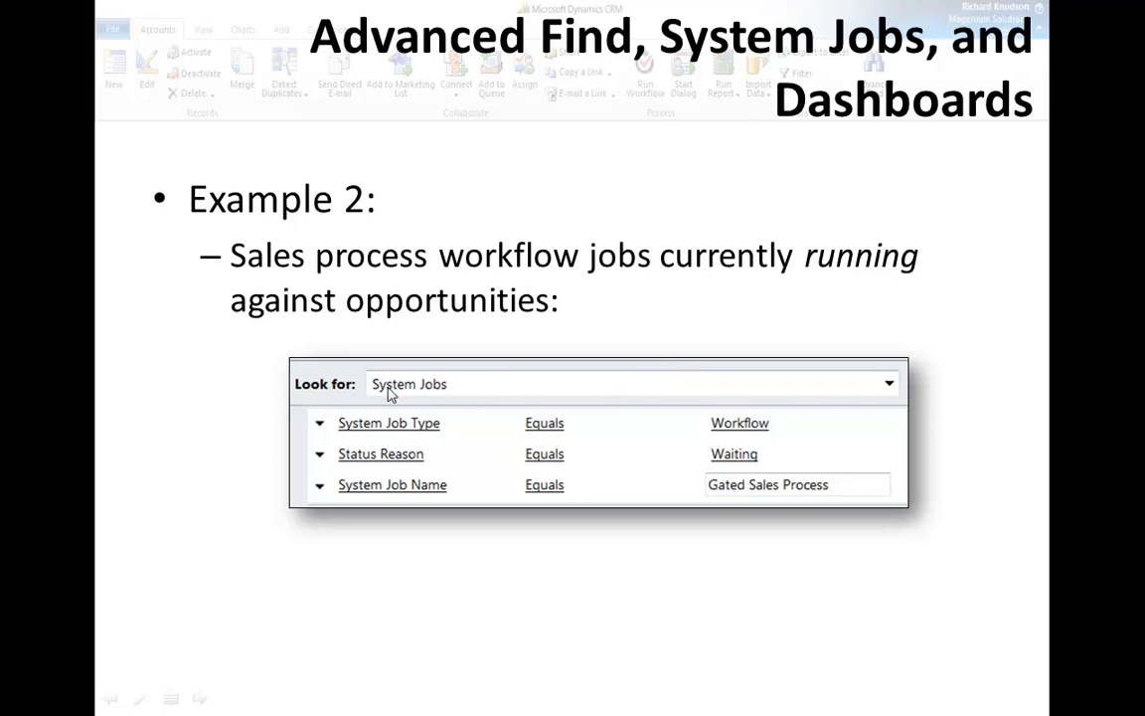
{"action": "mouse_move", "coordinate": [678, 439]}
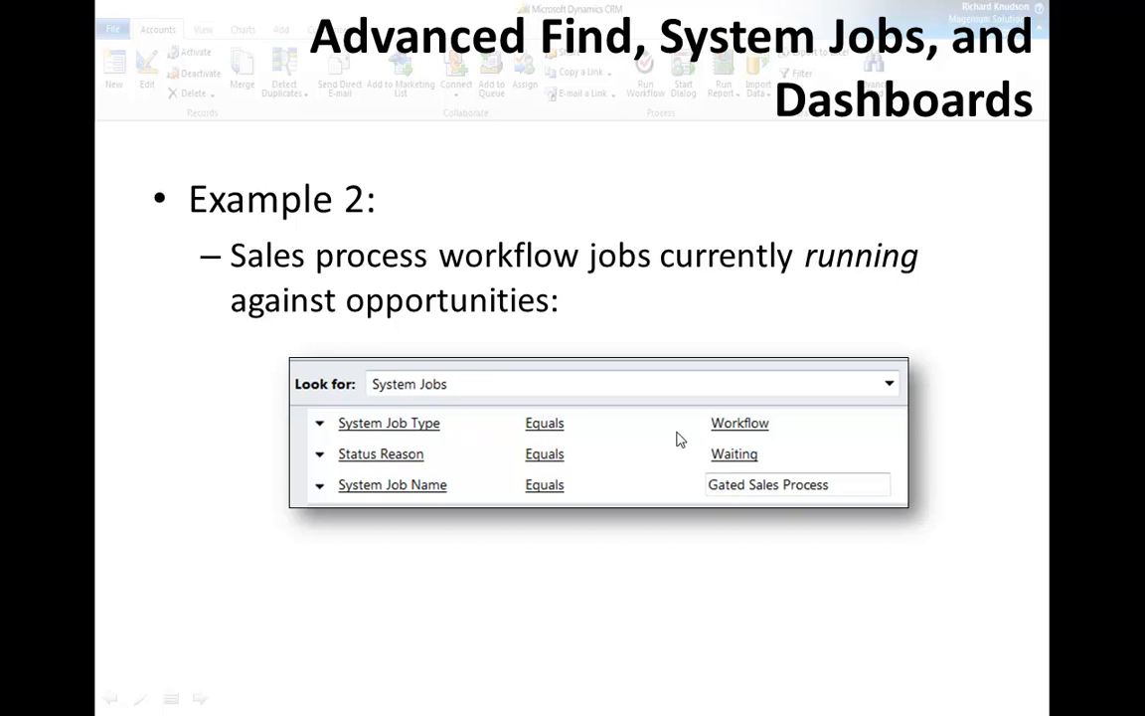
{"action": "mouse_move", "coordinate": [558, 464]}
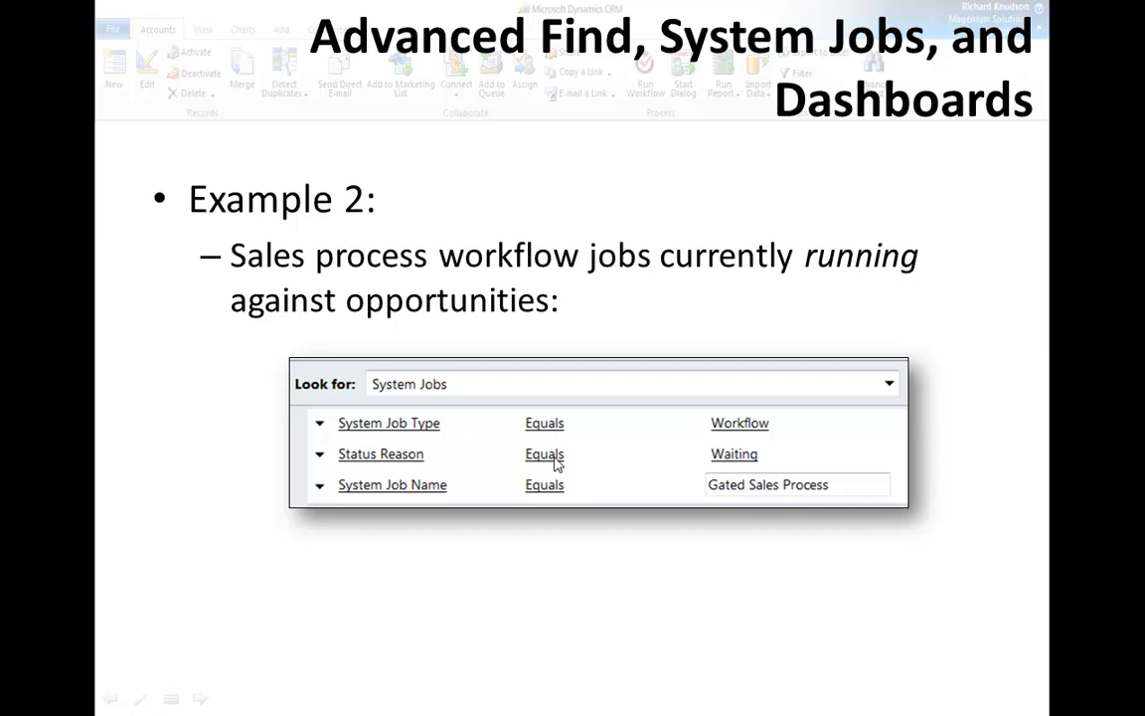
{"action": "mouse_move", "coordinate": [760, 463]}
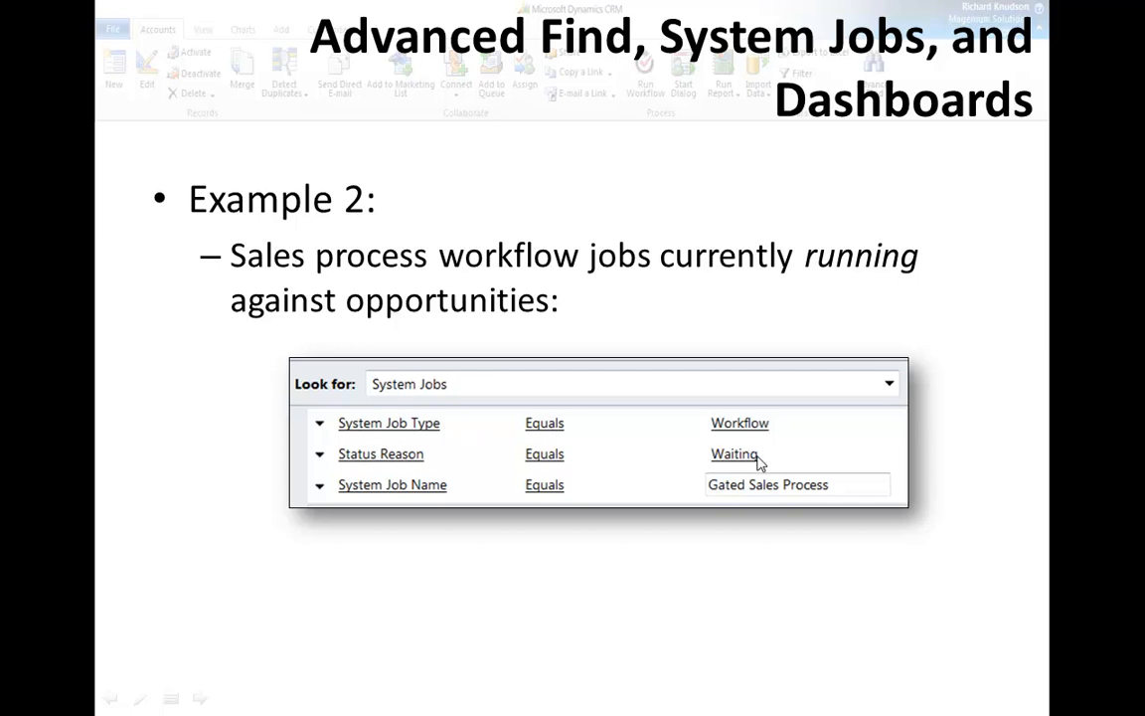
{"action": "mouse_move", "coordinate": [741, 487]}
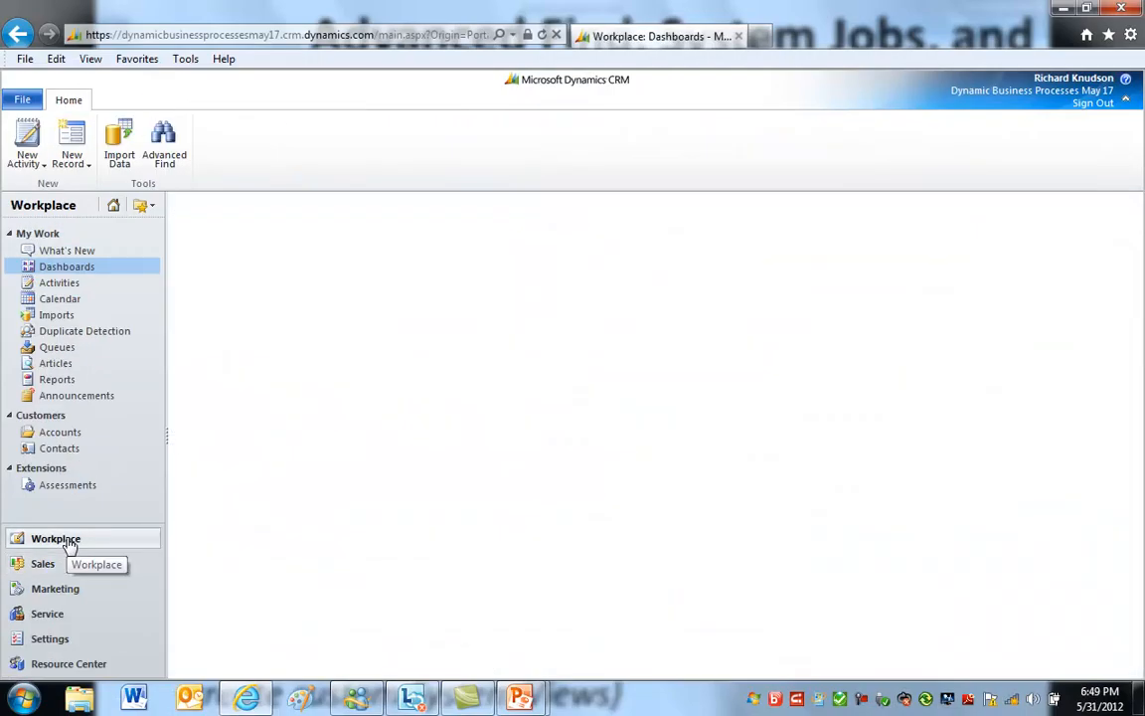
{"action": "mouse_move", "coordinate": [423, 237]}
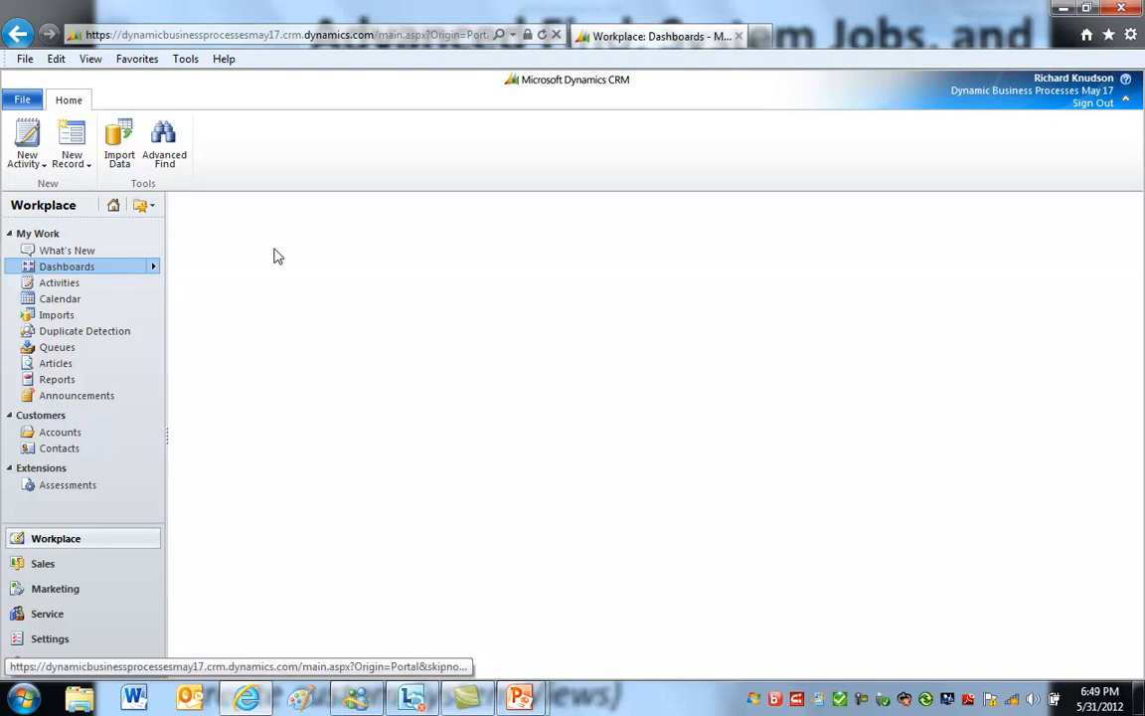
{"action": "mouse_move", "coordinate": [115, 267]}
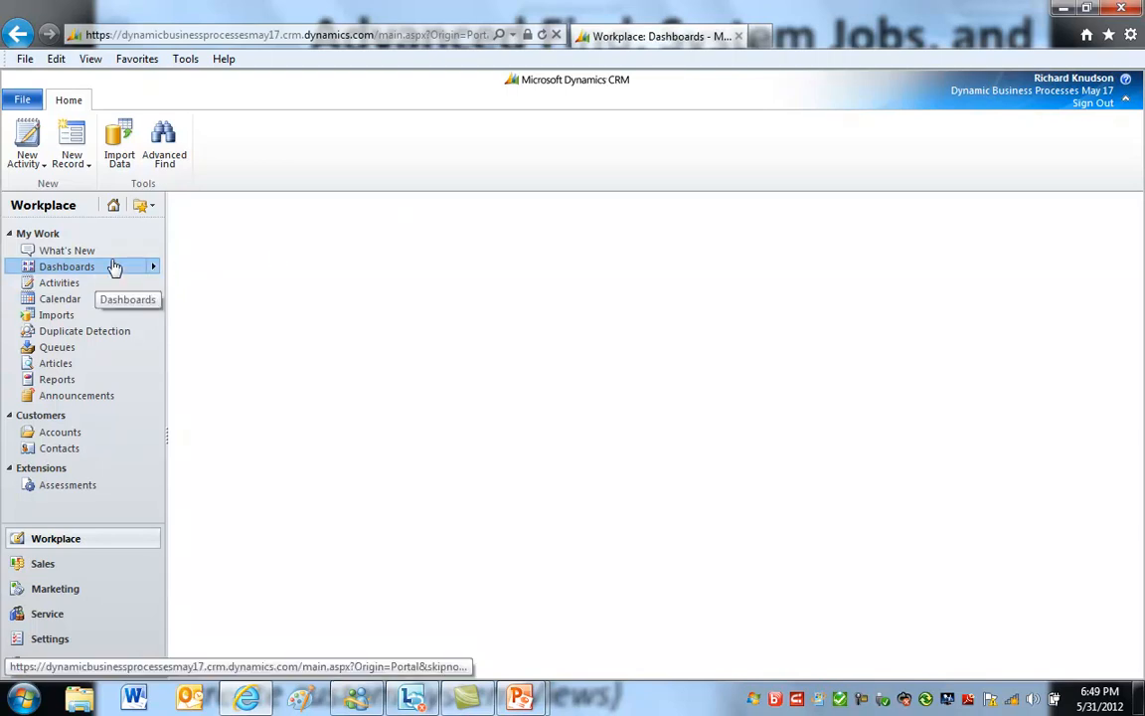
{"action": "mouse_move", "coordinate": [92, 275]}
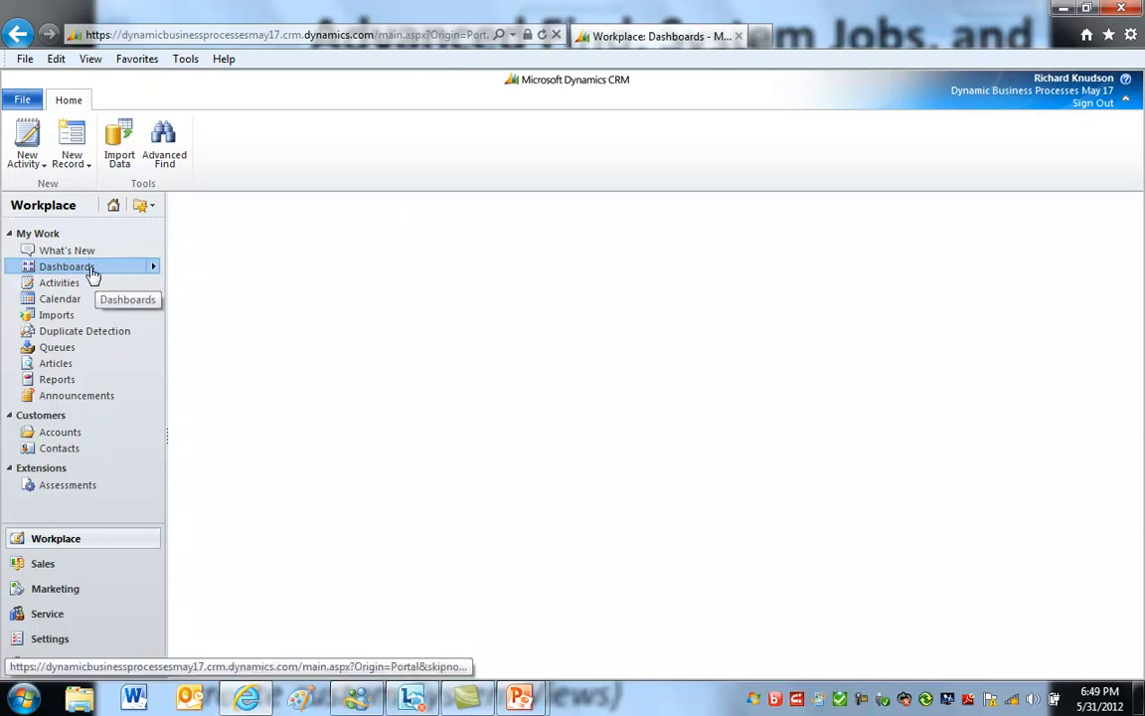
Switch the Workplace dashboards to the Workflow Process Jobs dashboard
{"action": "left_click", "coordinate": [66, 266]}
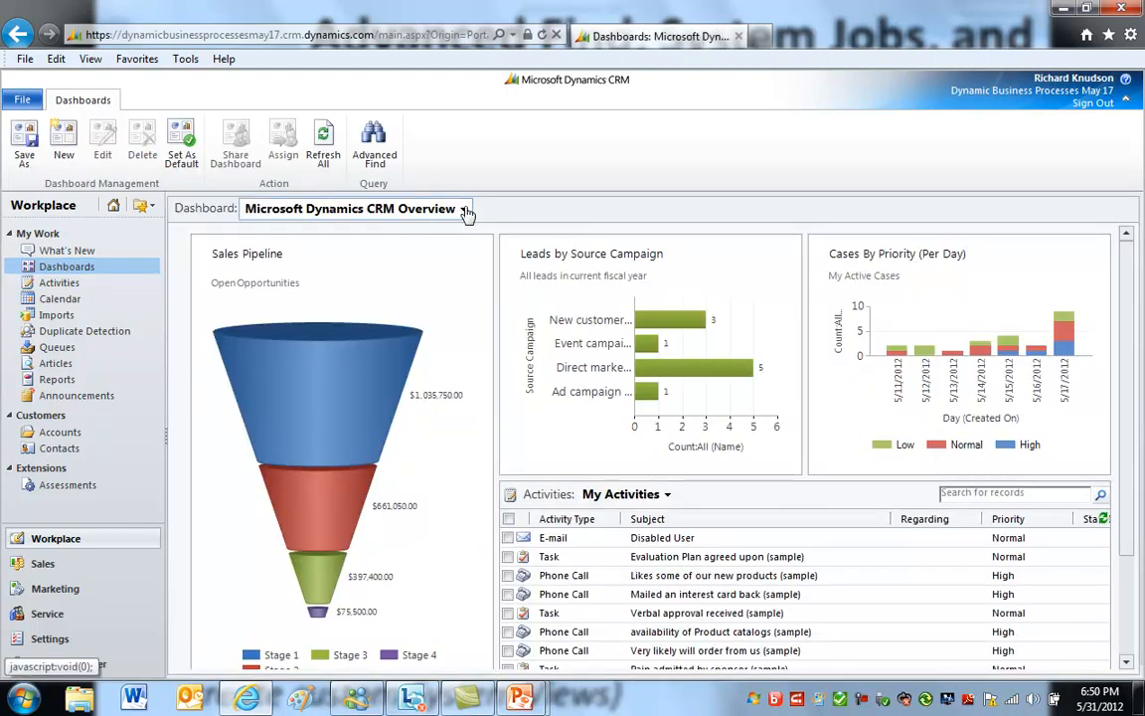
{"action": "left_click", "coordinate": [462, 208]}
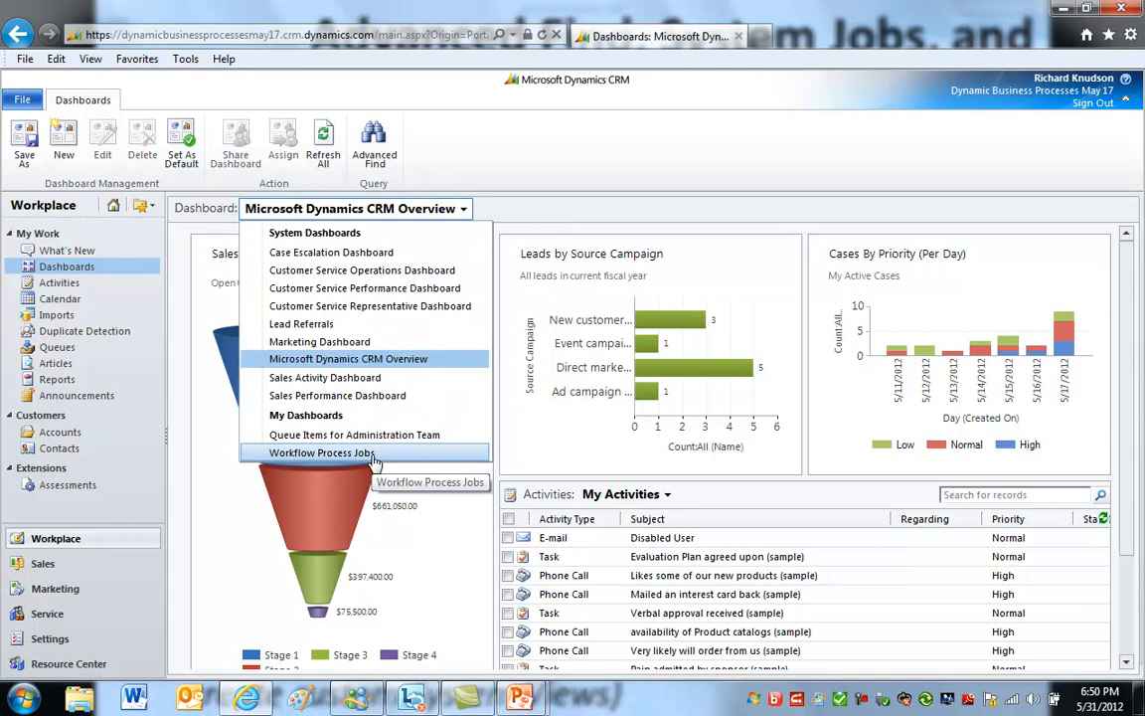
{"action": "left_click", "coordinate": [318, 452]}
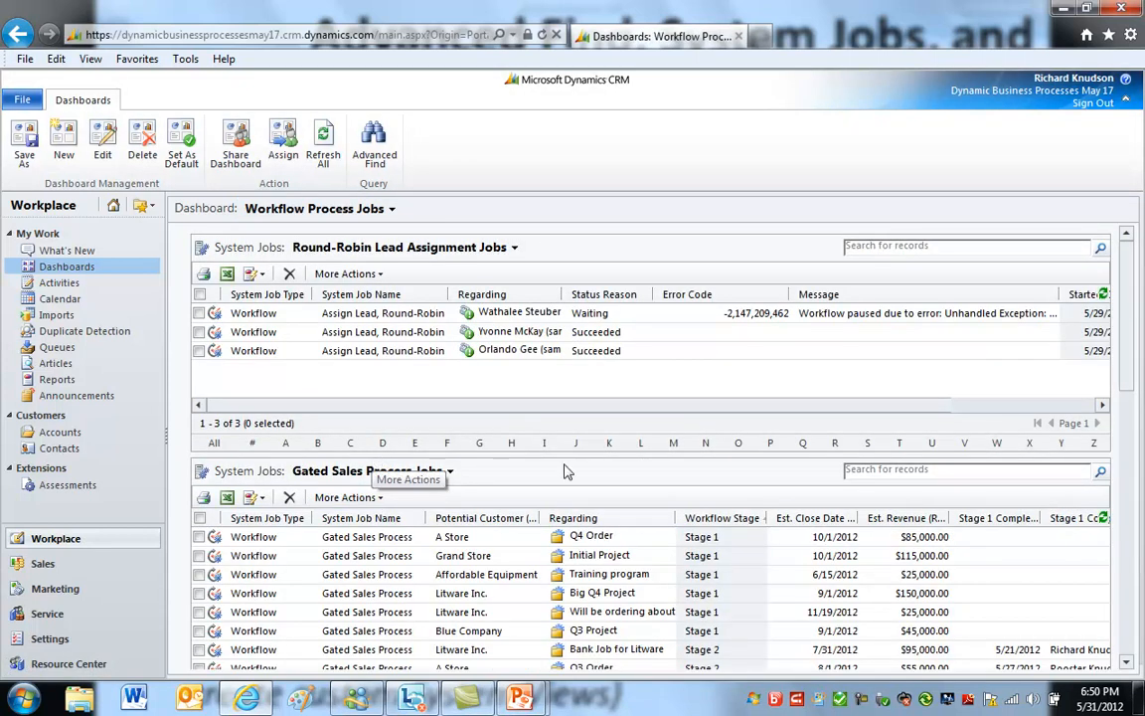
{"action": "mouse_move", "coordinate": [666, 325]}
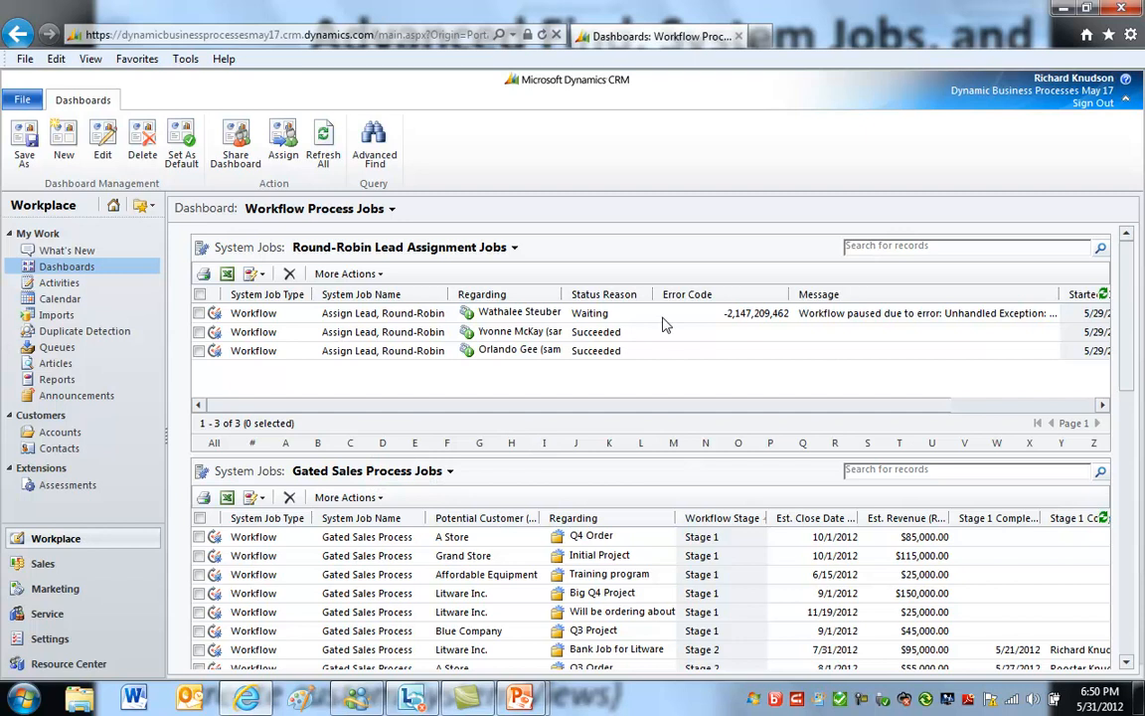
Select the Round-Robin Lead Assignment Jobs list and open the dashboard in the editor
{"action": "left_click", "coordinate": [199, 313]}
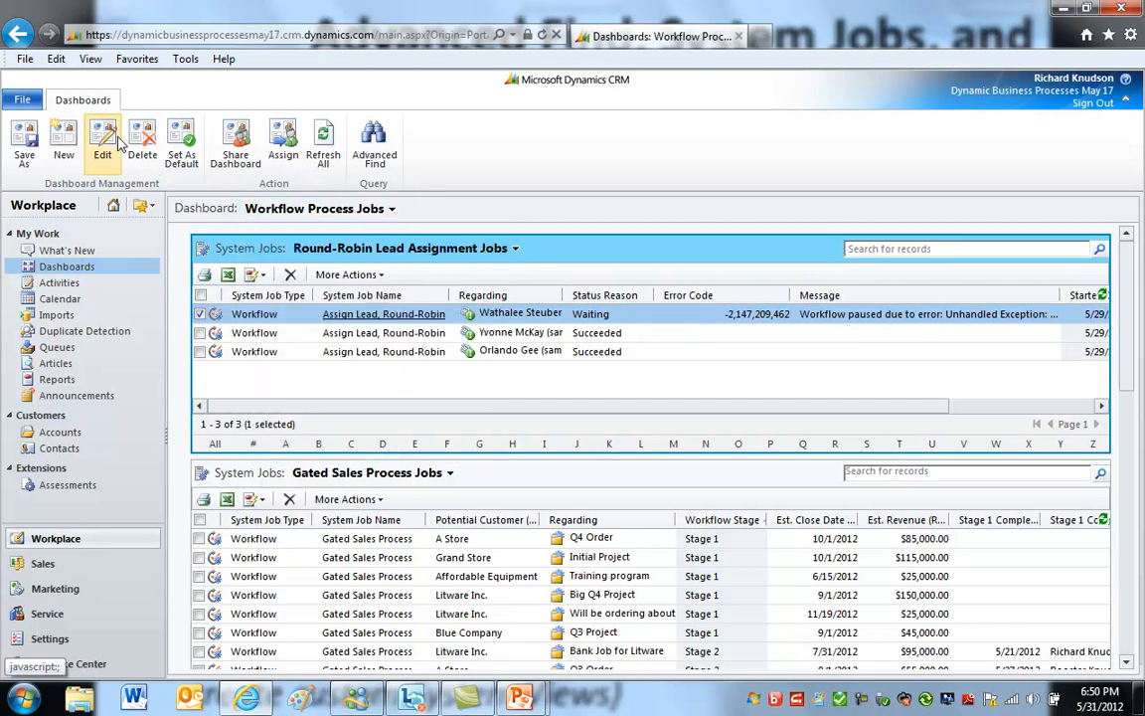
{"action": "left_click", "coordinate": [102, 142]}
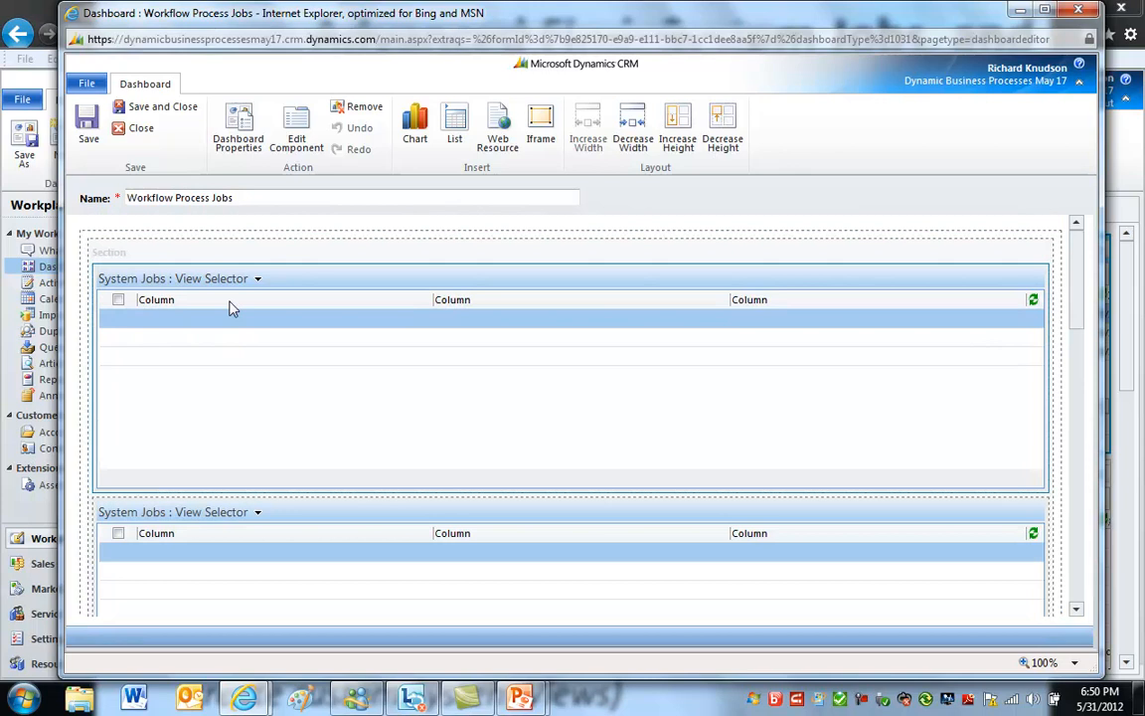
{"action": "mouse_move", "coordinate": [296, 127]}
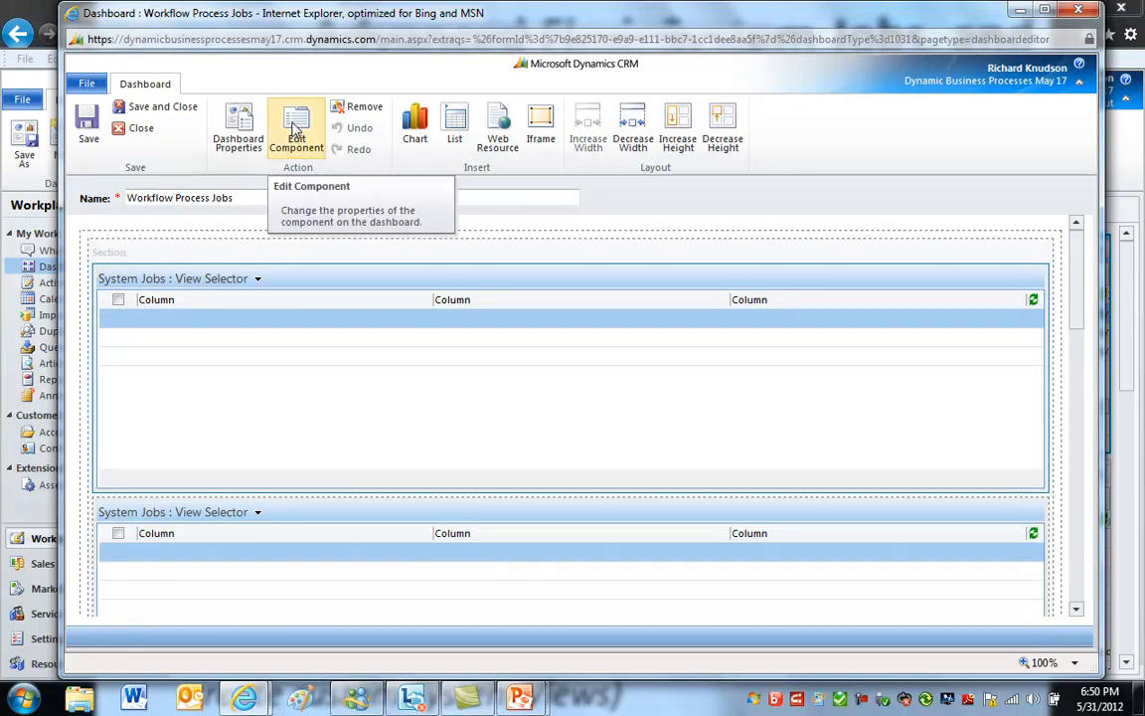
{"action": "left_click", "coordinate": [297, 127]}
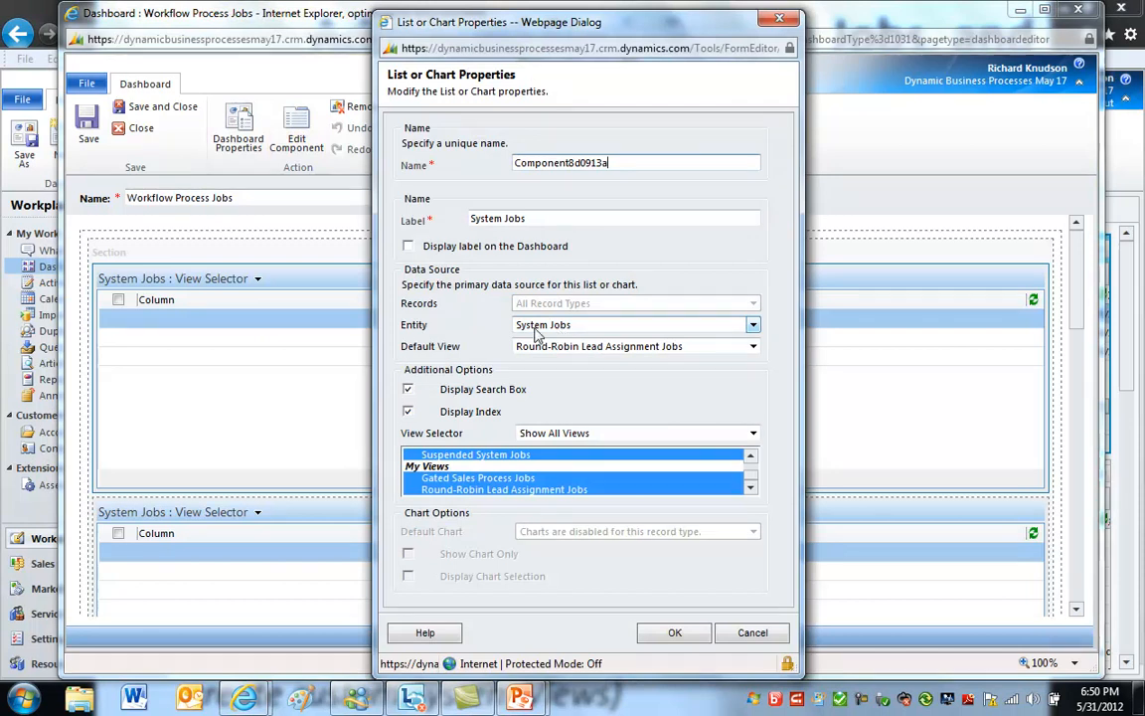
{"action": "left_click", "coordinate": [752, 324]}
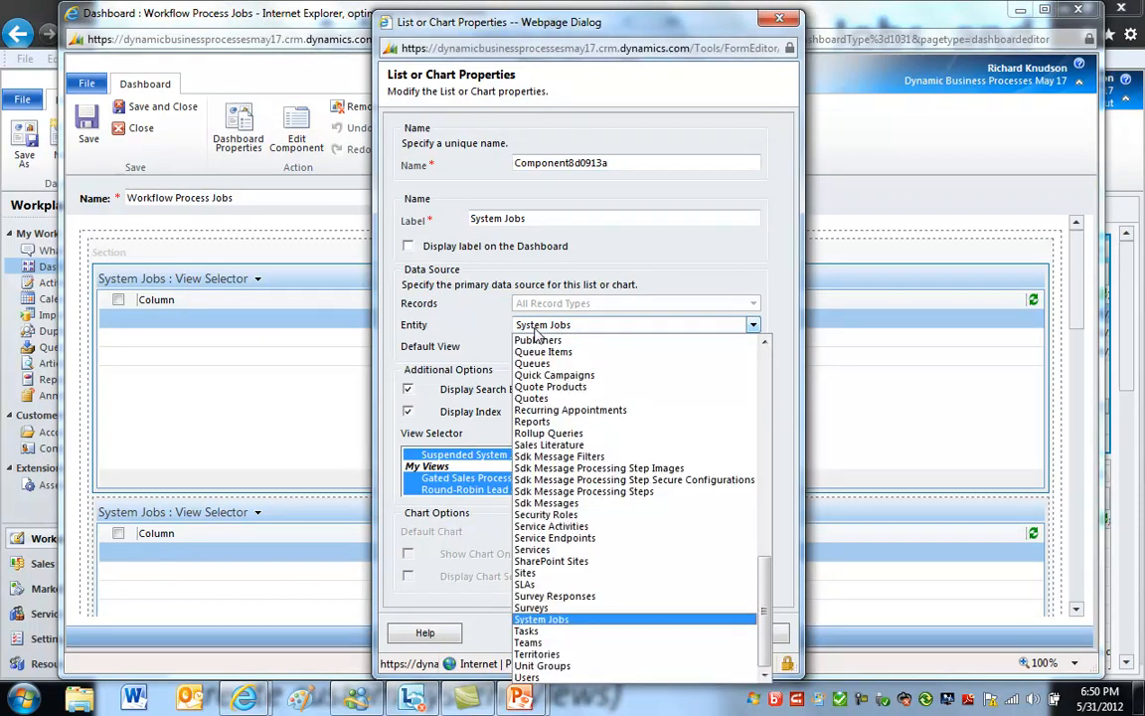
{"action": "left_click", "coordinate": [541, 619]}
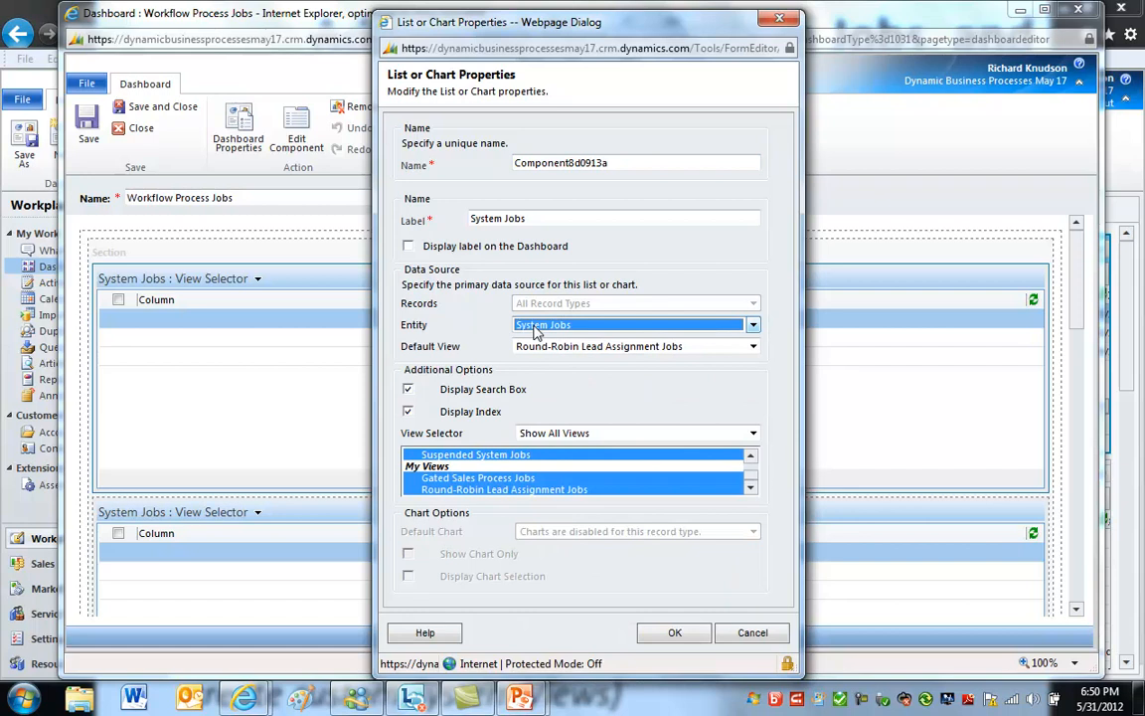
{"action": "left_click", "coordinate": [753, 346]}
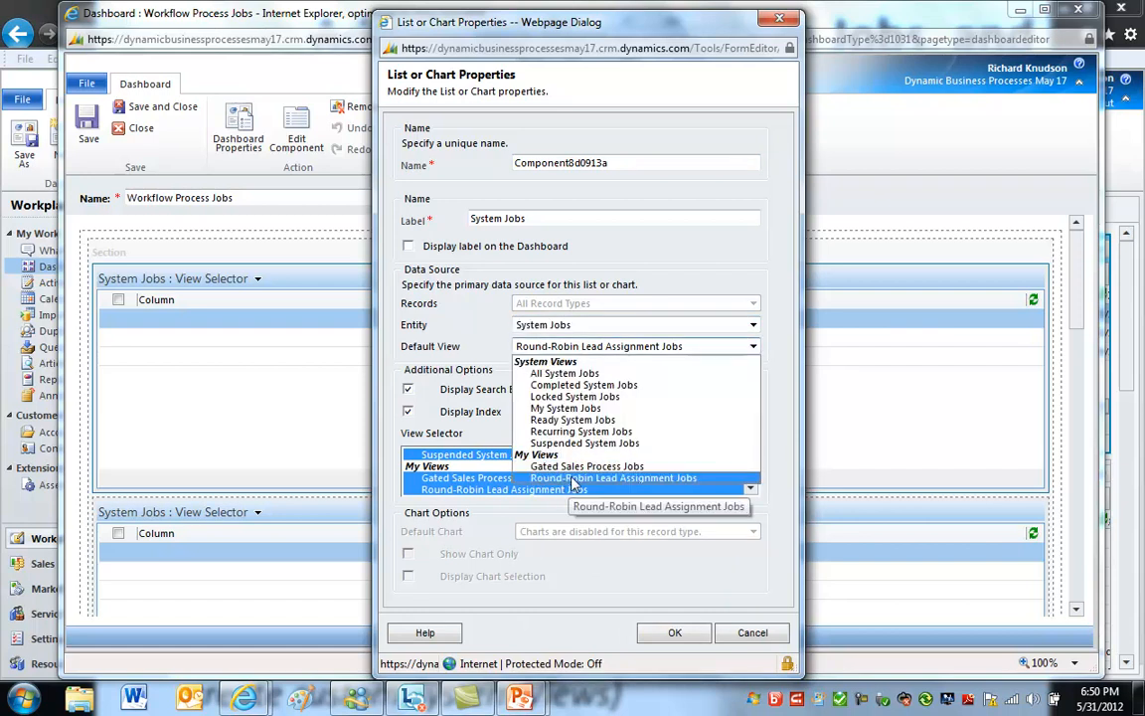
{"action": "mouse_move", "coordinate": [634, 484]}
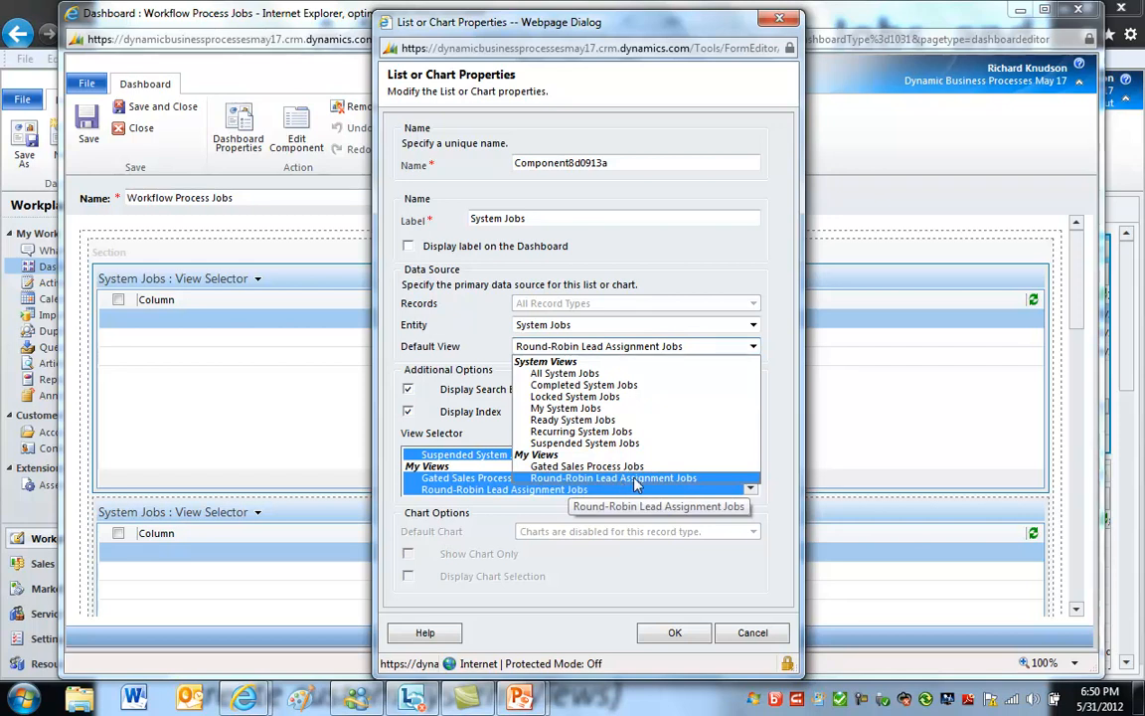
{"action": "left_click", "coordinate": [613, 478]}
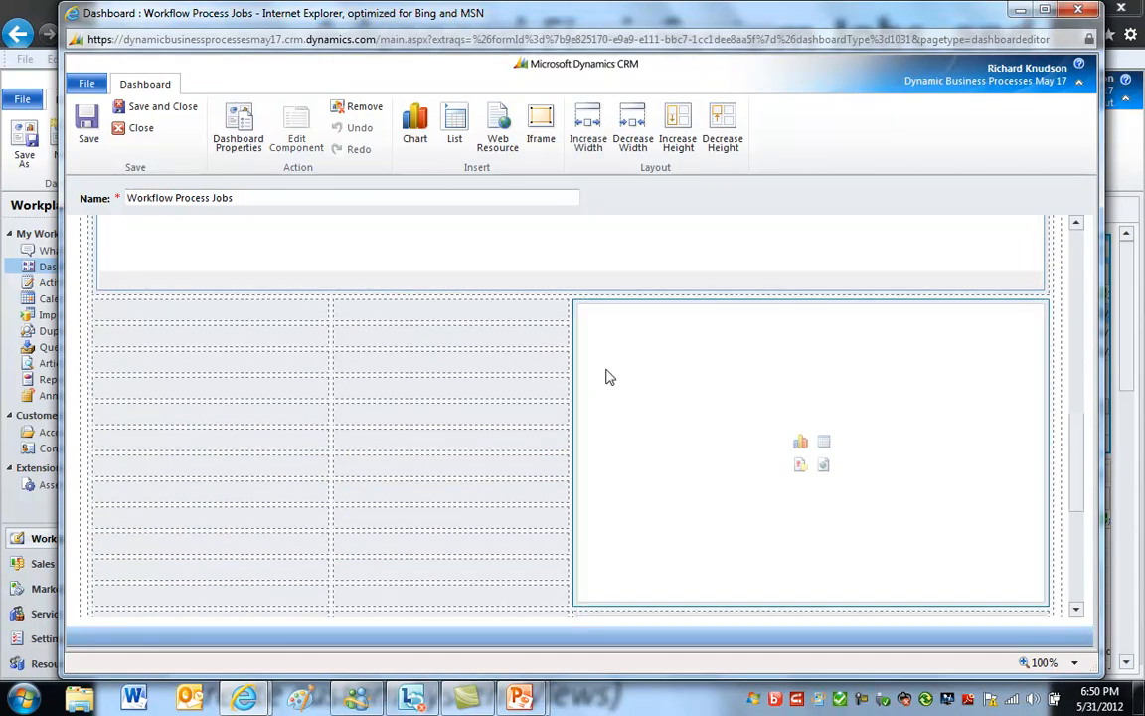
{"action": "mouse_move", "coordinate": [846, 432]}
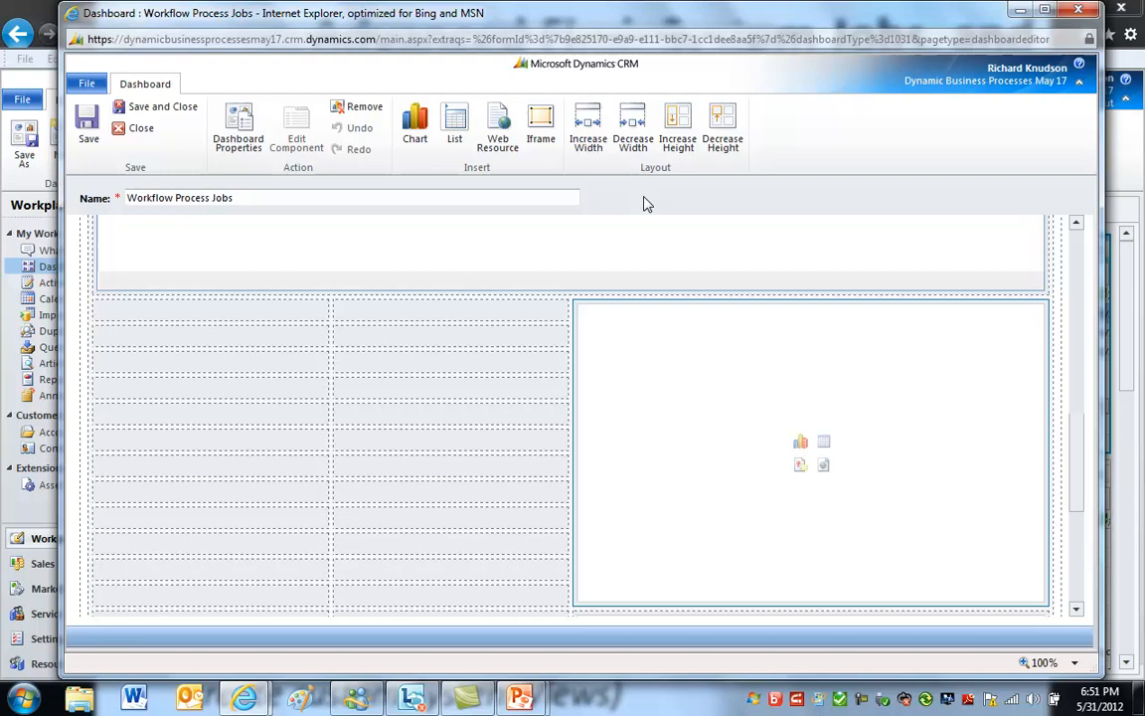
Widen the empty component and insert a System Jobs list using the Gated Sales Process Jobs view
{"action": "left_click", "coordinate": [588, 127]}
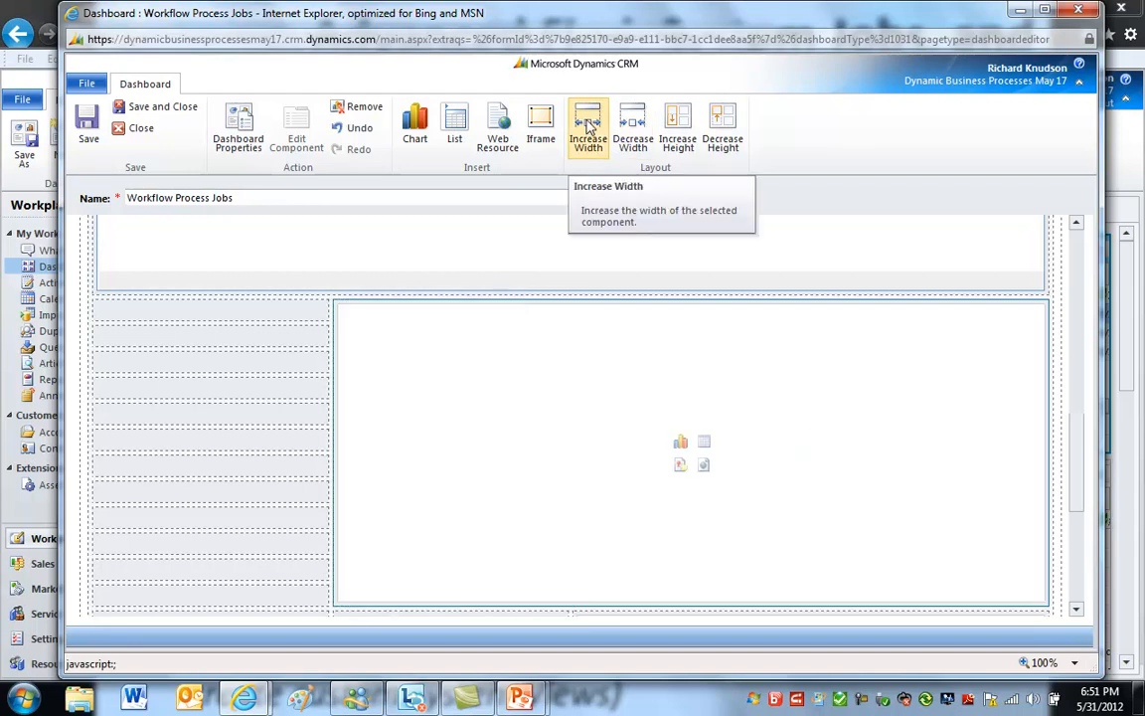
{"action": "left_click", "coordinate": [588, 125]}
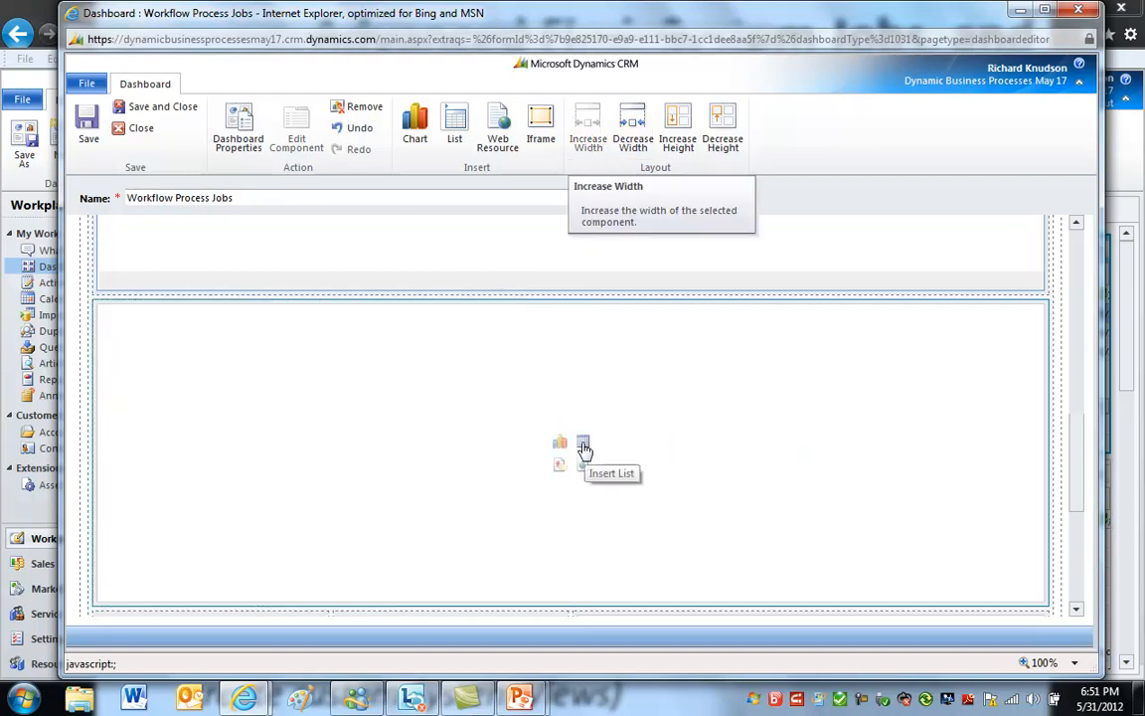
{"action": "left_click", "coordinate": [584, 443]}
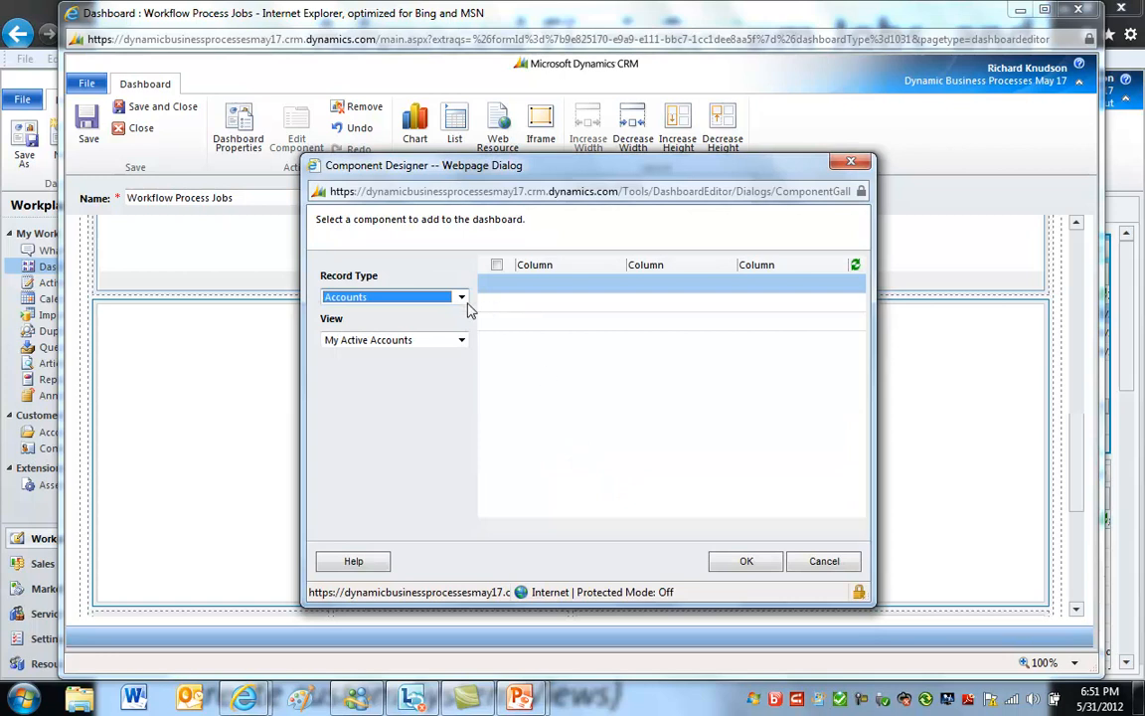
{"action": "left_click", "coordinate": [462, 296]}
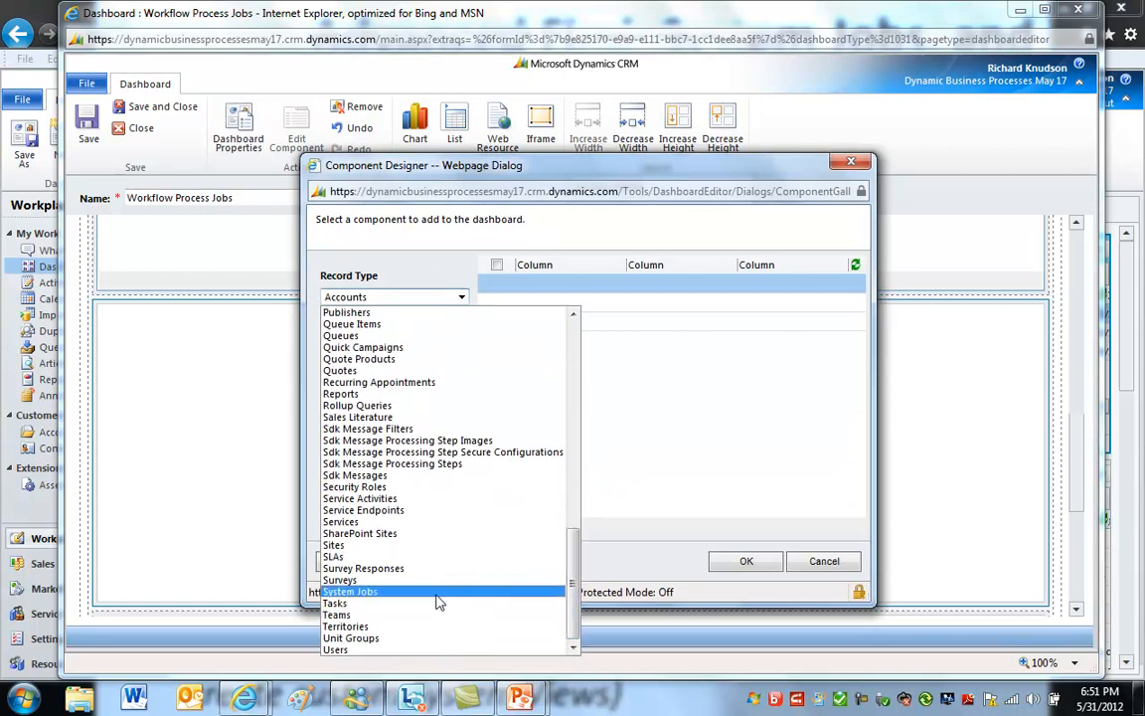
{"action": "left_click", "coordinate": [349, 590]}
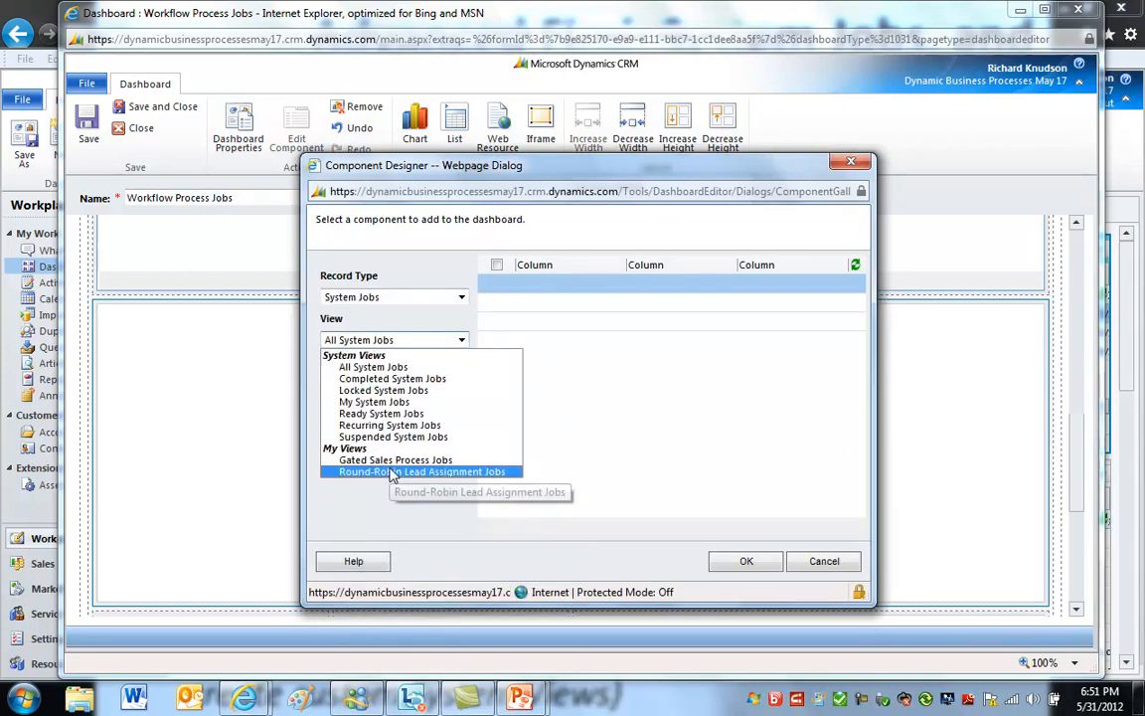
{"action": "left_click", "coordinate": [424, 471]}
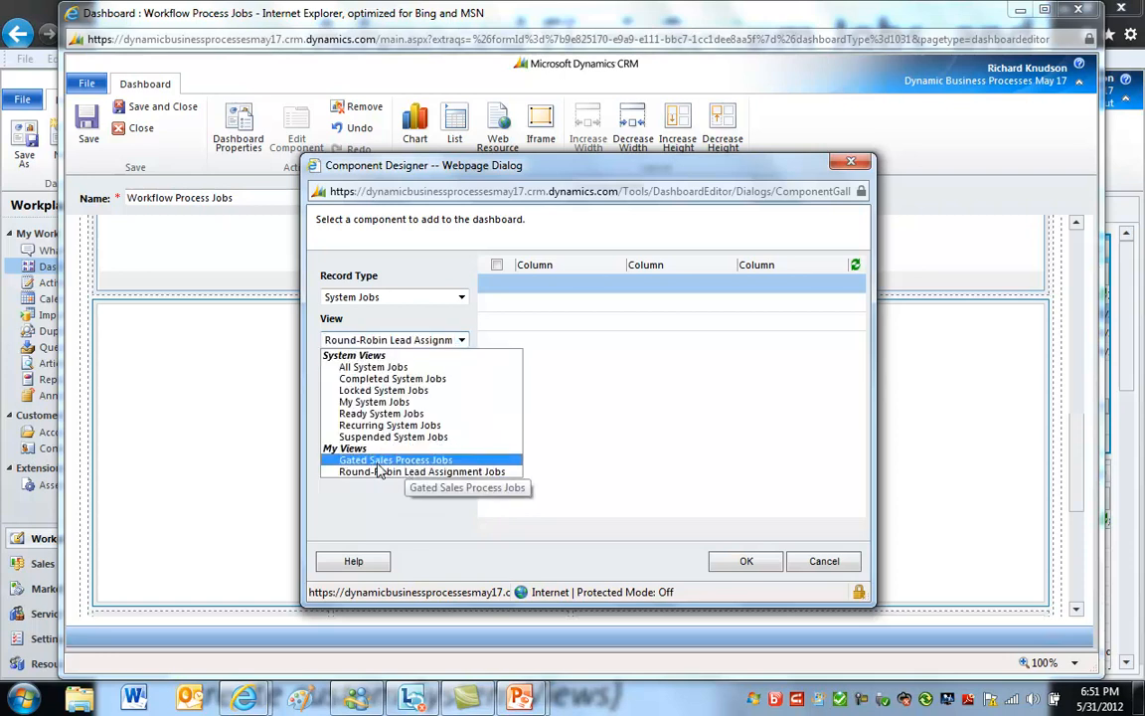
{"action": "left_click", "coordinate": [396, 459]}
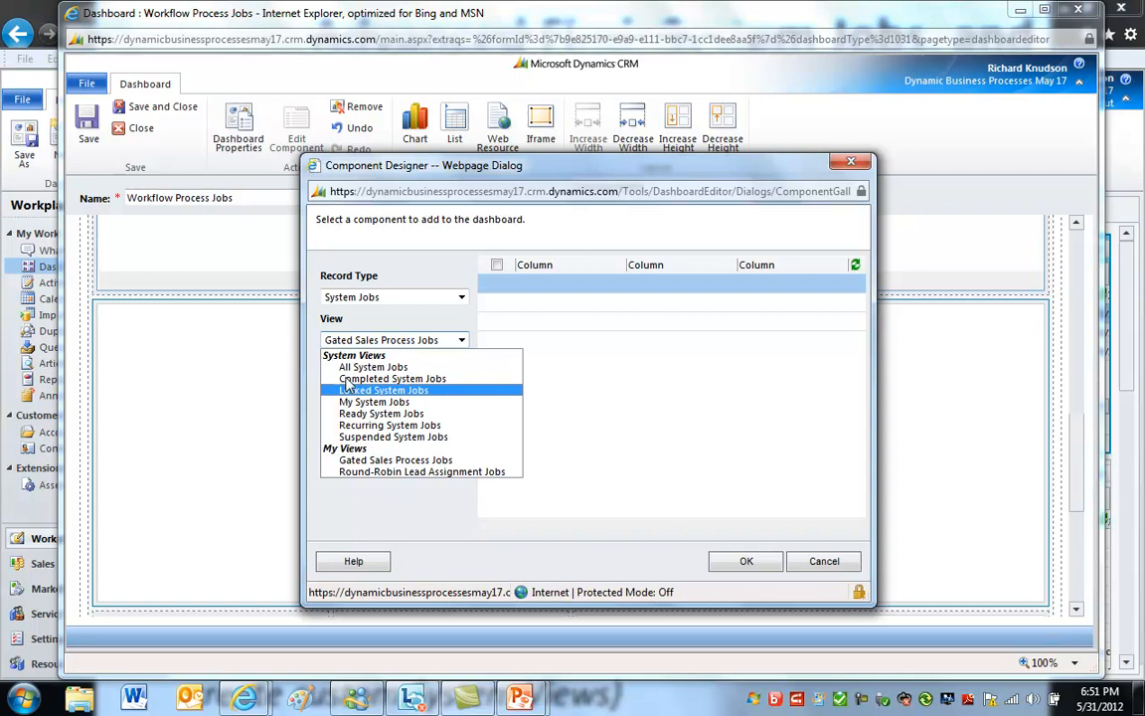
{"action": "left_click", "coordinate": [422, 472]}
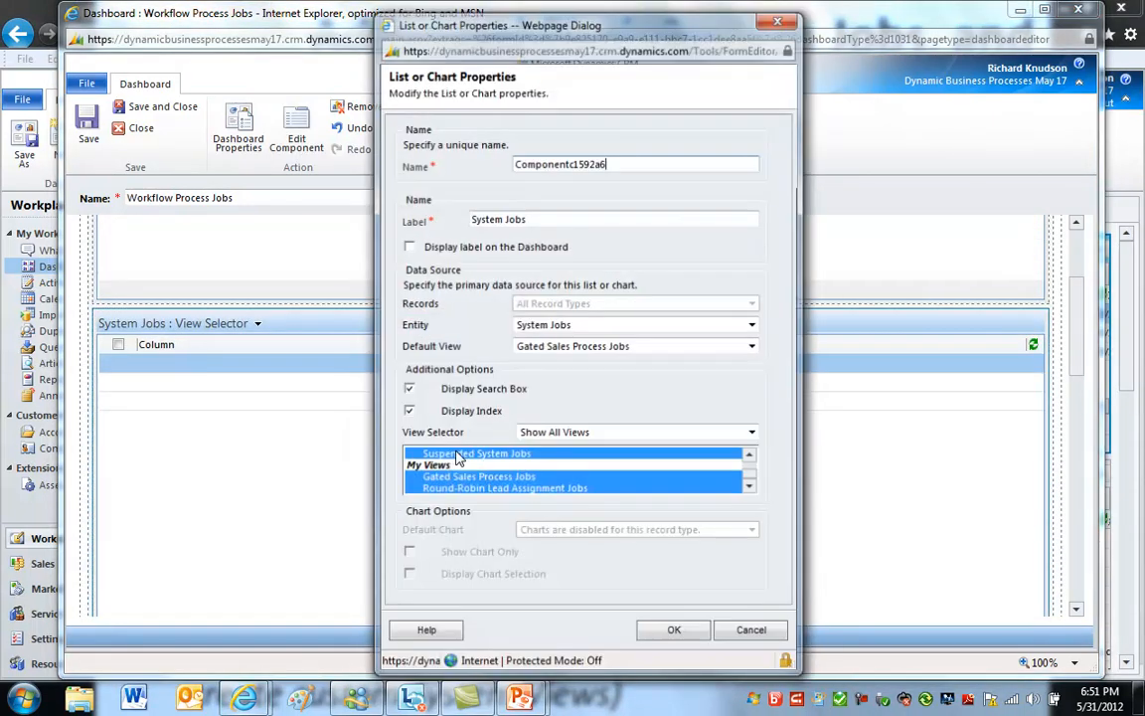
Confirm the list properties, then close the editor and leave without saving
{"action": "left_click", "coordinate": [751, 346]}
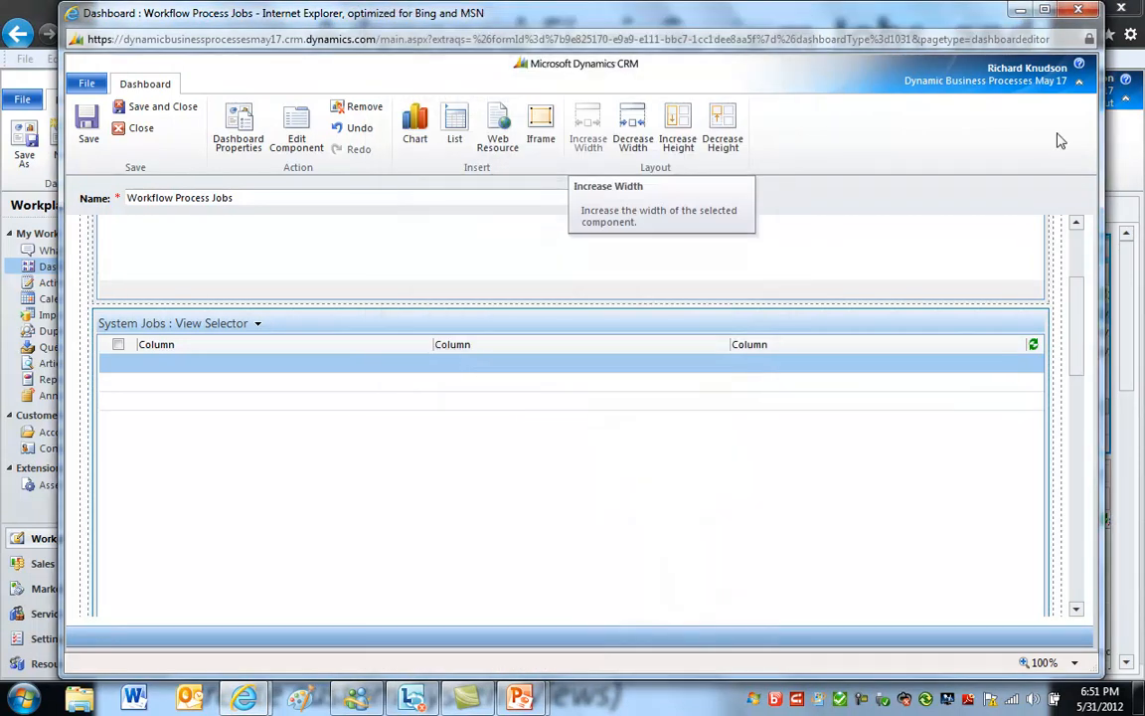
{"action": "left_click", "coordinate": [141, 128]}
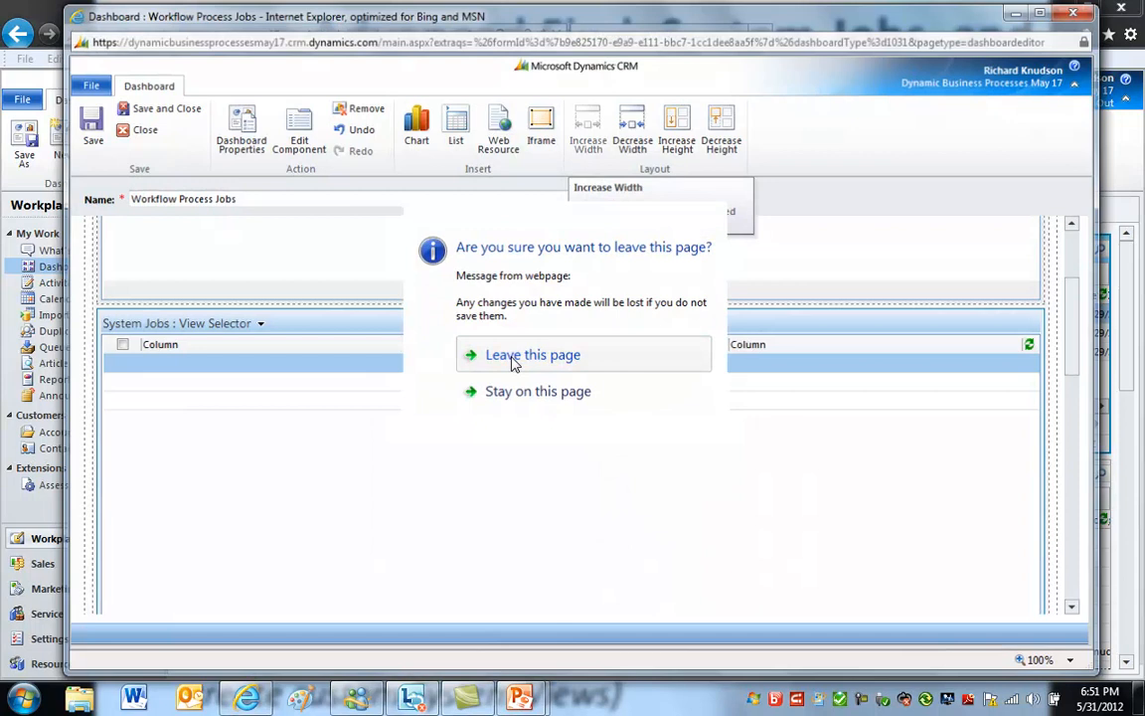
{"action": "left_click", "coordinate": [533, 354]}
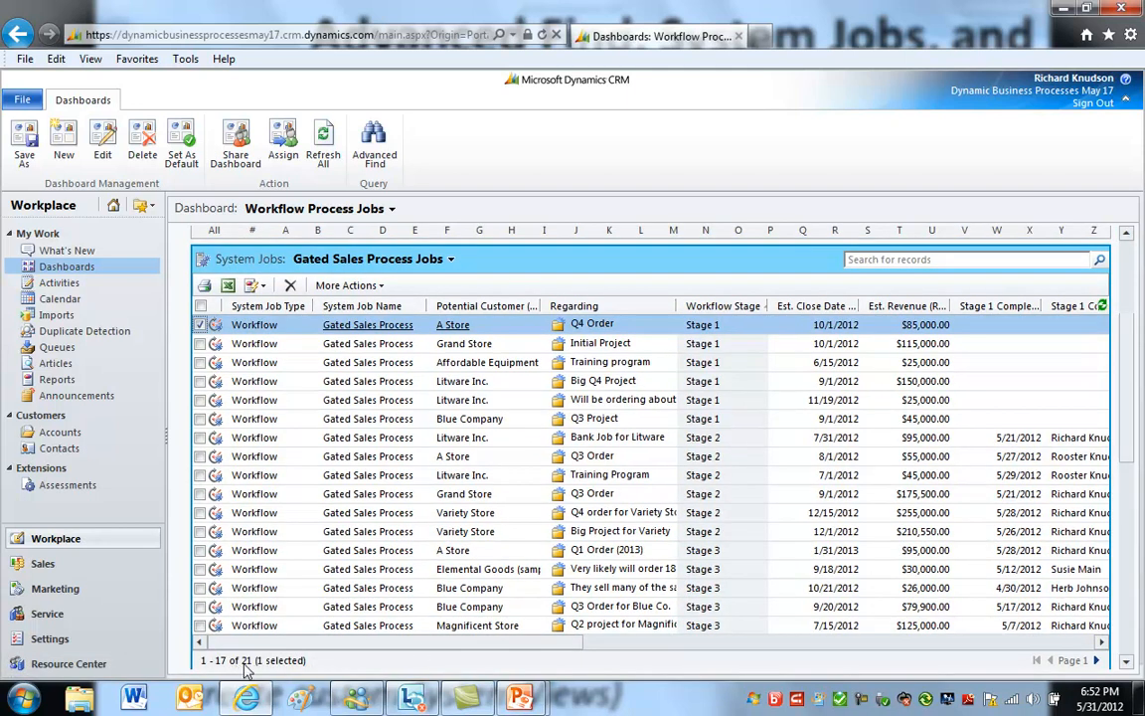
{"action": "mouse_move", "coordinate": [388, 572]}
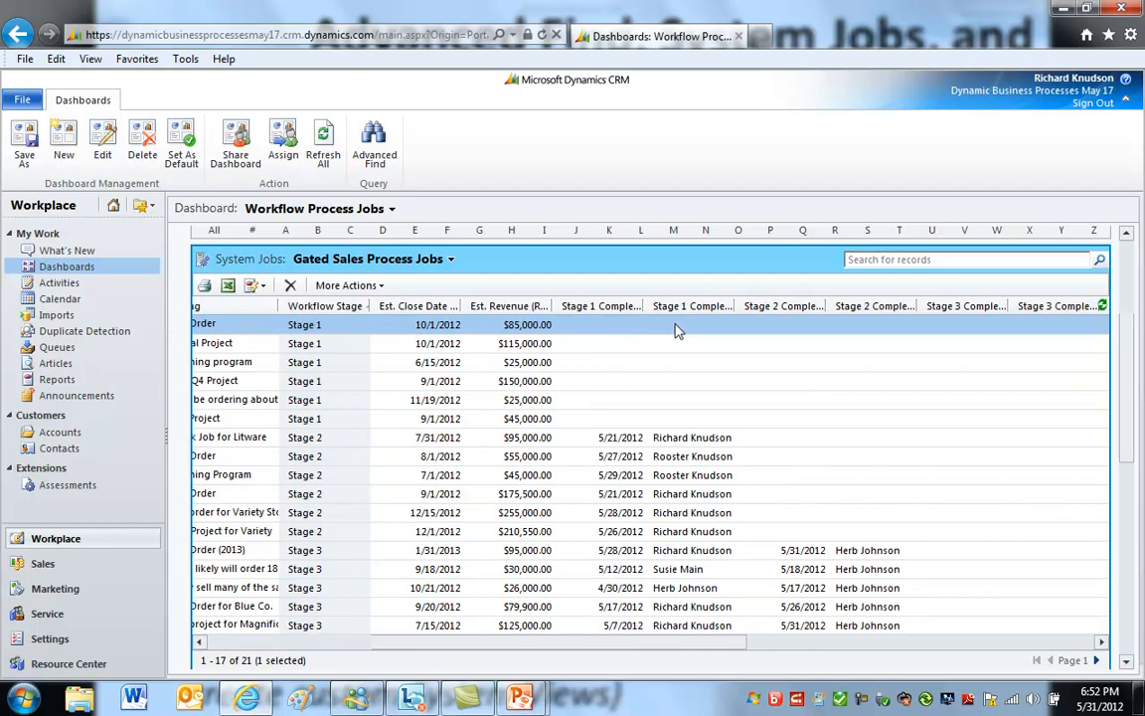
{"action": "mouse_move", "coordinate": [651, 317]}
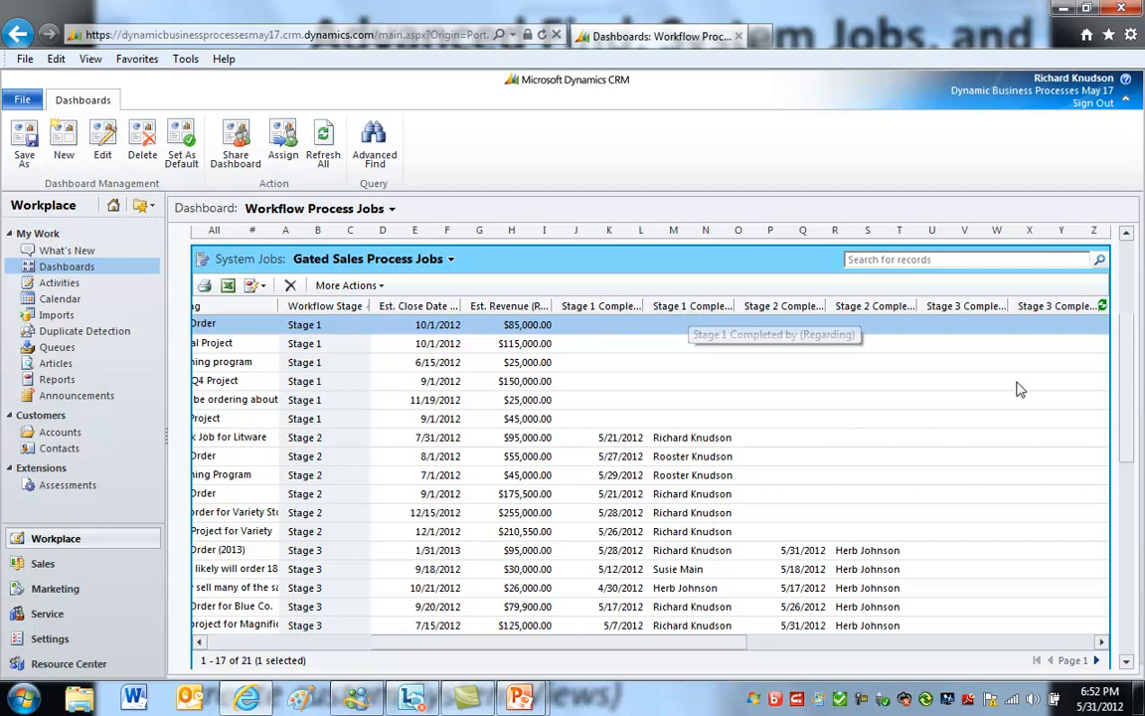
{"action": "scroll", "scroll_direction": "down", "scroll_amount": 3}
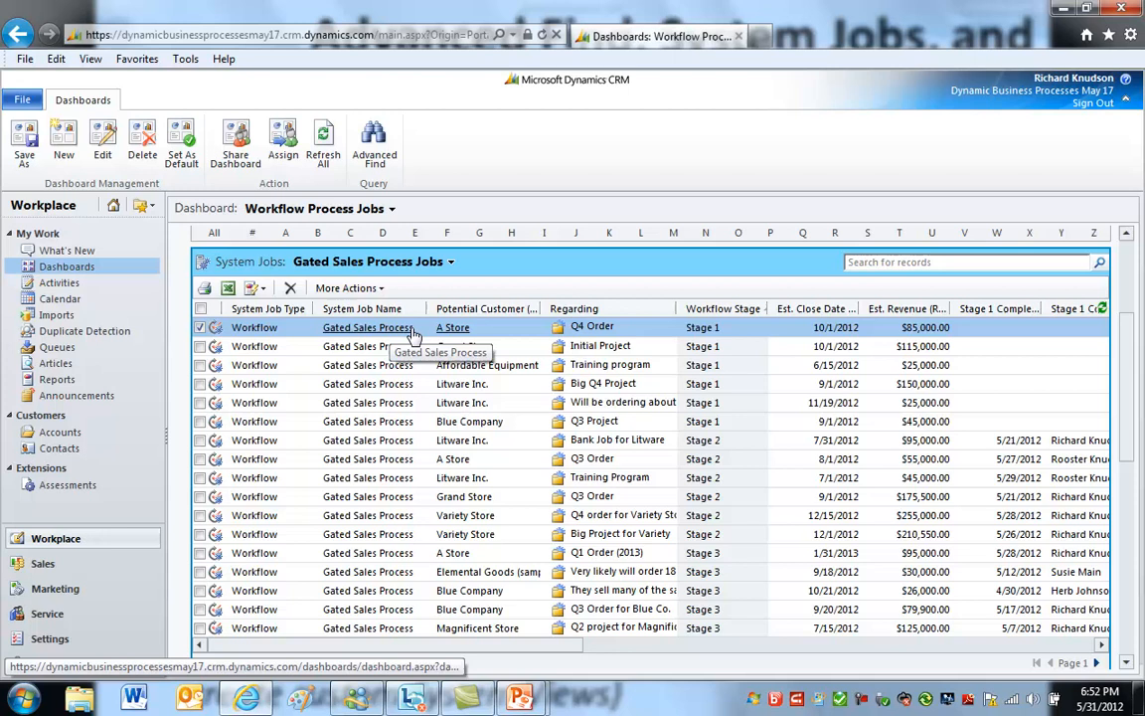
{"action": "left_click", "coordinate": [368, 327]}
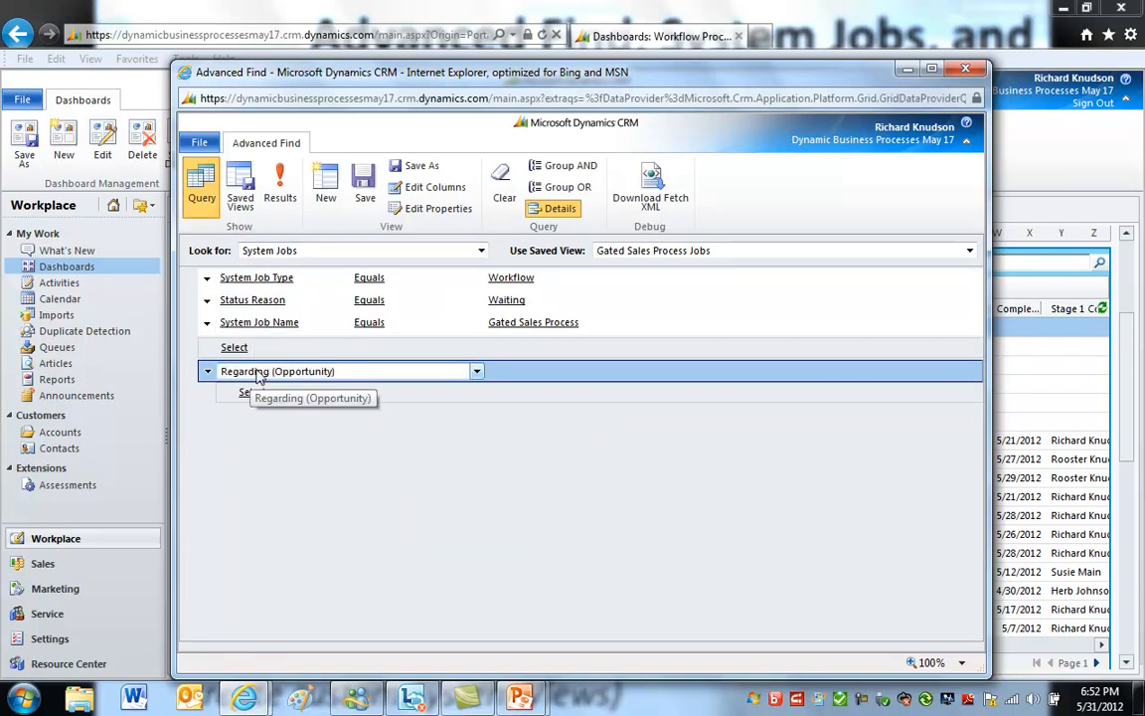
{"action": "left_click", "coordinate": [207, 371]}
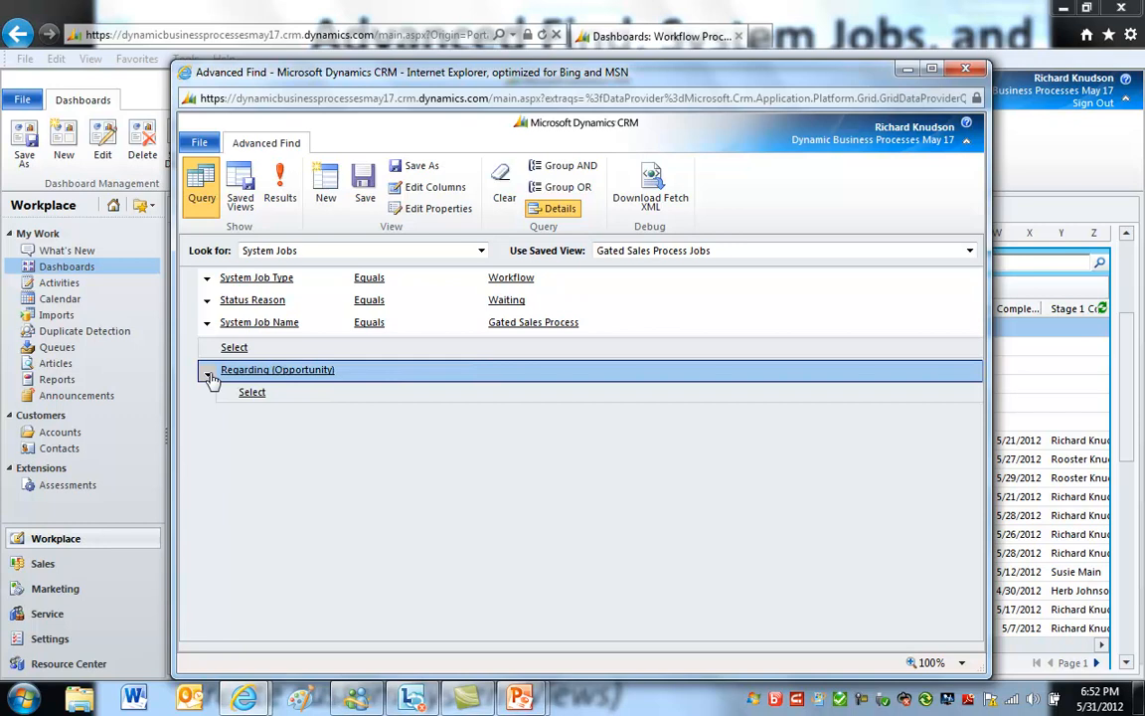
{"action": "left_click", "coordinate": [208, 375]}
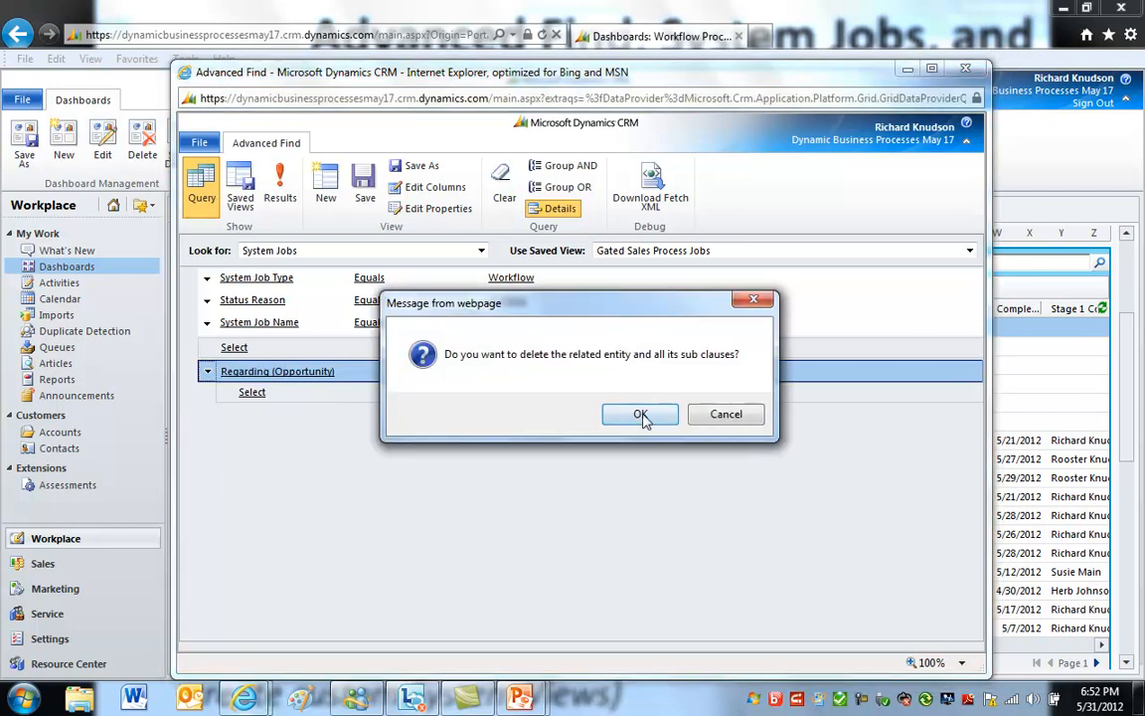
{"action": "left_click", "coordinate": [641, 413]}
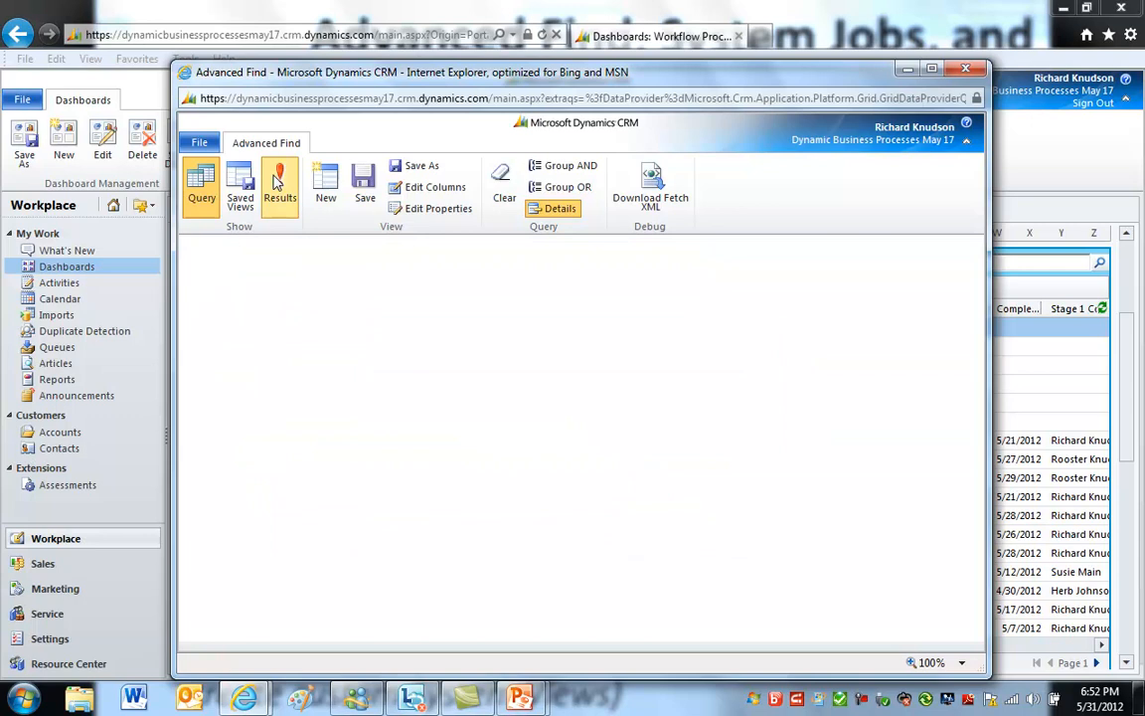
{"action": "left_click", "coordinate": [280, 186]}
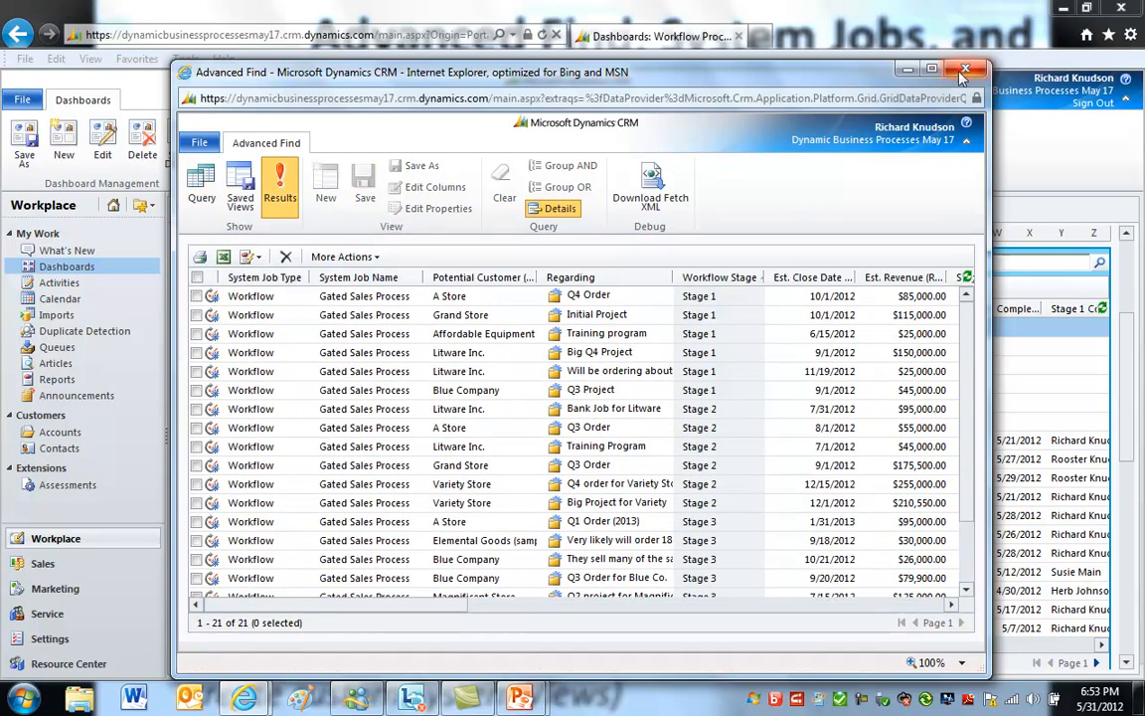
{"action": "left_click", "coordinate": [964, 69]}
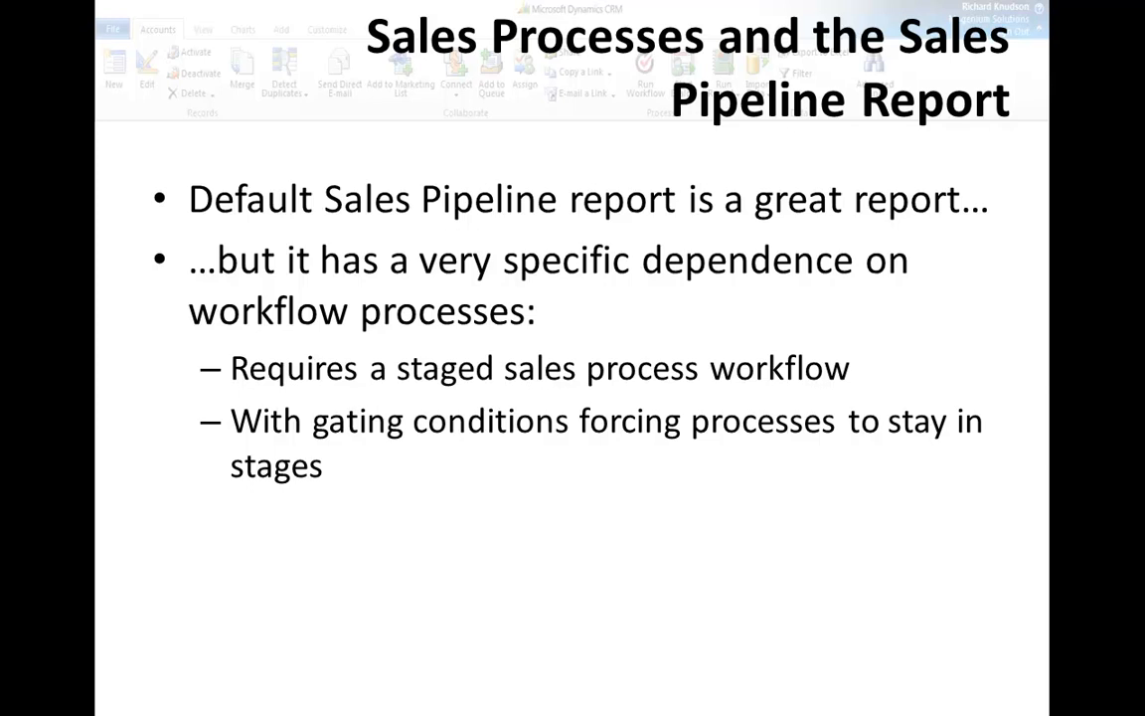
{"action": "mouse_move", "coordinate": [83, 525]}
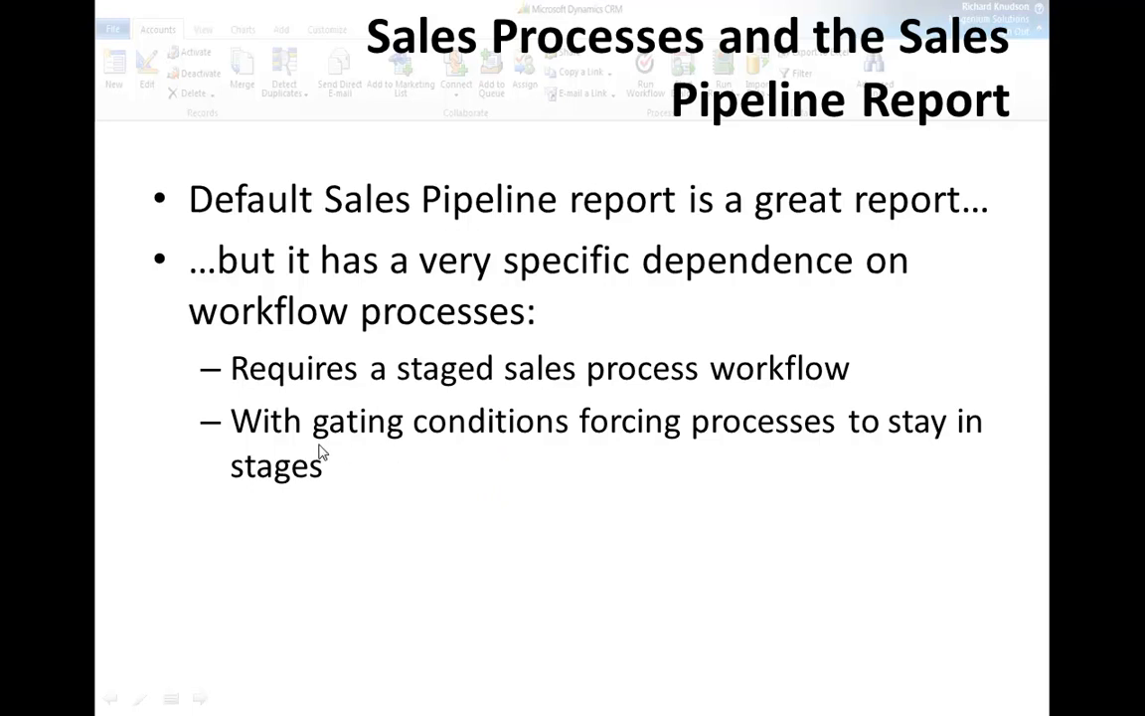
{"action": "mouse_move", "coordinate": [404, 477]}
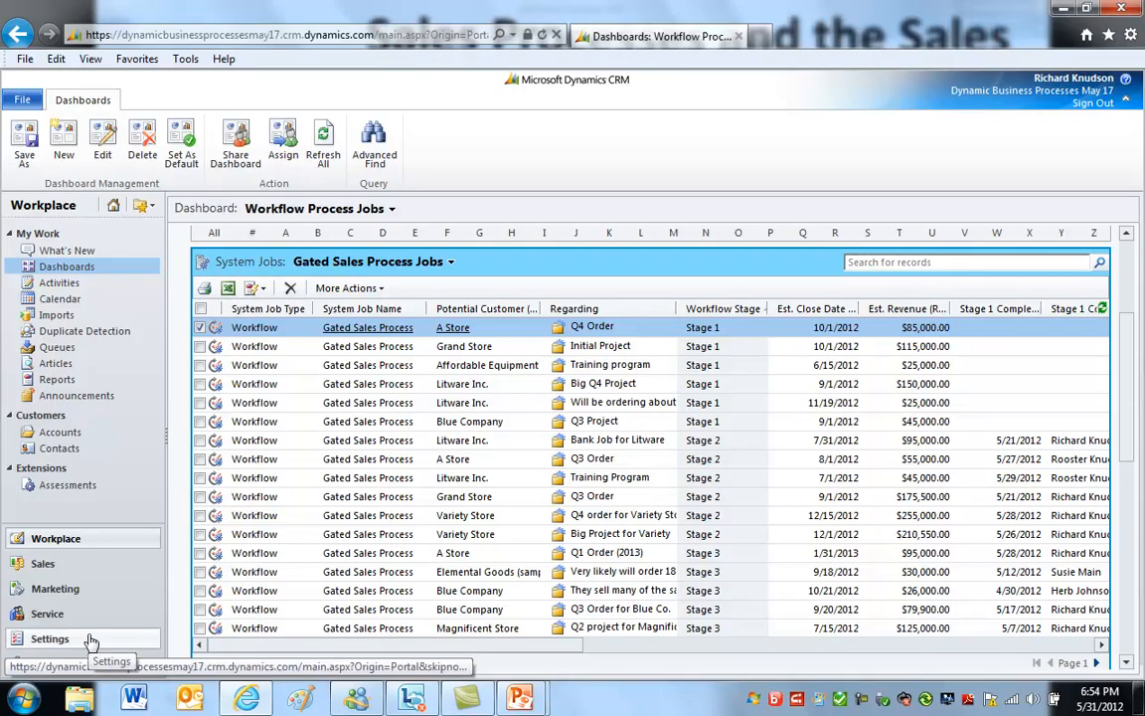
Open the Training Program record from the Sales open opportunities list
{"action": "left_click", "coordinate": [43, 563]}
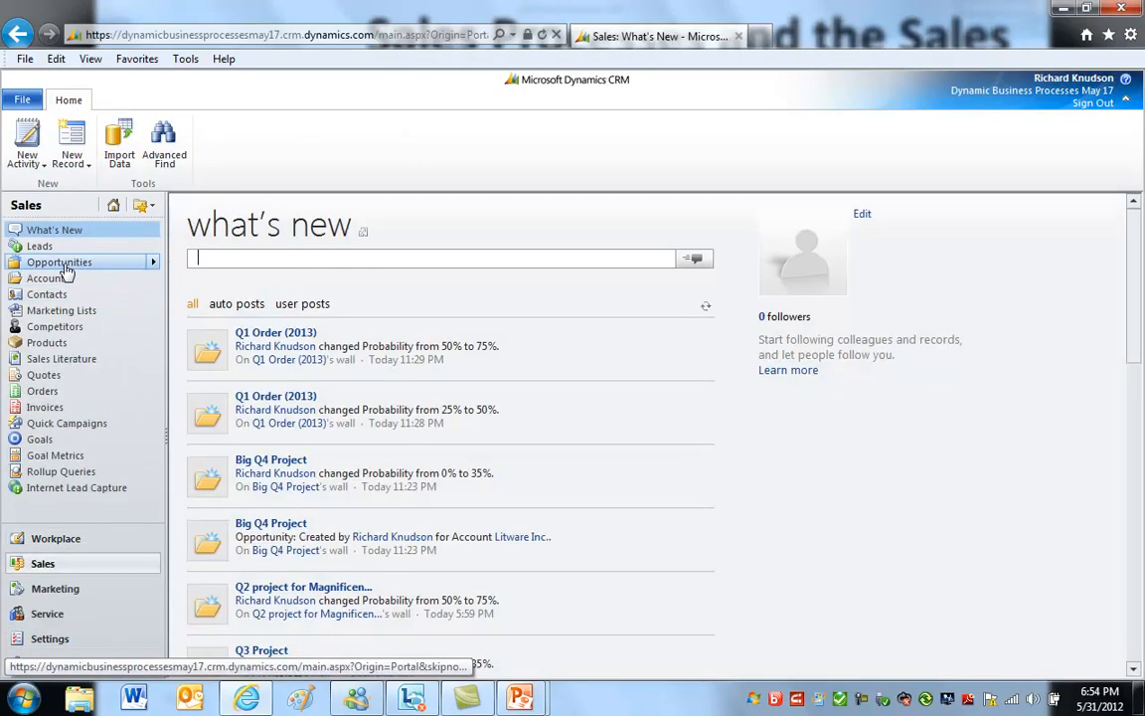
{"action": "left_click", "coordinate": [58, 262]}
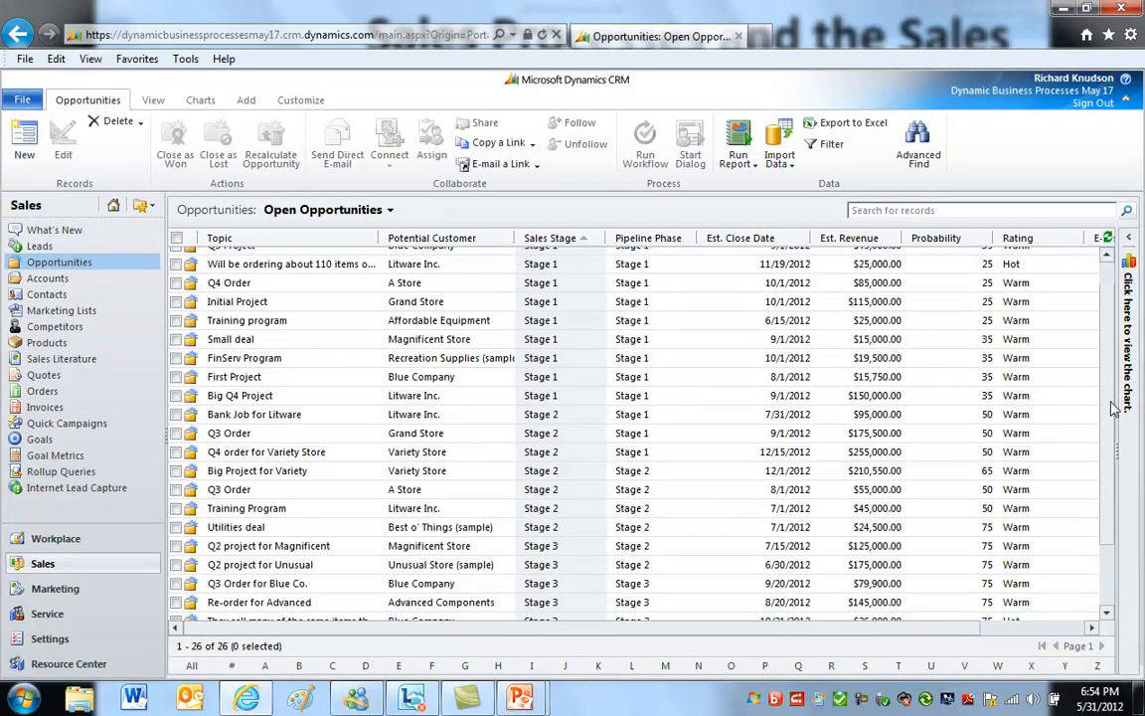
{"action": "left_click", "coordinate": [246, 423]}
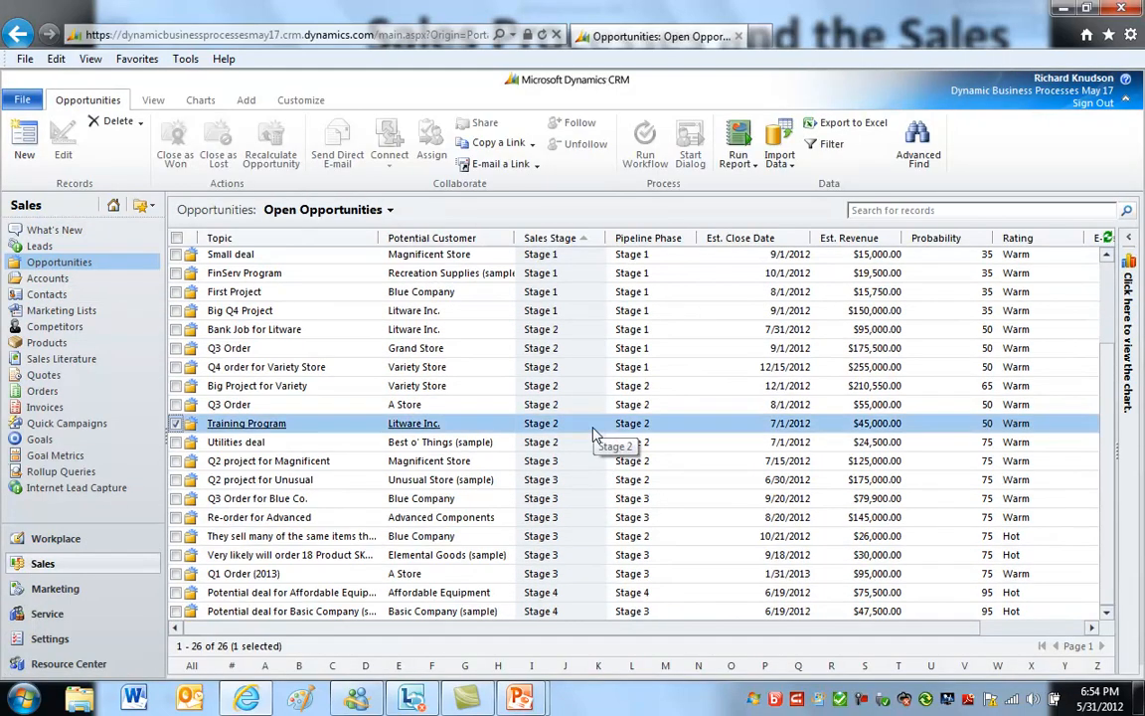
{"action": "double_click", "coordinate": [246, 423]}
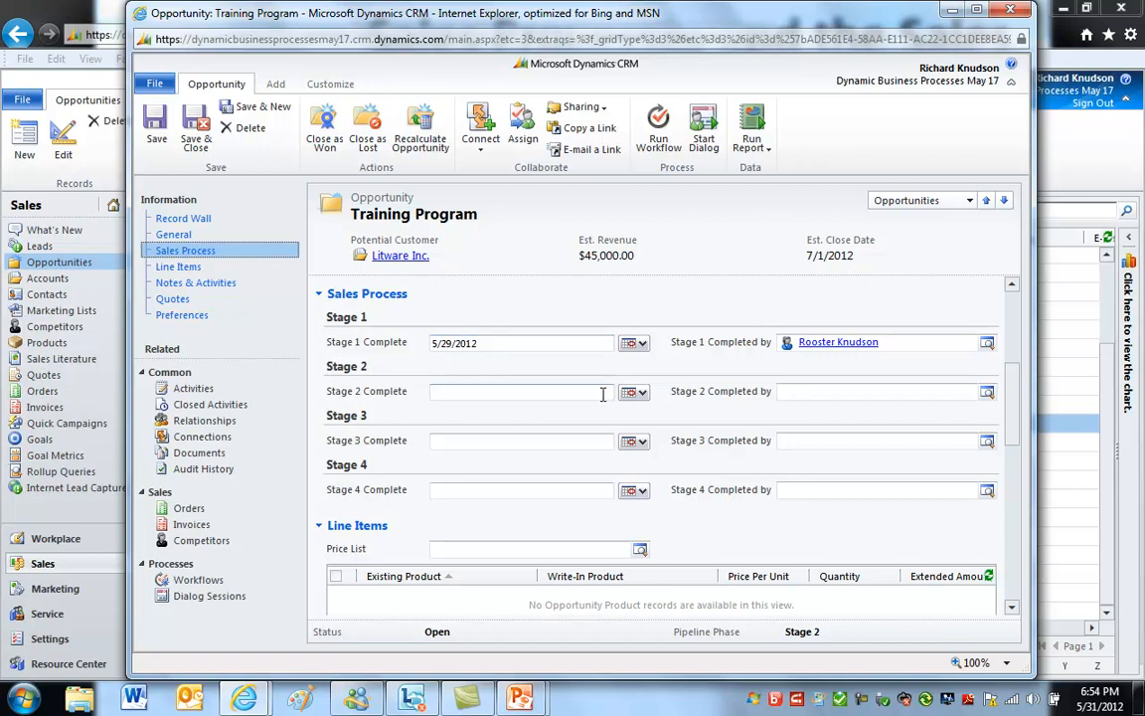
{"action": "type", "text": "5/31/2012"}
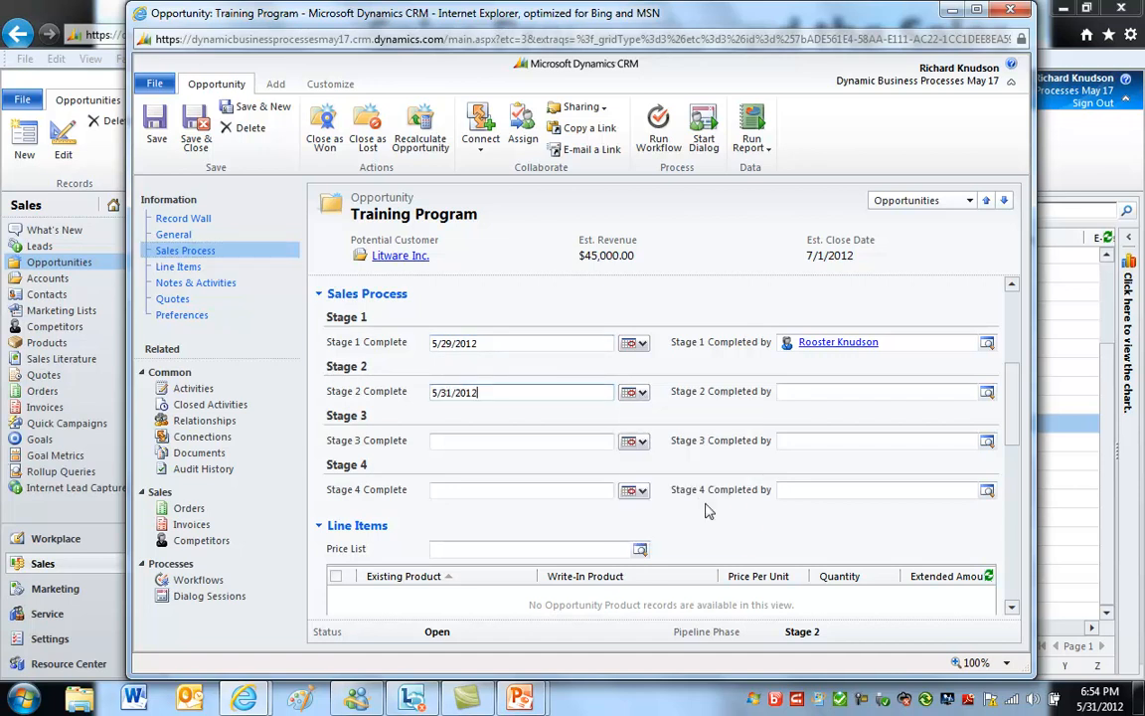
{"action": "left_click", "coordinate": [875, 391]}
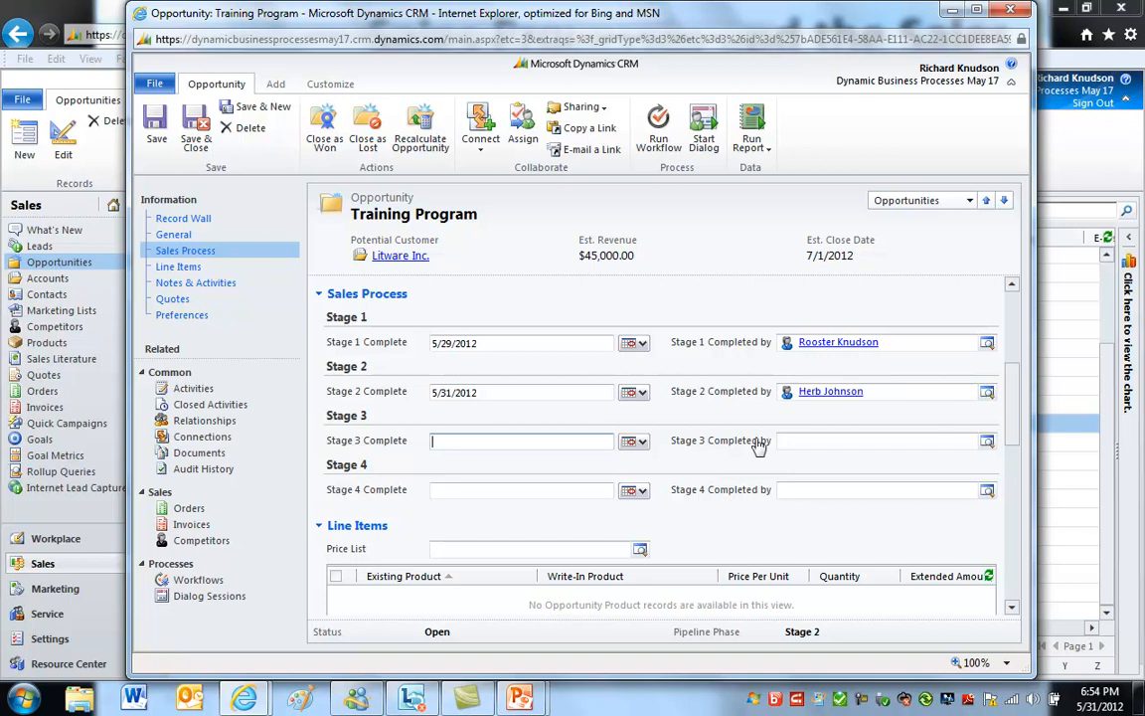
{"action": "mouse_move", "coordinate": [156, 124]}
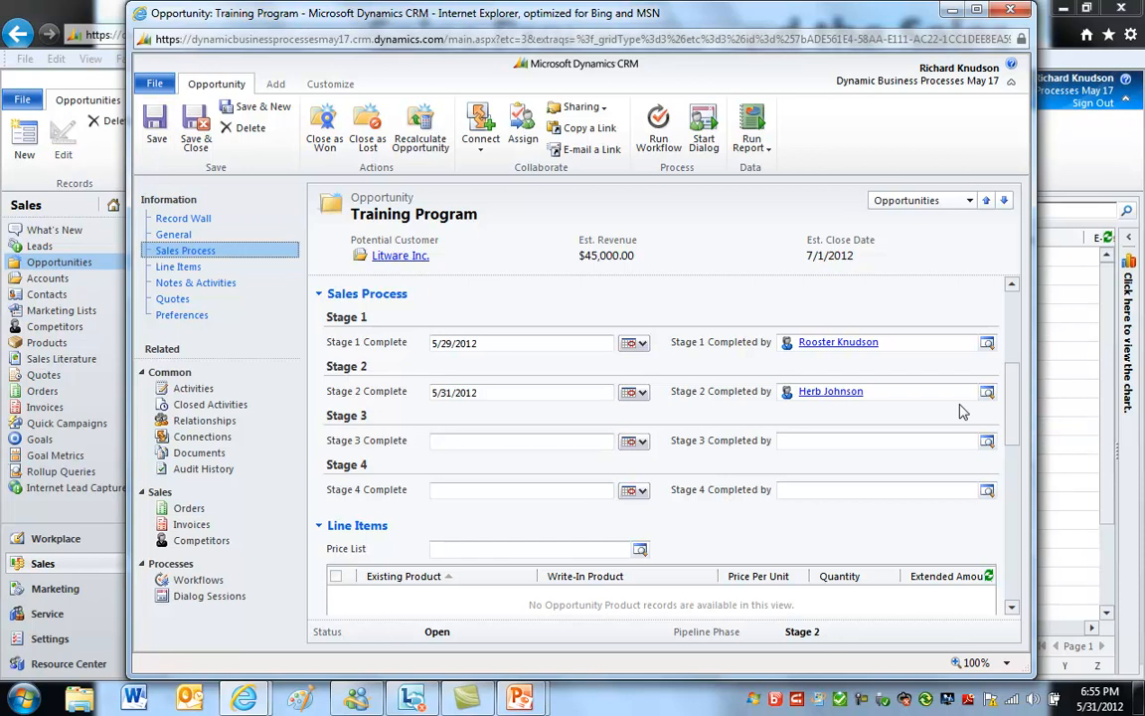
{"action": "left_click", "coordinate": [198, 580]}
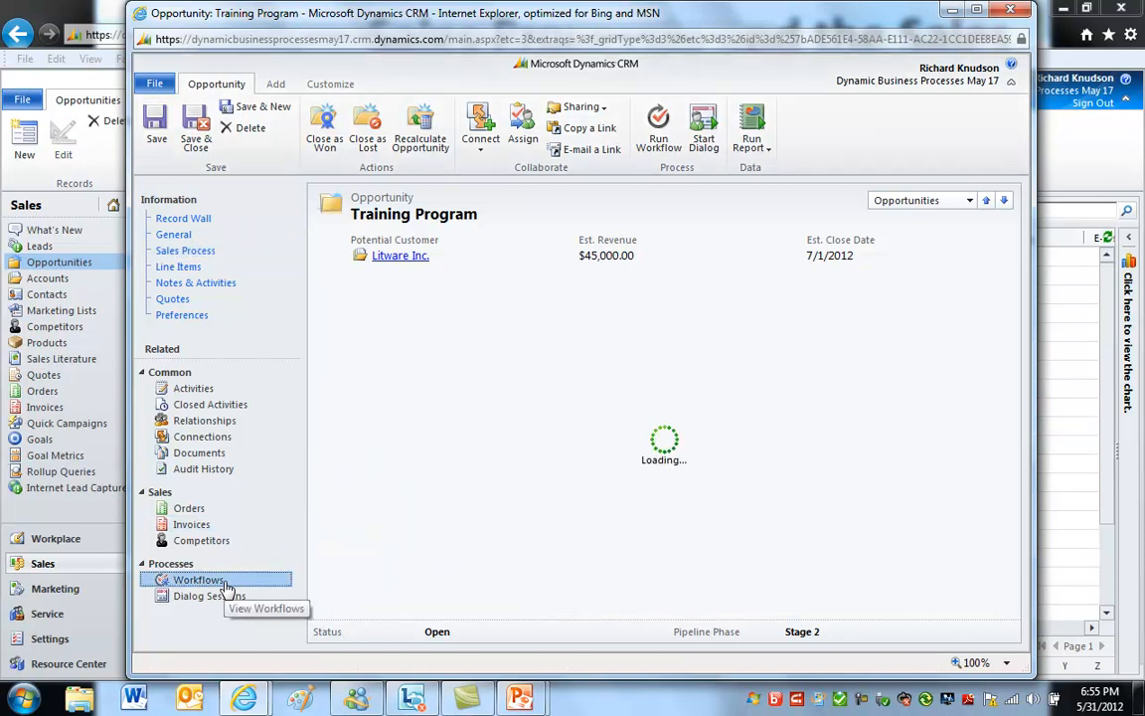
Open the Training Program's Gated Sales Process job full screen and review its completed and waiting stages
{"action": "left_click", "coordinate": [198, 580]}
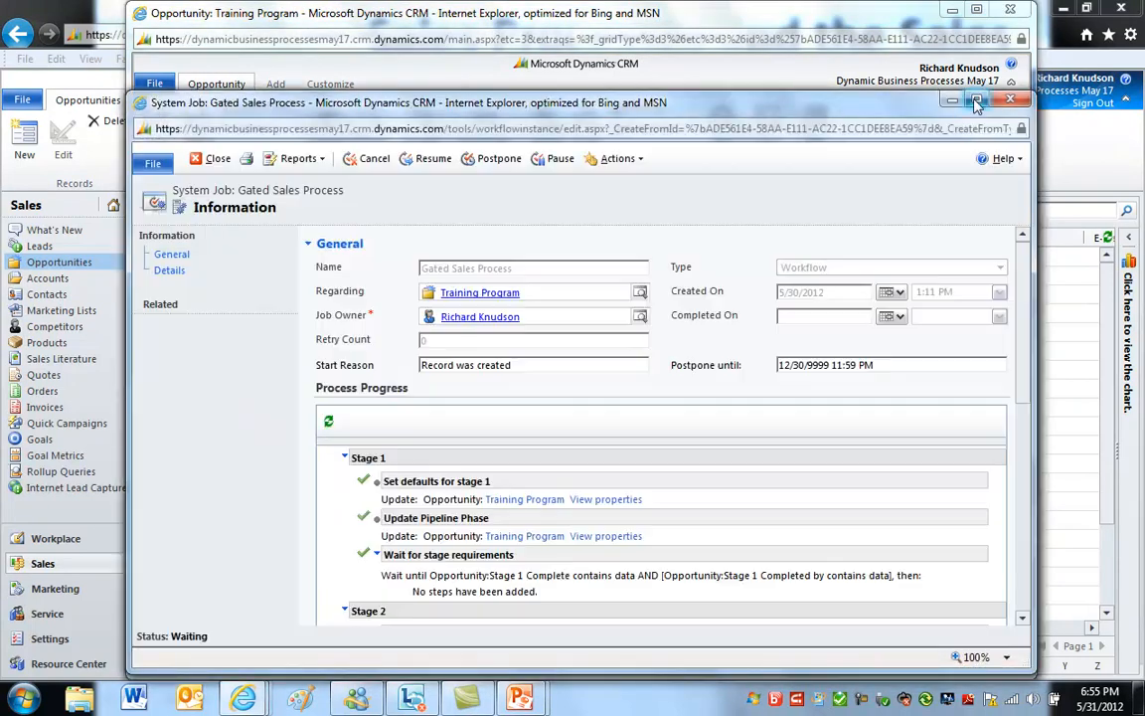
{"action": "left_click", "coordinate": [975, 99]}
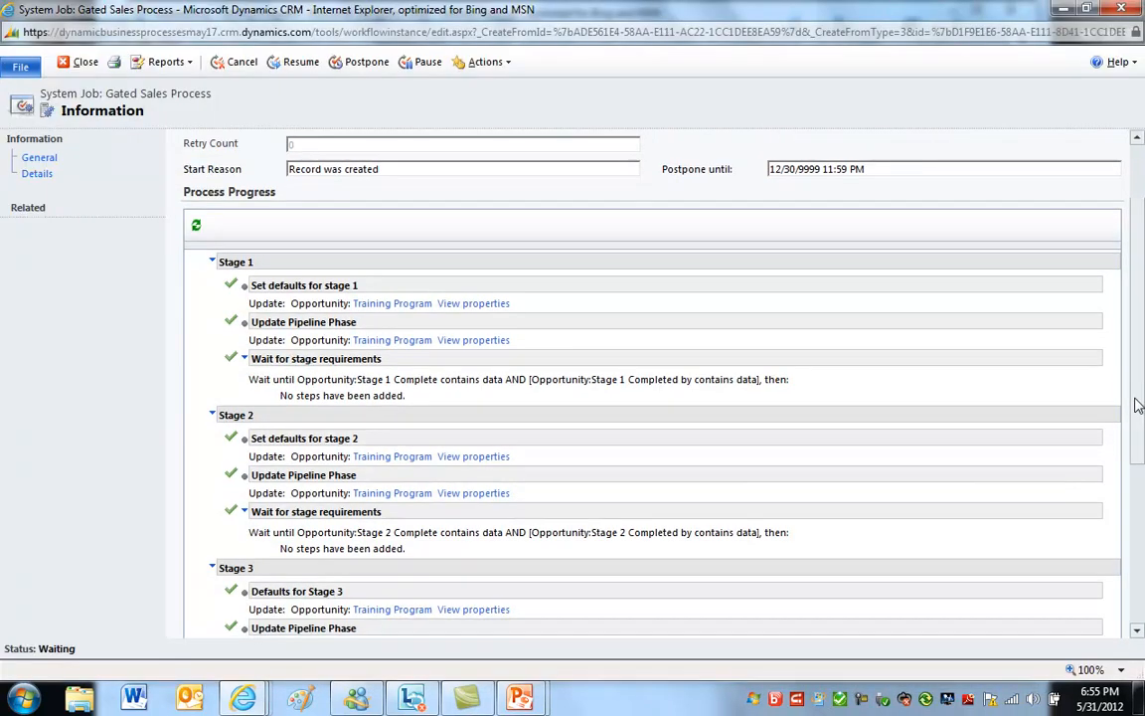
{"action": "scroll", "scroll_direction": "down", "scroll_amount": 3}
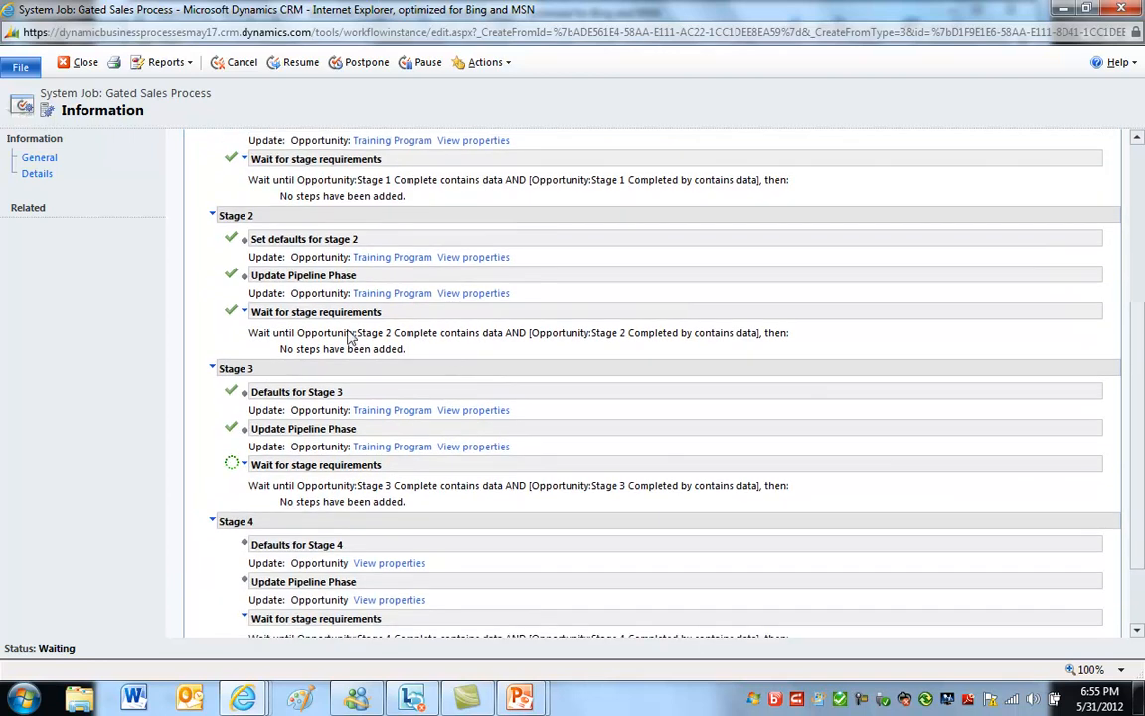
{"action": "mouse_move", "coordinate": [756, 338]}
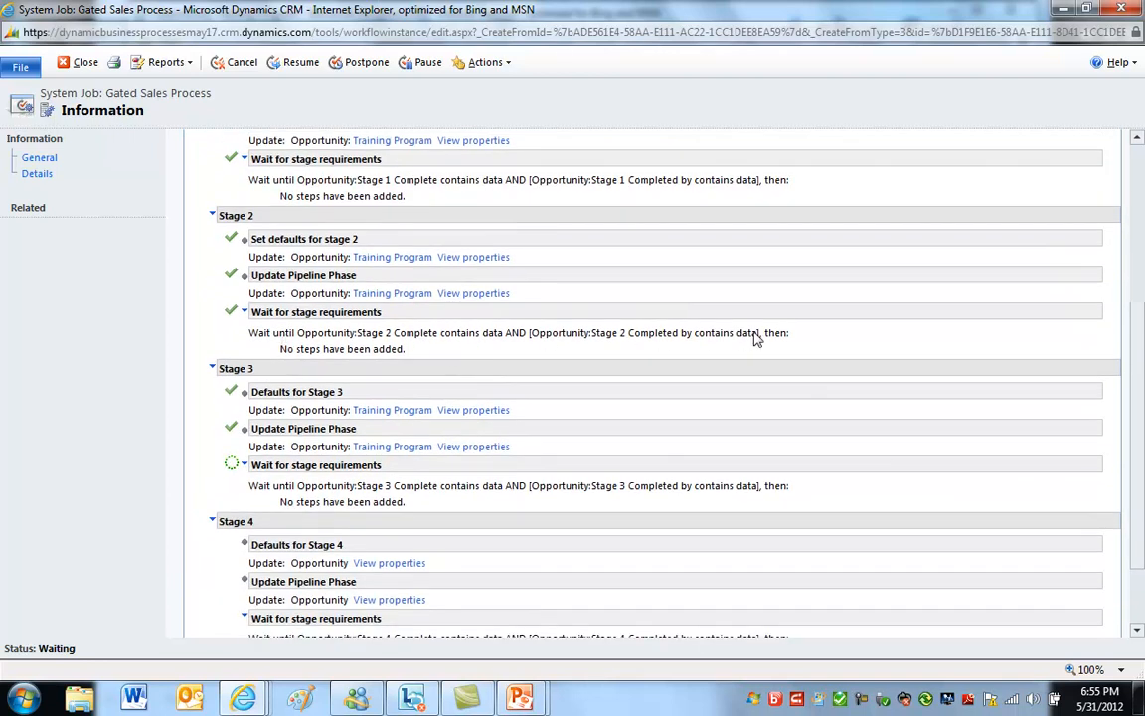
{"action": "mouse_move", "coordinate": [421, 497]}
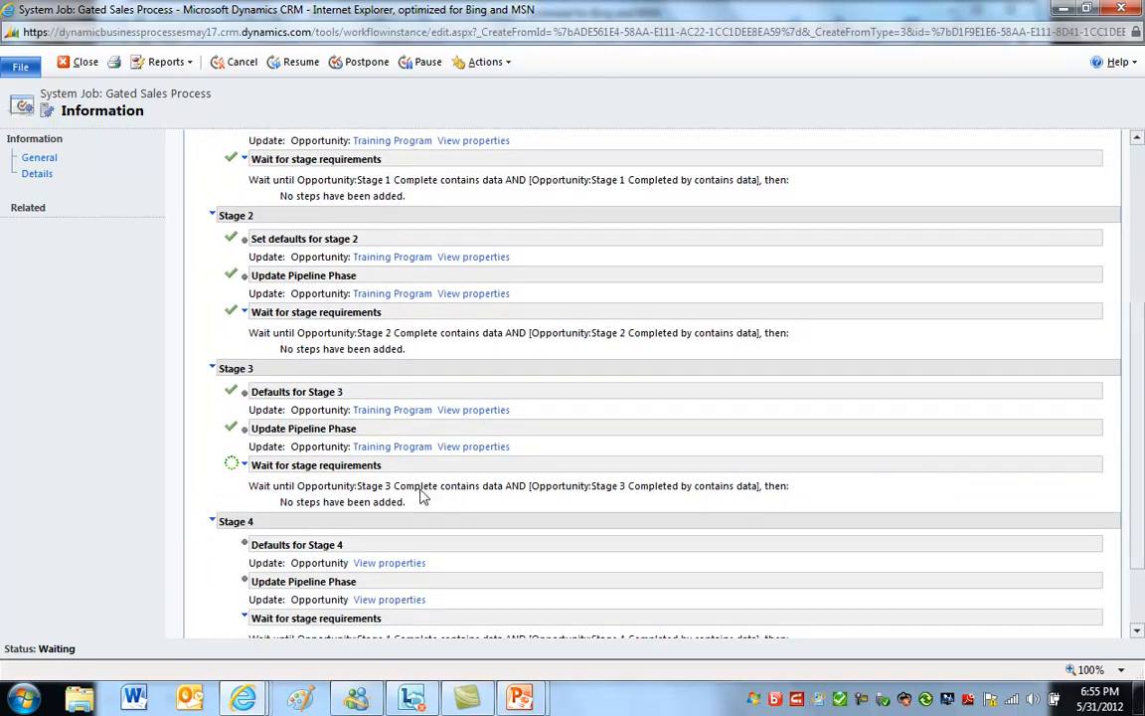
{"action": "mouse_move", "coordinate": [315, 464]}
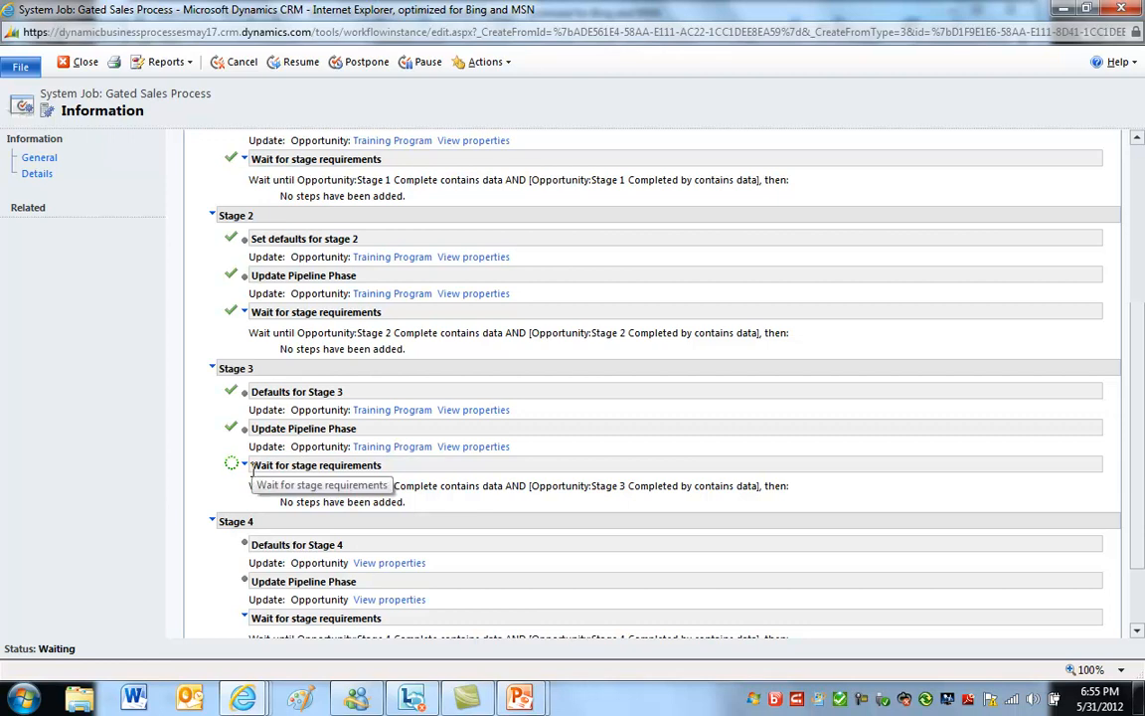
{"action": "mouse_move", "coordinate": [256, 478]}
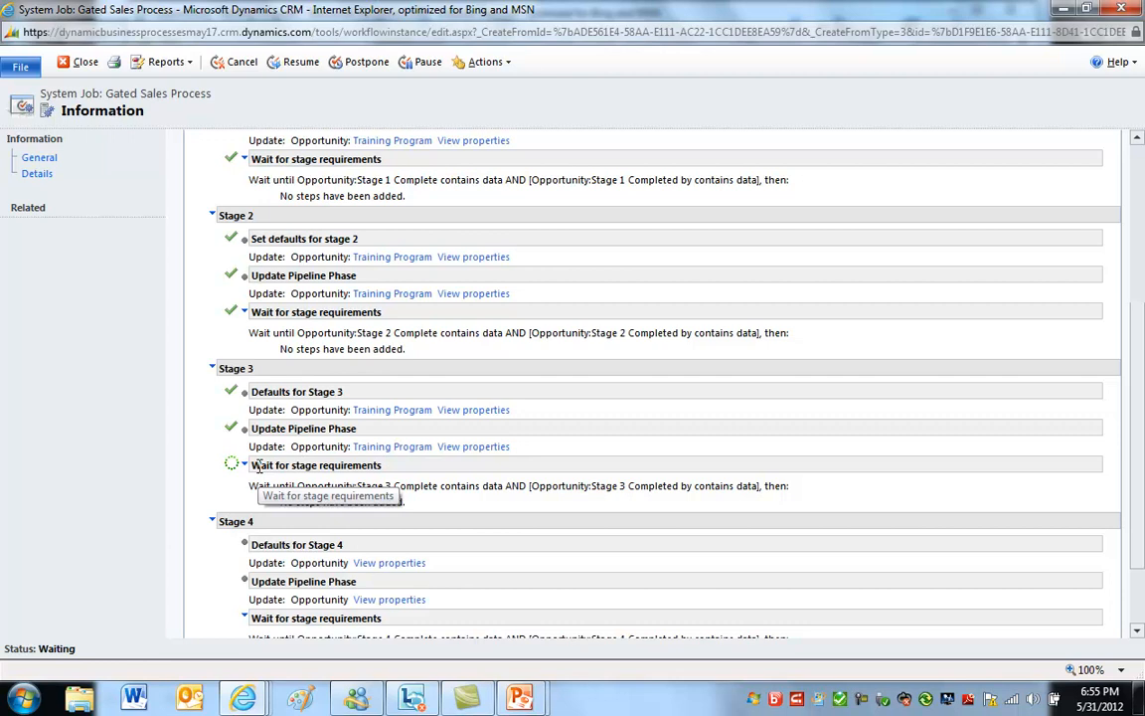
{"action": "scroll", "scroll_direction": "down", "scroll_amount": 3}
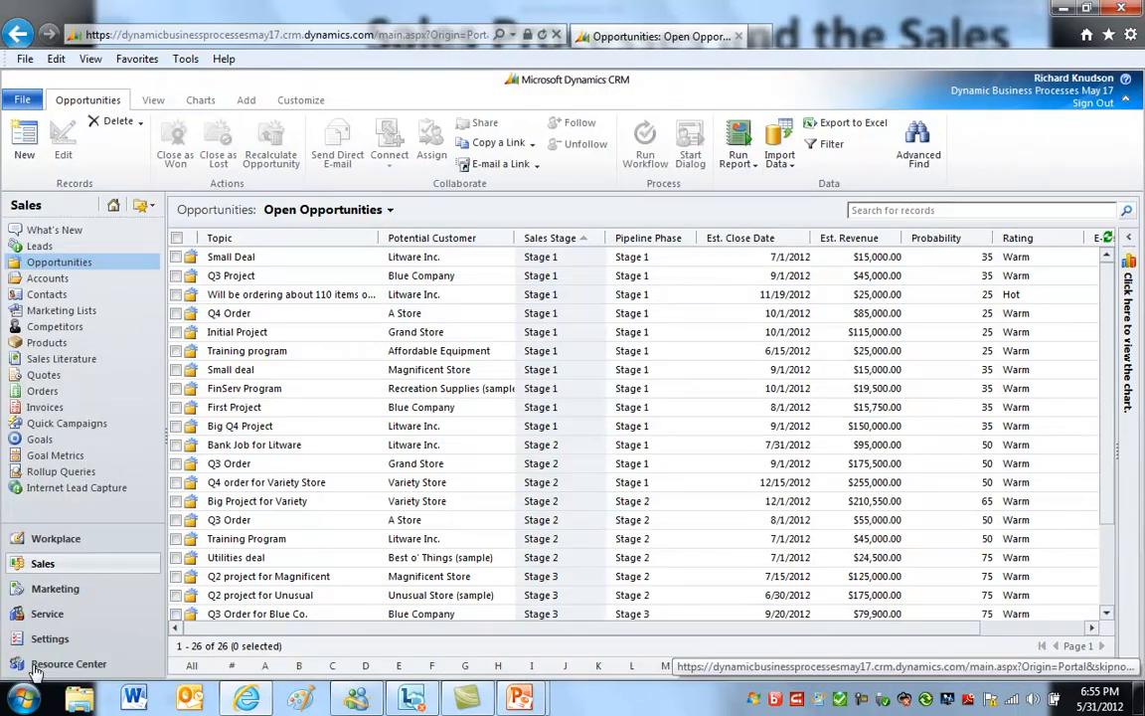
Open the Gated Sales Process from Settings > Processes, sorted by primary entity
{"action": "left_click", "coordinate": [49, 639]}
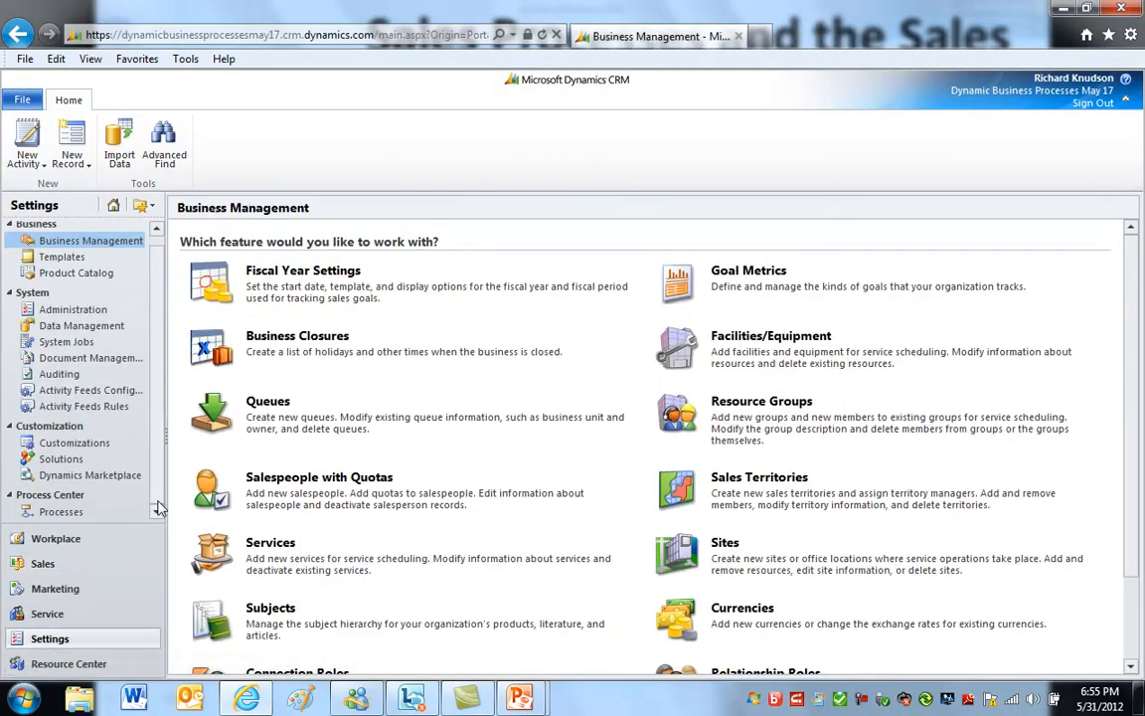
{"action": "left_click", "coordinate": [60, 511]}
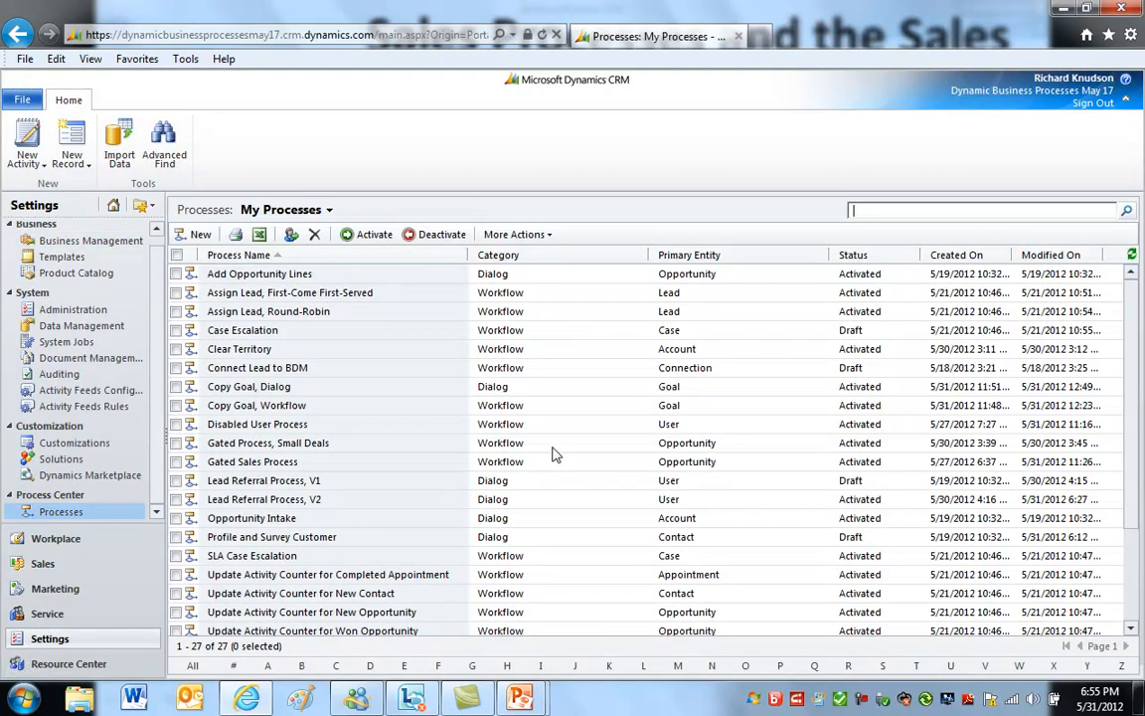
{"action": "left_click", "coordinate": [689, 254]}
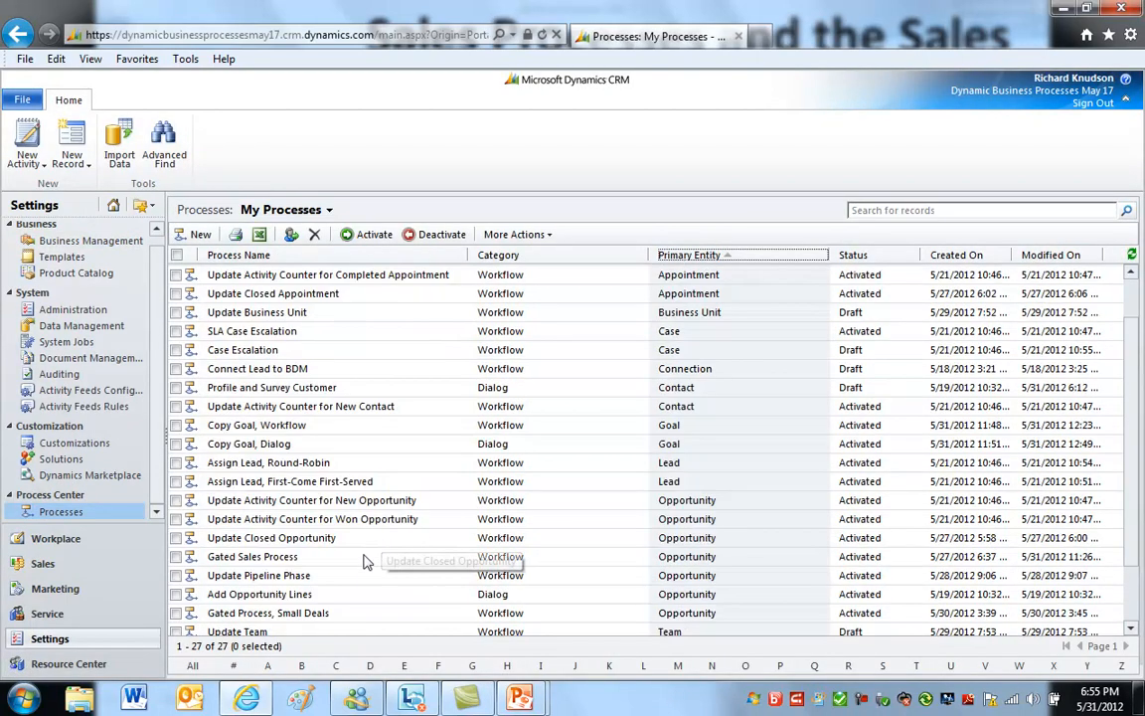
{"action": "double_click", "coordinate": [252, 556]}
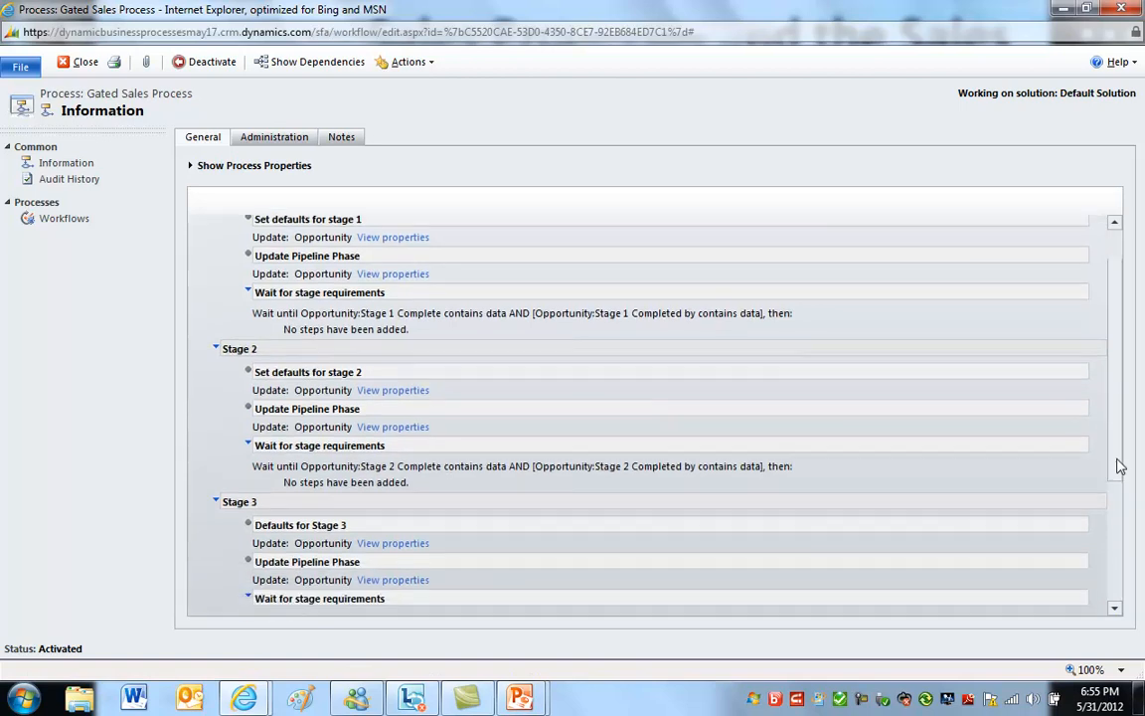
Deactivate the process back to Draft and show its properties
{"action": "scroll", "scroll_direction": "down", "scroll_amount": 3}
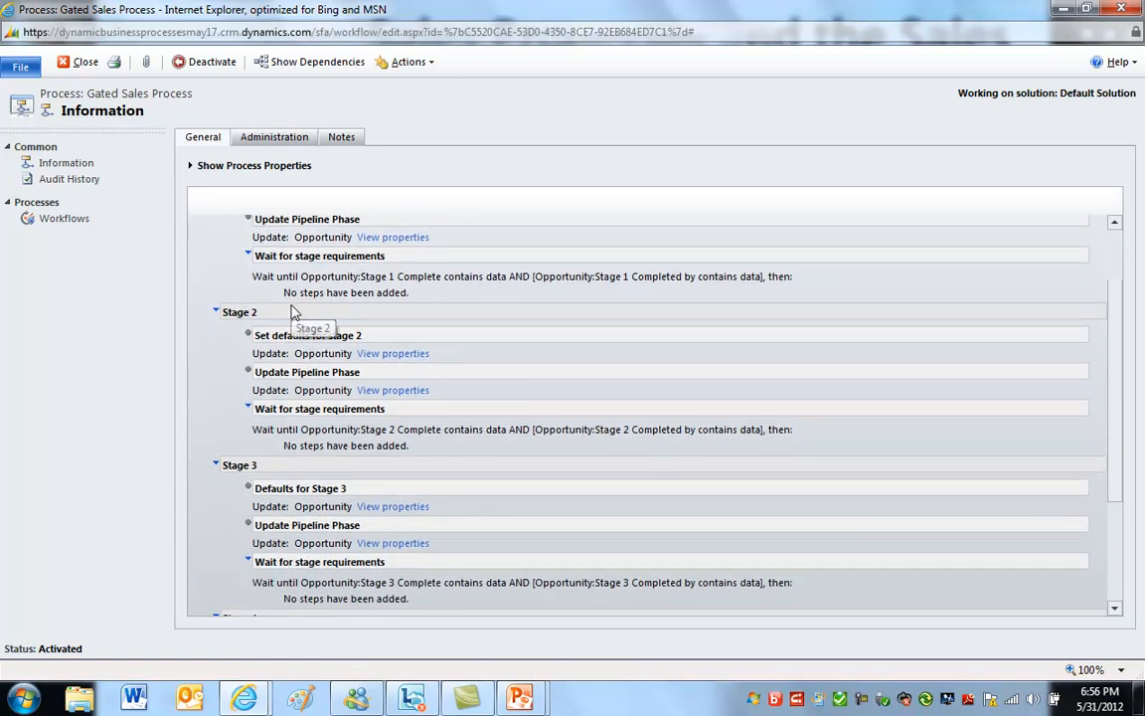
{"action": "left_click", "coordinate": [212, 62]}
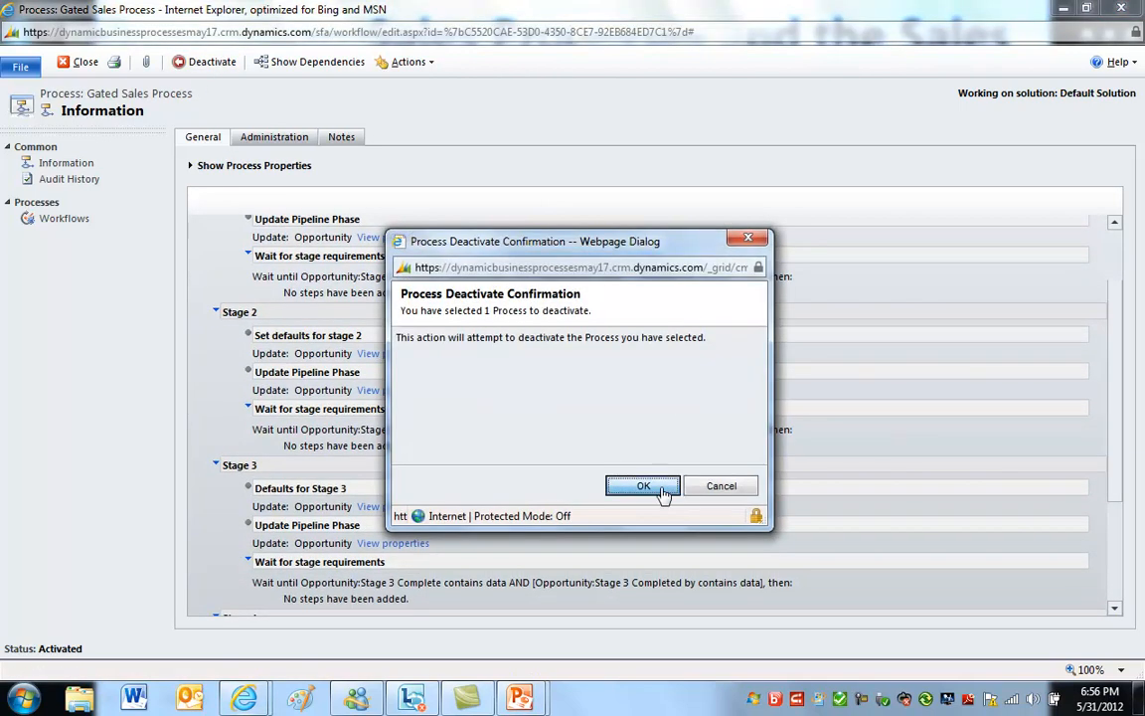
{"action": "left_click", "coordinate": [642, 486]}
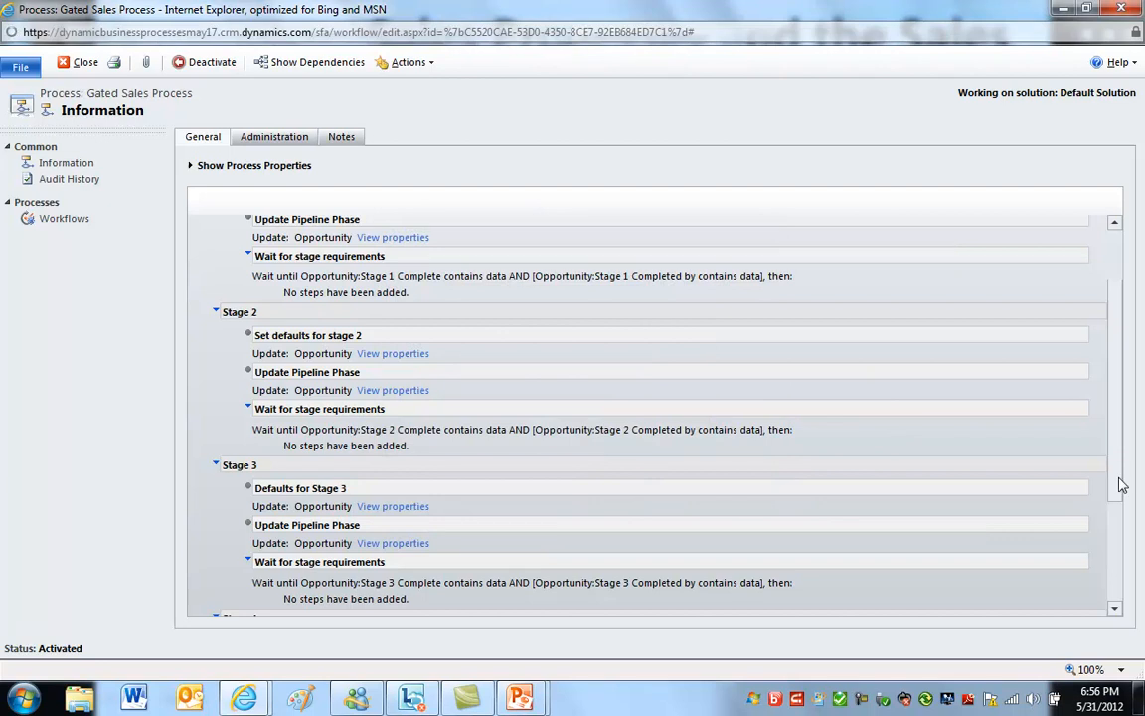
{"action": "left_click", "coordinate": [190, 165]}
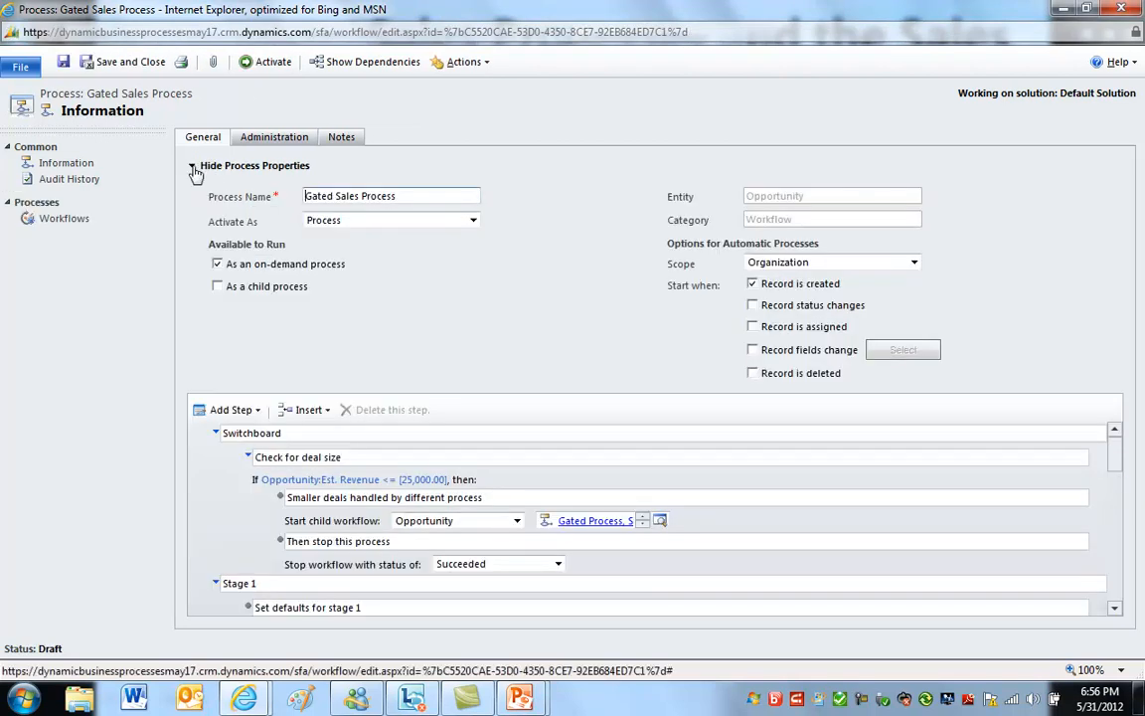
Hide the process properties and select the Stage 2 step to review Add Step options
{"action": "left_click", "coordinate": [196, 165]}
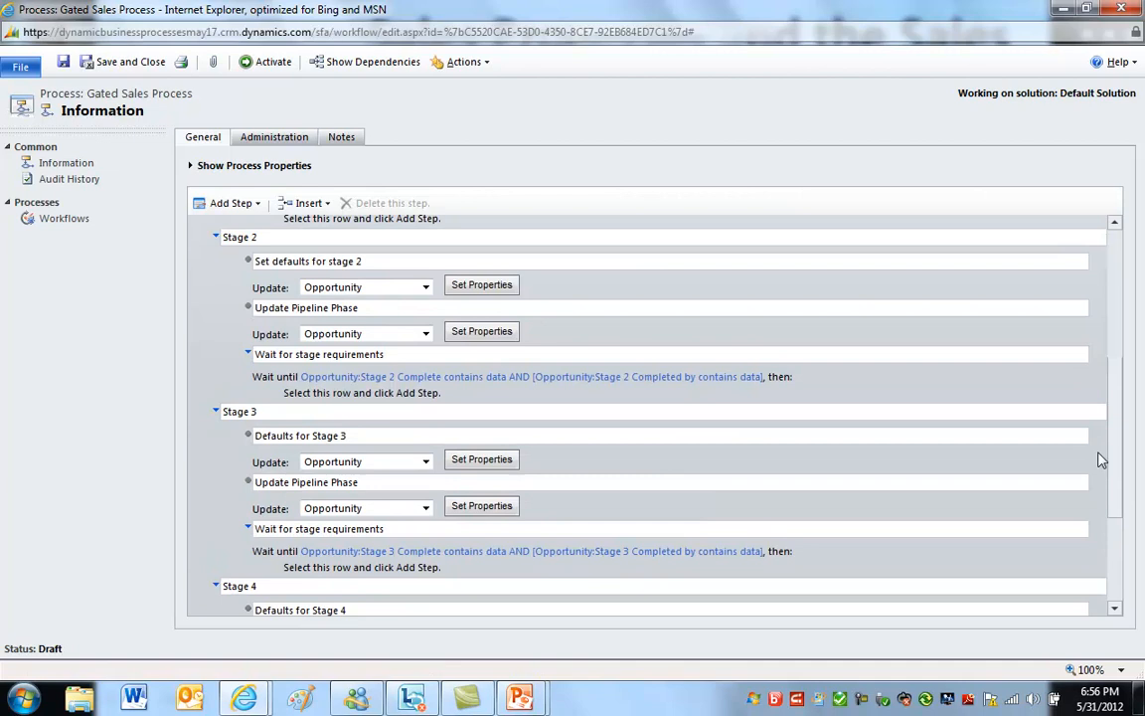
{"action": "scroll", "scroll_direction": "up", "scroll_amount": 3}
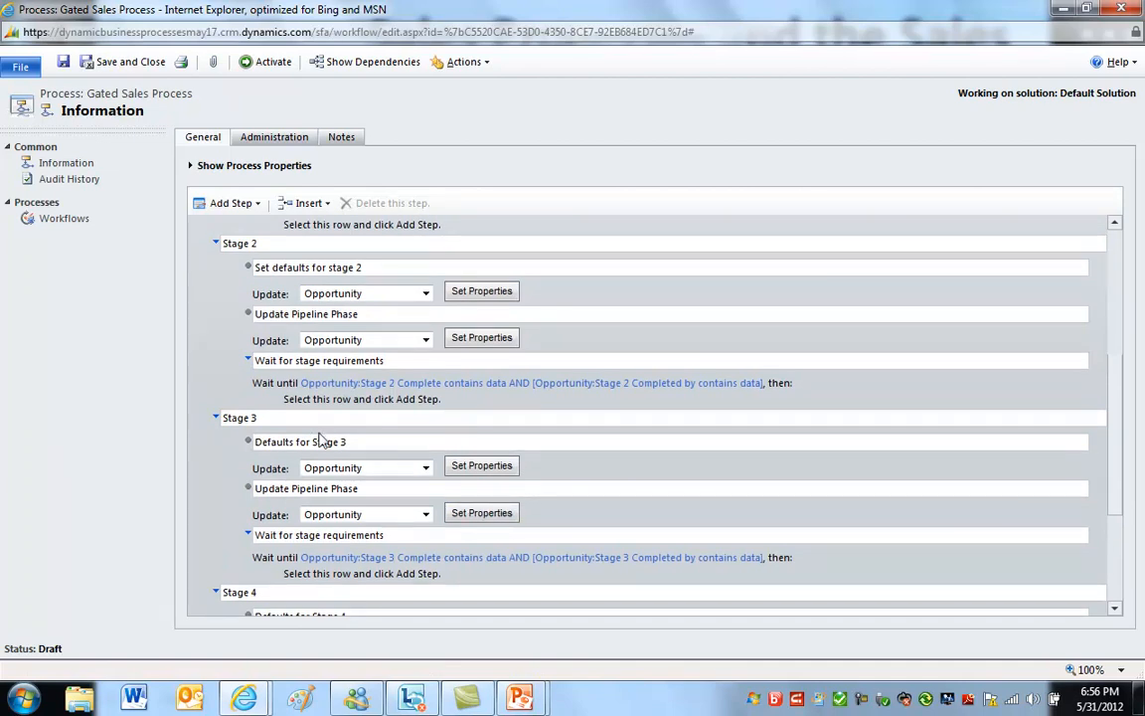
{"action": "left_click", "coordinate": [240, 242]}
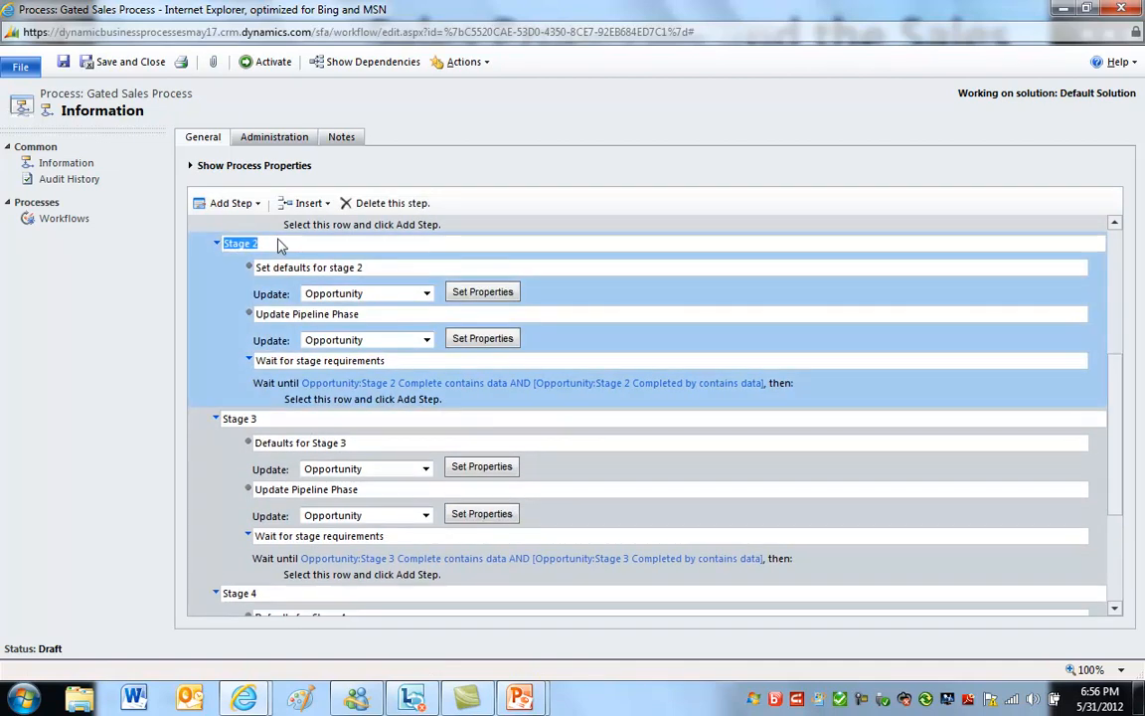
{"action": "left_click", "coordinate": [231, 202]}
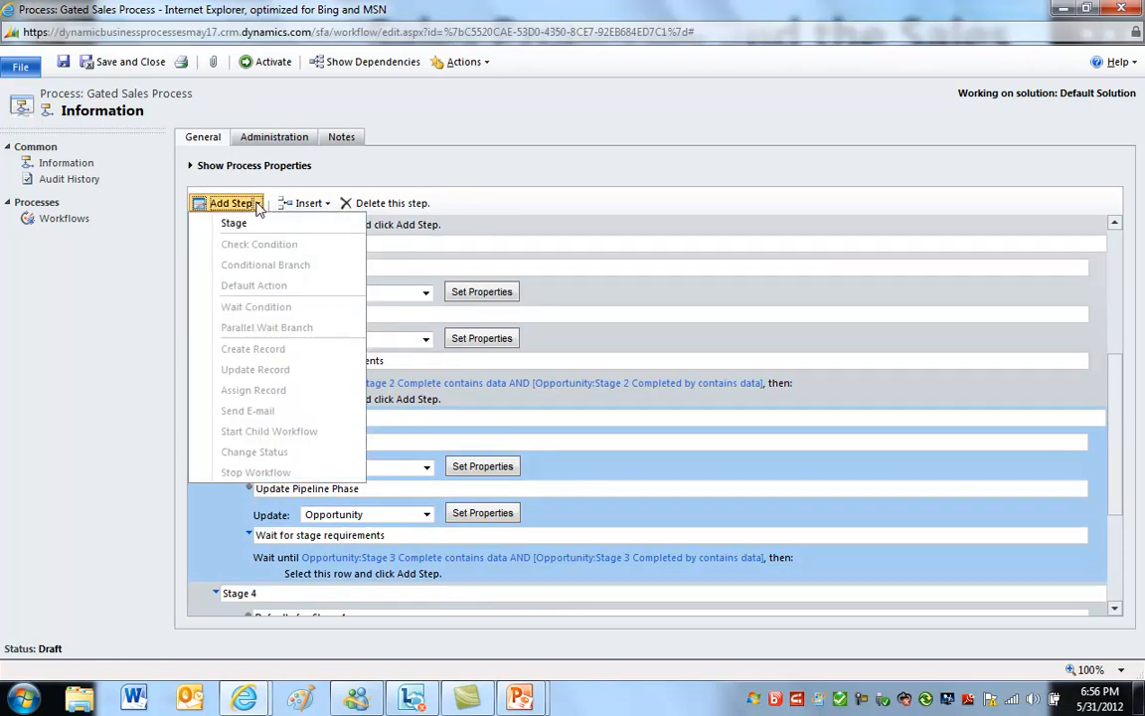
{"action": "mouse_move", "coordinate": [671, 446]}
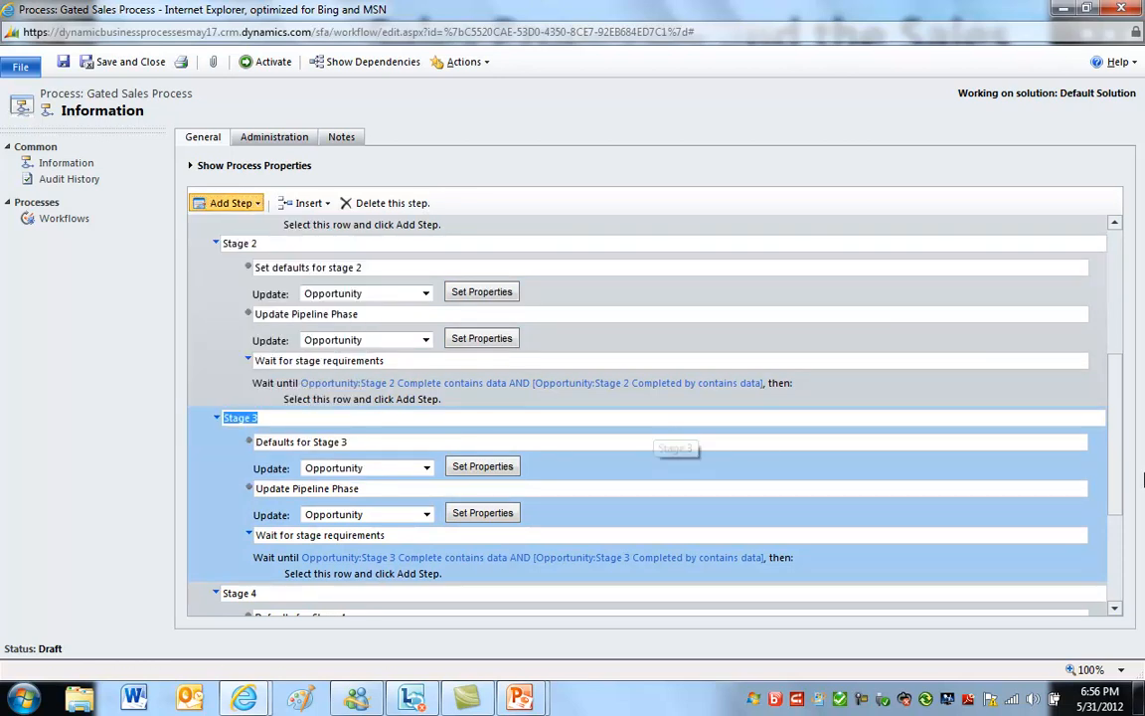
Review the process steps, then activate the Gated Sales Process and confirm
{"action": "scroll", "scroll_direction": "down", "scroll_amount": 3}
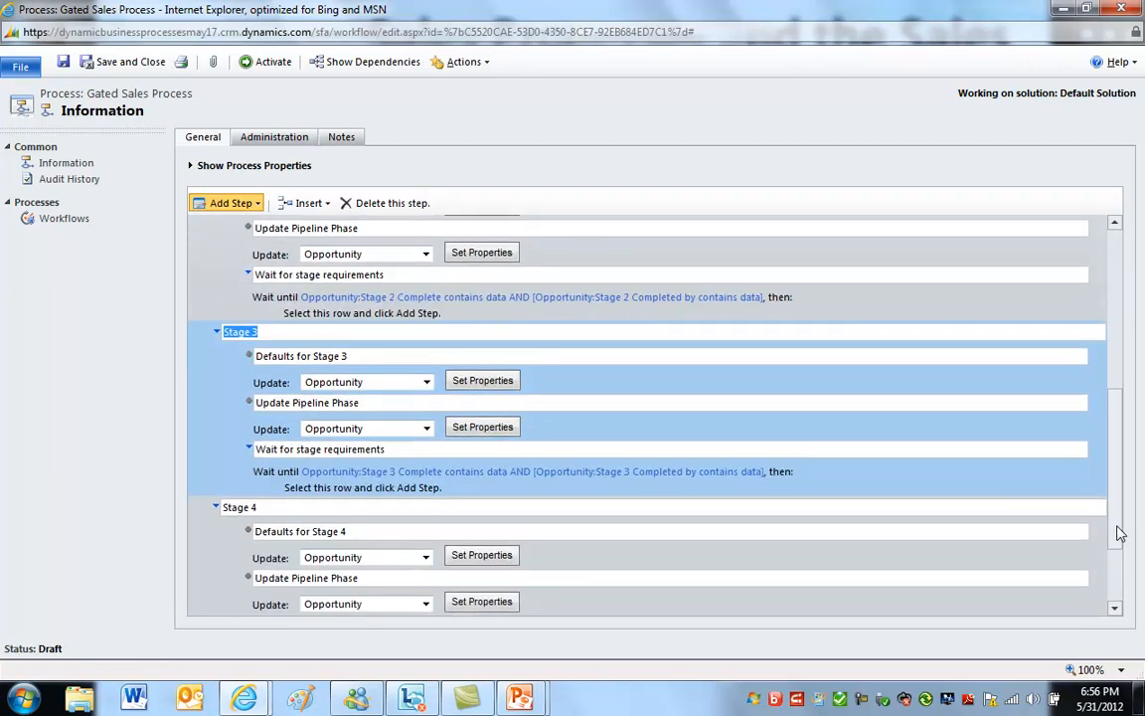
{"action": "scroll", "scroll_direction": "down", "scroll_amount": 3}
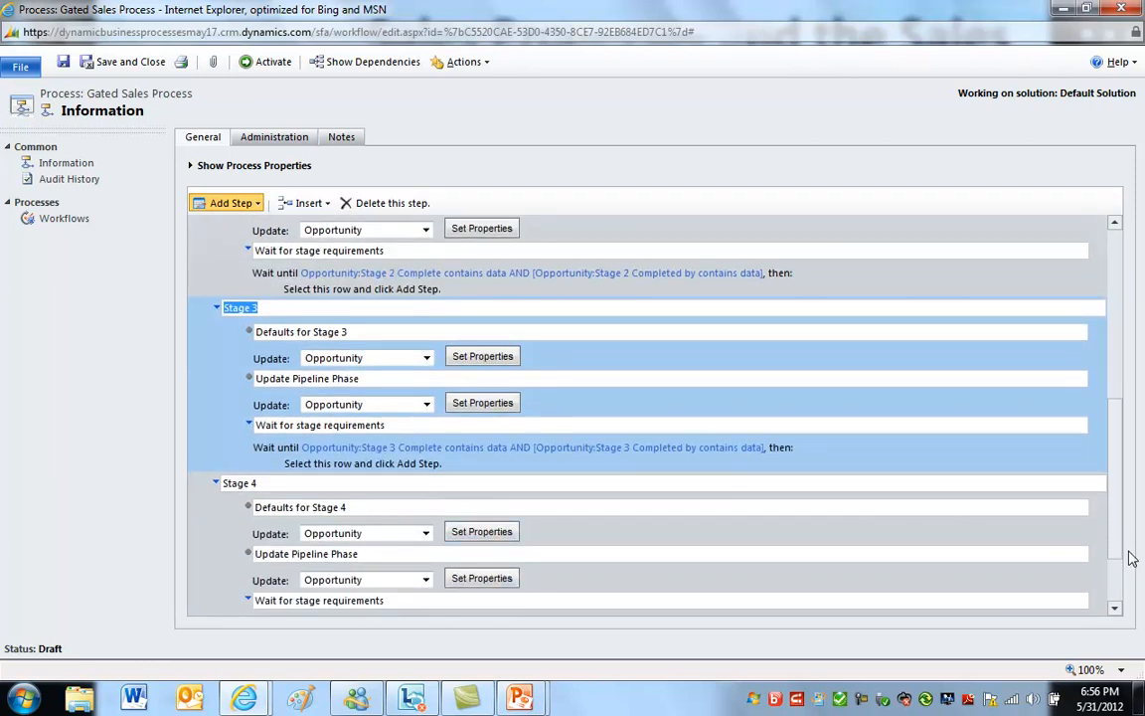
{"action": "scroll", "scroll_direction": "up", "scroll_amount": 3}
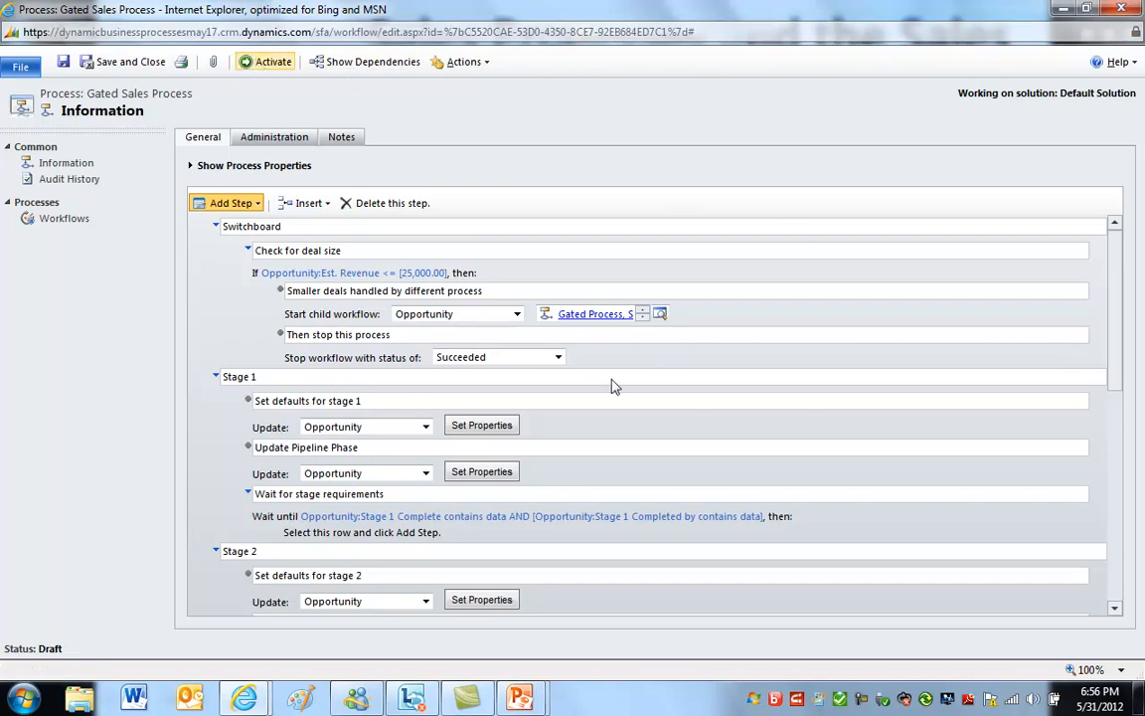
{"action": "left_click", "coordinate": [272, 62]}
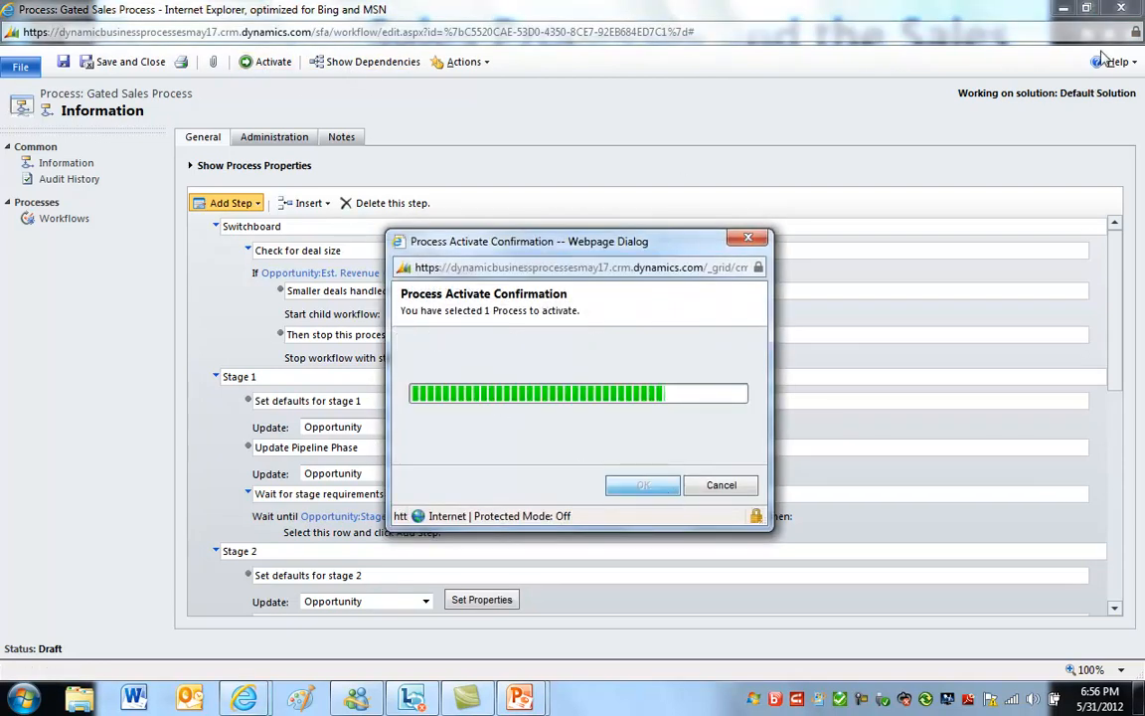
{"action": "left_click", "coordinate": [642, 484]}
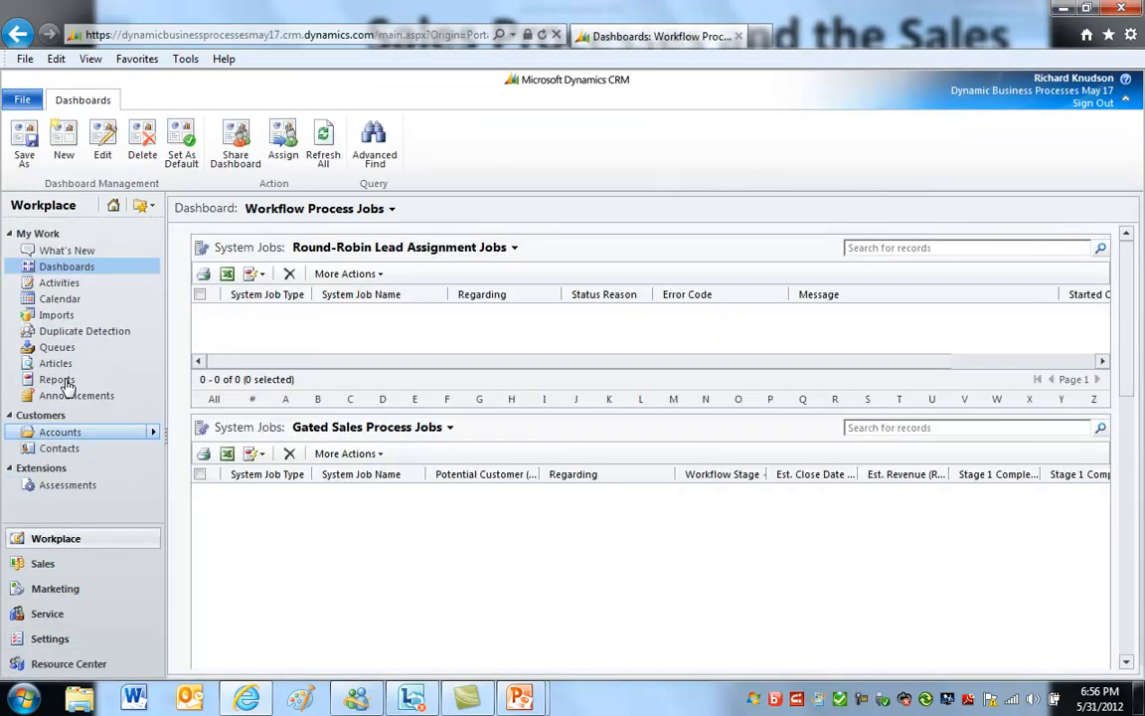
Run the Sales Pipeline report grouped by Gated Sales Process
{"action": "left_click", "coordinate": [56, 379]}
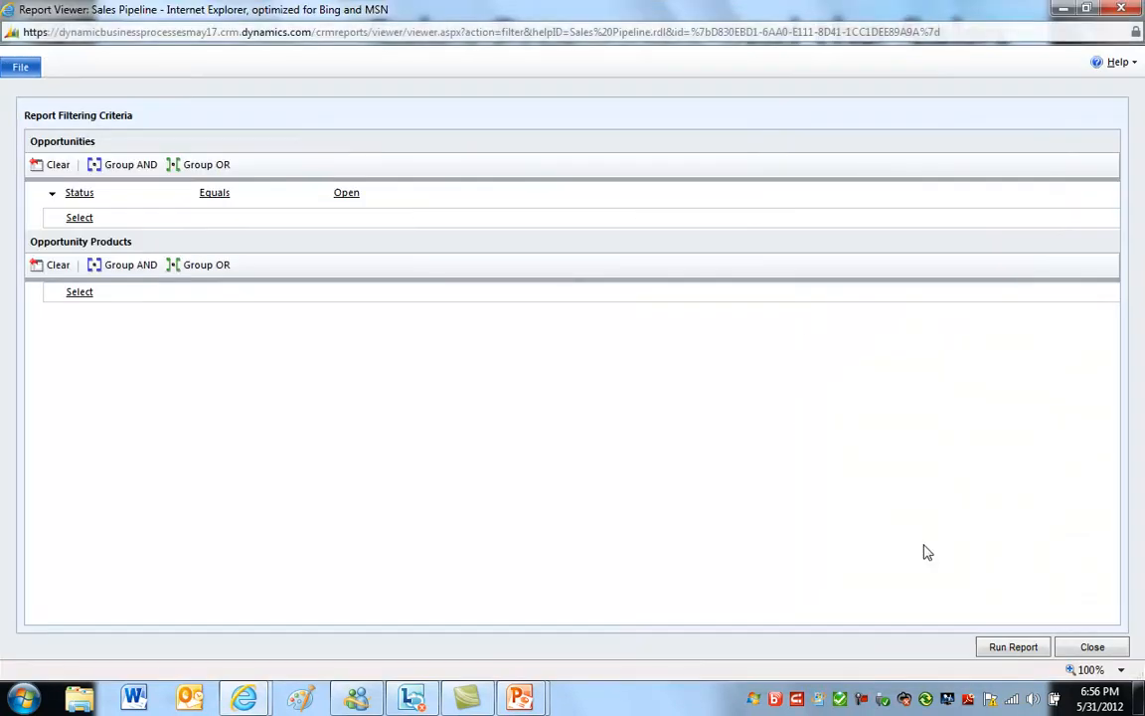
{"action": "left_click", "coordinate": [1012, 646]}
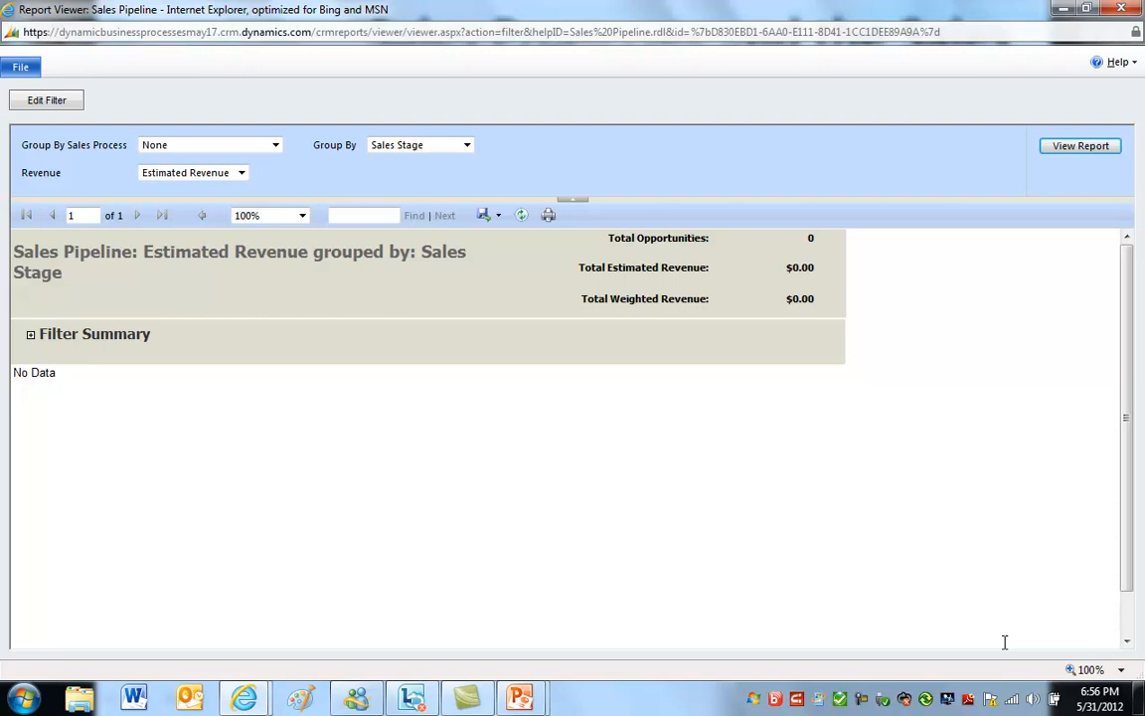
{"action": "mouse_move", "coordinate": [821, 267]}
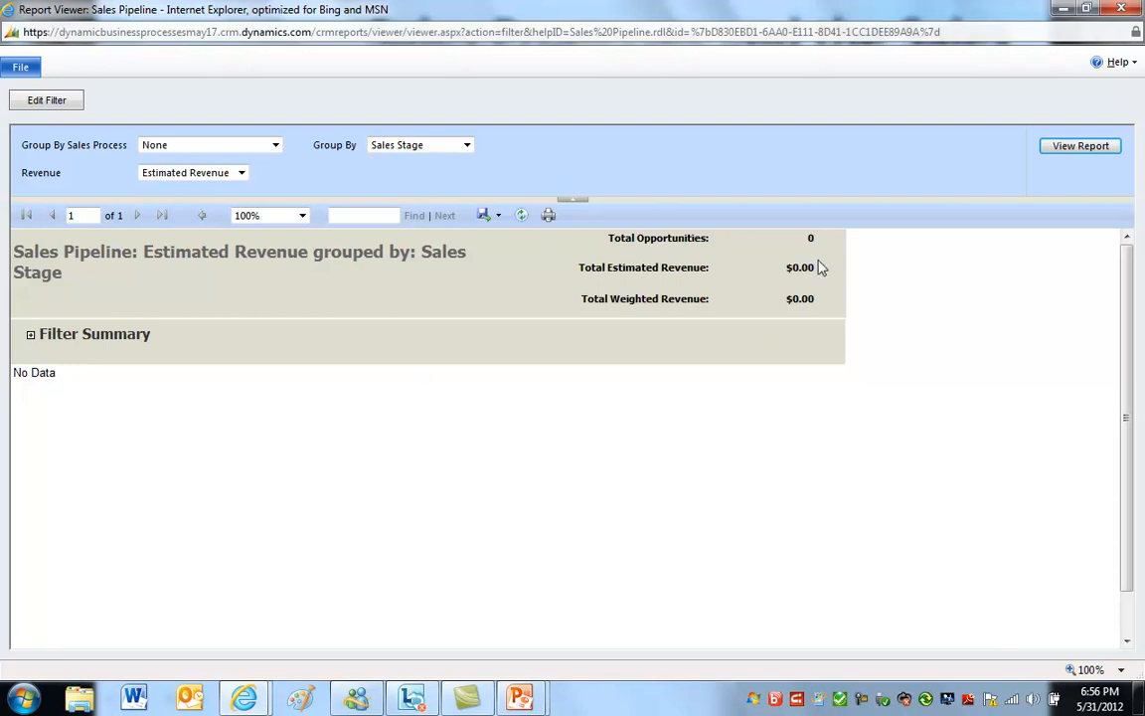
{"action": "left_click", "coordinate": [275, 144]}
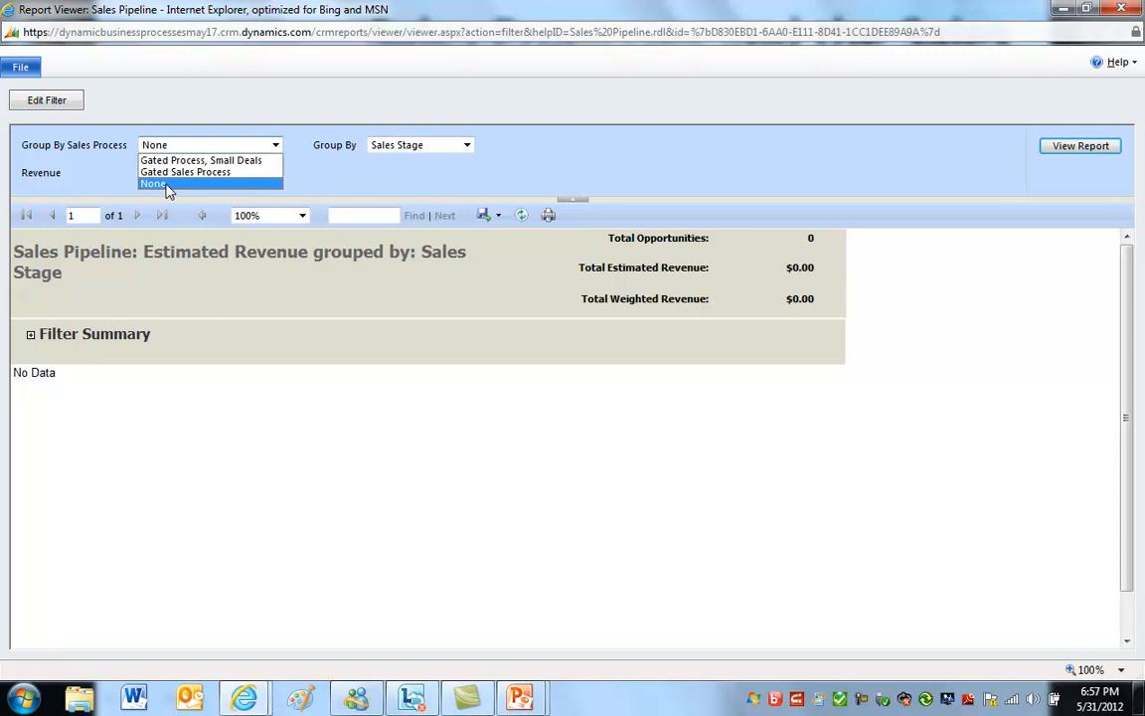
{"action": "mouse_move", "coordinate": [65, 184]}
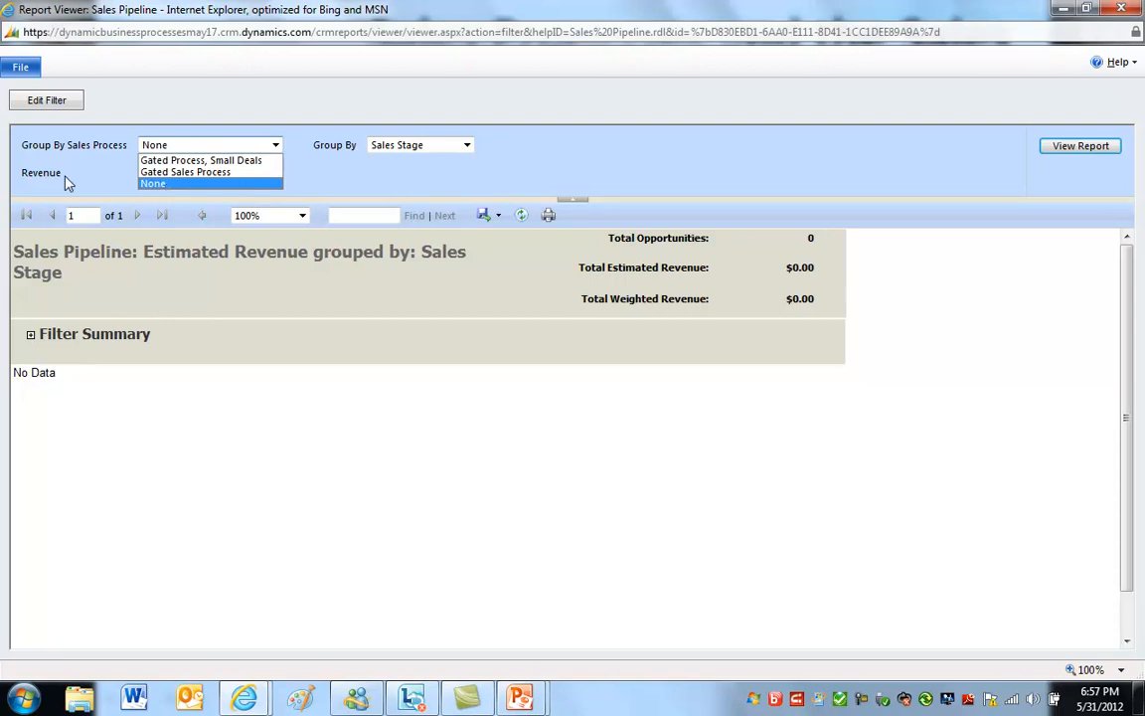
{"action": "mouse_move", "coordinate": [111, 160]}
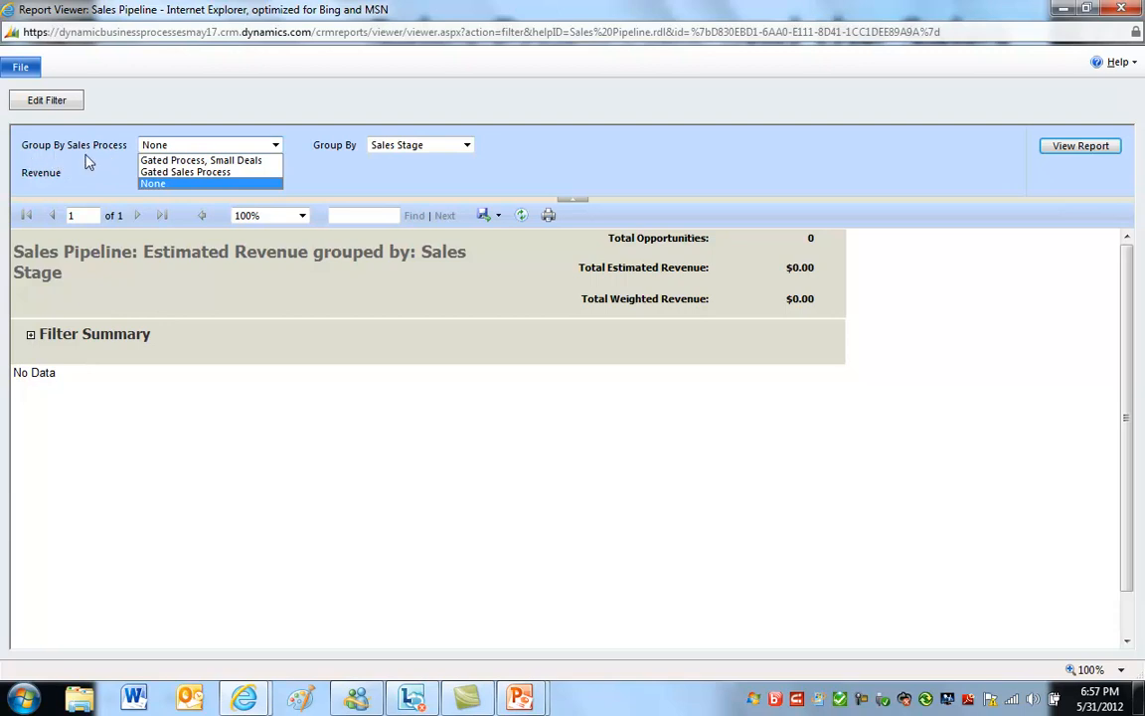
{"action": "mouse_move", "coordinate": [201, 160]}
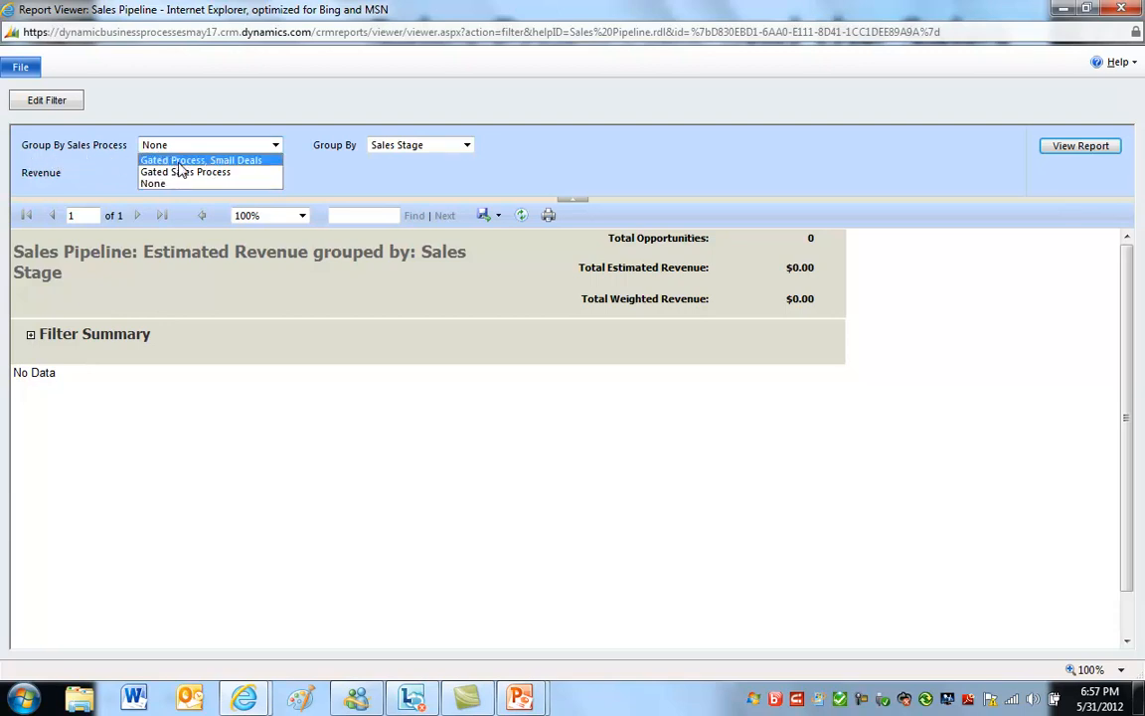
{"action": "mouse_move", "coordinate": [185, 171]}
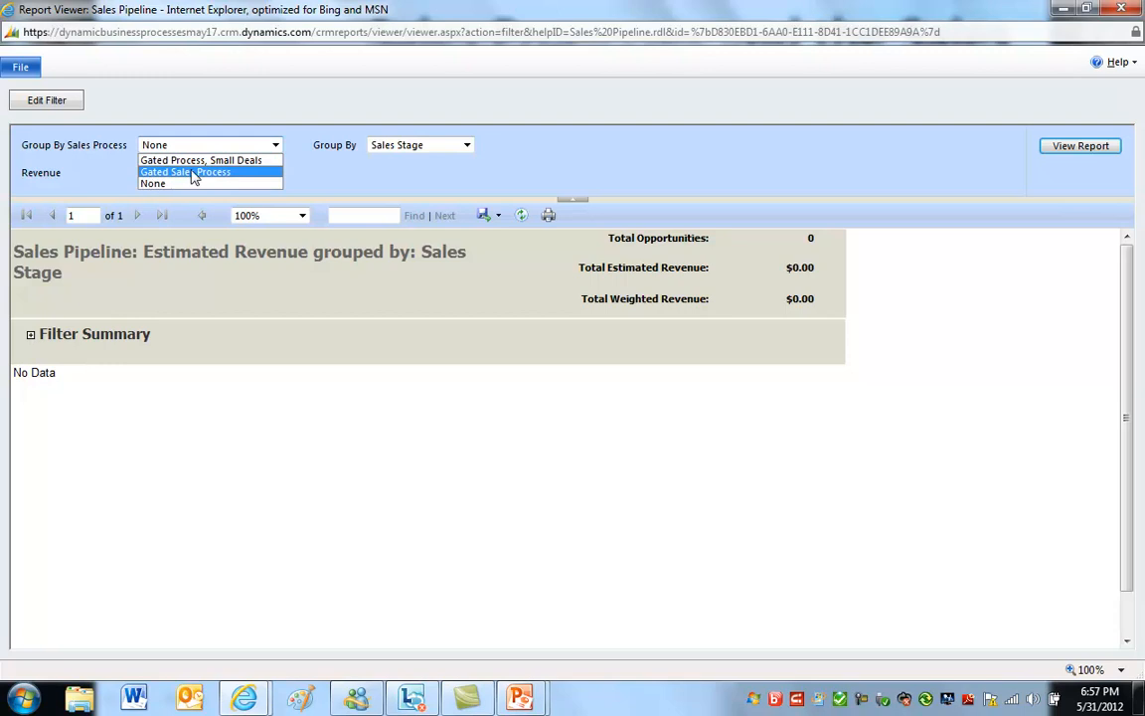
{"action": "left_click", "coordinate": [184, 171]}
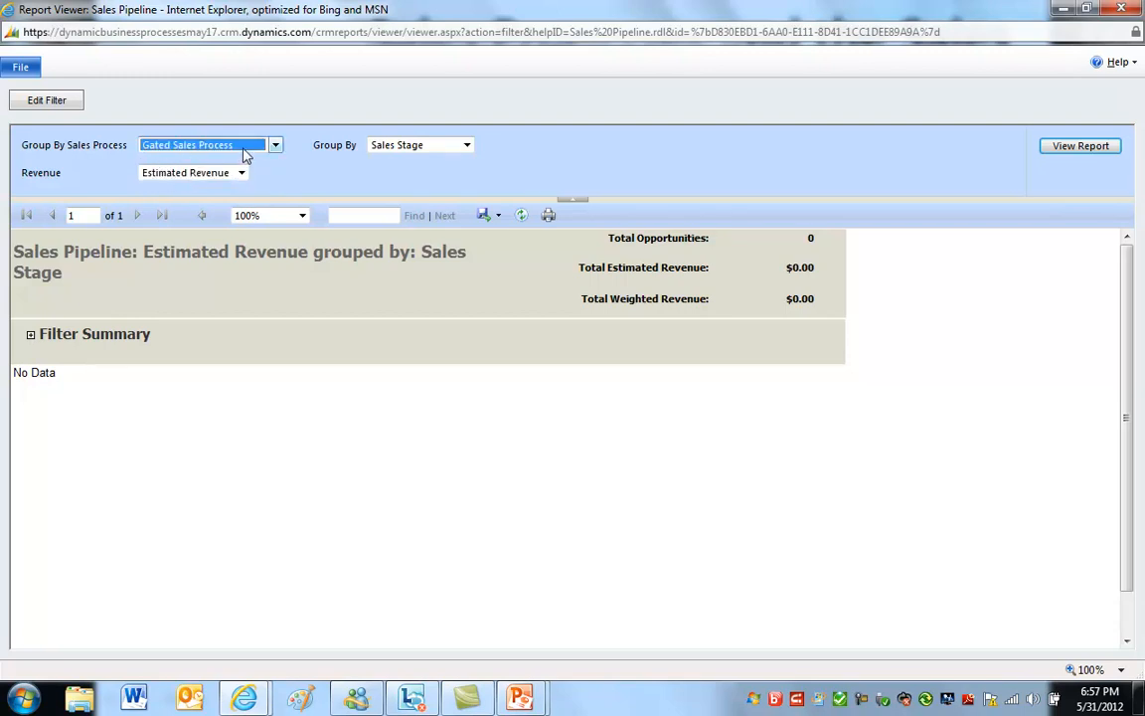
{"action": "mouse_move", "coordinate": [584, 201]}
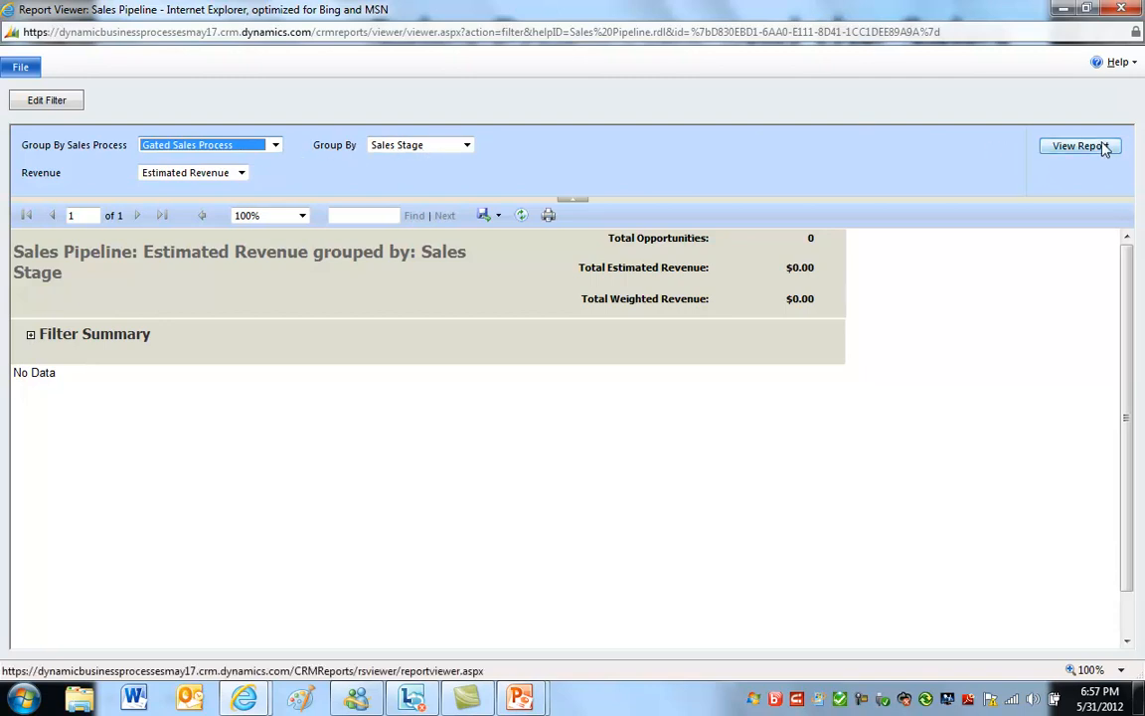
{"action": "left_click", "coordinate": [1081, 145]}
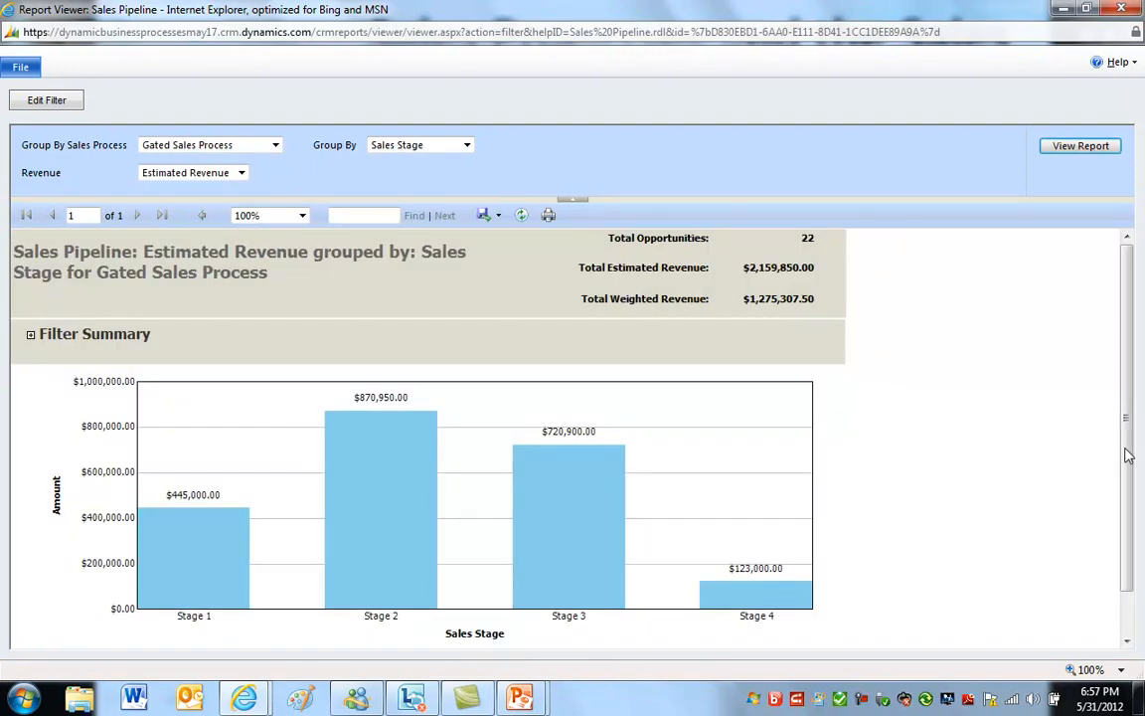
Run the pipeline report for Gated Process, Small Deals, then regroup it by Gated Sales Process
{"action": "left_click", "coordinate": [275, 144]}
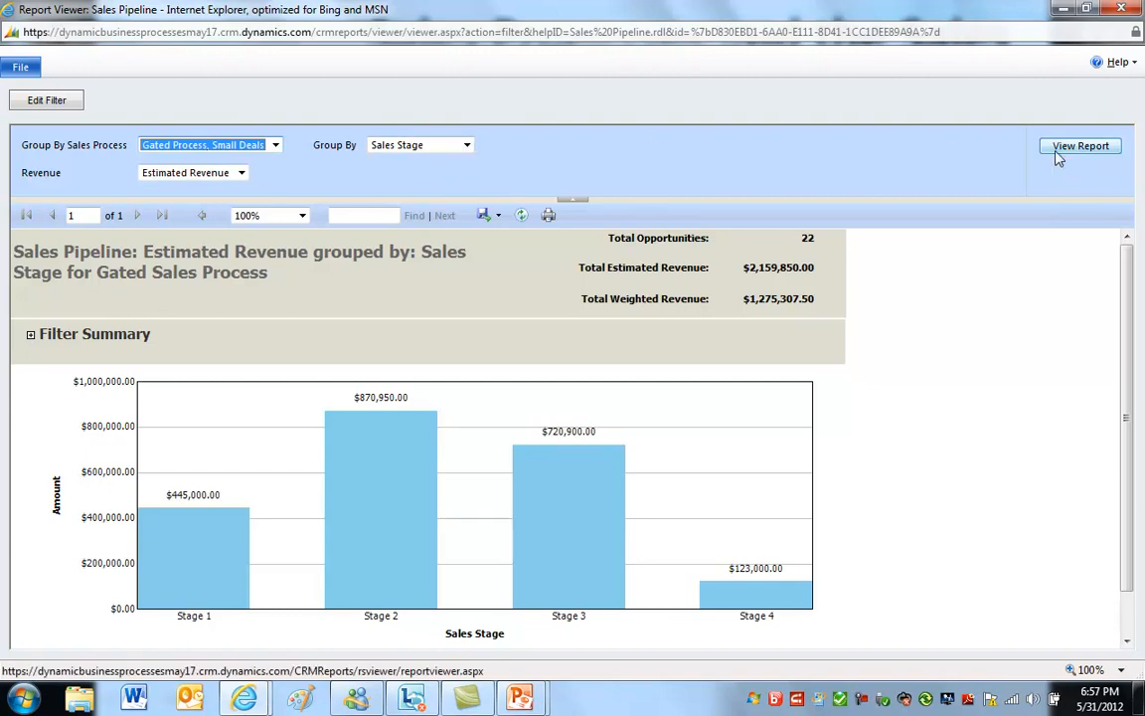
{"action": "left_click", "coordinate": [1081, 146]}
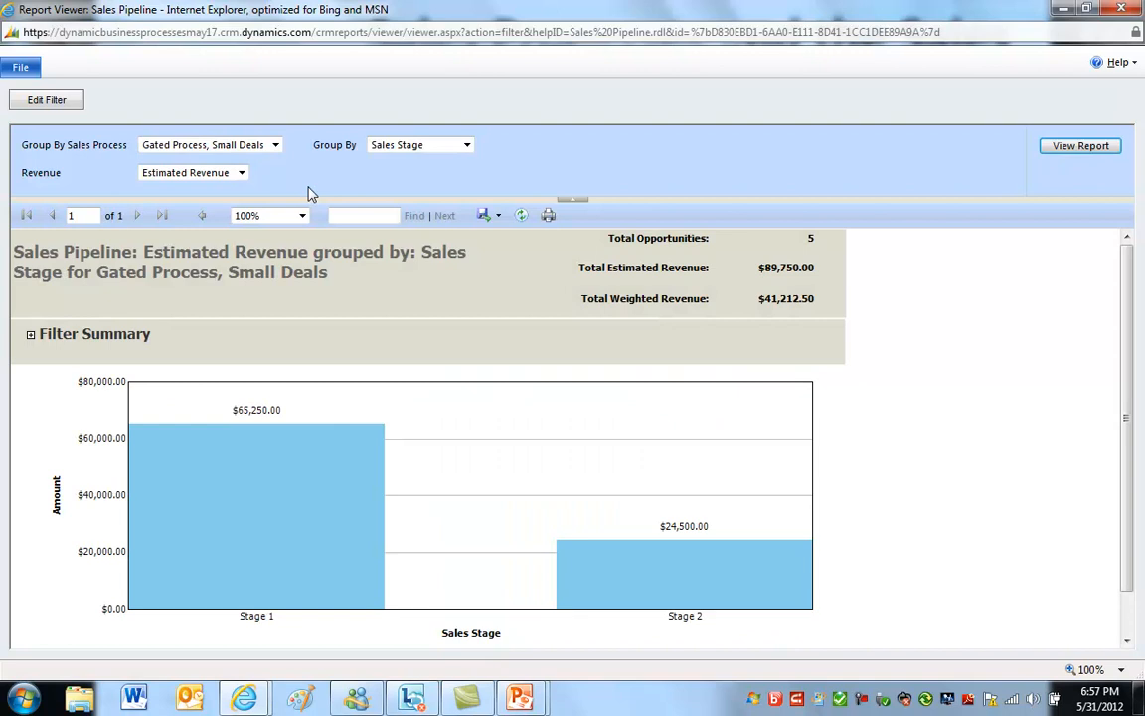
{"action": "mouse_move", "coordinate": [802, 257]}
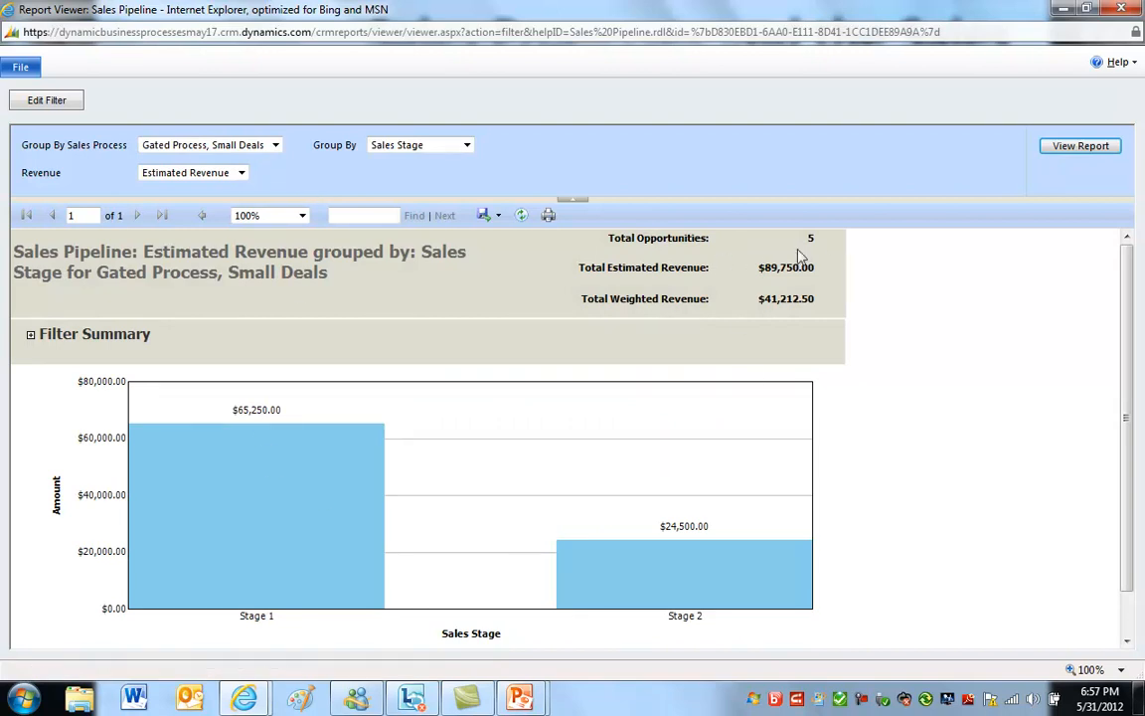
{"action": "left_click", "coordinate": [274, 144]}
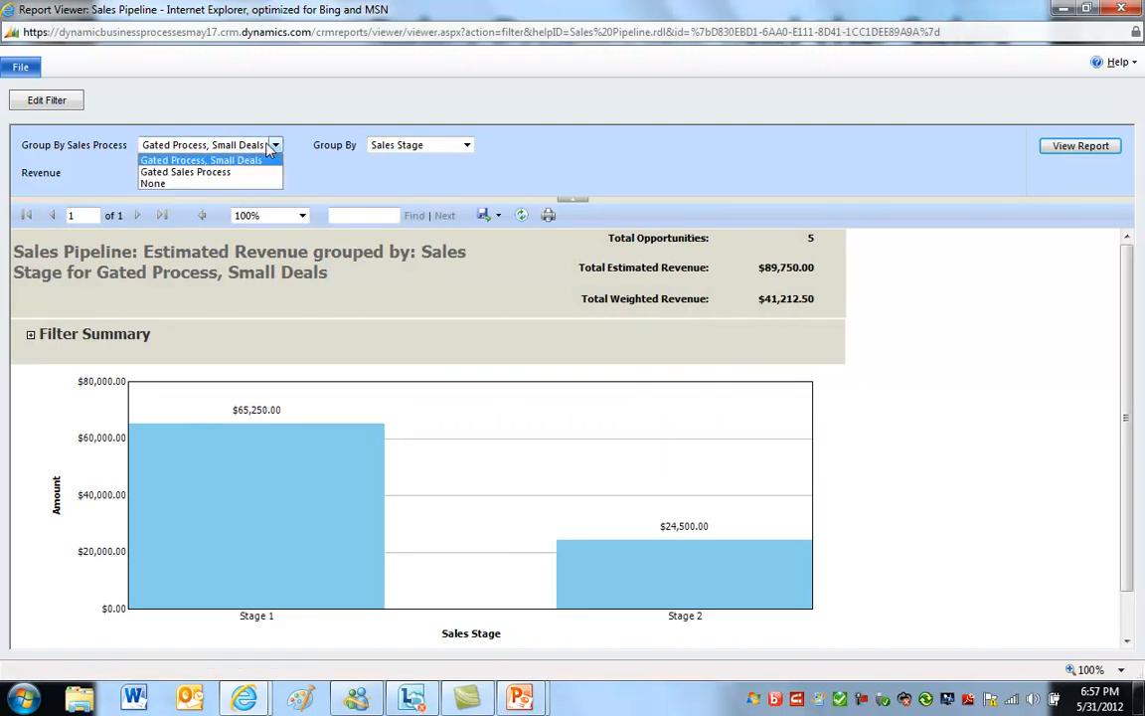
{"action": "left_click", "coordinate": [185, 171]}
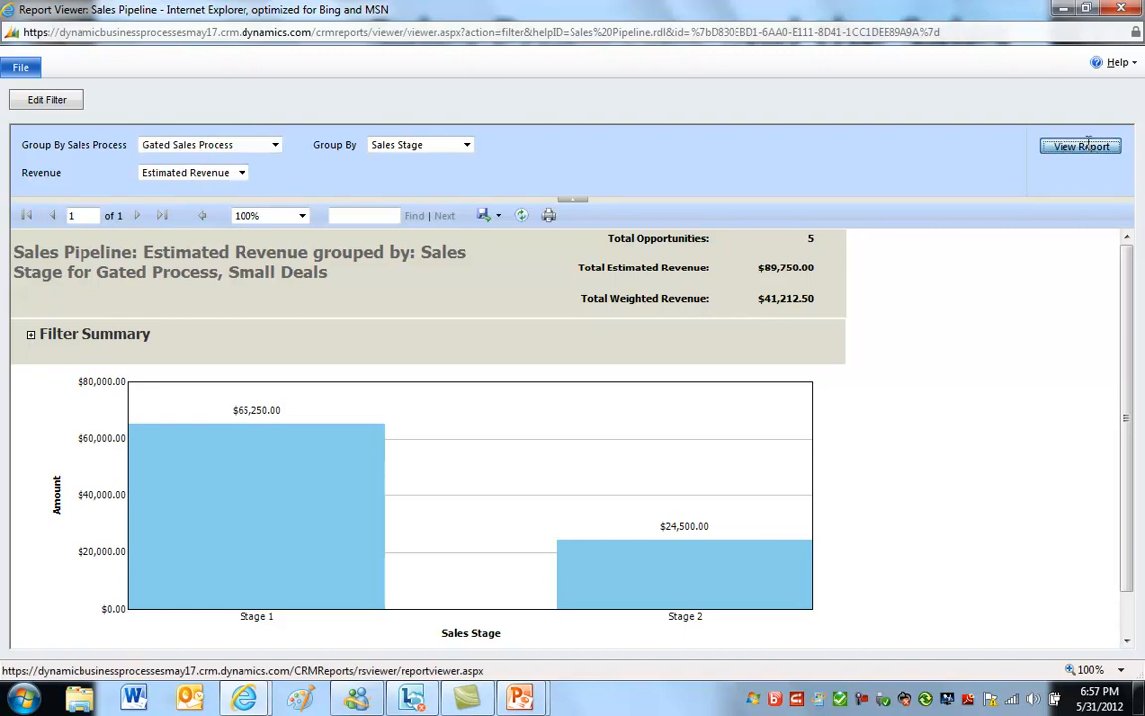
{"action": "left_click", "coordinate": [1081, 147]}
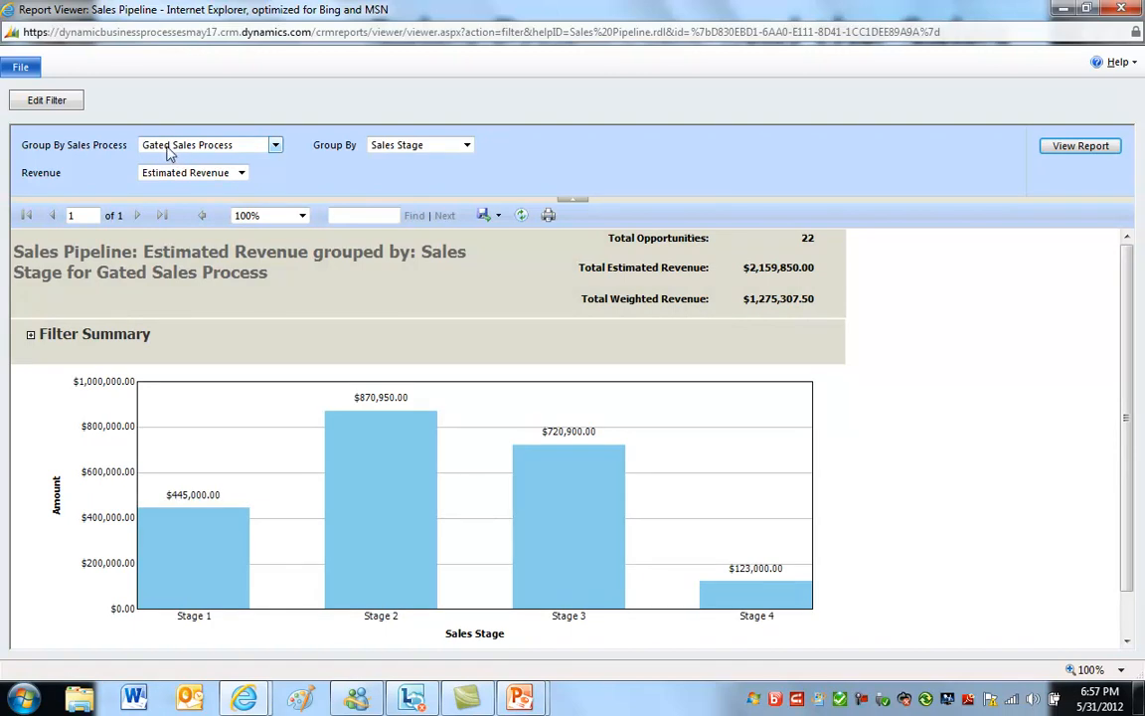
{"action": "mouse_move", "coordinate": [149, 156]}
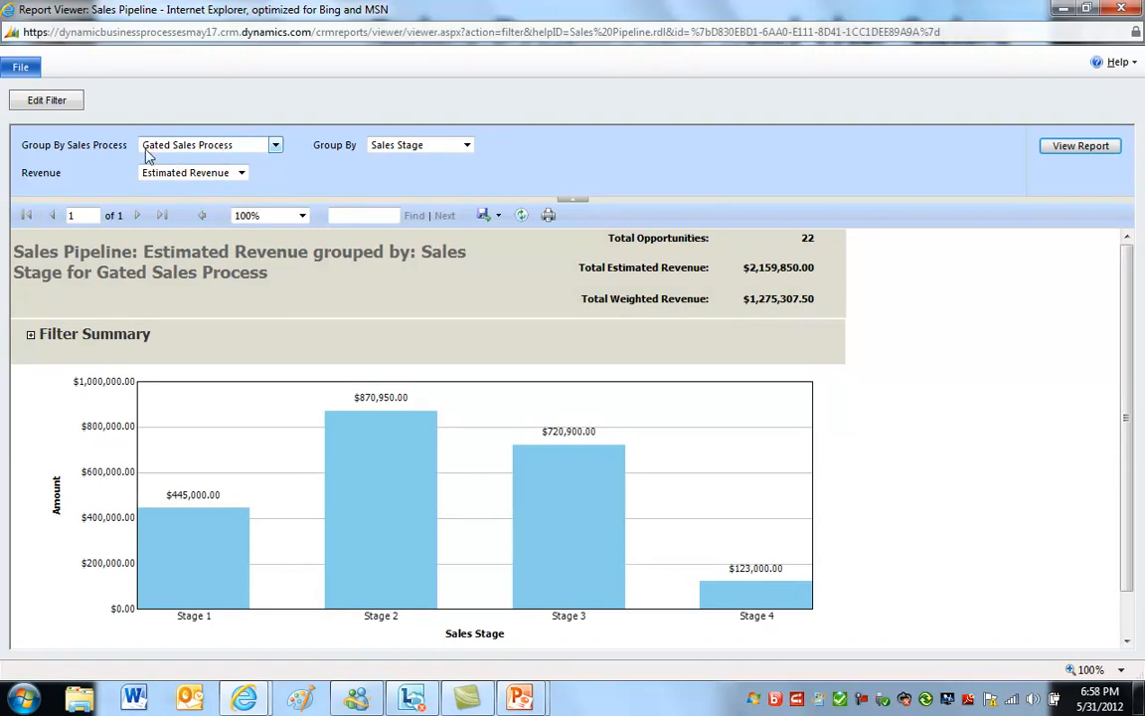
{"action": "mouse_move", "coordinate": [202, 149]}
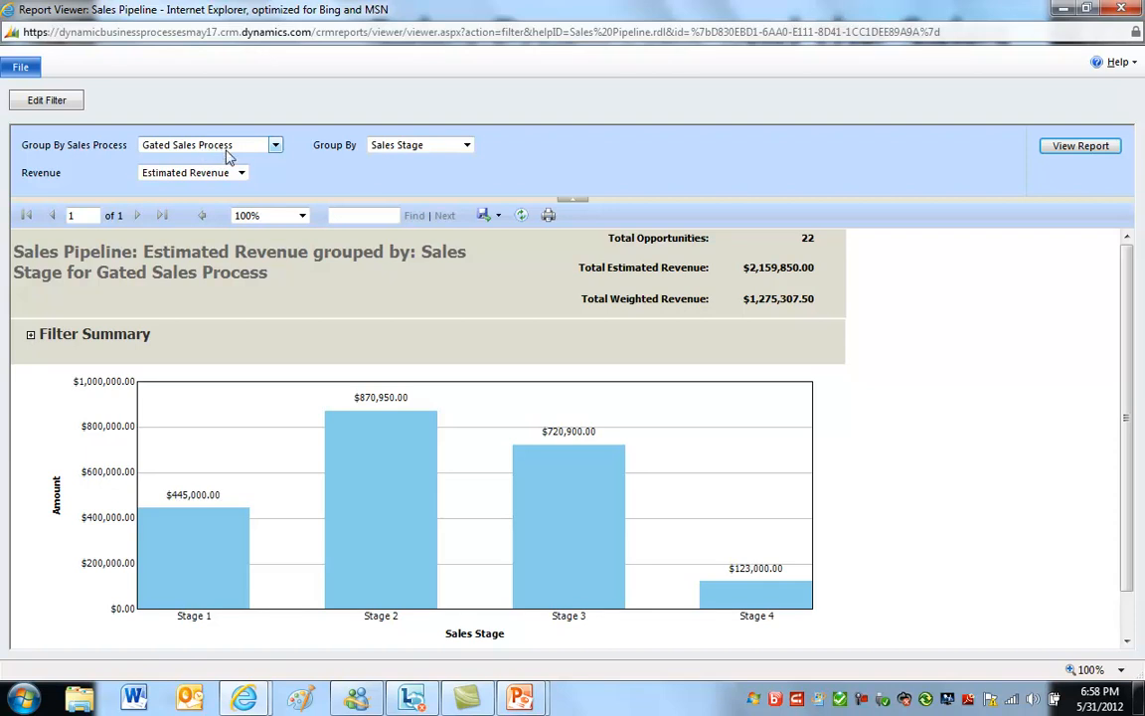
{"action": "mouse_move", "coordinate": [33, 159]}
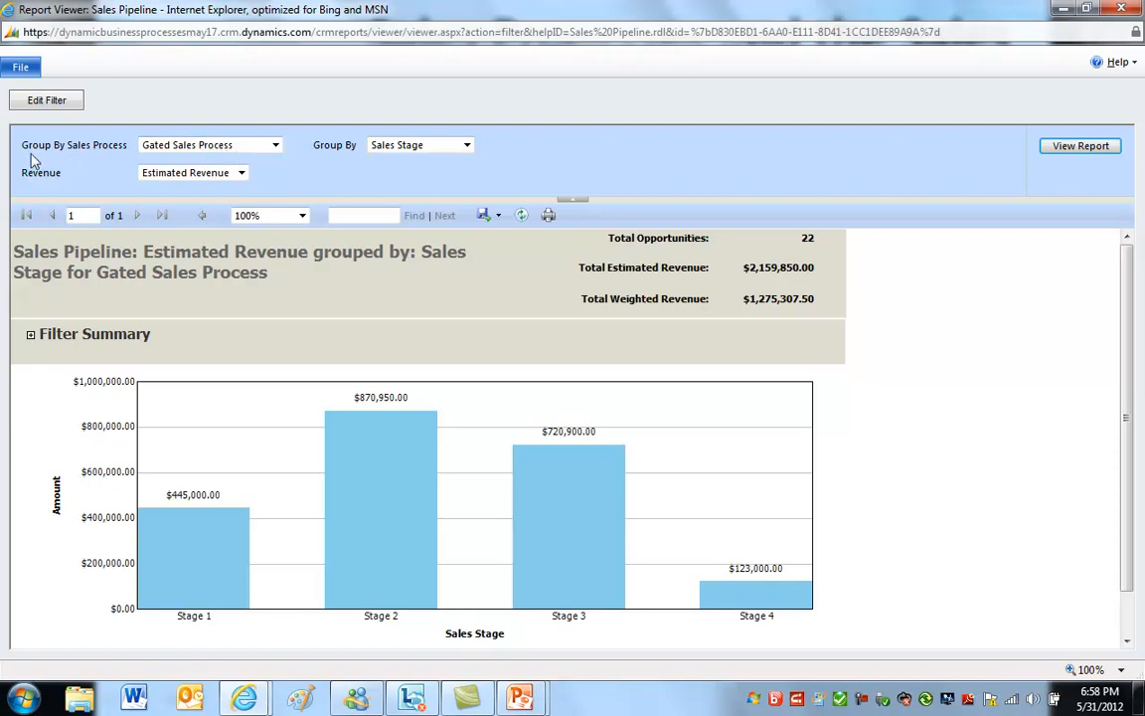
{"action": "mouse_move", "coordinate": [79, 159]}
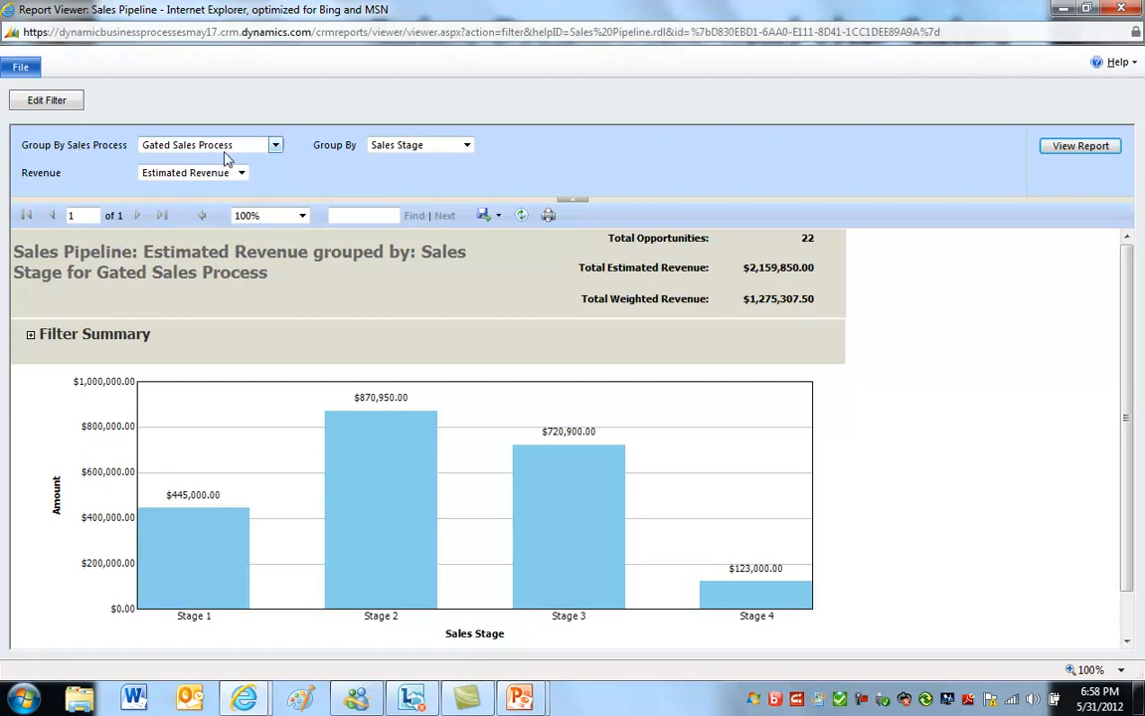
{"action": "mouse_move", "coordinate": [366, 154]}
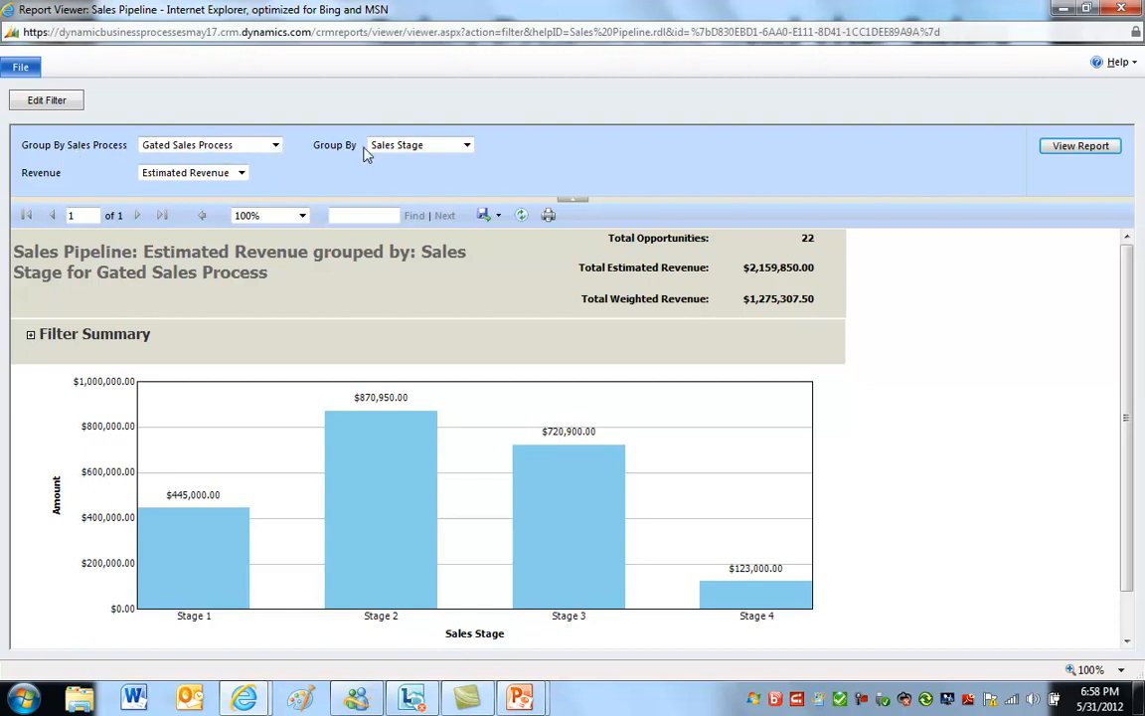
{"action": "mouse_move", "coordinate": [340, 175]}
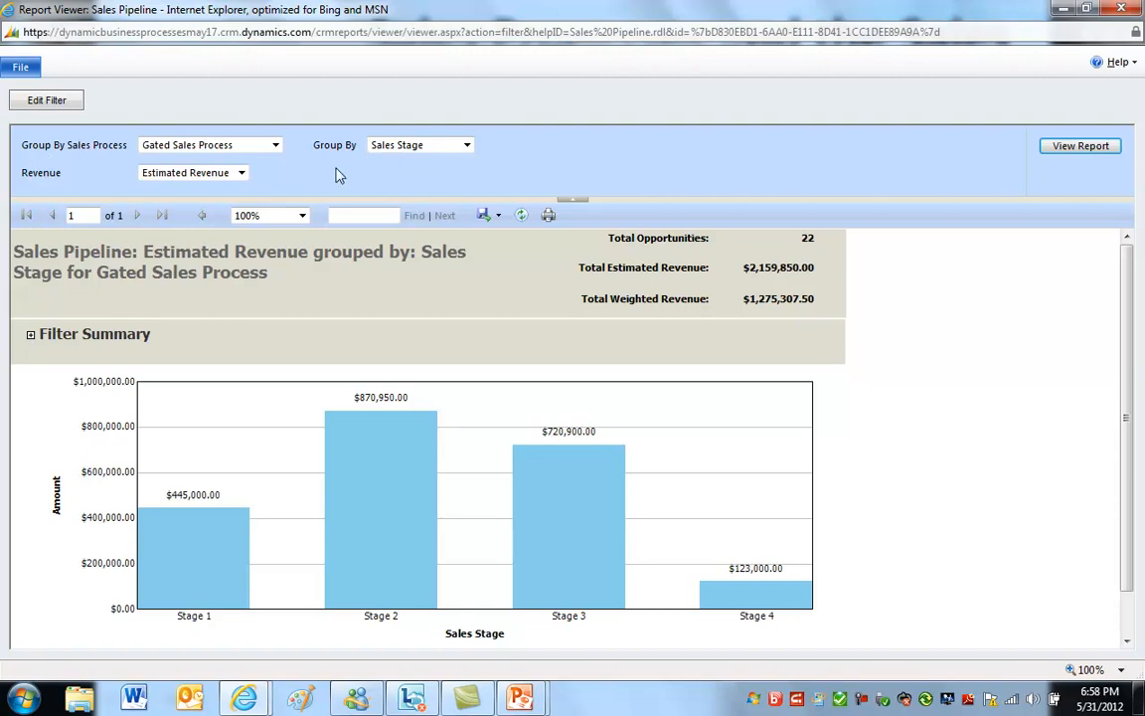
{"action": "mouse_move", "coordinate": [350, 150]}
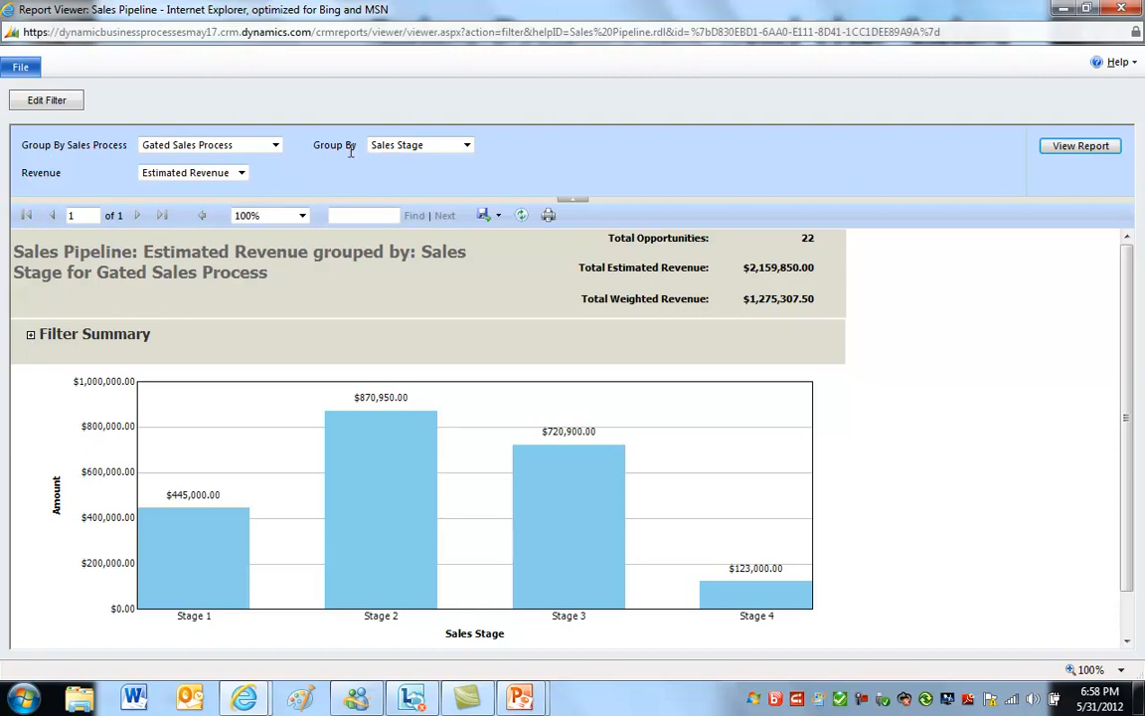
{"action": "mouse_move", "coordinate": [333, 161]}
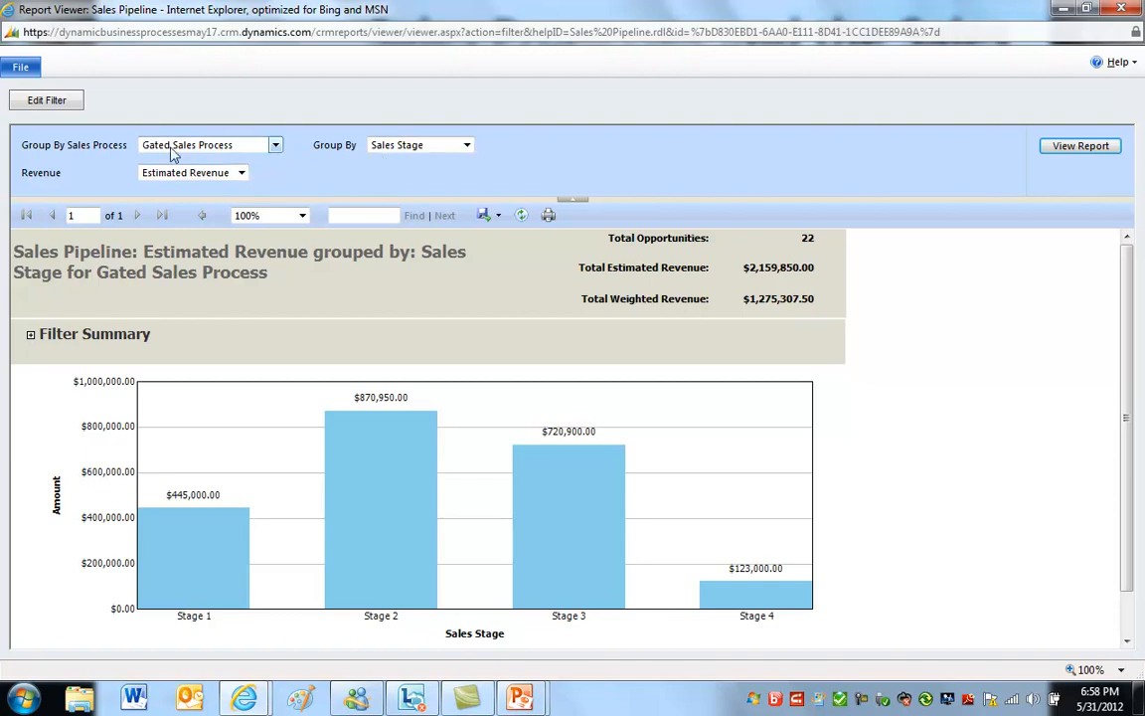
Rerun the Gated Sales Process pipeline report measured by Weighted Revenue
{"action": "left_click", "coordinate": [241, 172]}
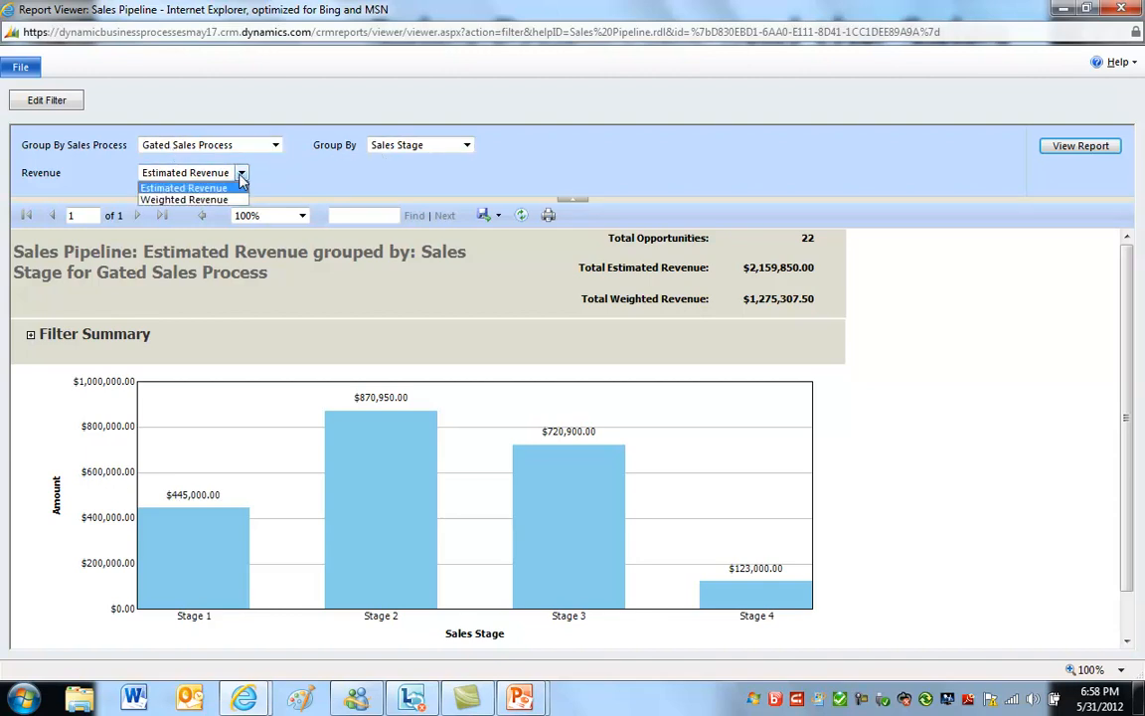
{"action": "mouse_move", "coordinate": [183, 198]}
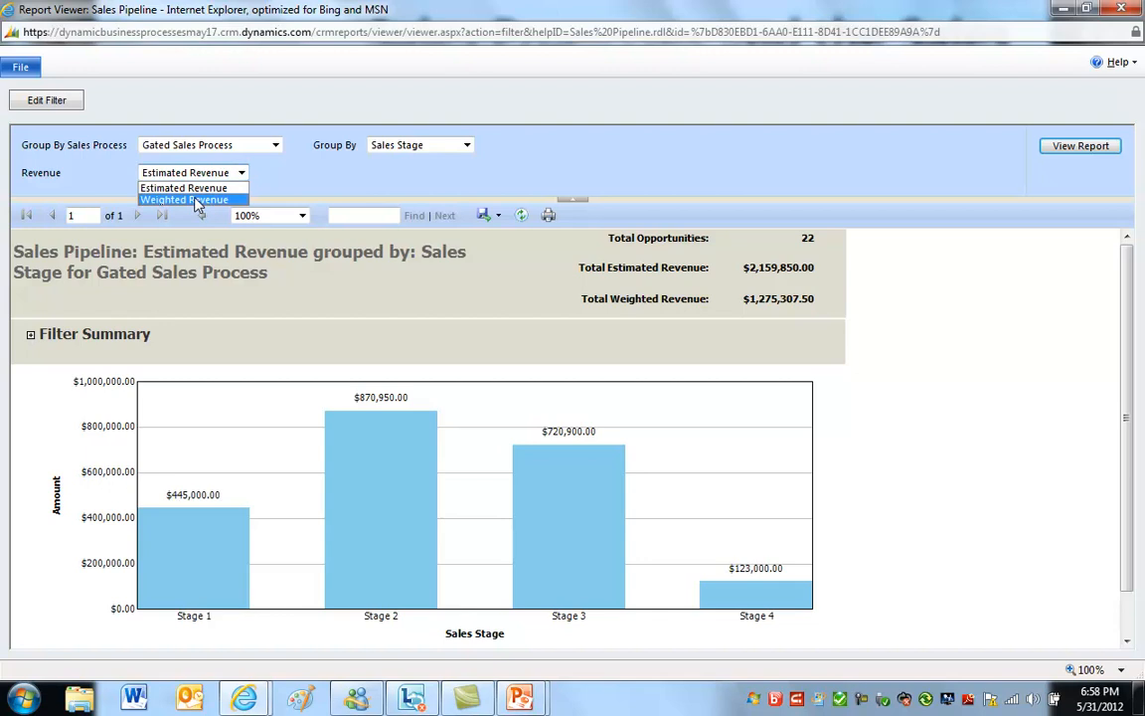
{"action": "left_click", "coordinate": [183, 199]}
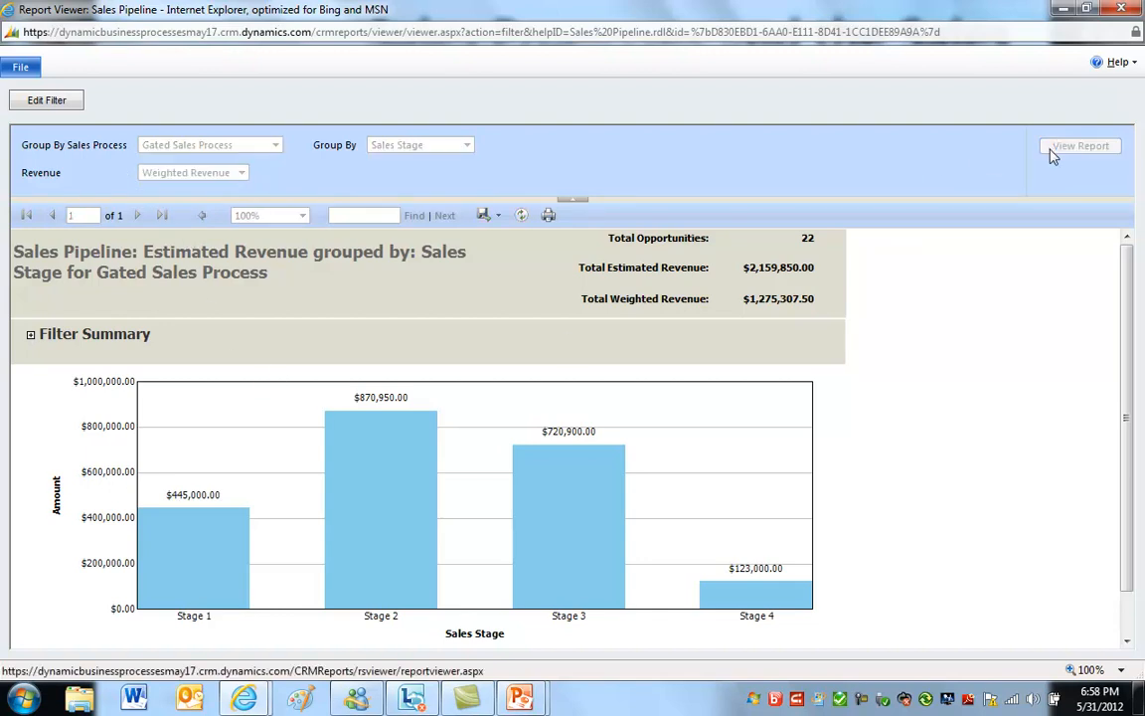
{"action": "left_click", "coordinate": [1080, 145]}
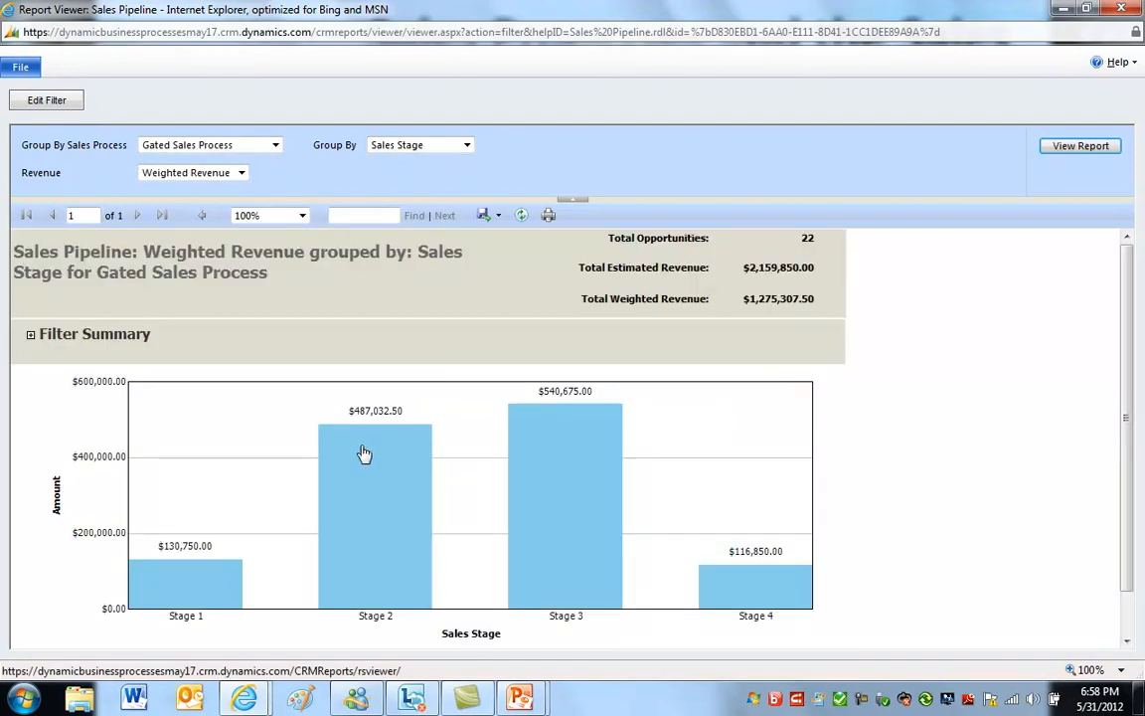
{"action": "mouse_move", "coordinate": [352, 435]}
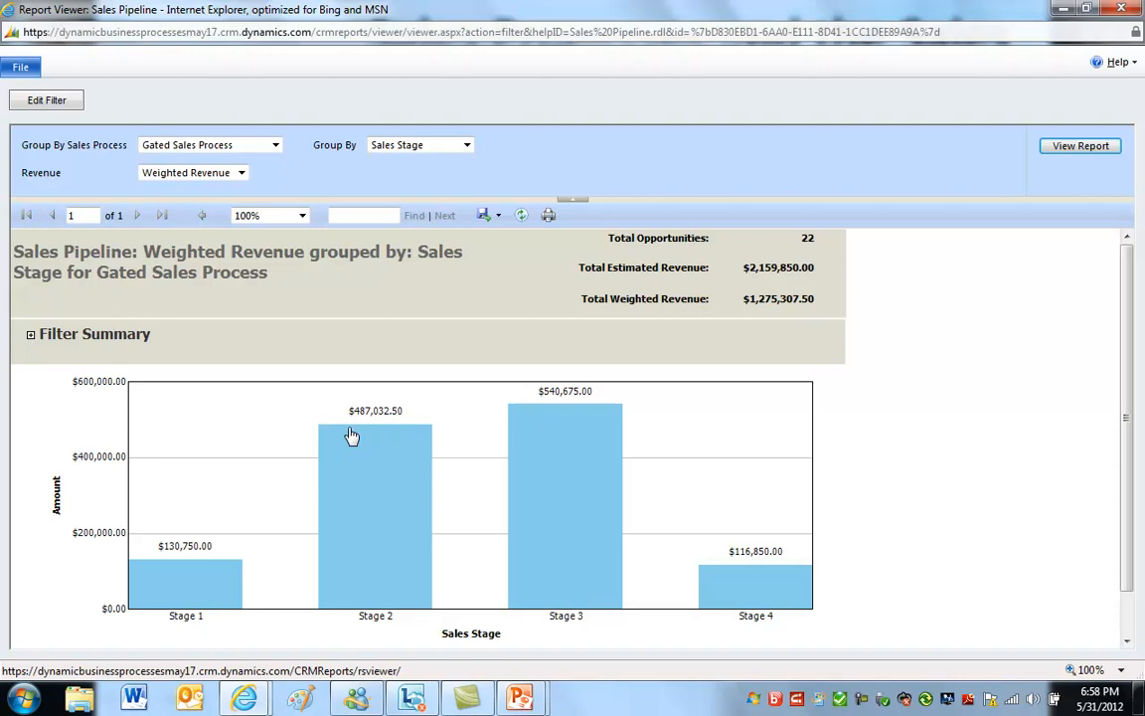
{"action": "mouse_move", "coordinate": [352, 455]}
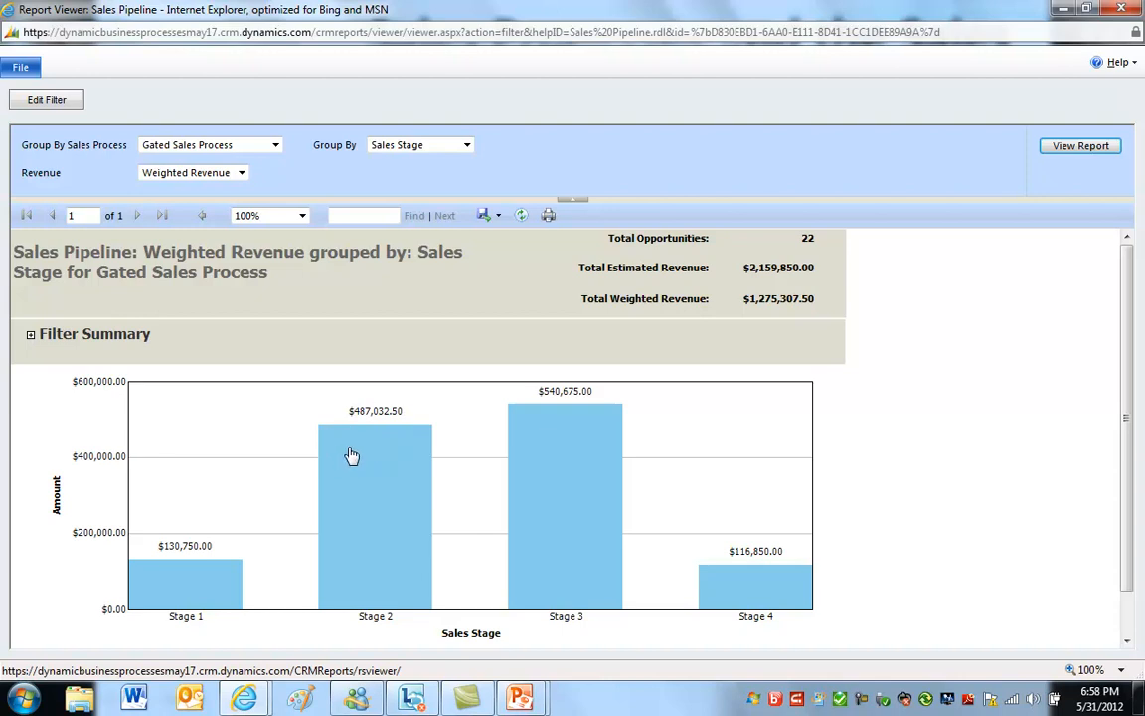
{"action": "mouse_move", "coordinate": [552, 457]}
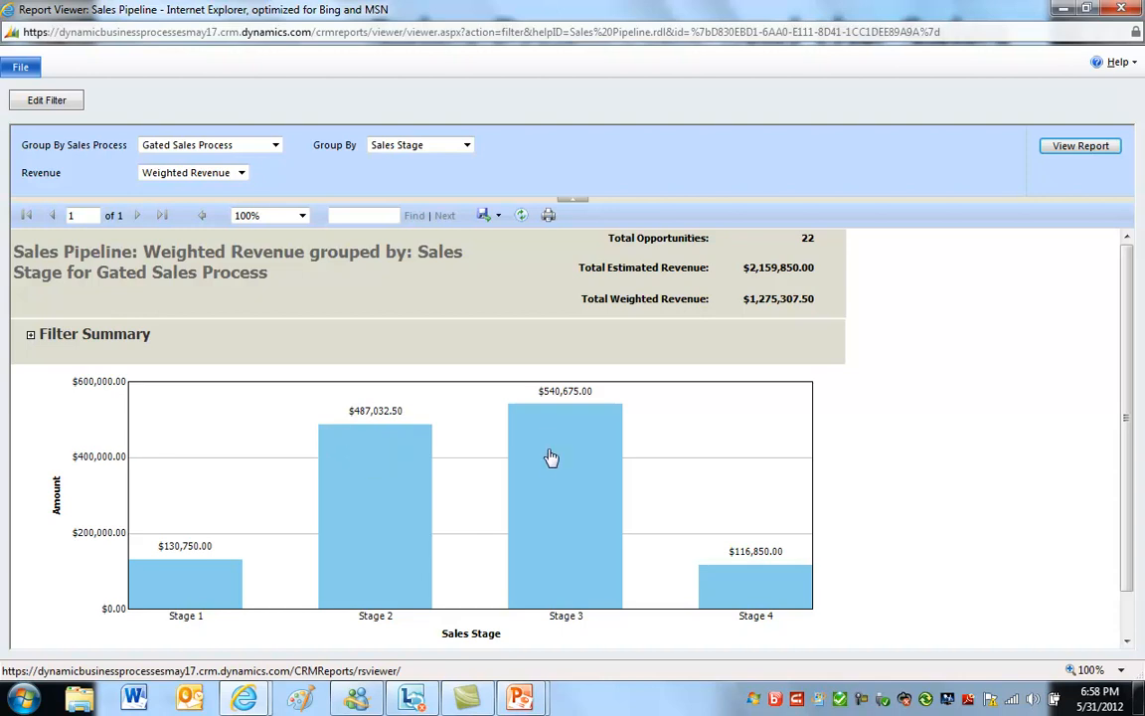
{"action": "mouse_move", "coordinate": [574, 456]}
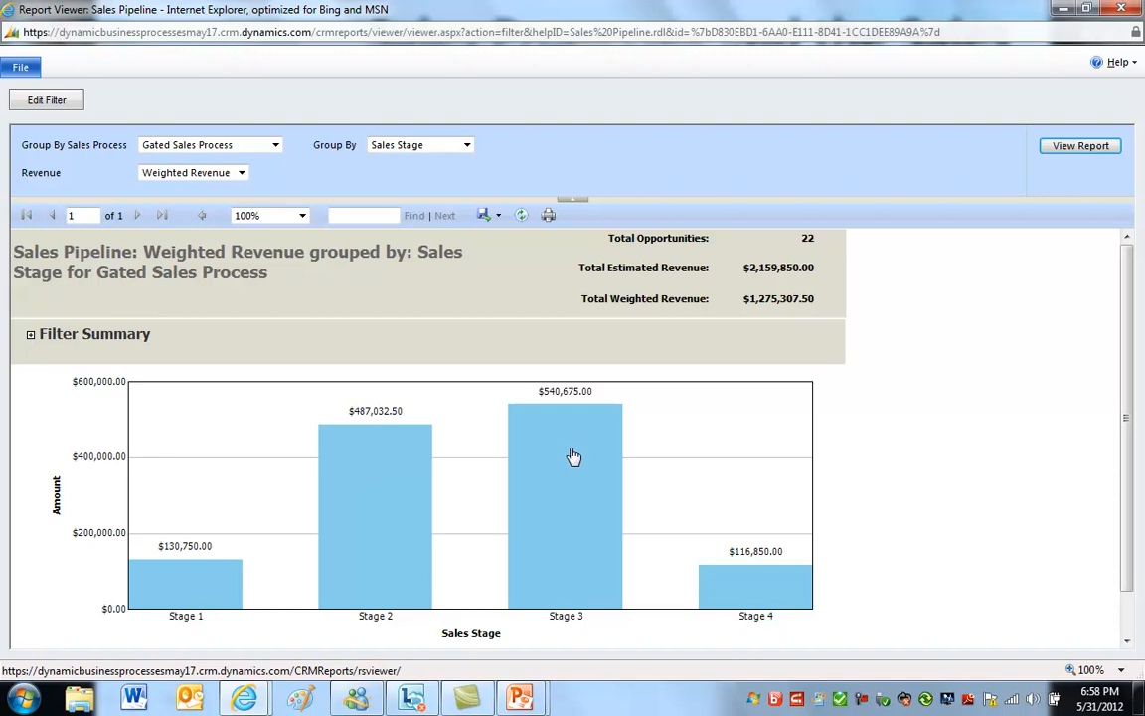
{"action": "mouse_move", "coordinate": [564, 459]}
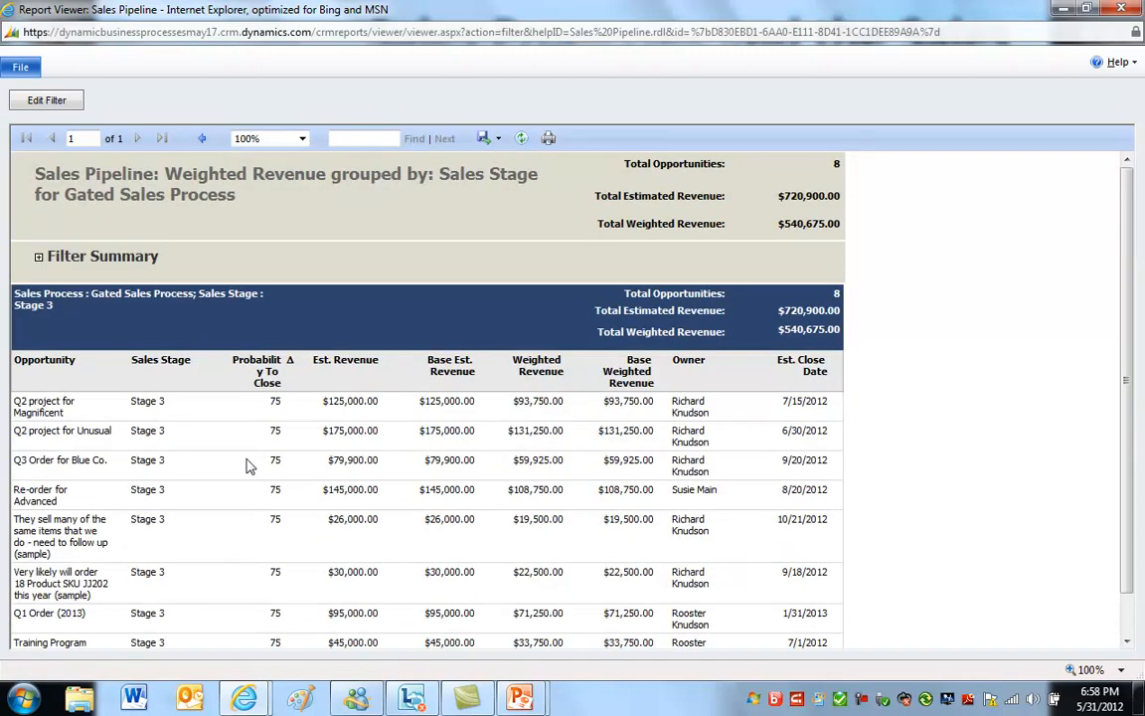
Scan the Stage 3 drill-down list and open 'Q2 project for Unusual opportunity'
{"action": "scroll", "scroll_direction": "down", "scroll_amount": 3}
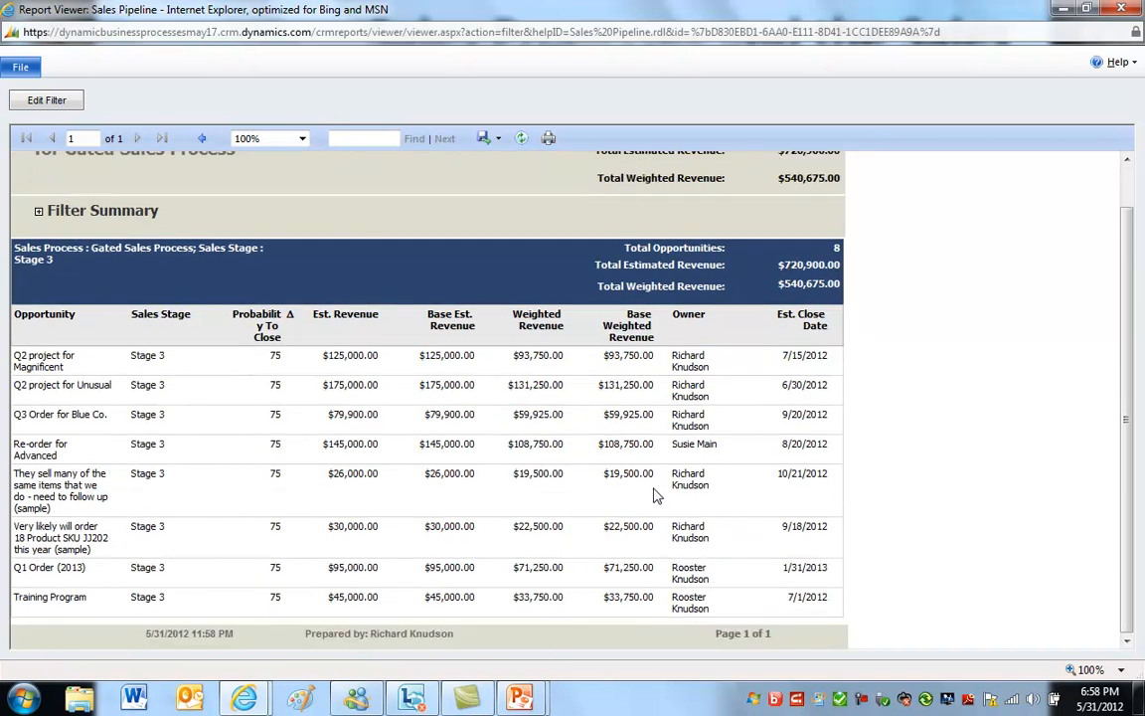
{"action": "scroll", "scroll_direction": "up", "scroll_amount": 3}
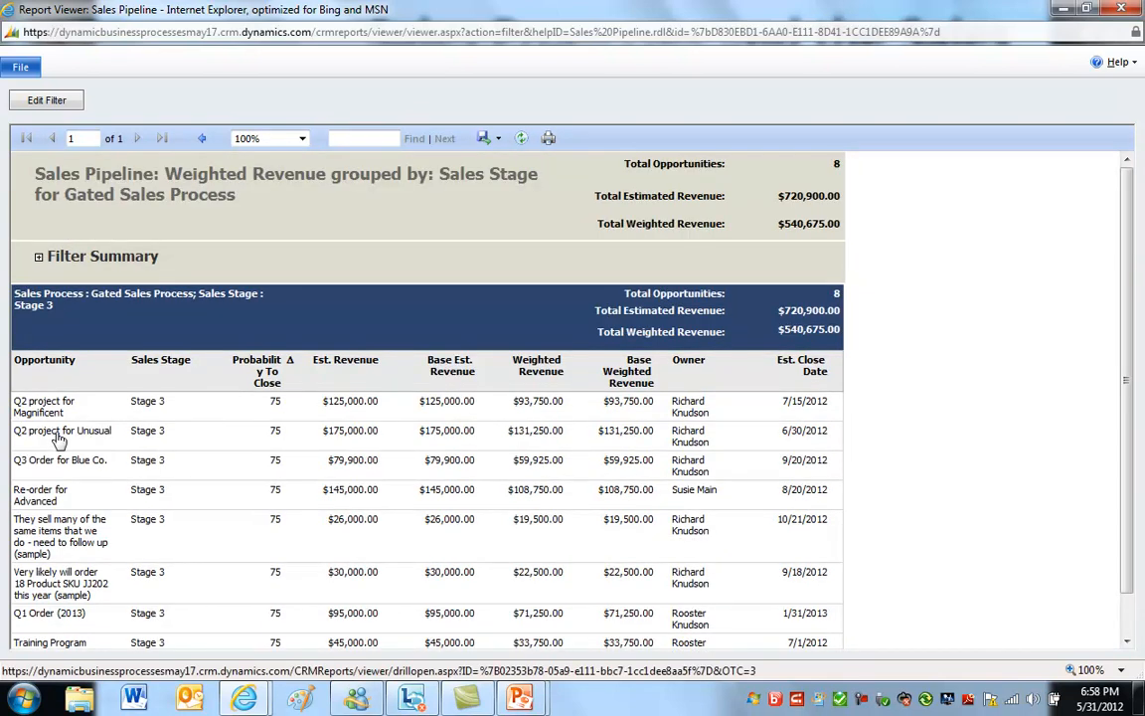
{"action": "left_click", "coordinate": [61, 431]}
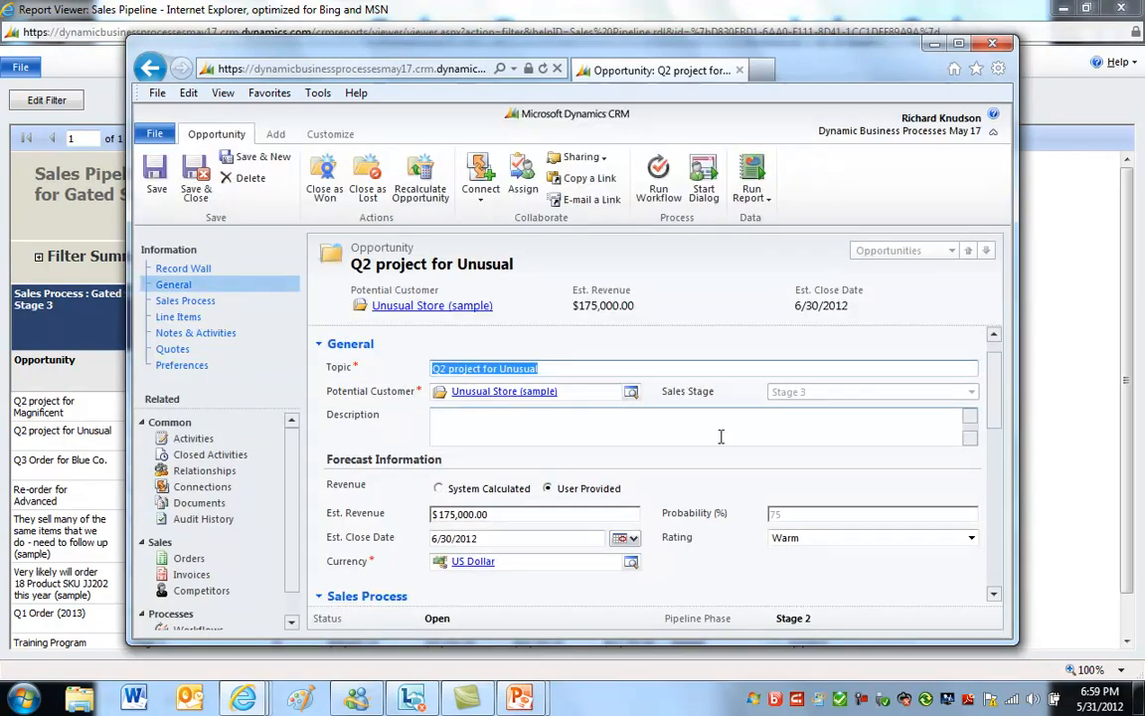
View the Q2 project record's Sales Process stages, then save, close and confirm
{"action": "left_click", "coordinate": [185, 300]}
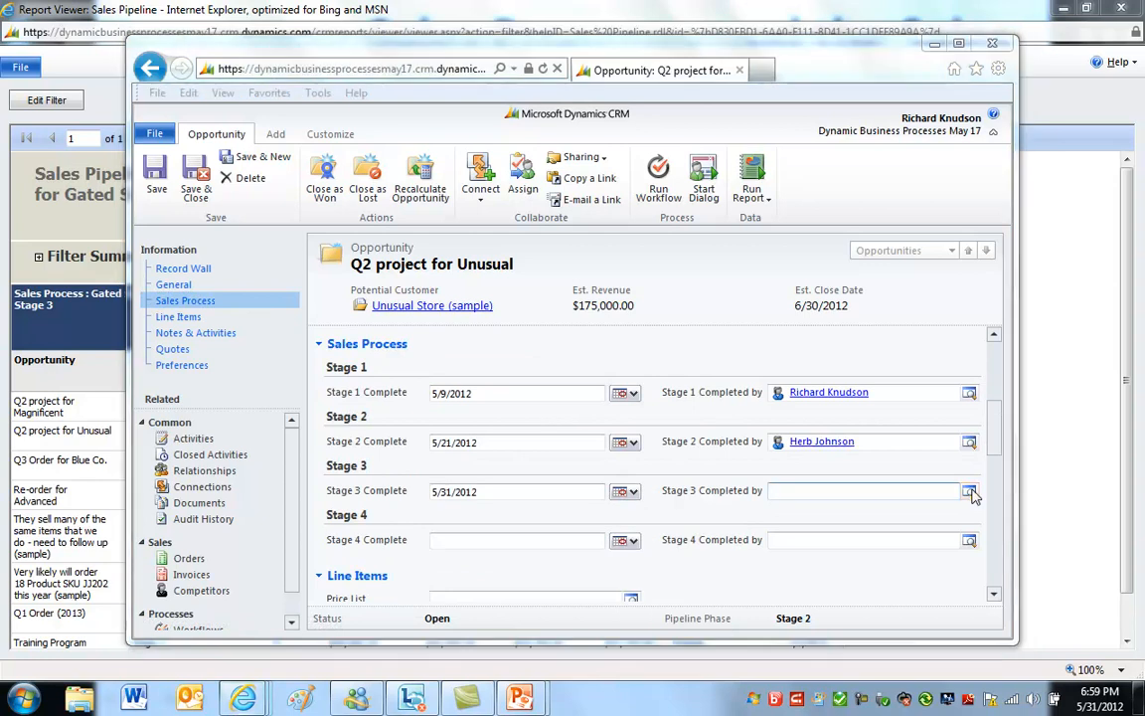
{"action": "left_click", "coordinate": [969, 492]}
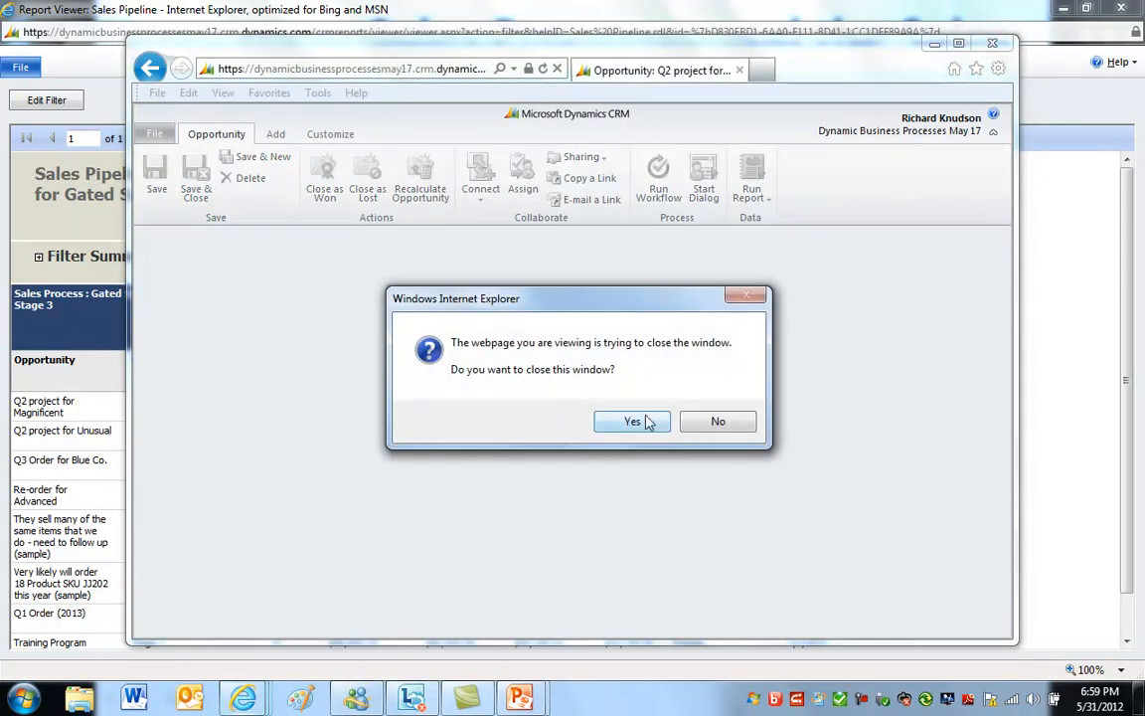
{"action": "left_click", "coordinate": [631, 421]}
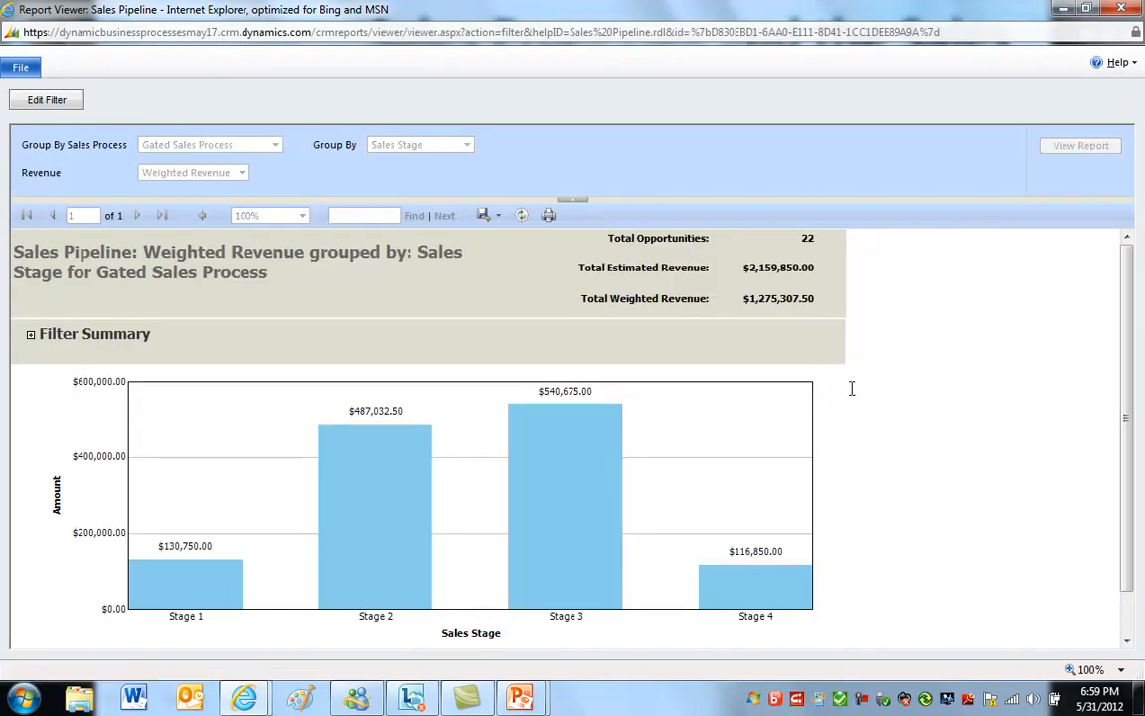
{"action": "left_click", "coordinate": [1080, 145]}
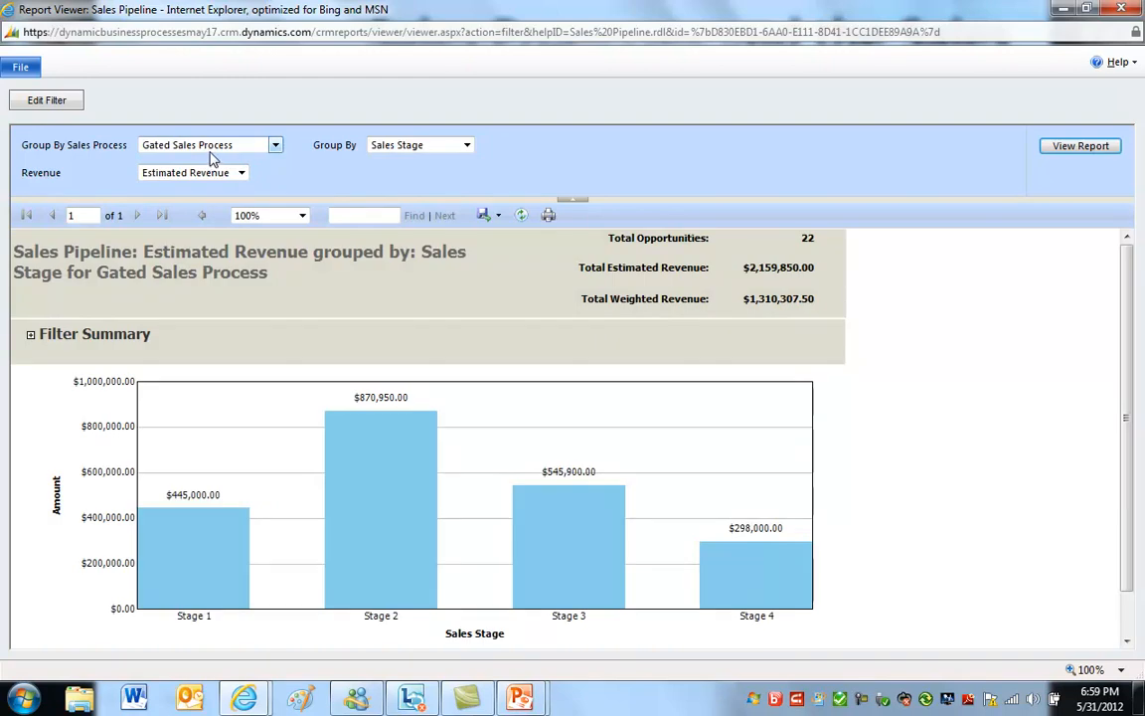
{"action": "left_click", "coordinate": [275, 144]}
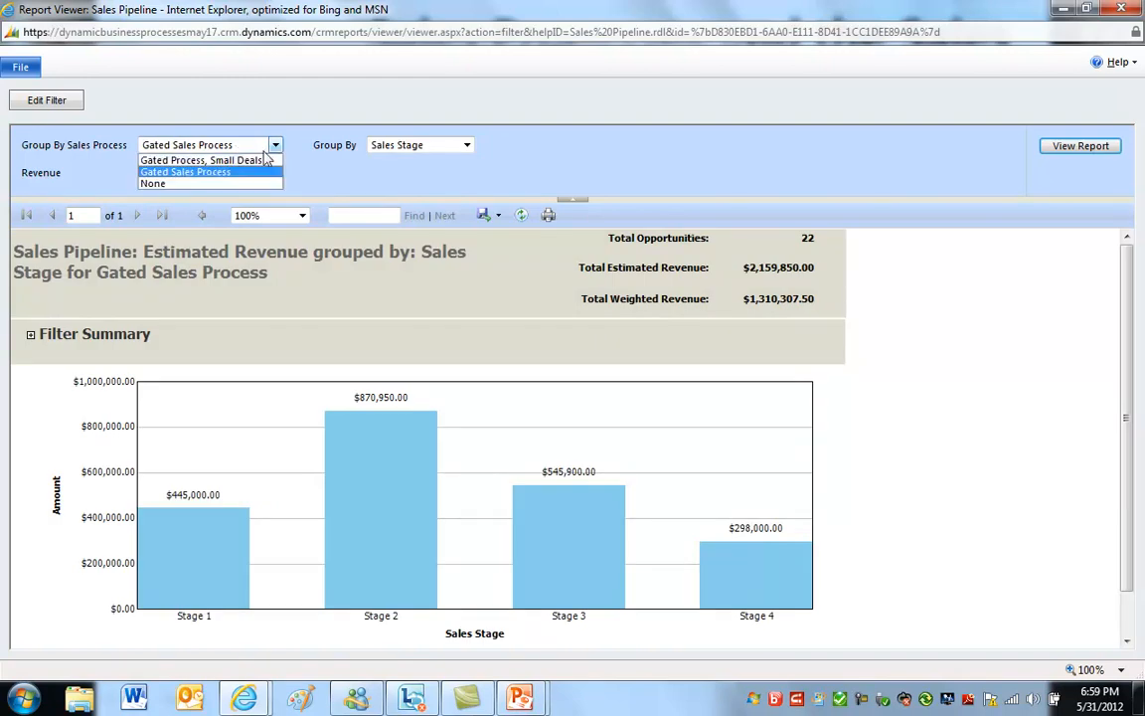
{"action": "mouse_move", "coordinate": [201, 160]}
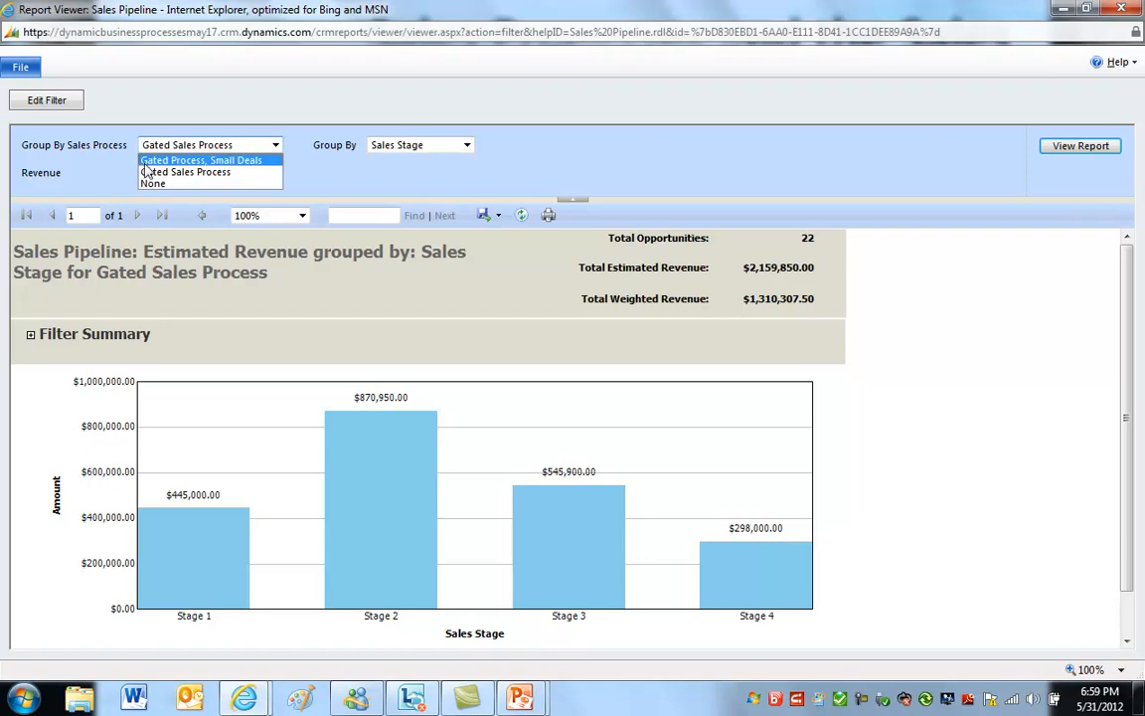
{"action": "mouse_move", "coordinate": [154, 171]}
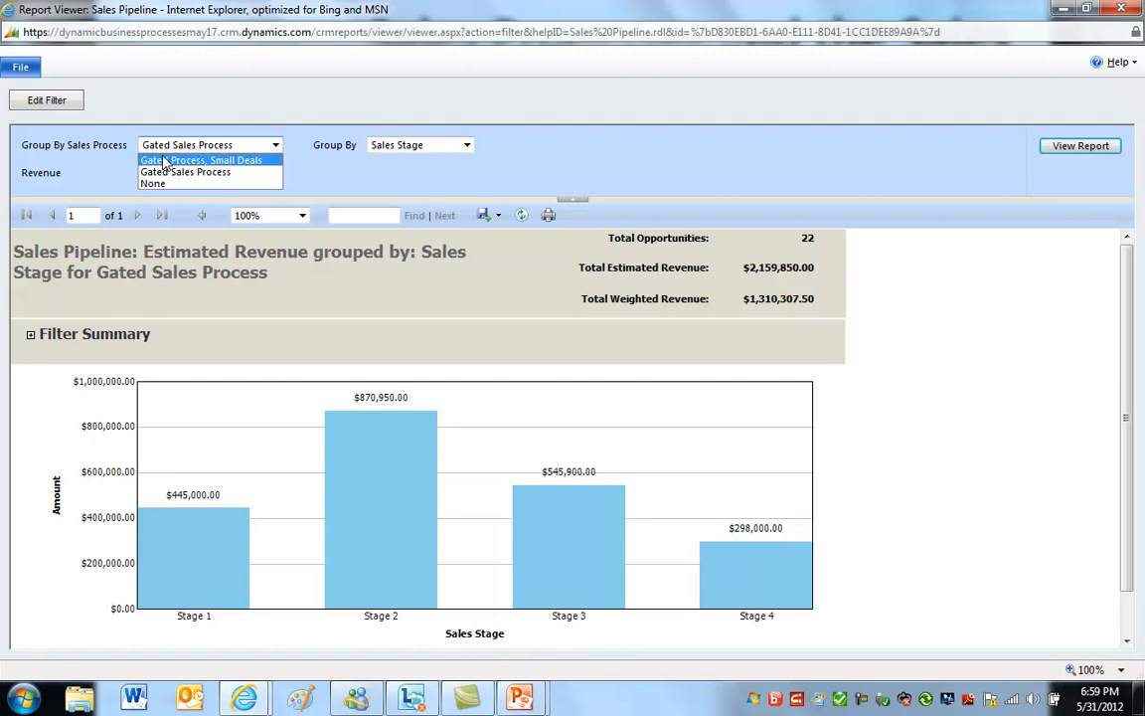
{"action": "mouse_move", "coordinate": [185, 171]}
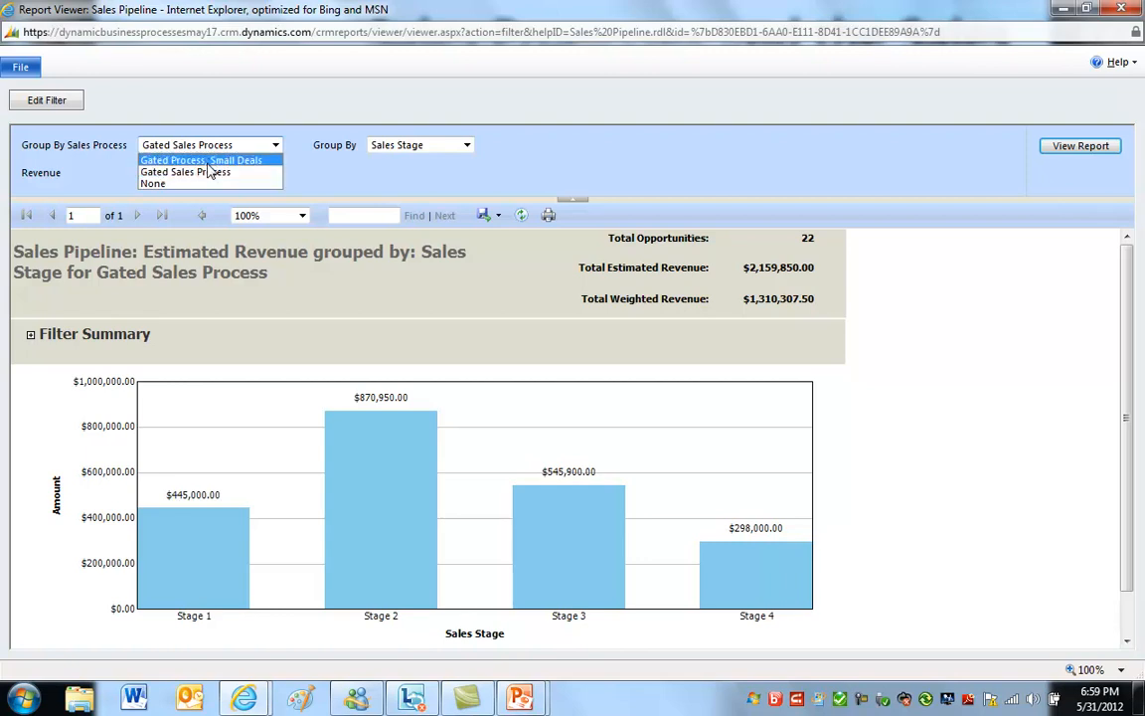
{"action": "mouse_move", "coordinate": [208, 172]}
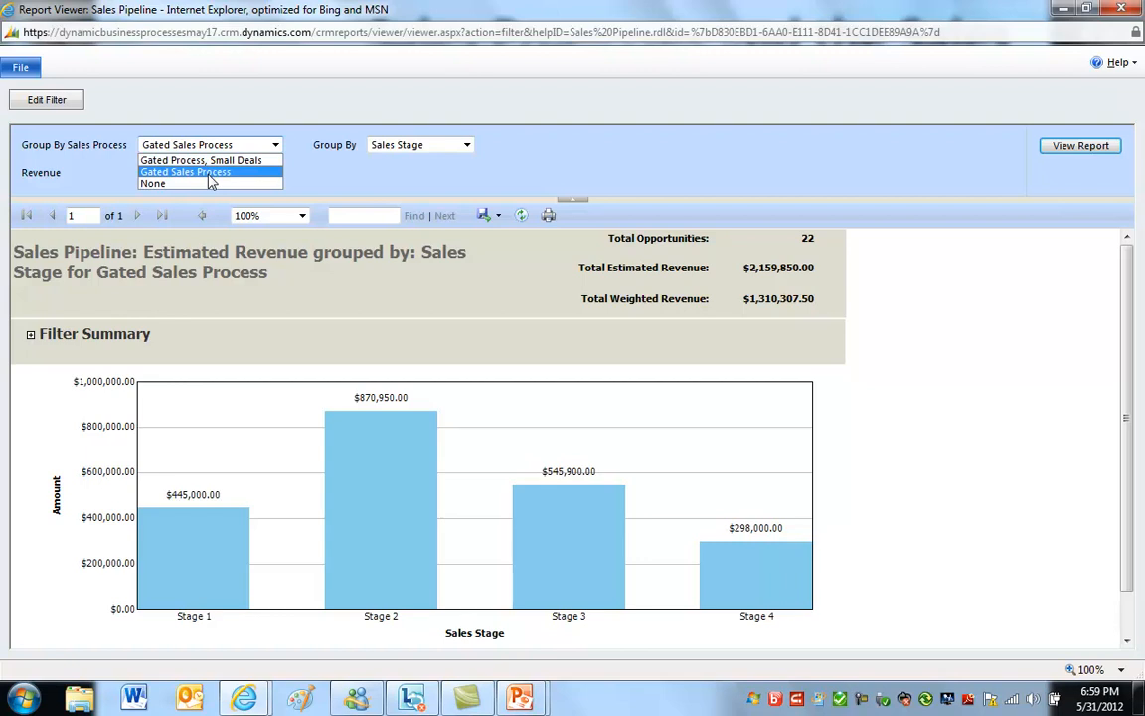
{"action": "mouse_move", "coordinate": [228, 177]}
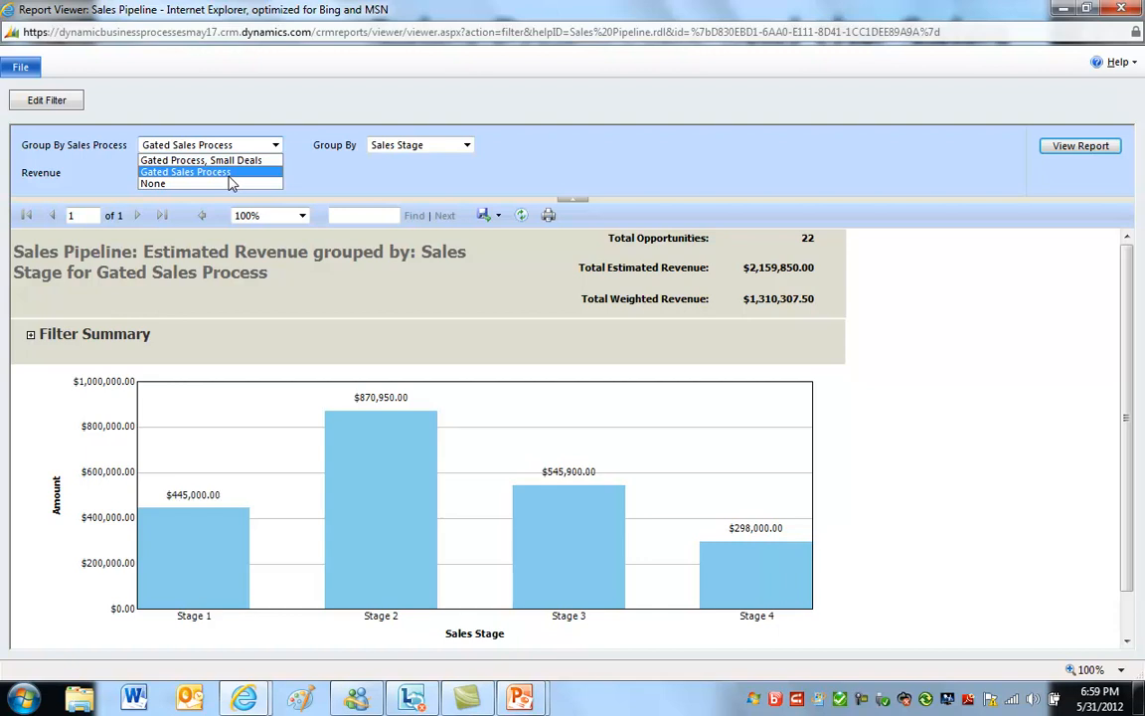
{"action": "mouse_move", "coordinate": [202, 161]}
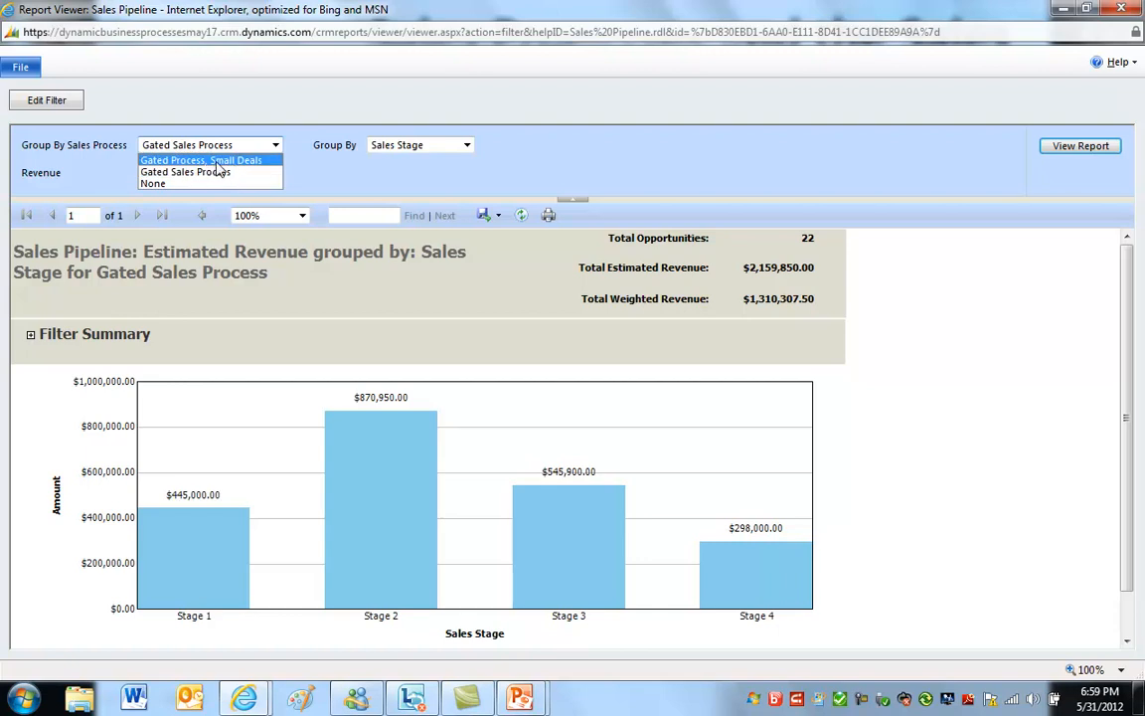
{"action": "mouse_move", "coordinate": [203, 172]}
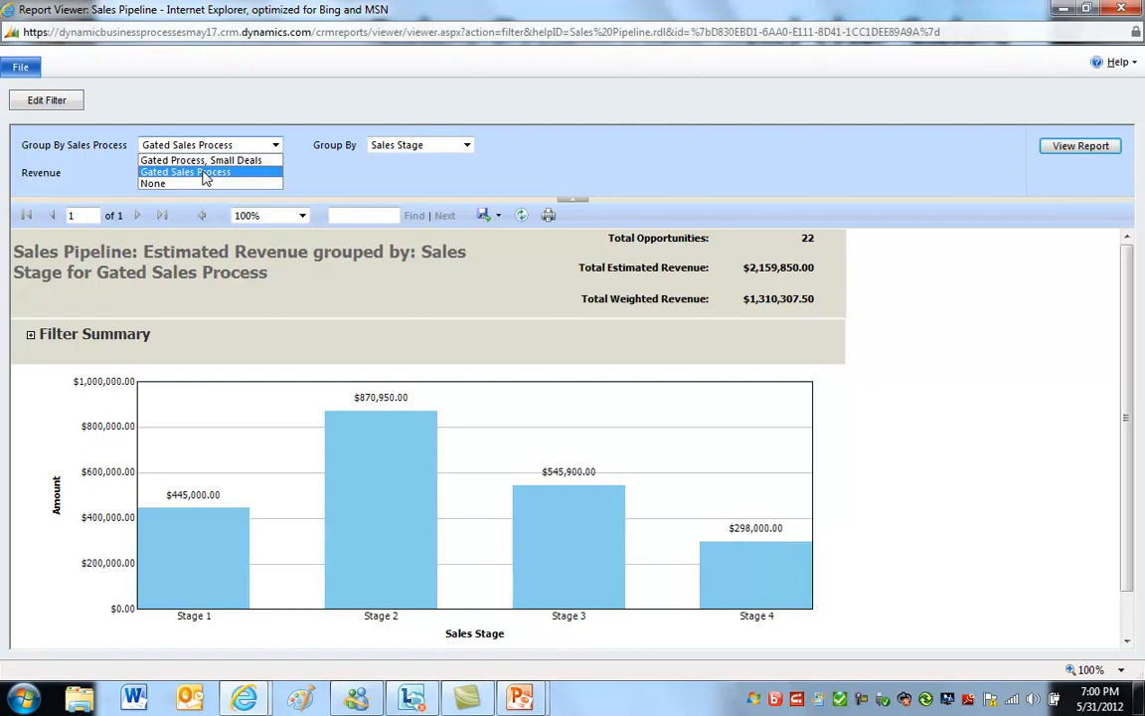
{"action": "mouse_move", "coordinate": [211, 180]}
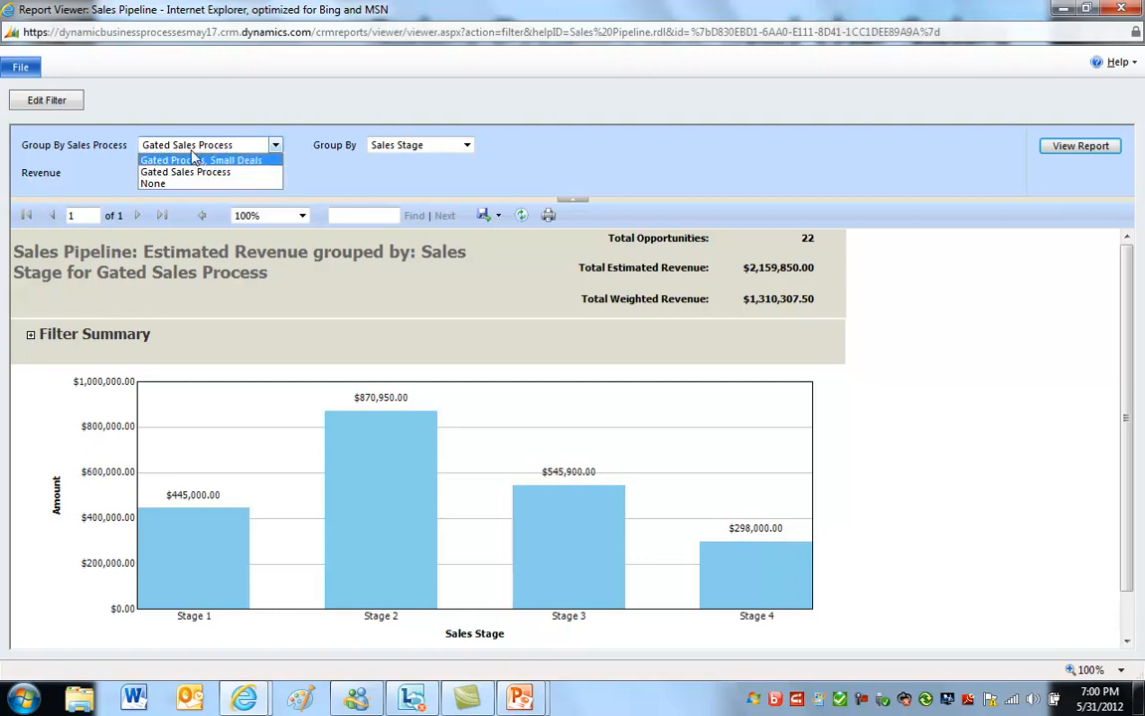
{"action": "mouse_move", "coordinate": [199, 161]}
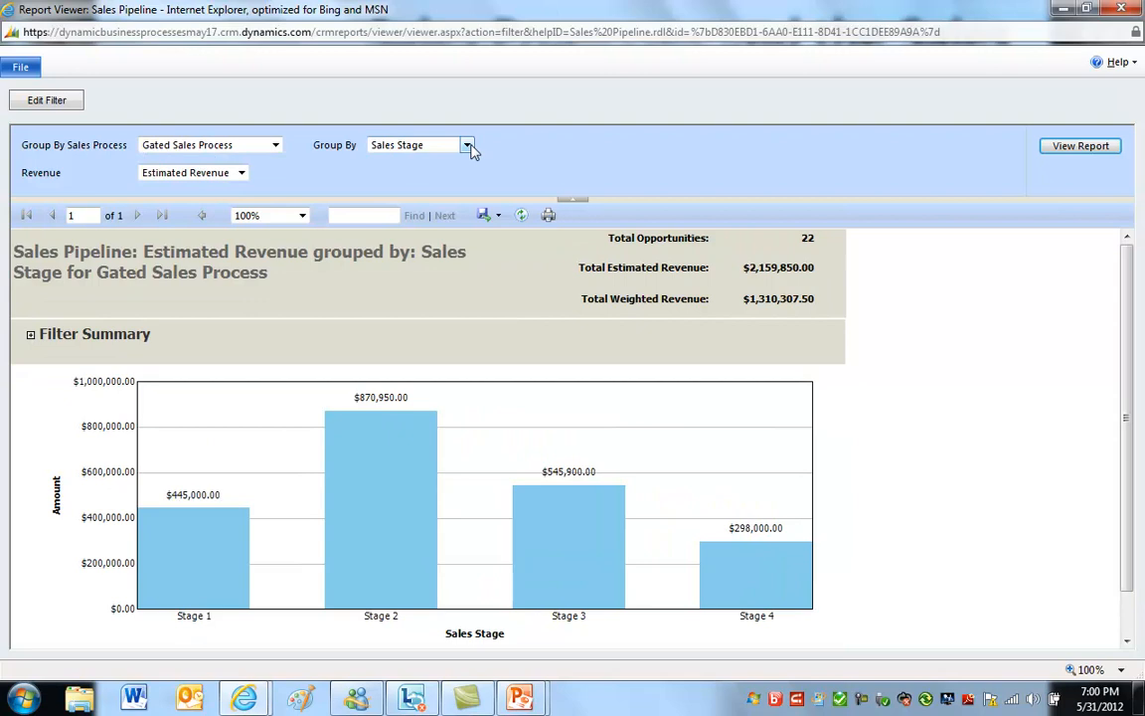
Regenerate the pipeline chart grouped by Sales User
{"action": "left_click", "coordinate": [466, 145]}
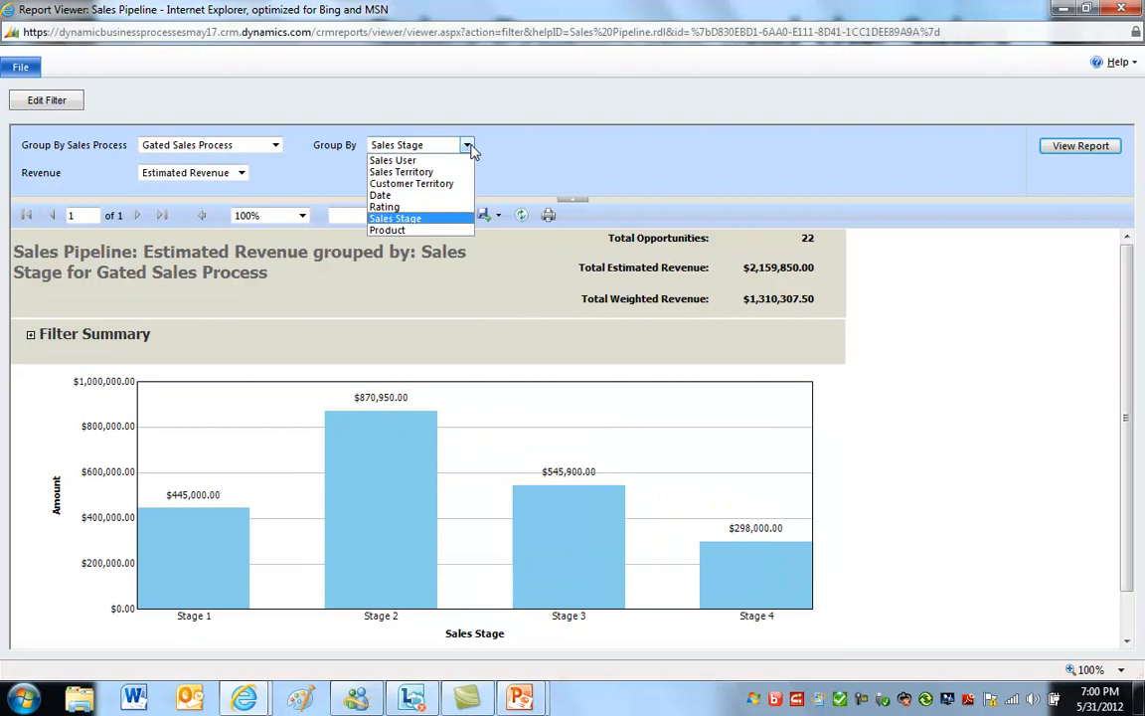
{"action": "mouse_move", "coordinate": [444, 223]}
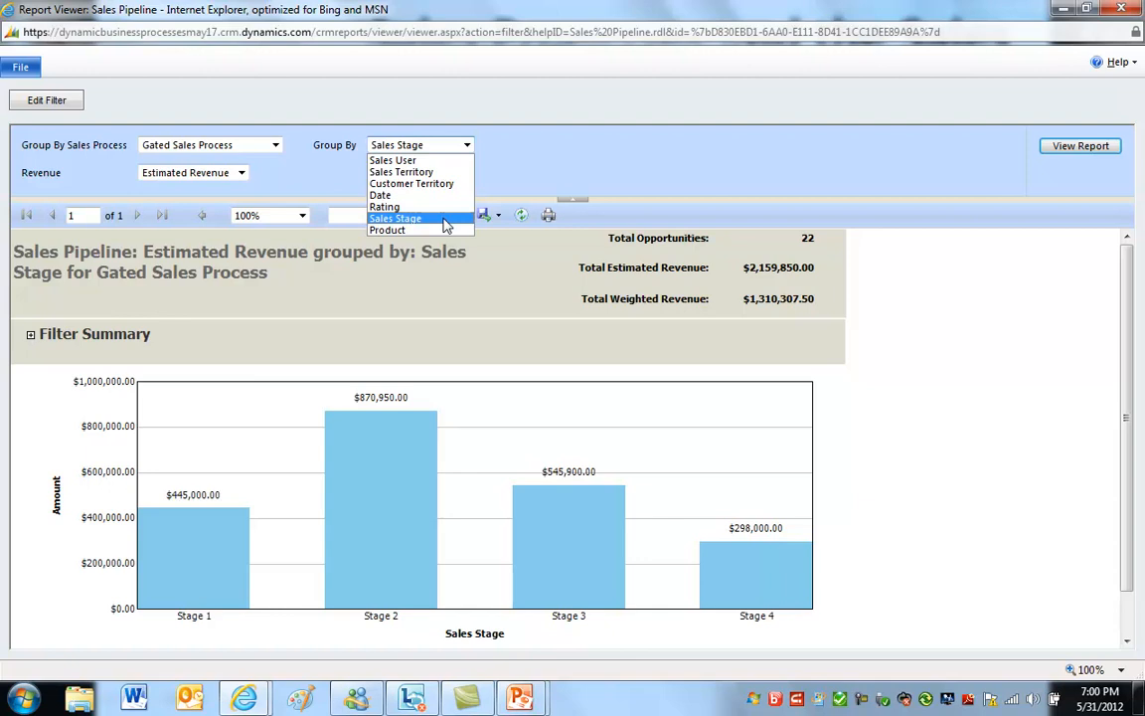
{"action": "mouse_move", "coordinate": [385, 206]}
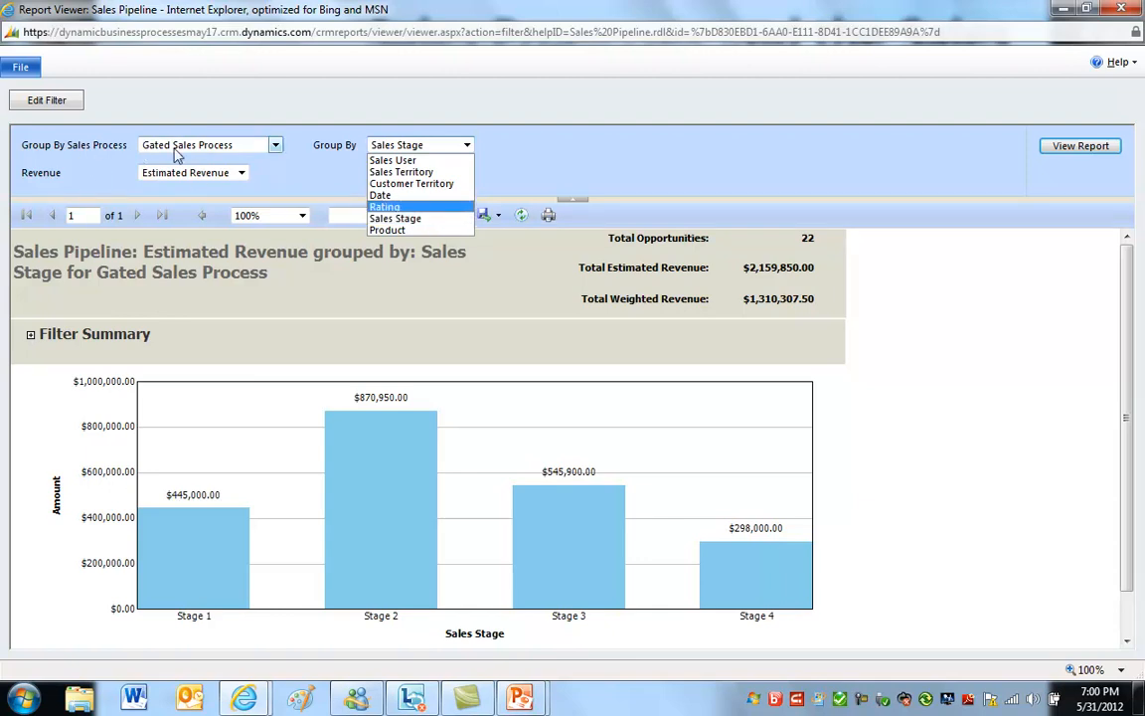
{"action": "mouse_move", "coordinate": [221, 151]}
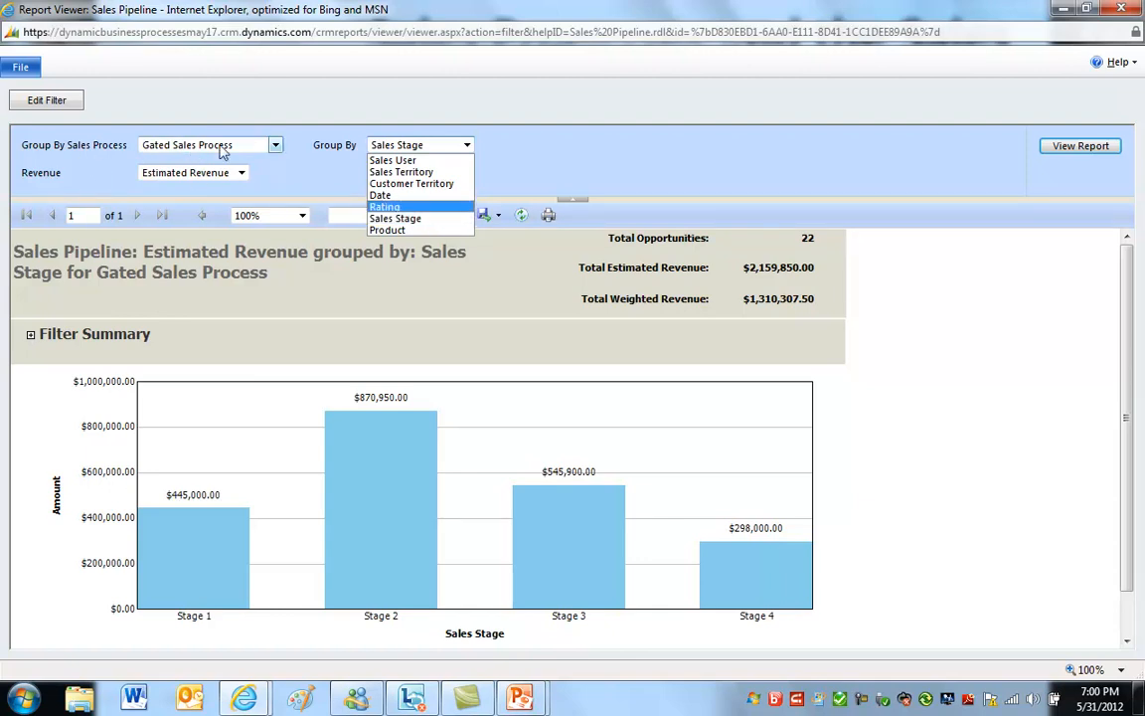
{"action": "mouse_move", "coordinate": [415, 217]}
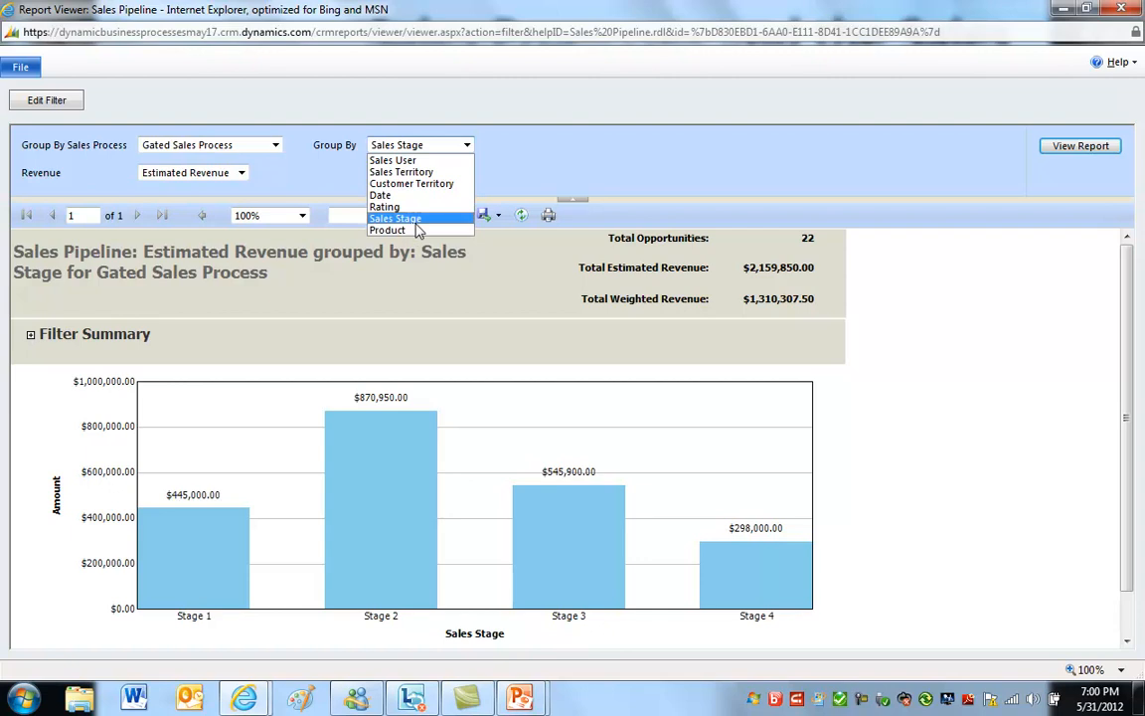
{"action": "mouse_move", "coordinate": [388, 229]}
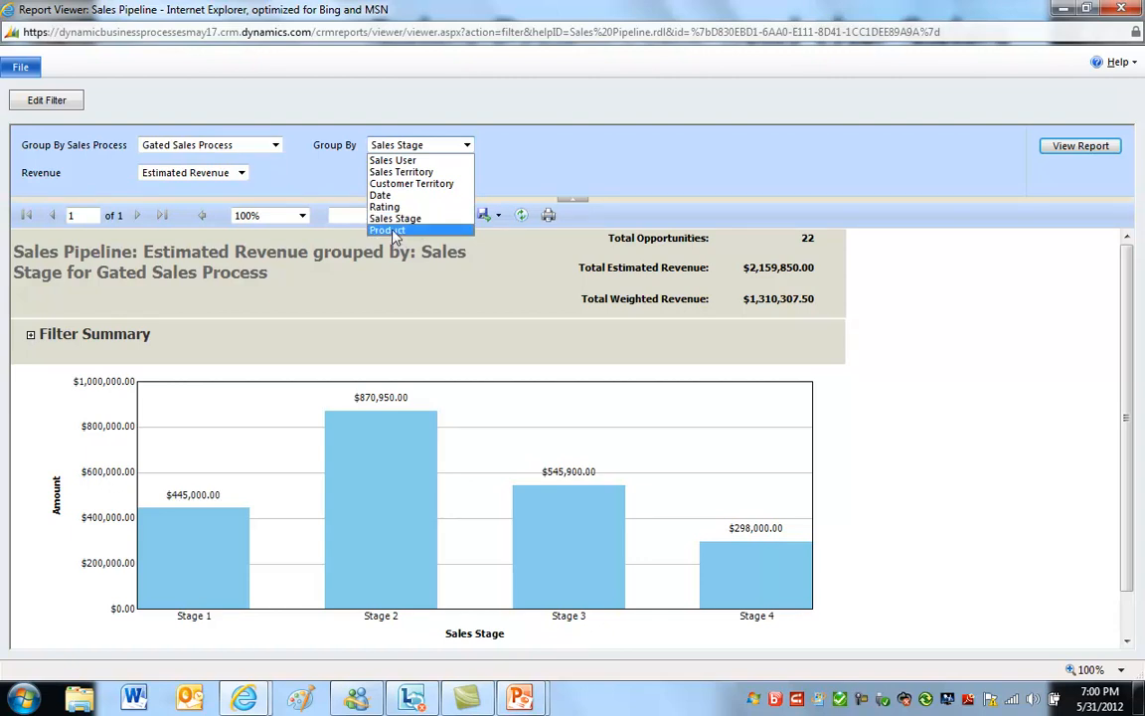
{"action": "mouse_move", "coordinate": [401, 172]}
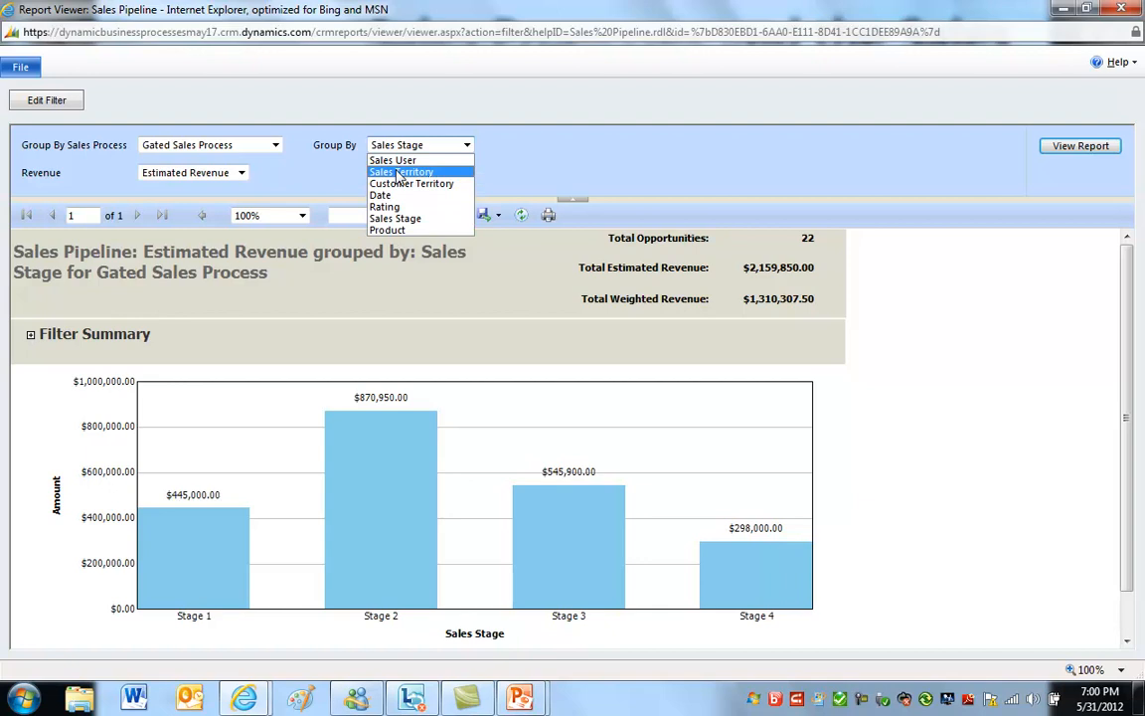
{"action": "left_click", "coordinate": [393, 160]}
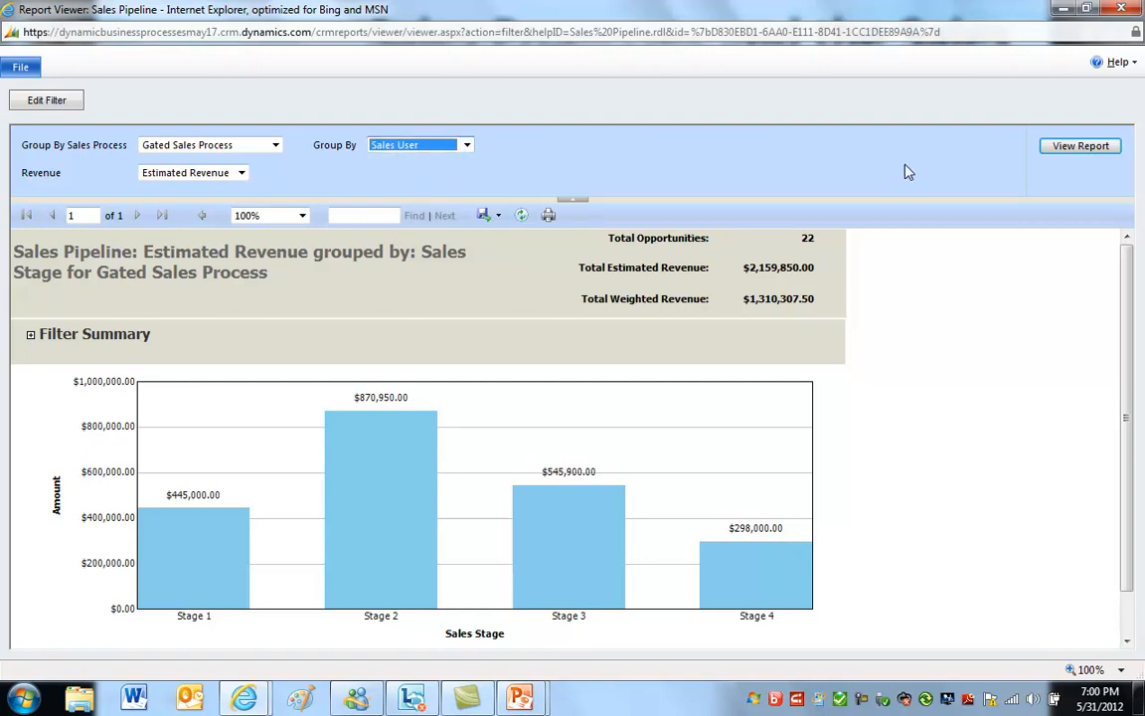
{"action": "left_click", "coordinate": [1079, 146]}
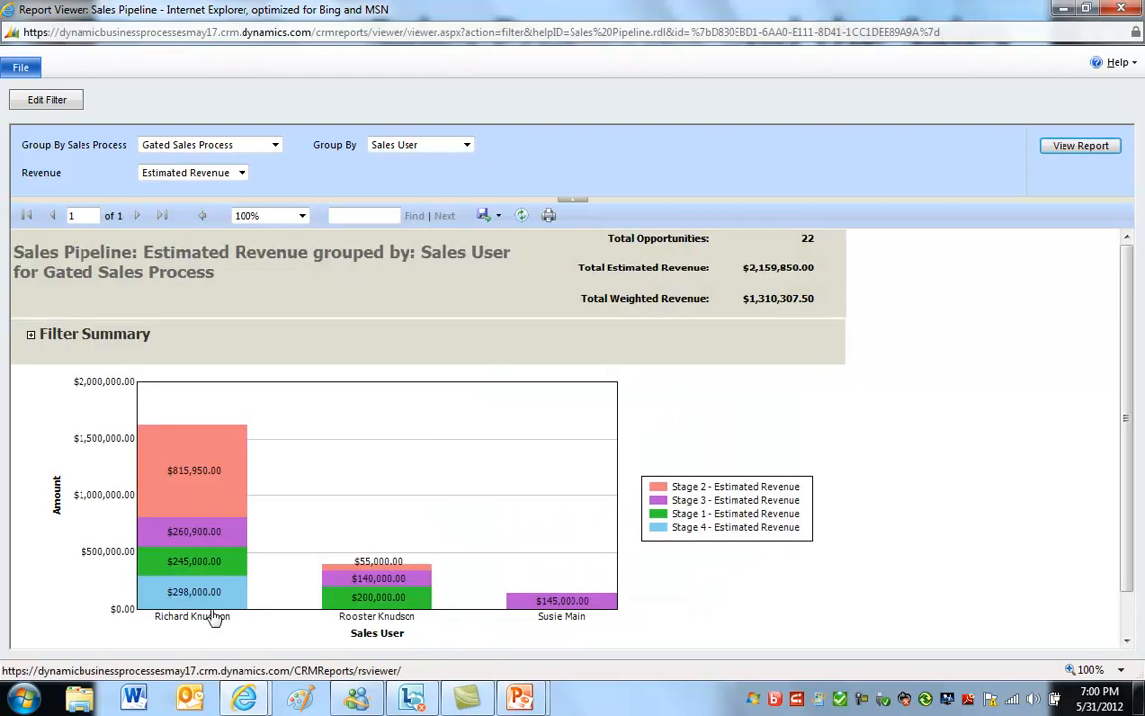
{"action": "mouse_move", "coordinate": [182, 616]}
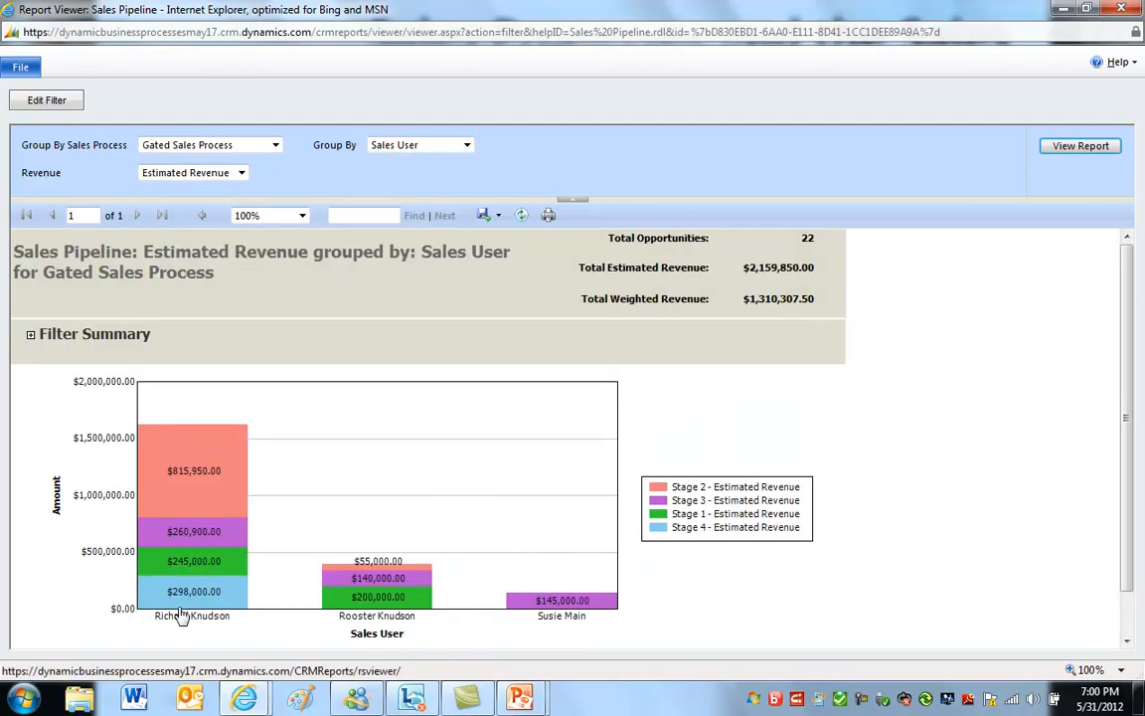
{"action": "mouse_move", "coordinate": [406, 165]}
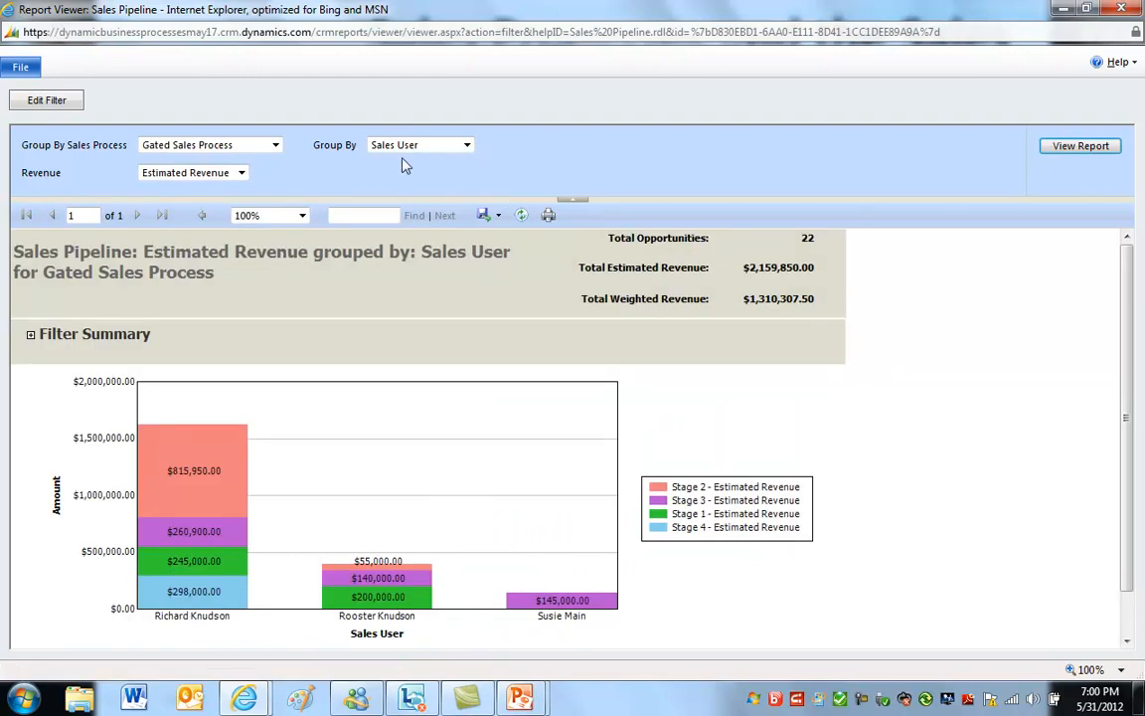
{"action": "mouse_move", "coordinate": [177, 613]}
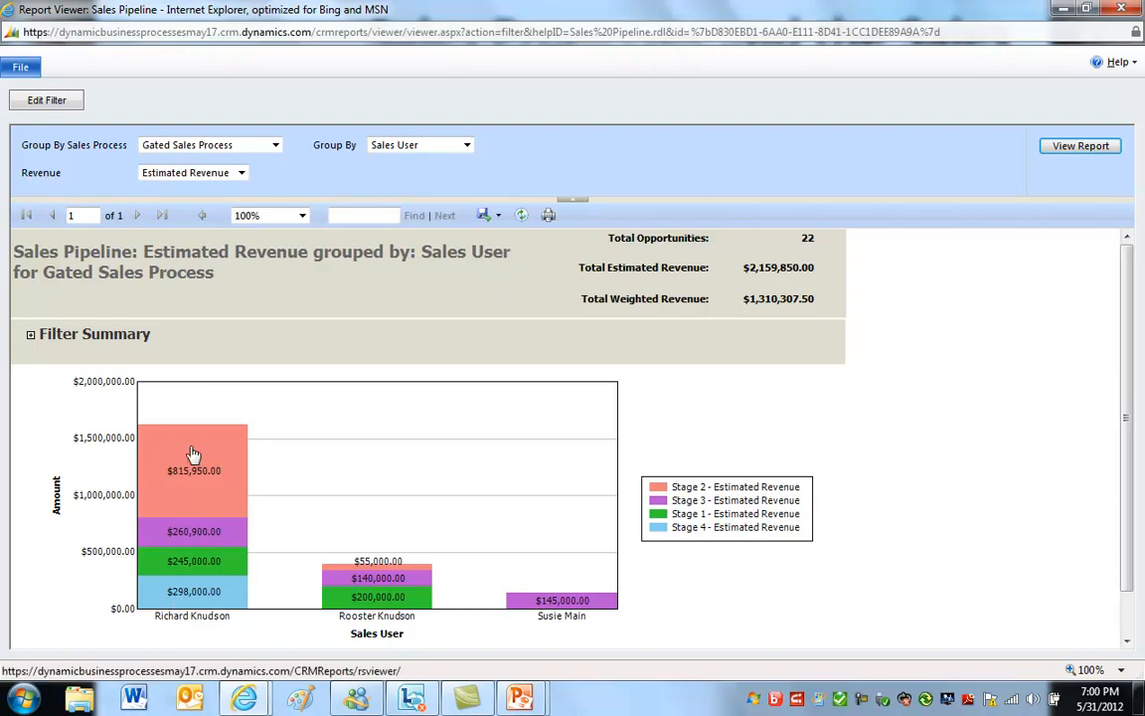
{"action": "mouse_move", "coordinate": [219, 457]}
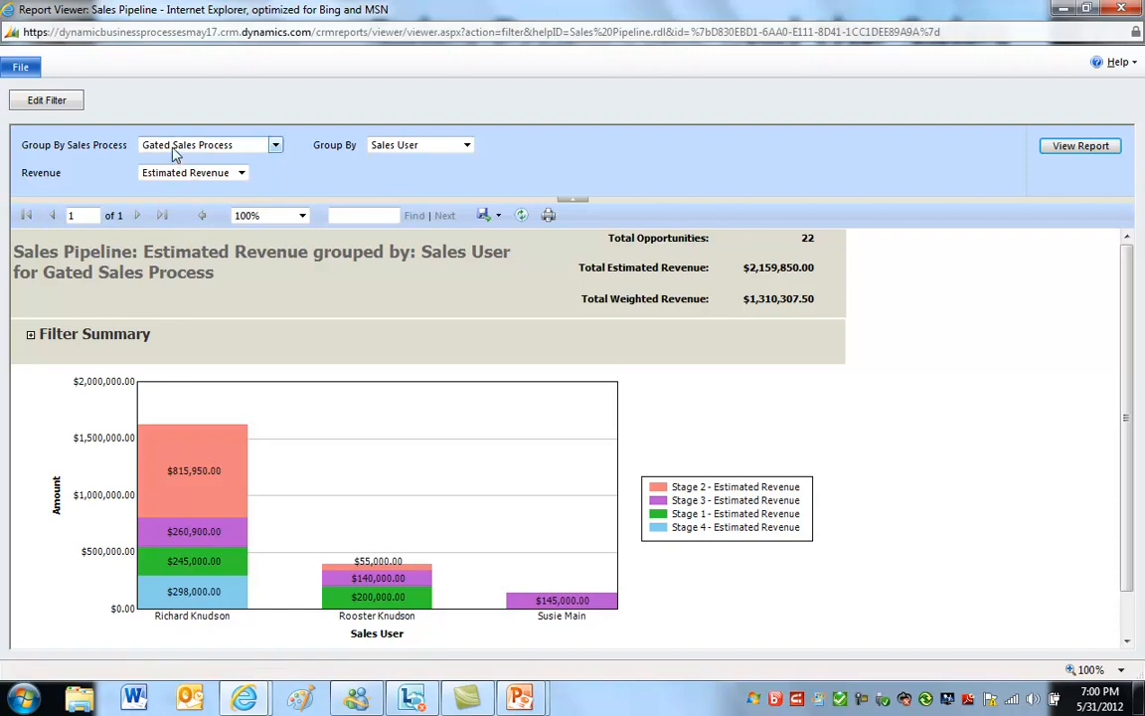
{"action": "mouse_move", "coordinate": [348, 176]}
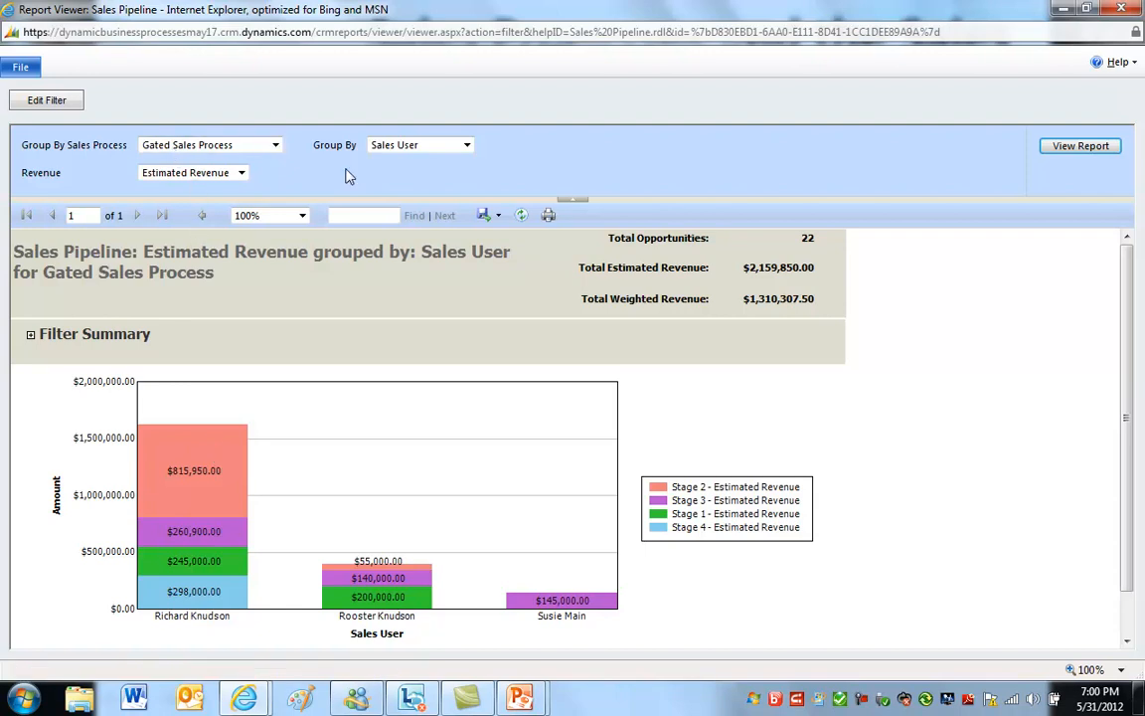
Review the Sales User revenue chart and select Sales Territory as the grouping
{"action": "left_click", "coordinate": [417, 144]}
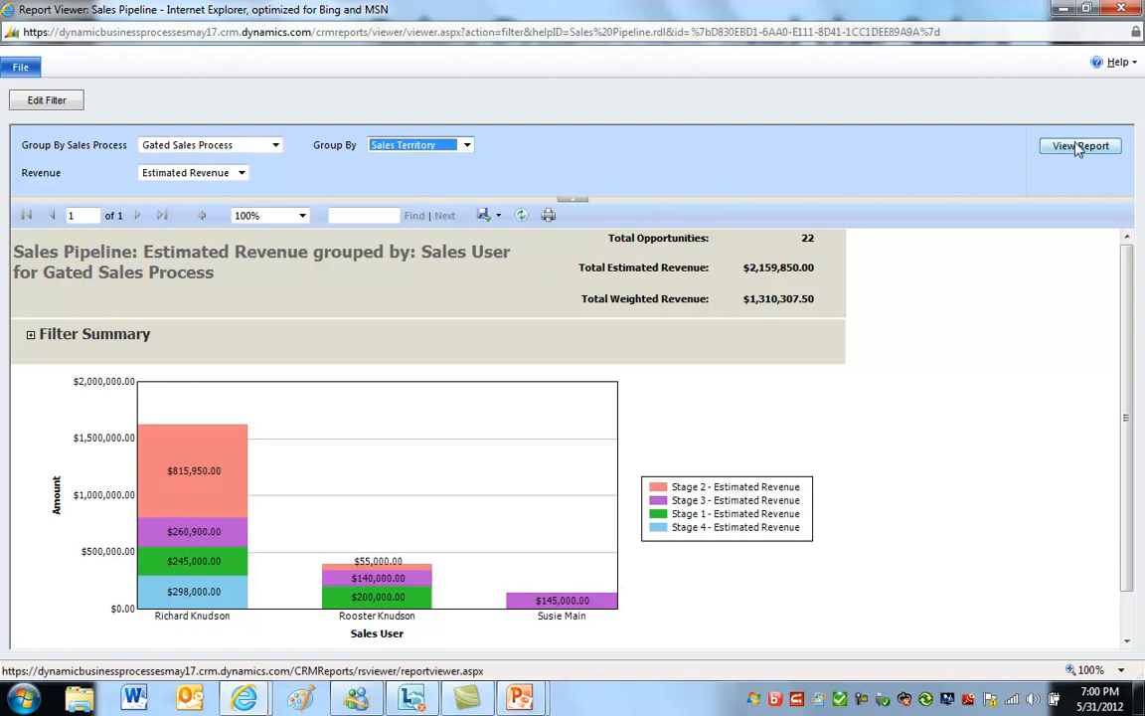
Run the report grouped by Sales Territory, then rerun it grouped by Customer Territory
{"action": "left_click", "coordinate": [1079, 146]}
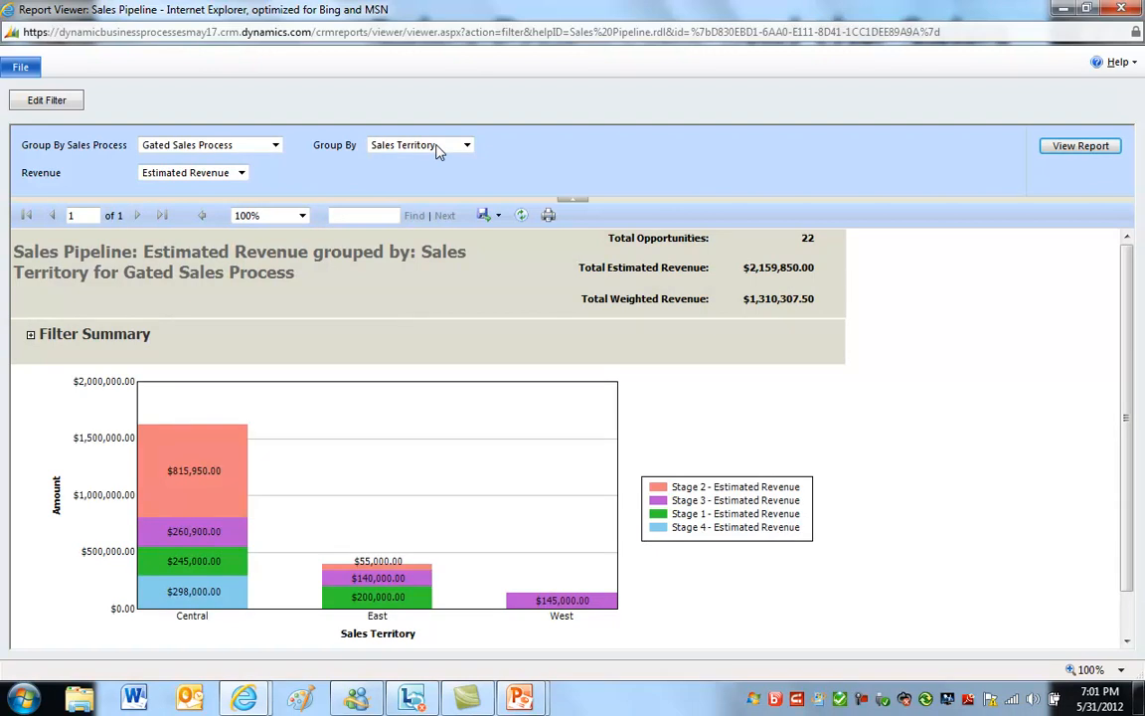
{"action": "left_click", "coordinate": [464, 145]}
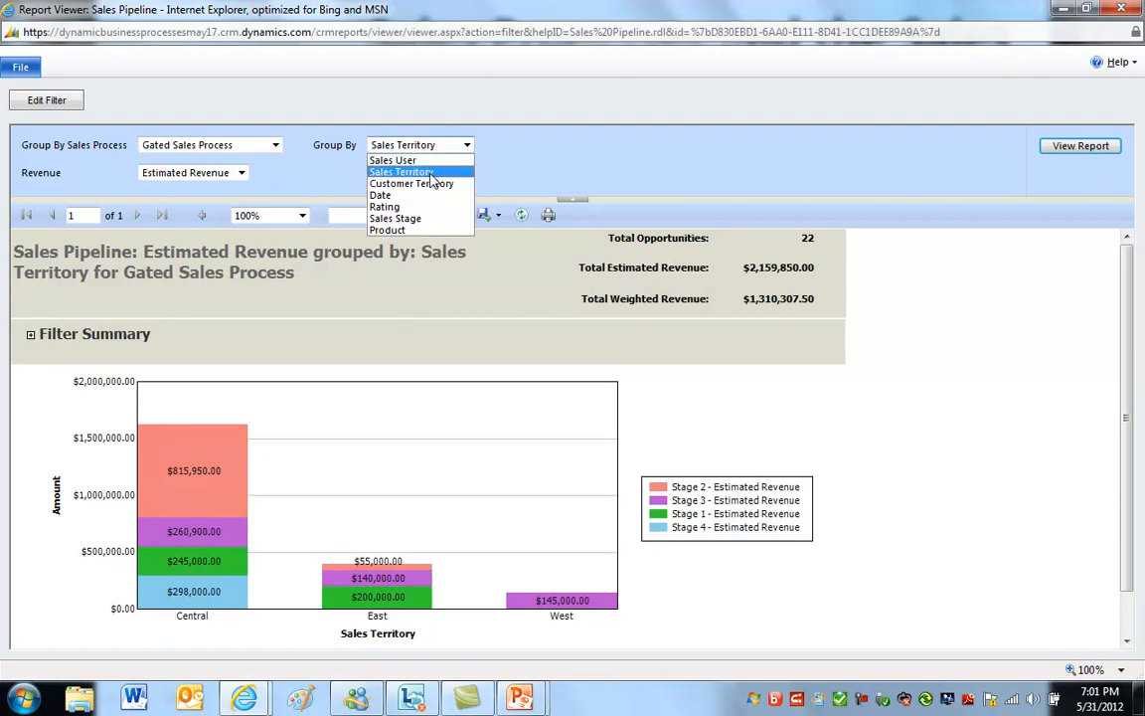
{"action": "left_click", "coordinate": [412, 183]}
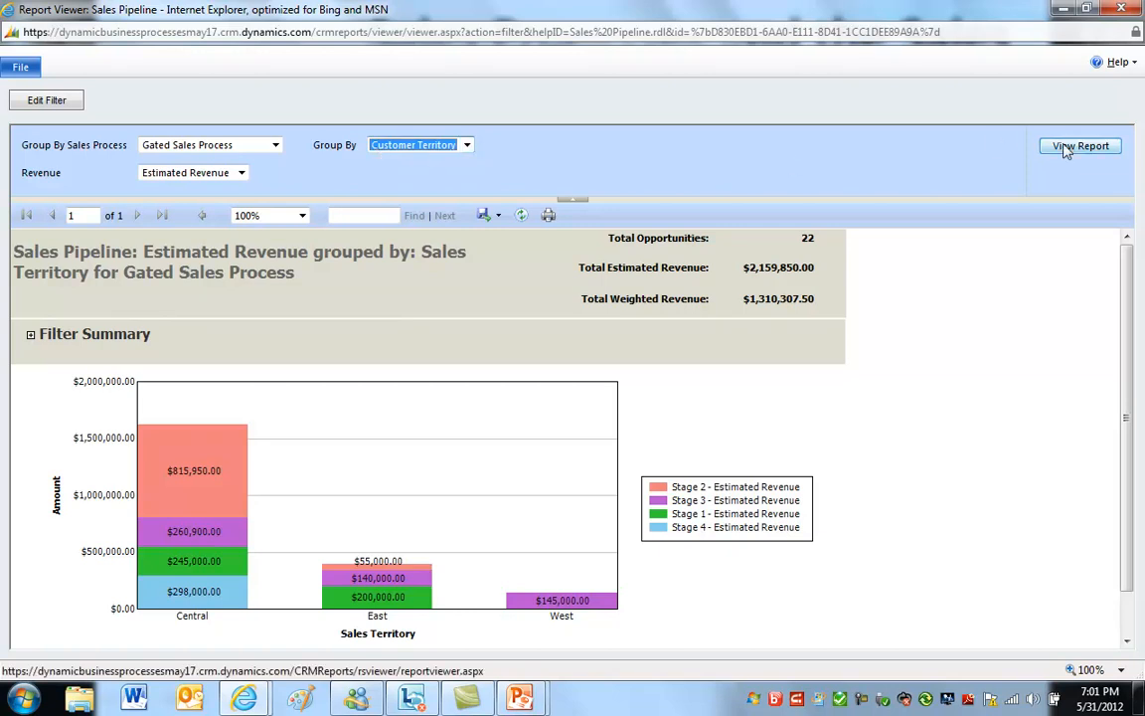
{"action": "left_click", "coordinate": [1080, 145]}
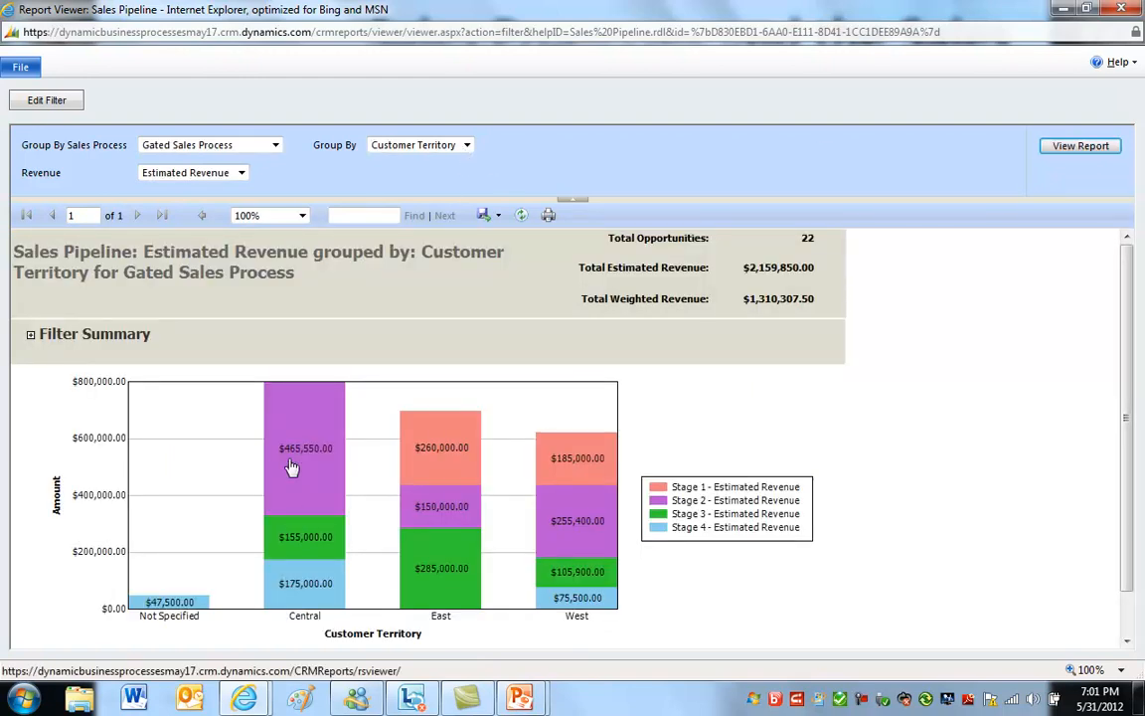
{"action": "mouse_move", "coordinate": [305, 609]}
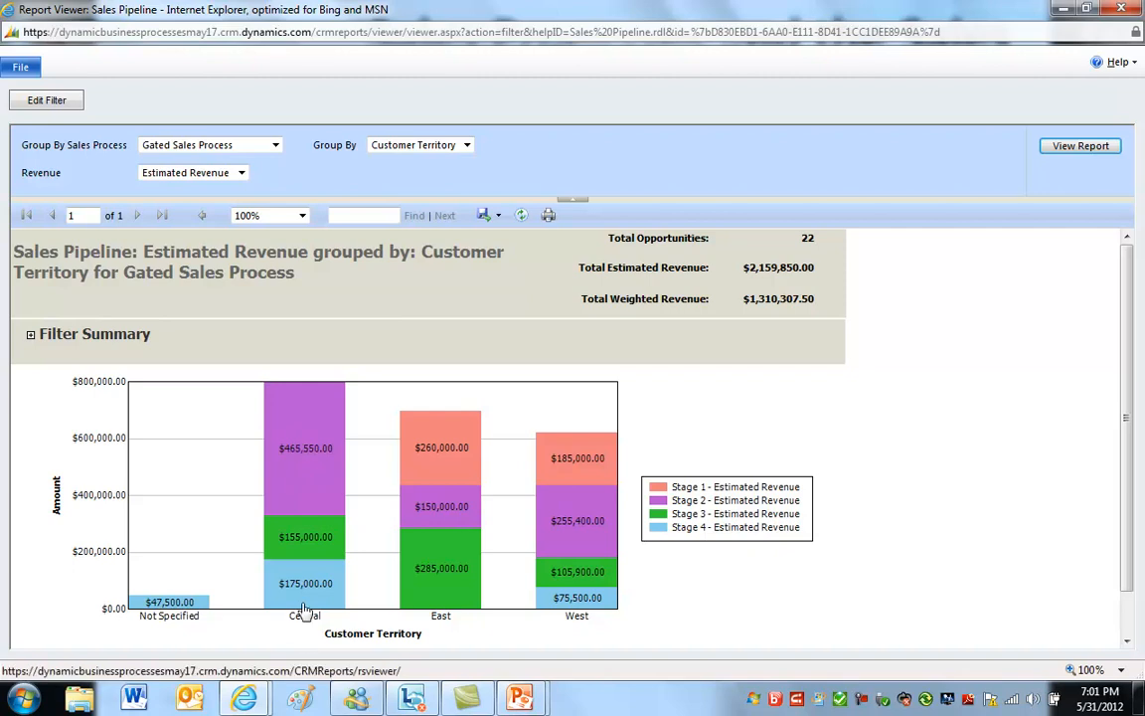
{"action": "mouse_move", "coordinate": [569, 626]}
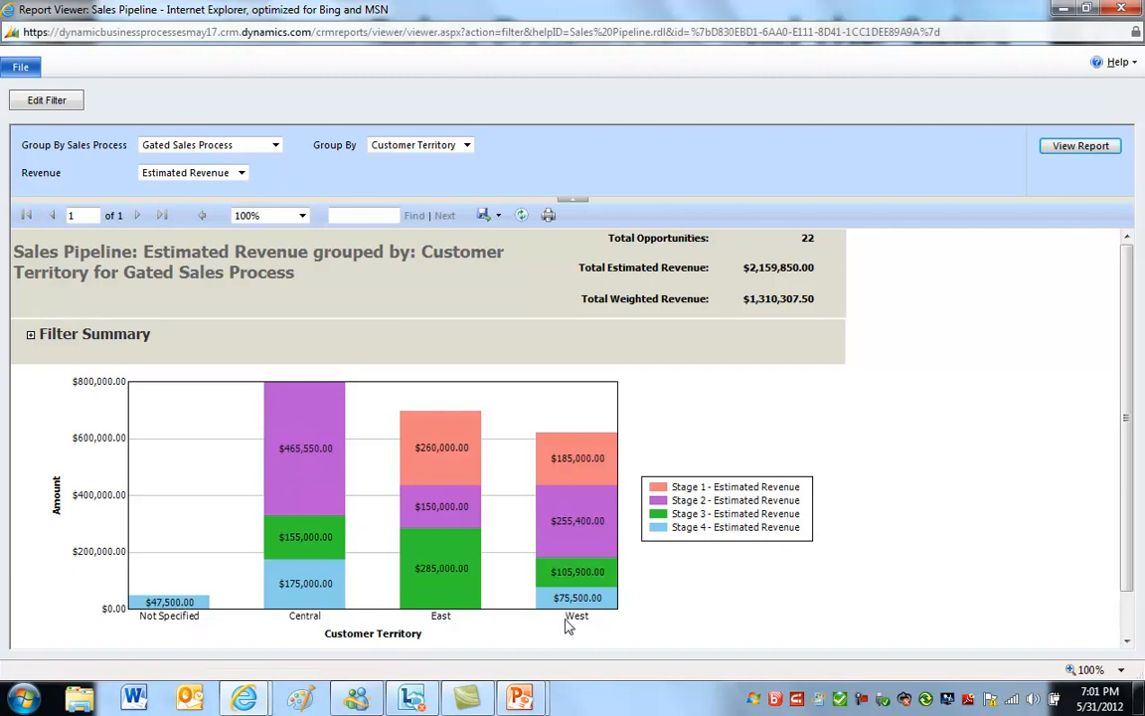
{"action": "mouse_move", "coordinate": [595, 513]}
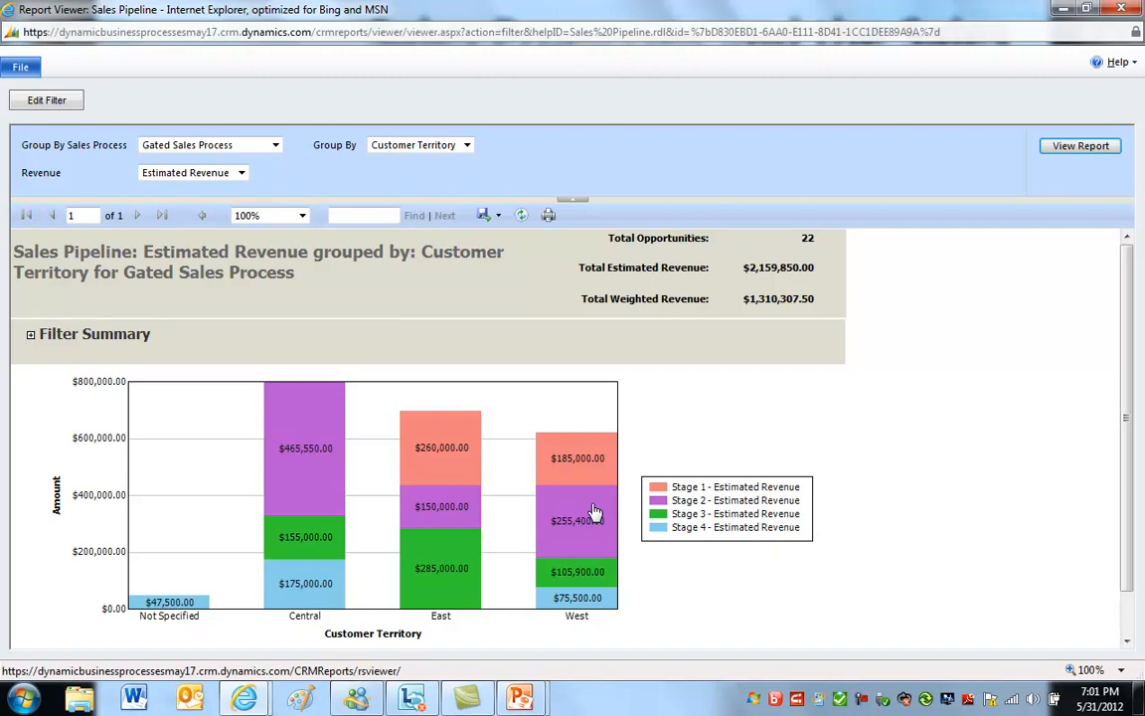
{"action": "mouse_move", "coordinate": [602, 597]}
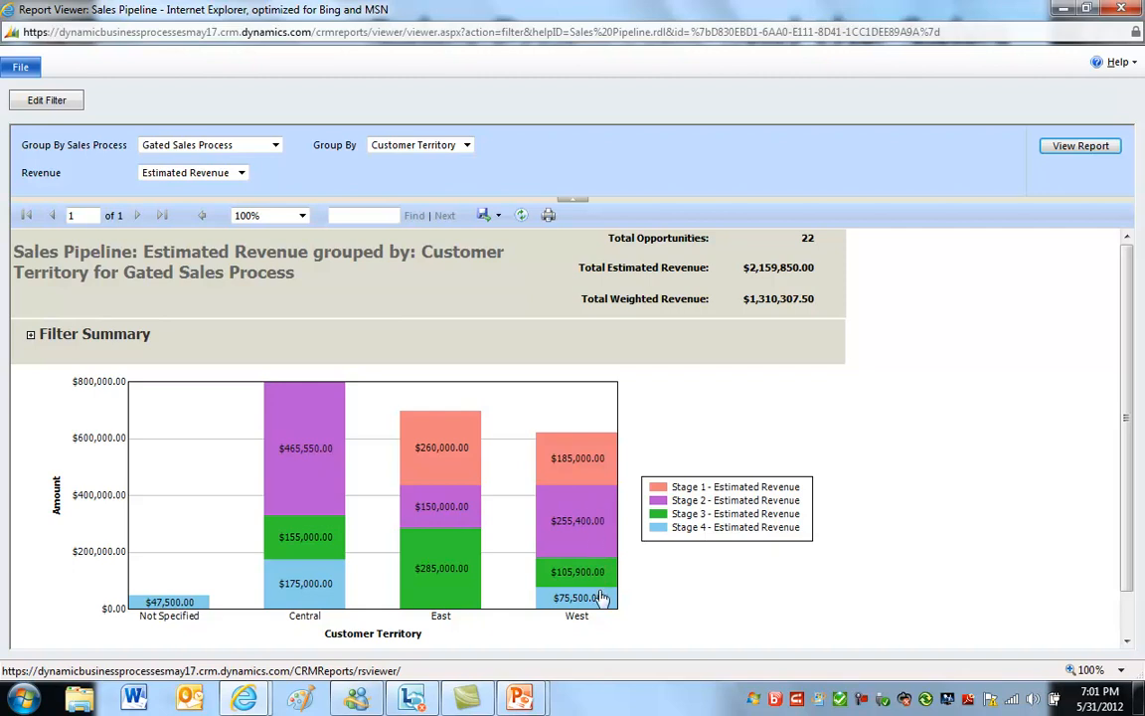
{"action": "mouse_move", "coordinate": [578, 607]}
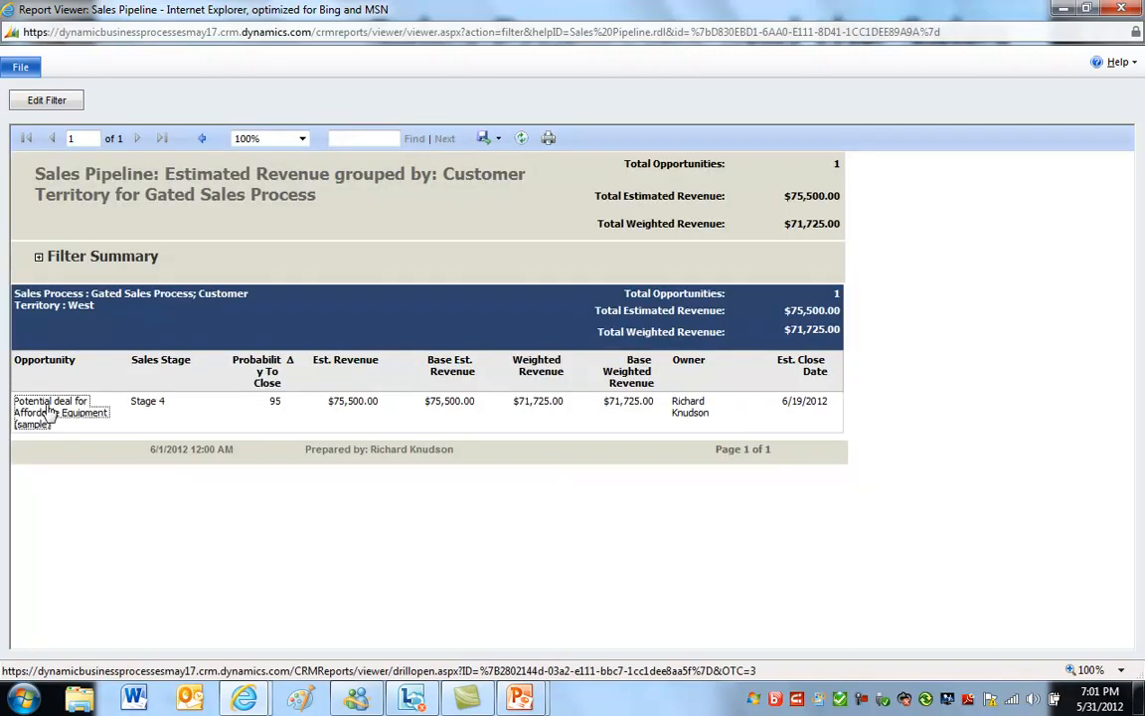
Open 'Potential deal for Affordable Equipment (sample)' from the pipeline report
{"action": "left_click", "coordinate": [49, 407]}
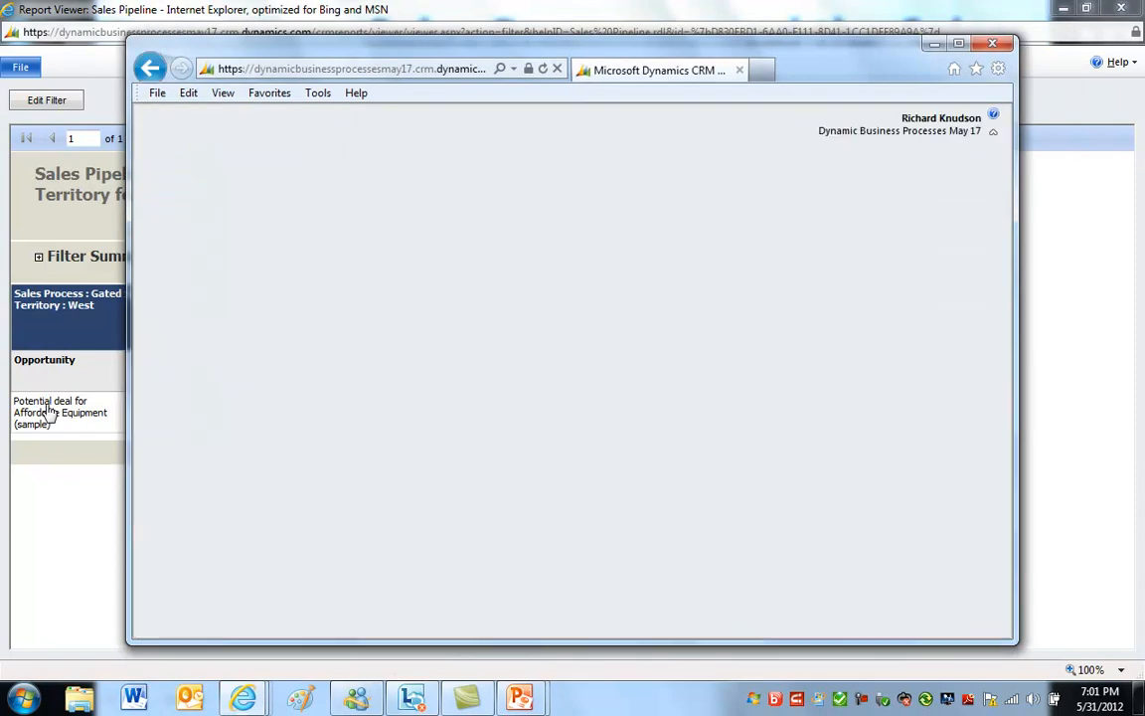
{"action": "left_click", "coordinate": [60, 411]}
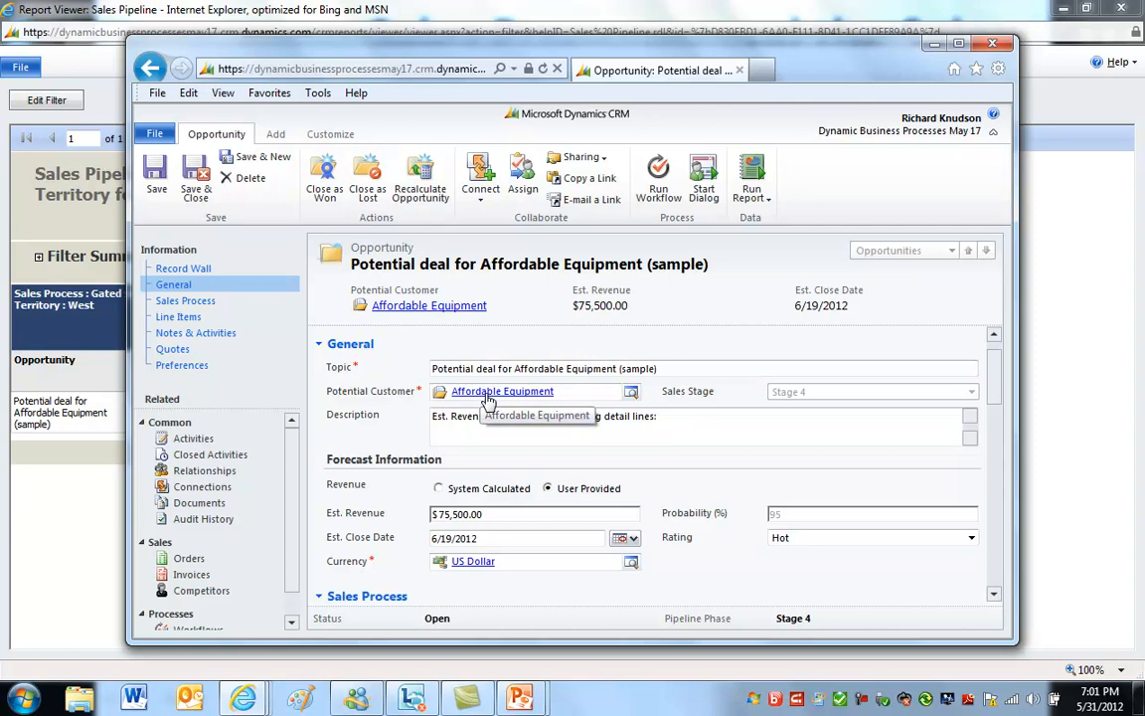
{"action": "mouse_move", "coordinate": [512, 398]}
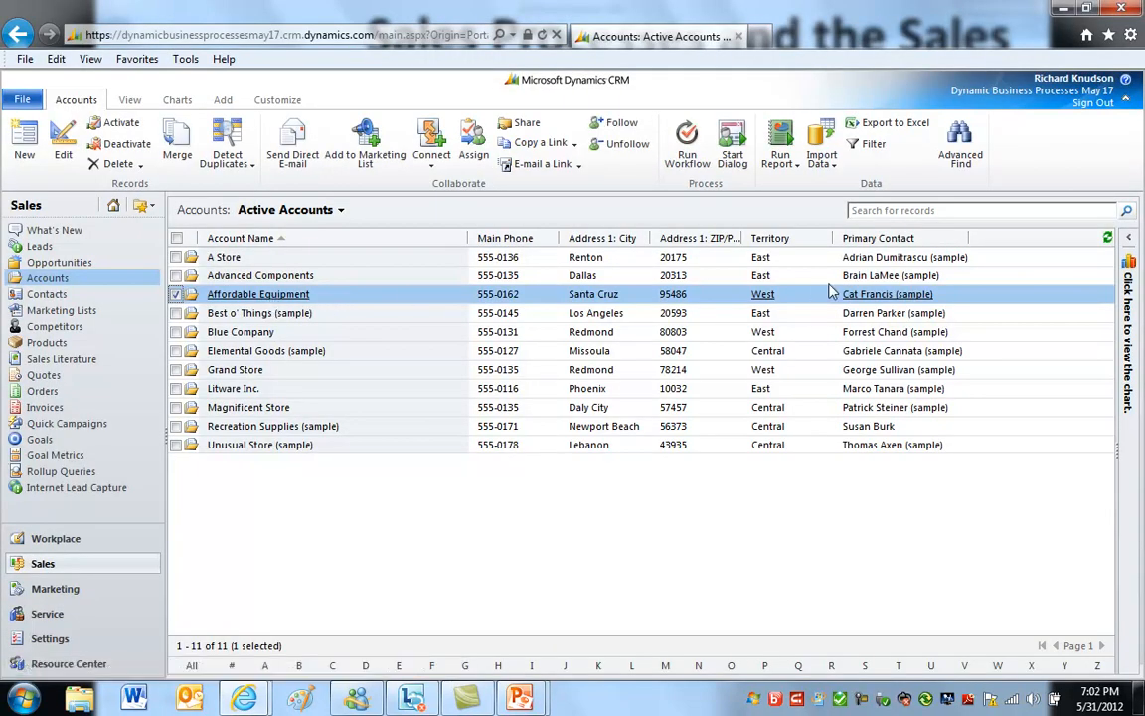
{"action": "mouse_move", "coordinate": [764, 295]}
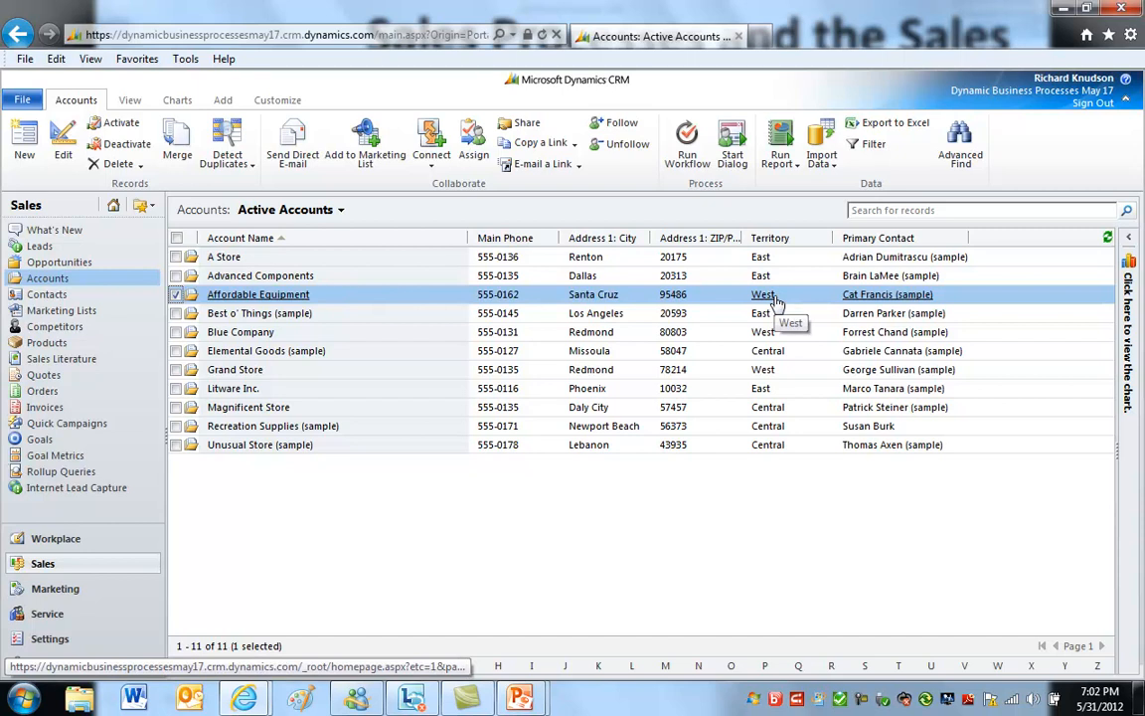
{"action": "mouse_move", "coordinate": [652, 487]}
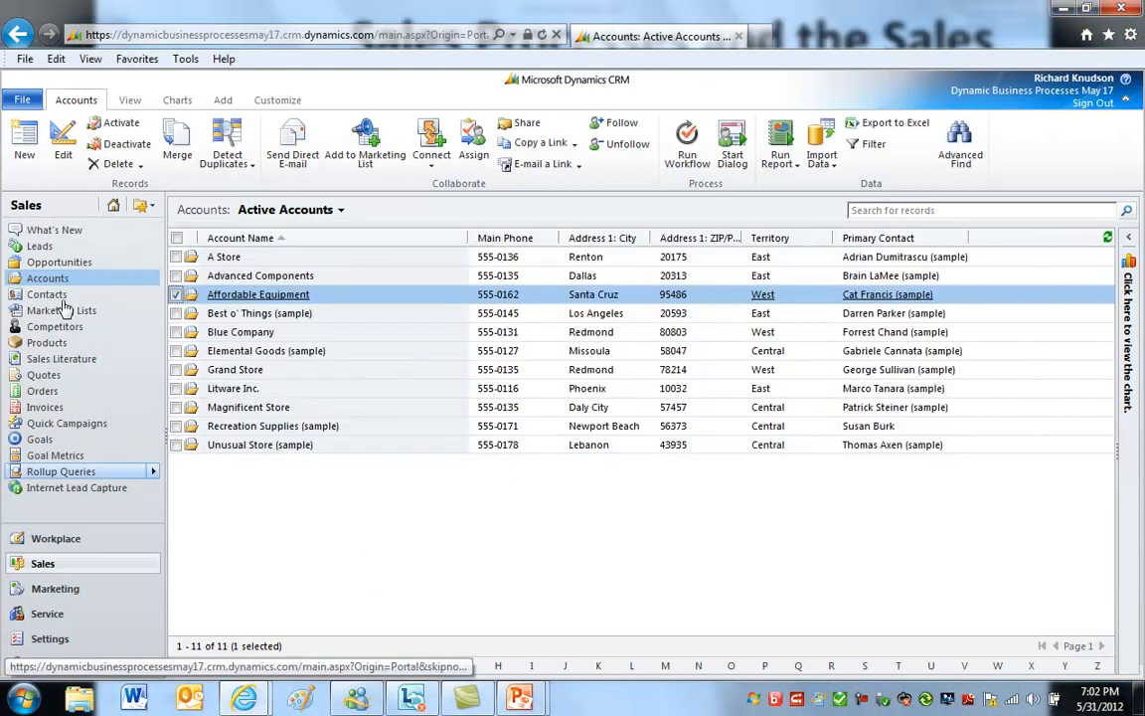
Go to the Opportunities list from the Sales navigation pane
{"action": "left_click", "coordinate": [59, 261]}
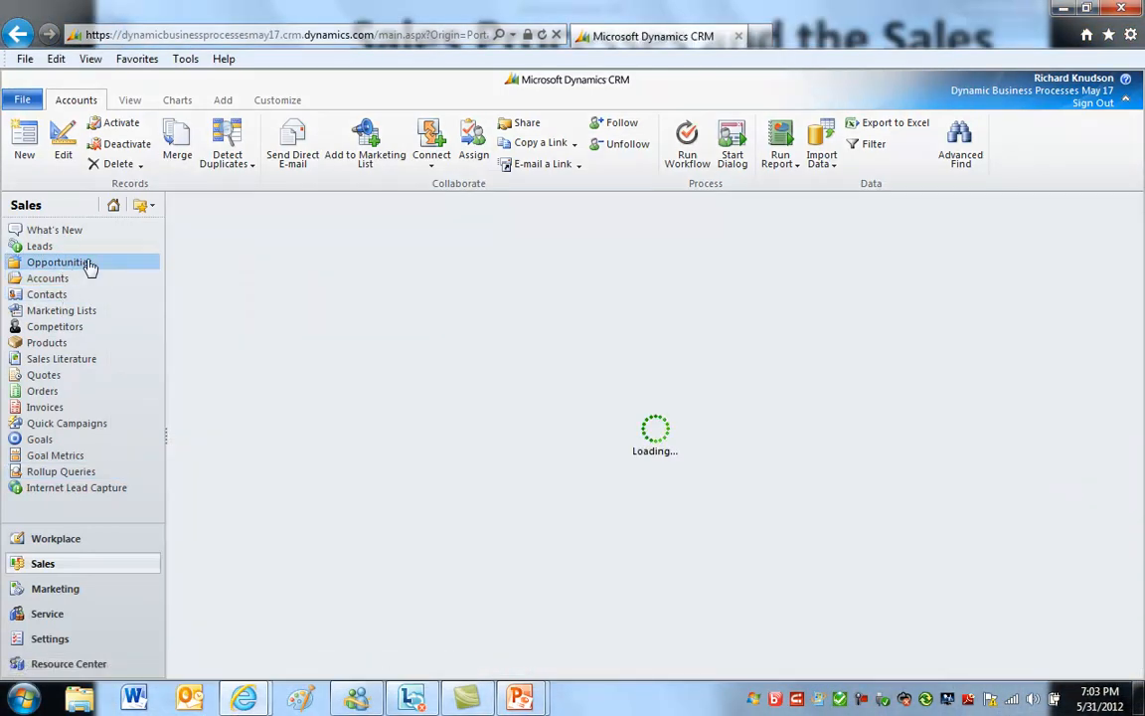
Show the Sales Pipeline funnel chart beside the Open Opportunities list
{"action": "left_click", "coordinate": [60, 261]}
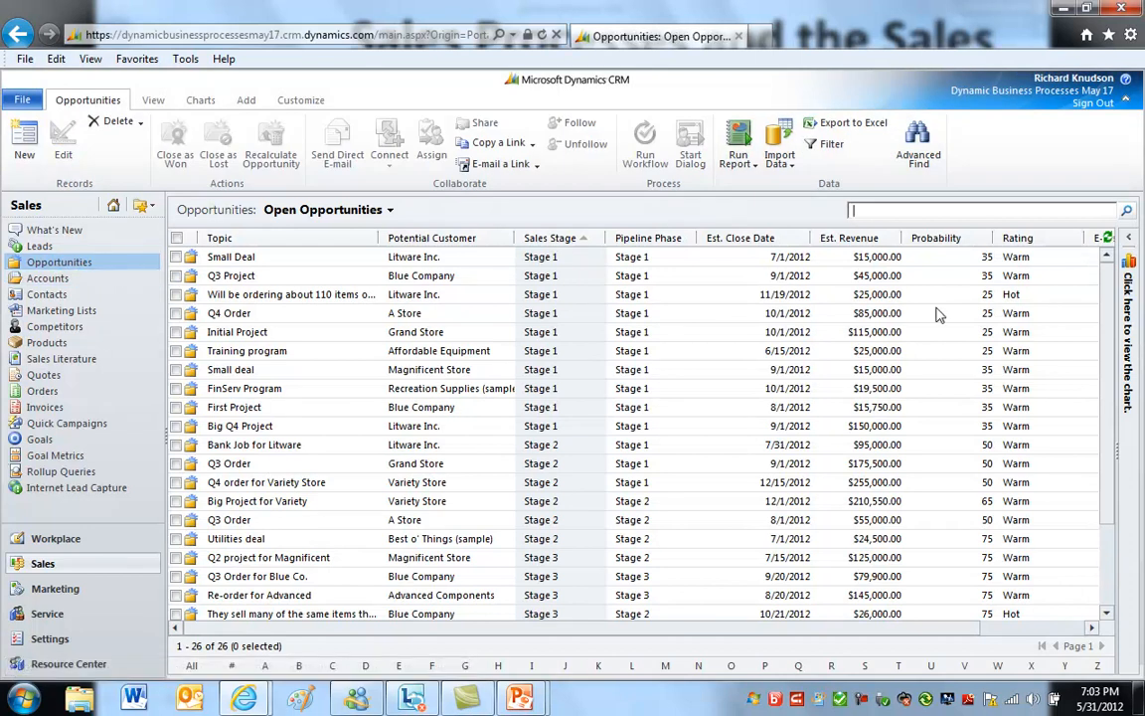
{"action": "mouse_move", "coordinate": [691, 270]}
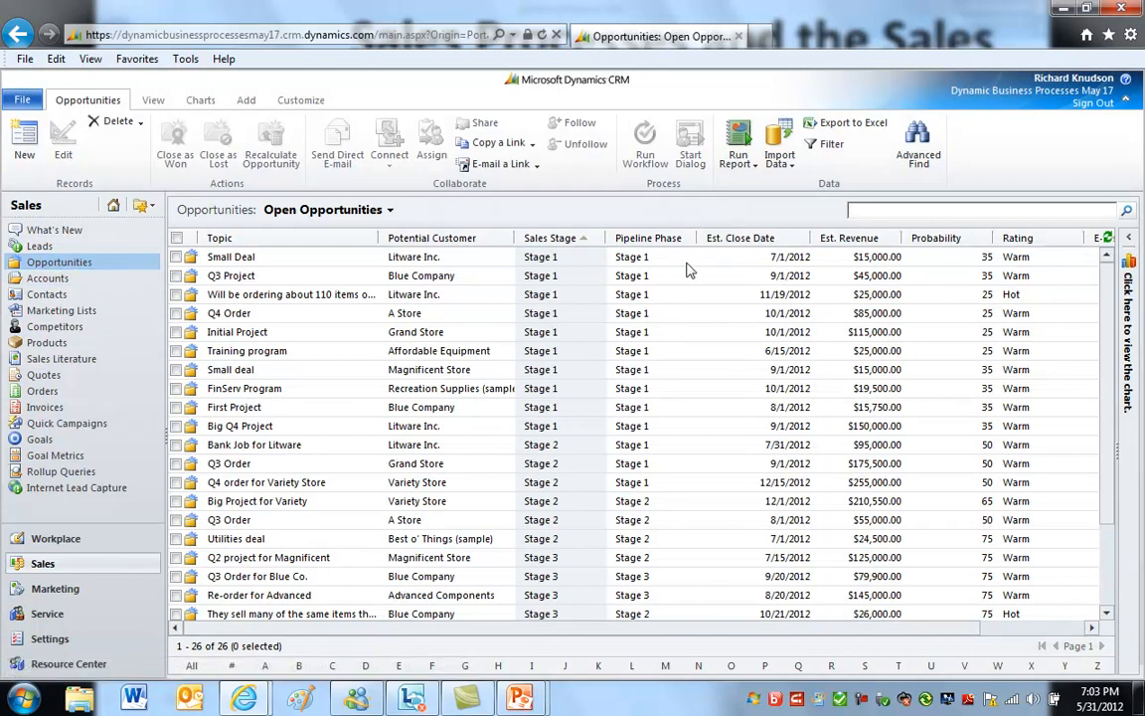
{"action": "mouse_move", "coordinate": [696, 275]}
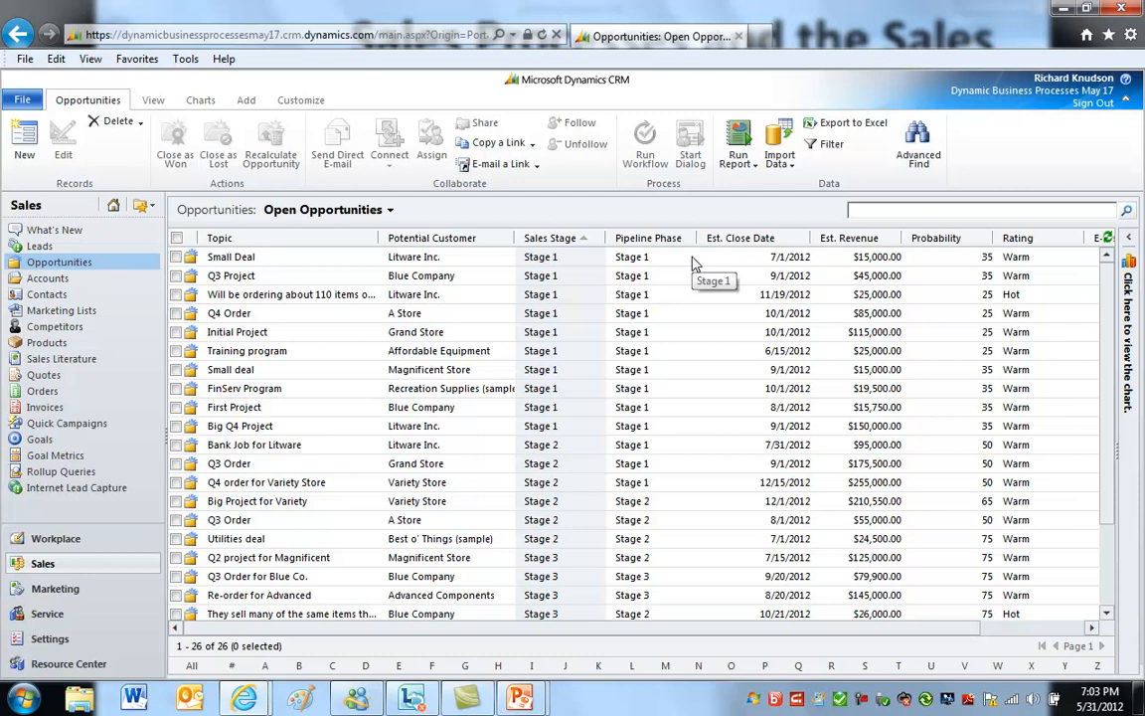
{"action": "mouse_move", "coordinate": [363, 270]}
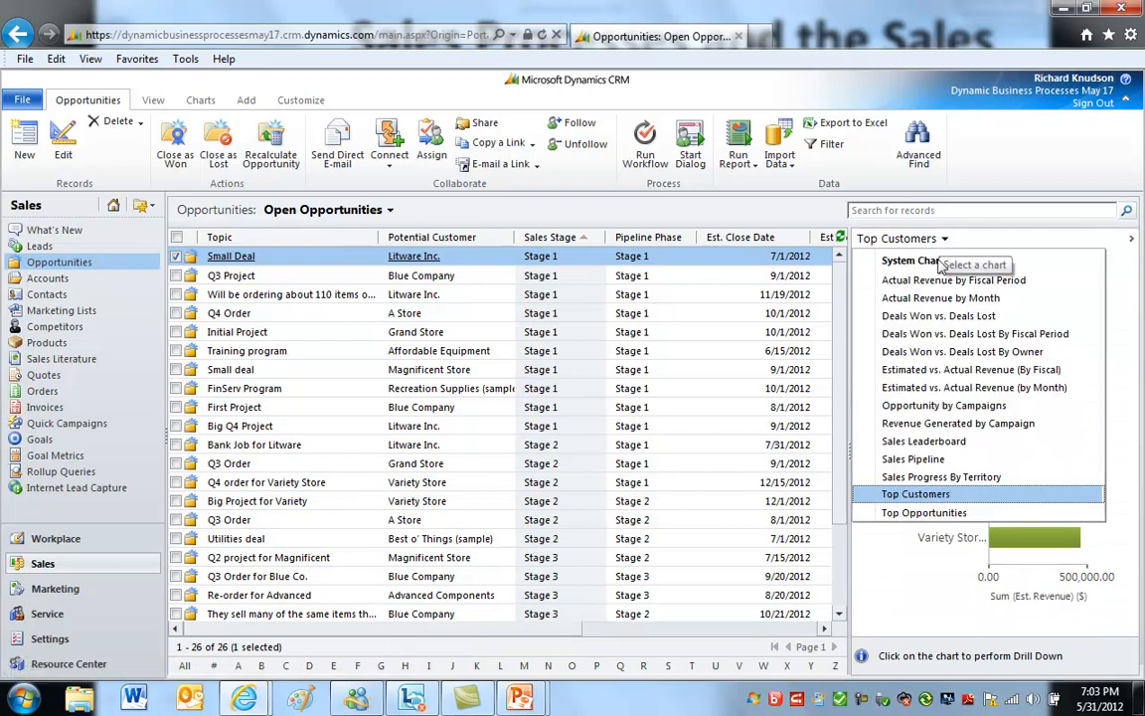
{"action": "left_click", "coordinate": [914, 458]}
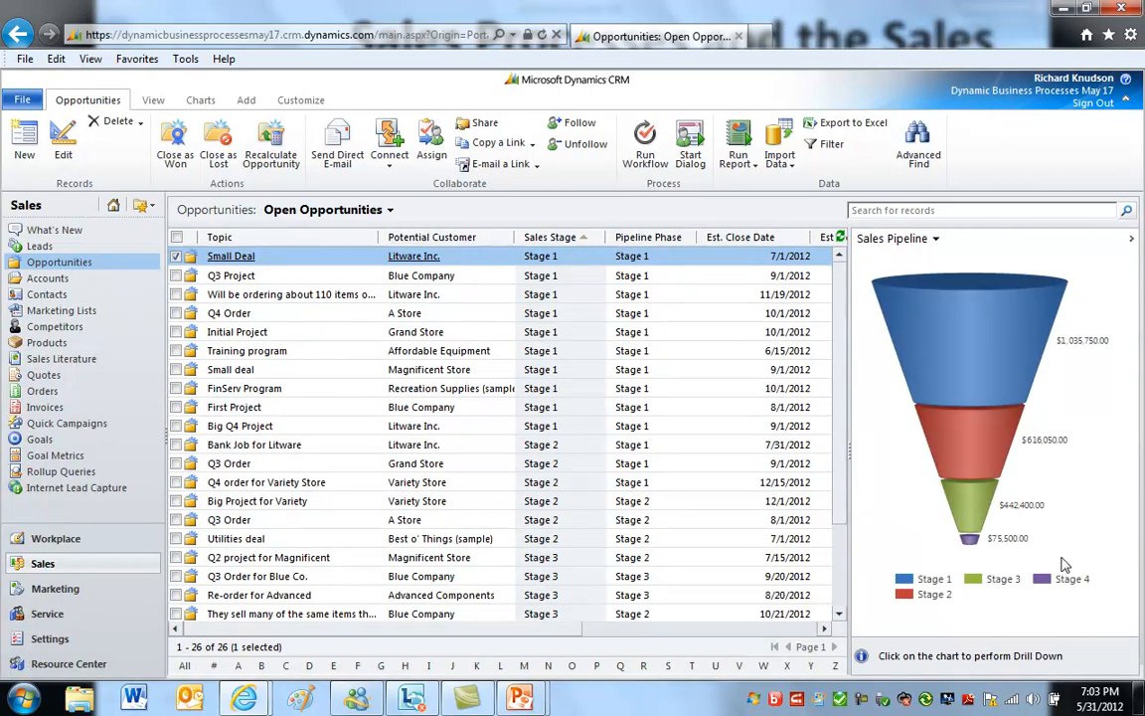
{"action": "mouse_move", "coordinate": [731, 604]}
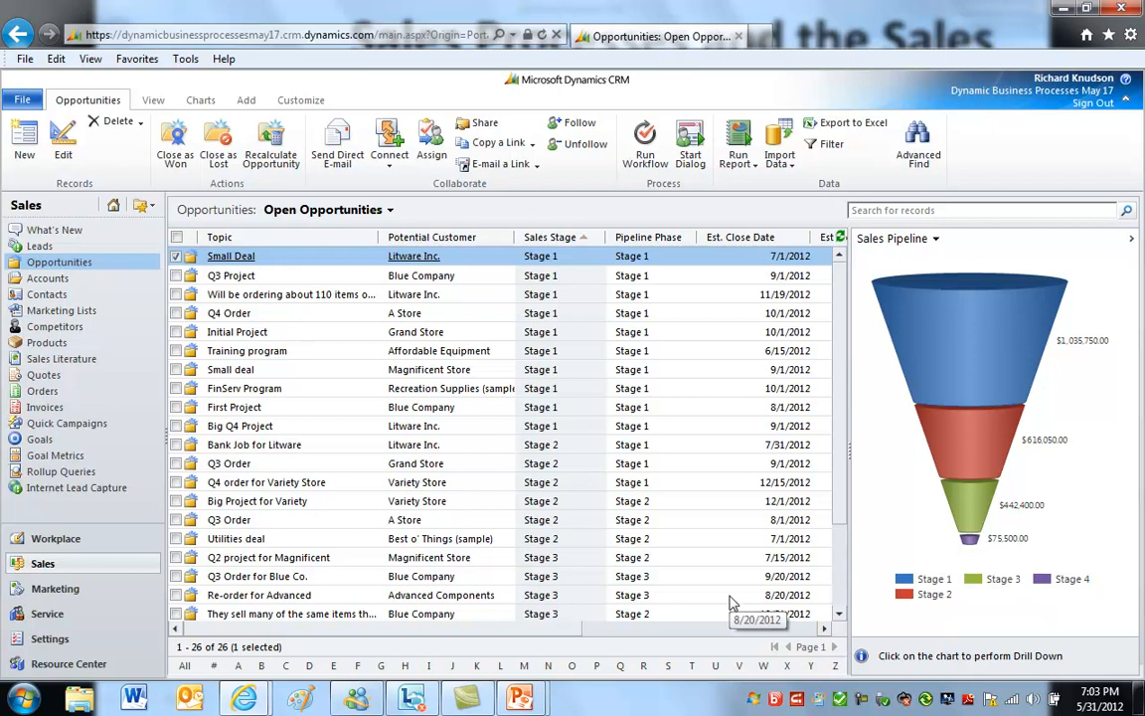
{"action": "mouse_move", "coordinate": [982, 338]}
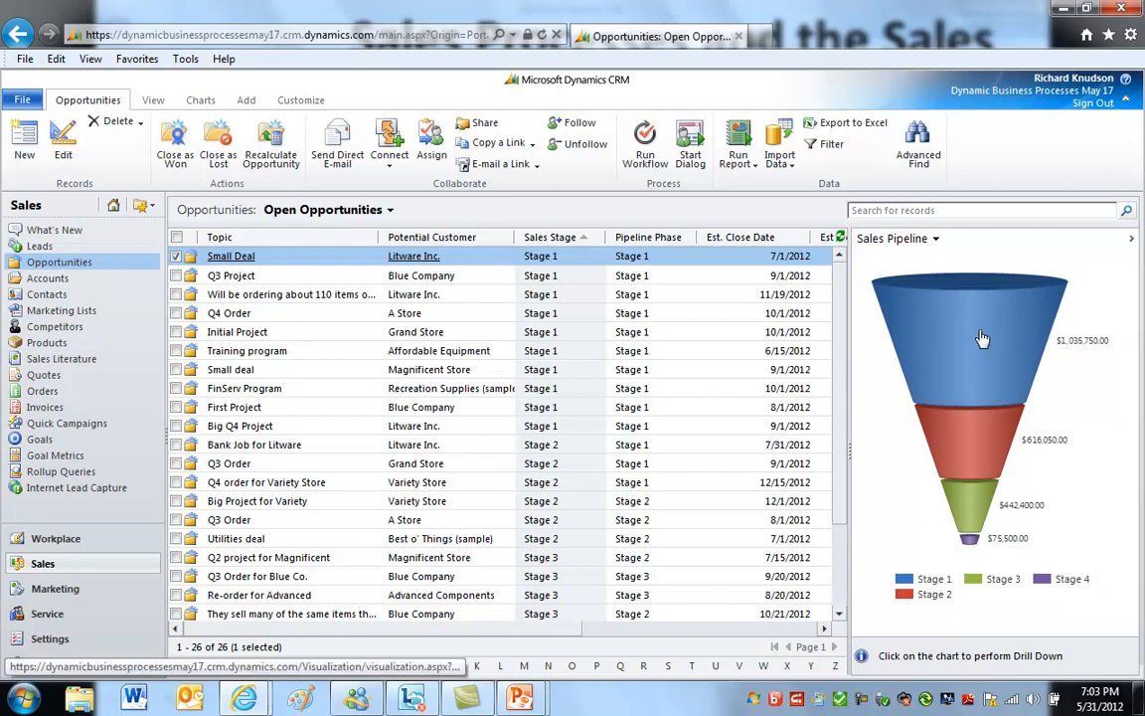
{"action": "mouse_move", "coordinate": [975, 344]}
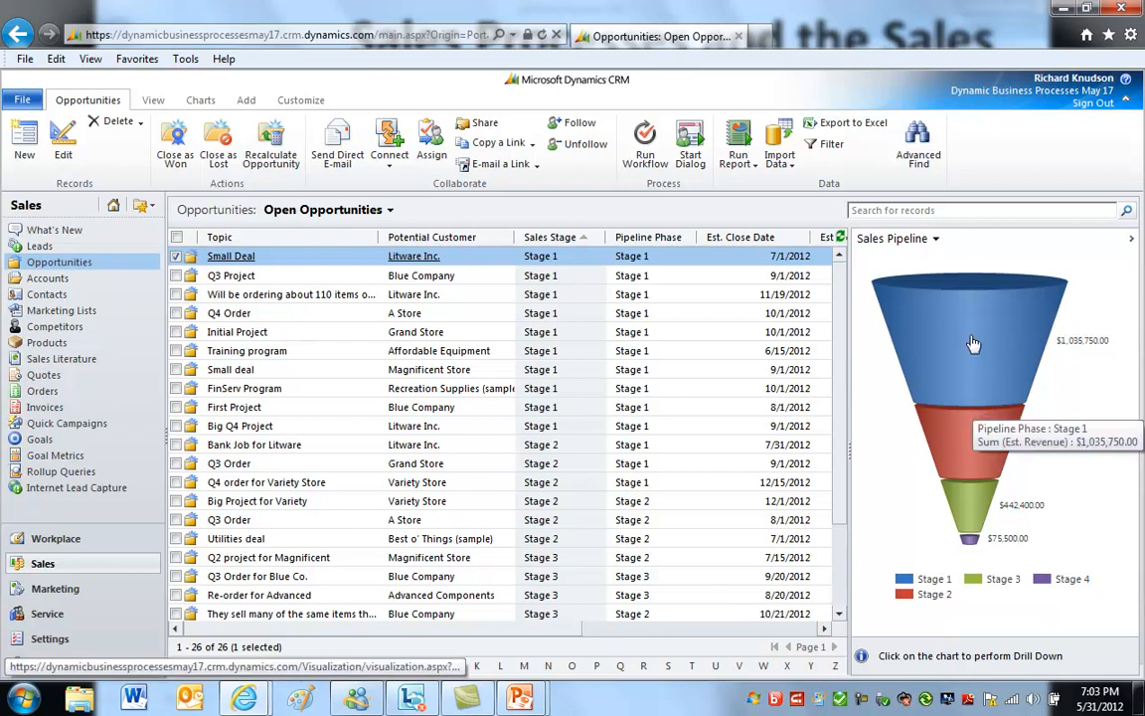
{"action": "mouse_move", "coordinate": [1060, 351]}
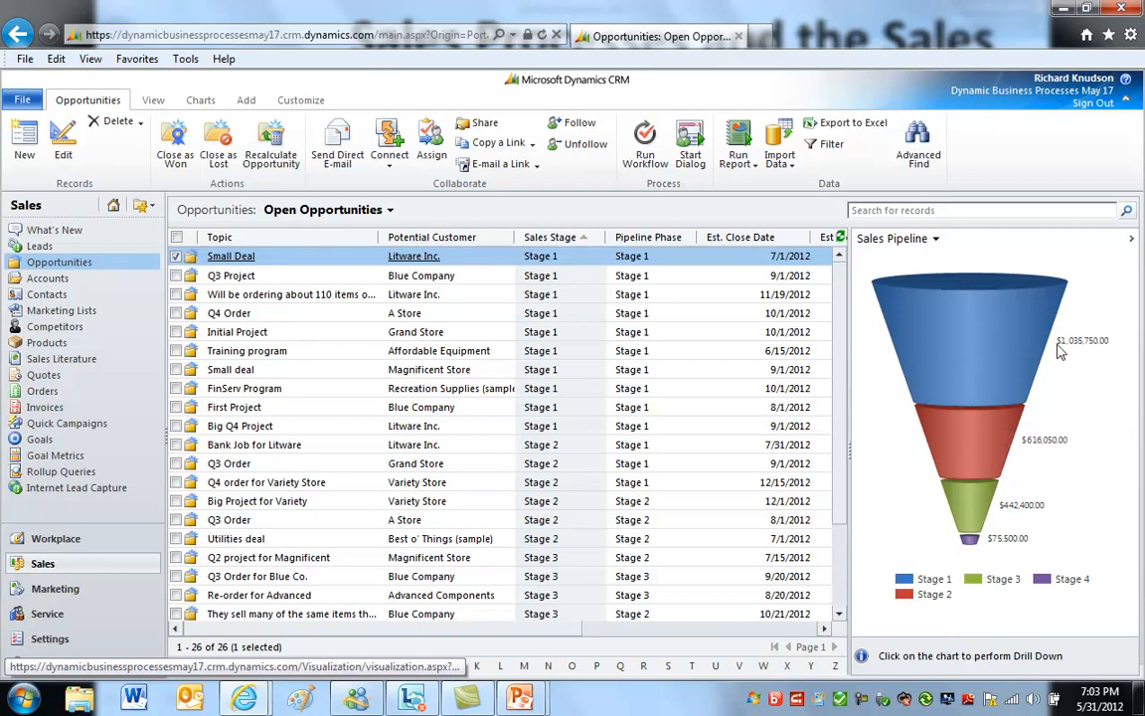
{"action": "mouse_move", "coordinate": [1016, 410]}
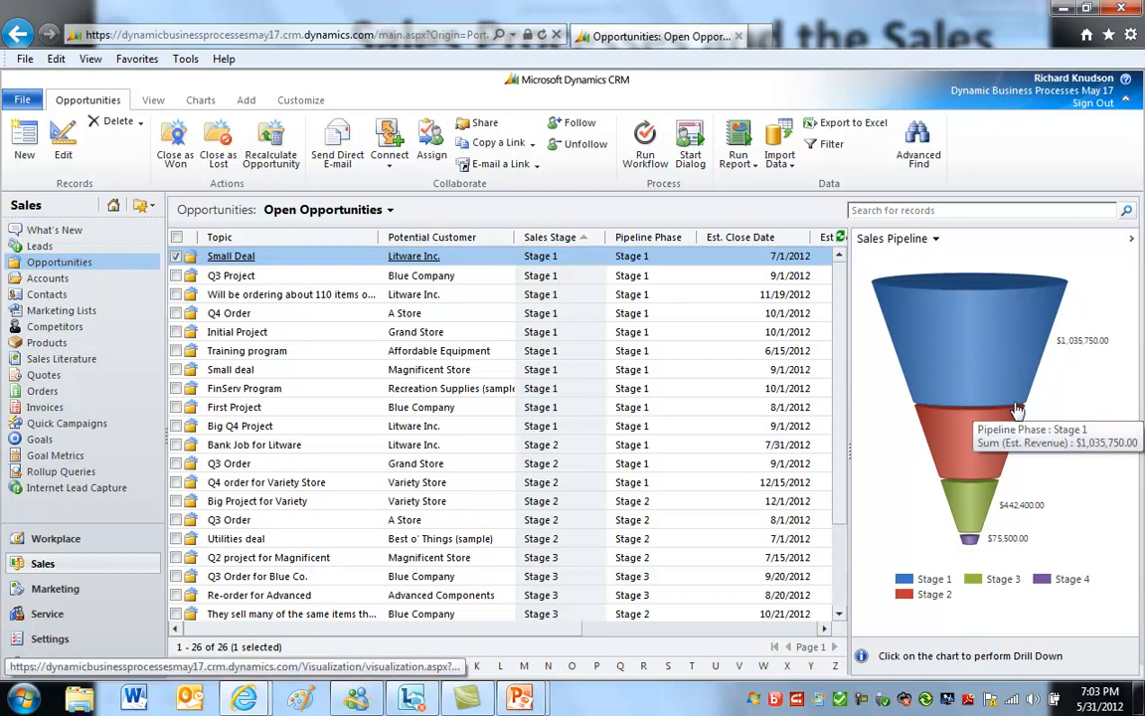
{"action": "mouse_move", "coordinate": [949, 288]}
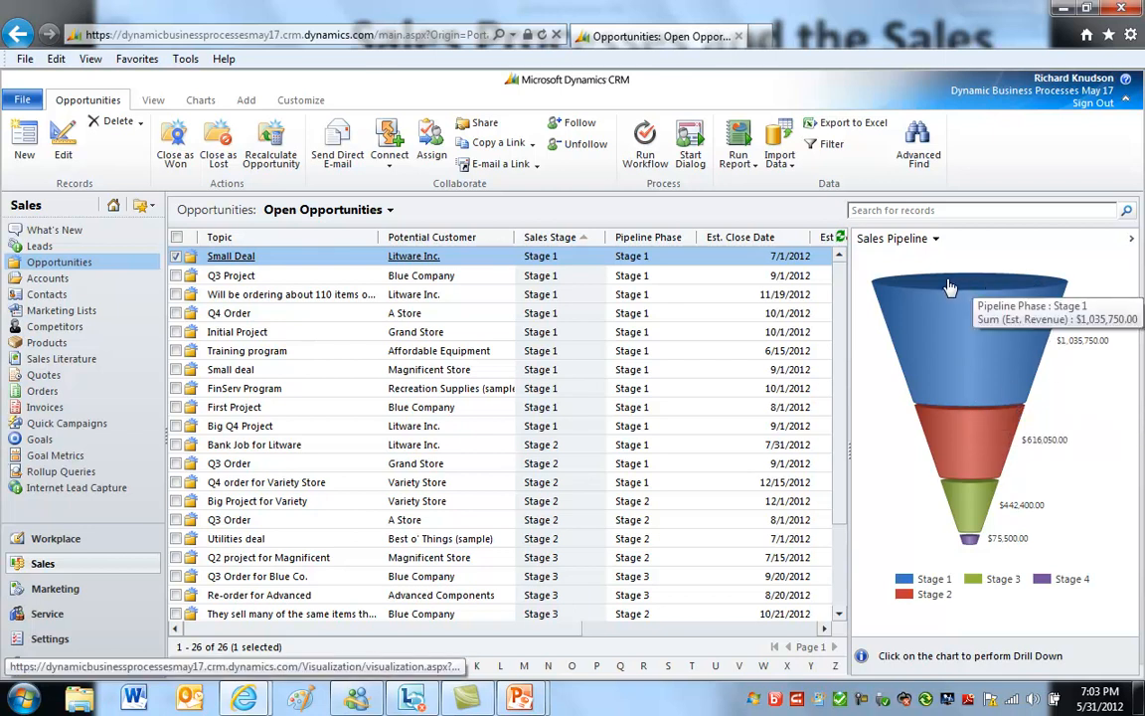
{"action": "mouse_move", "coordinate": [979, 330]}
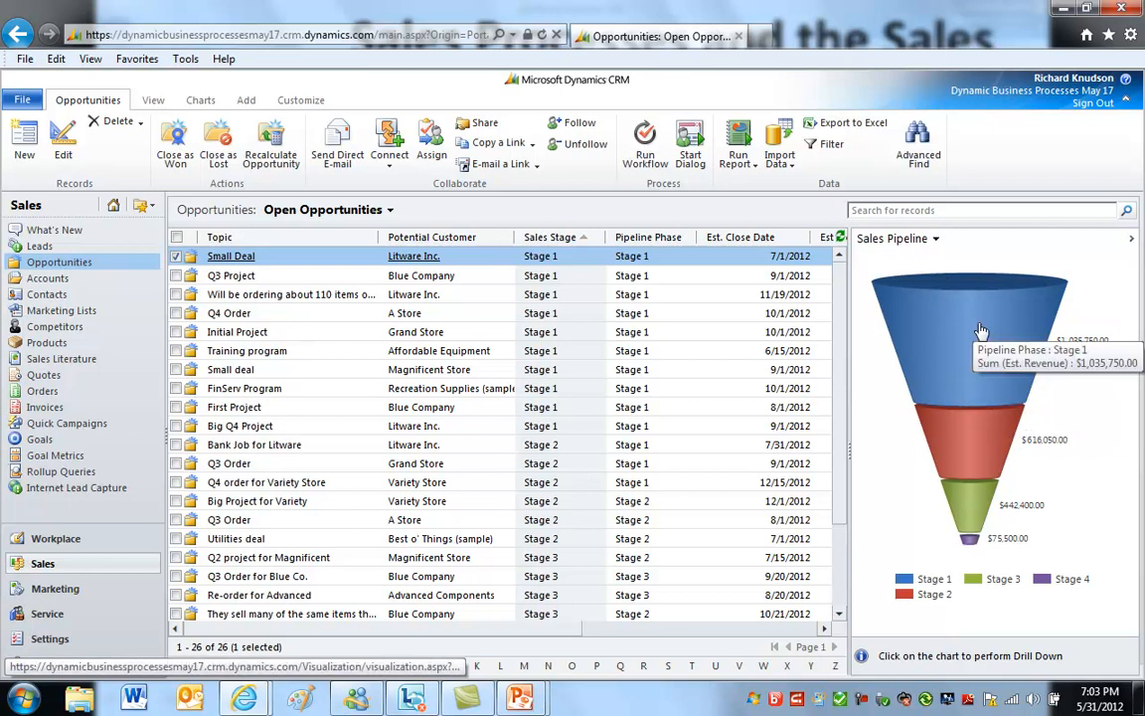
Drill into the funnel's Stage 1 section to list the 13 Stage 1 opportunities
{"action": "left_click", "coordinate": [831, 144]}
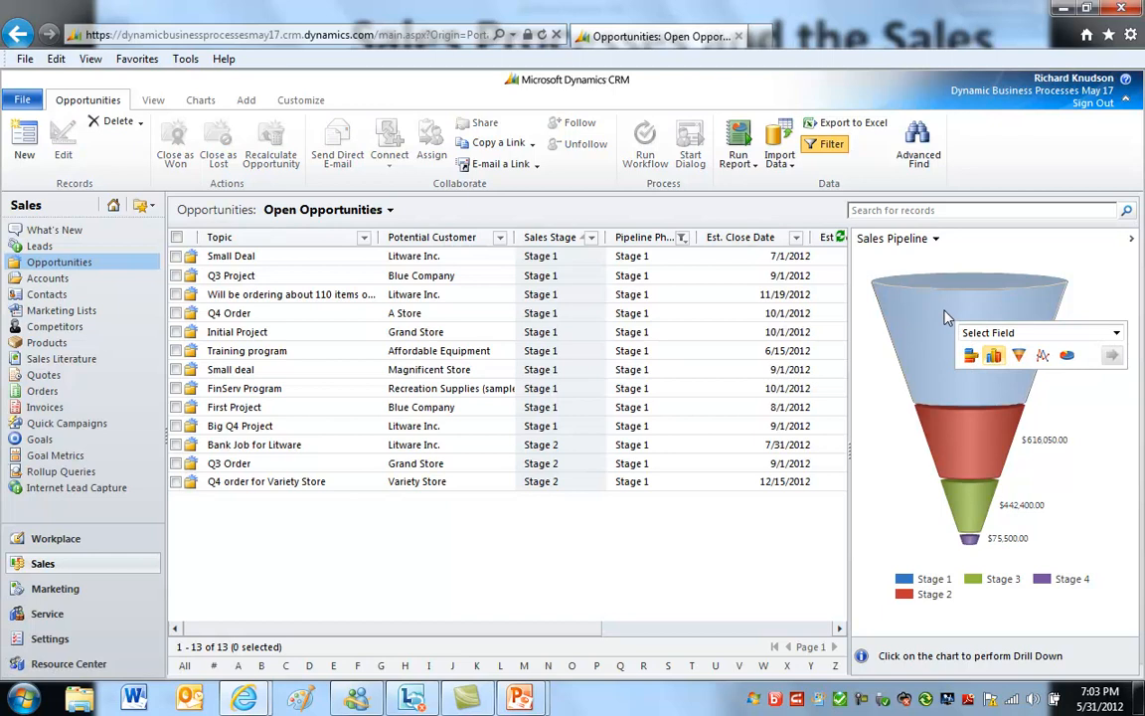
{"action": "scroll", "scroll_direction": "right", "scroll_amount": 3}
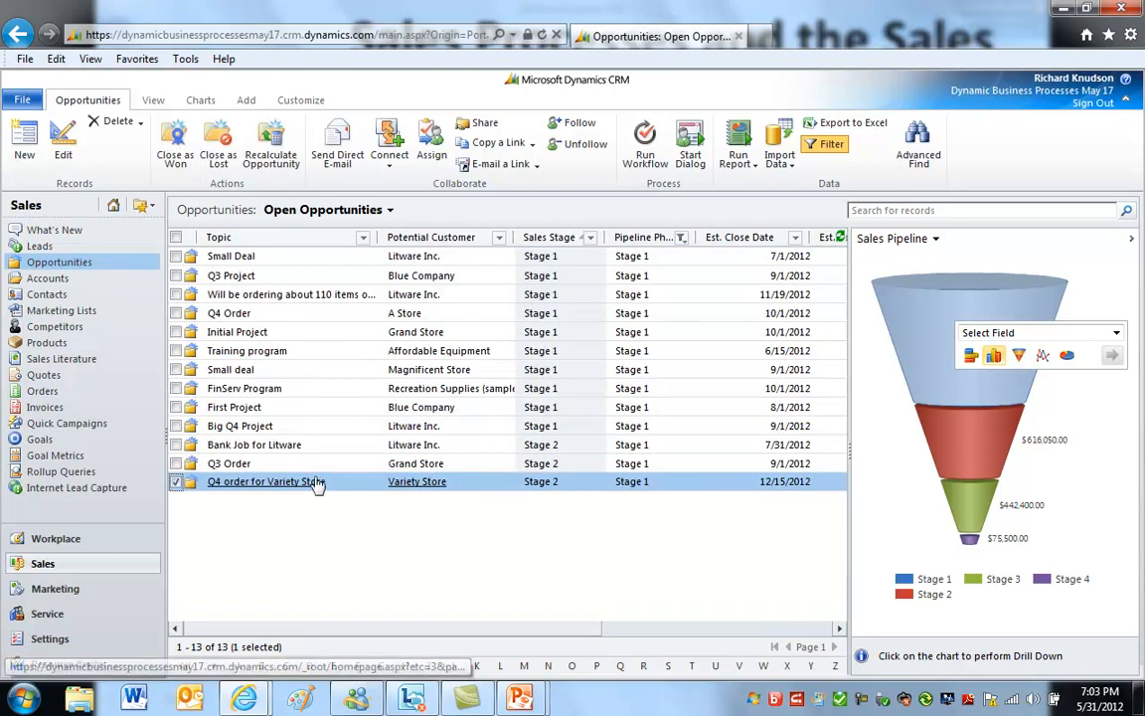
Set Stage 2 Complete to 6/5/2012 on Q4 order for Variety Store, view its workflows, and close
{"action": "double_click", "coordinate": [263, 481]}
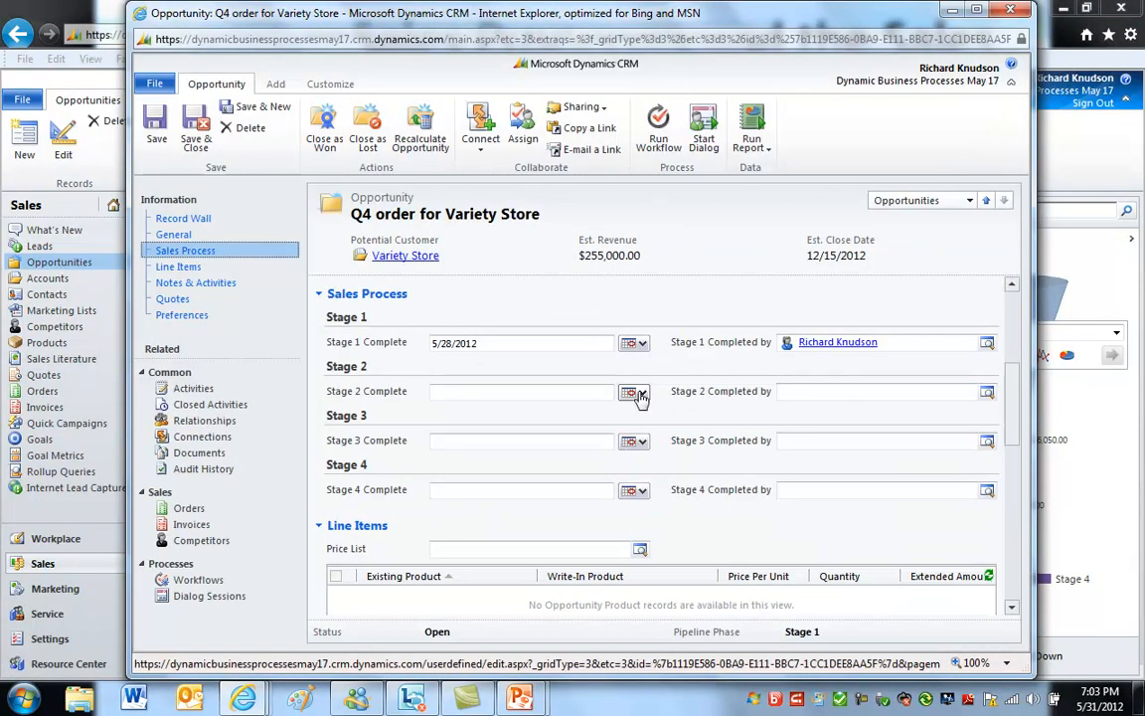
{"action": "left_click", "coordinate": [636, 391]}
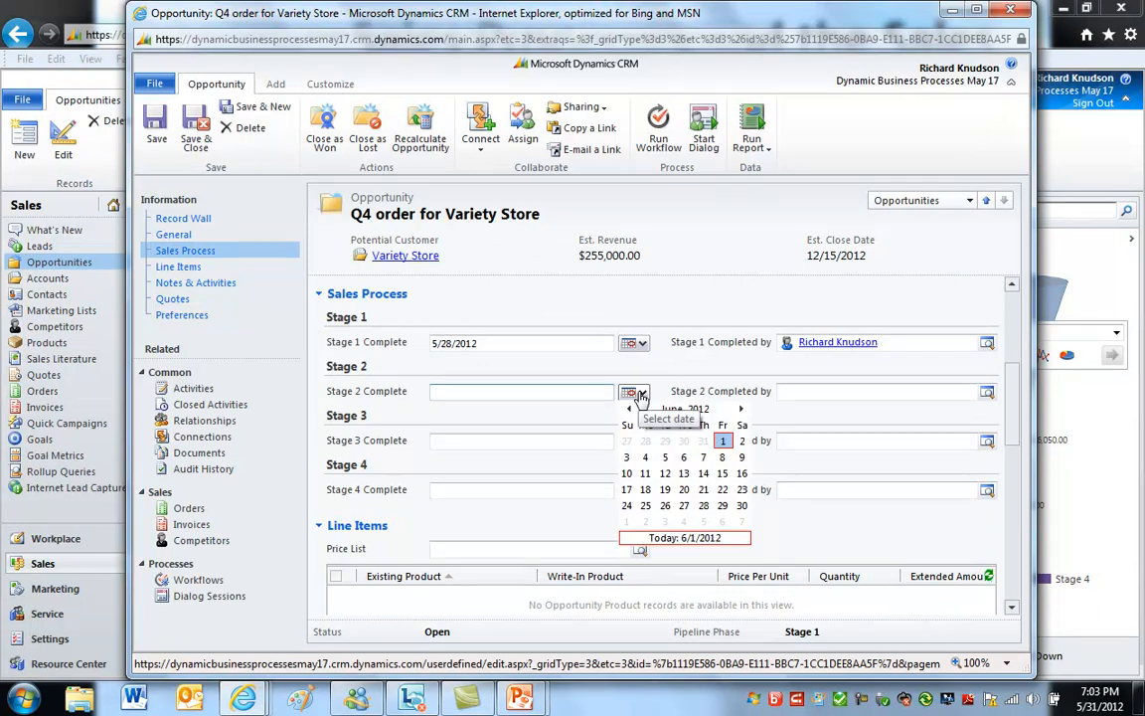
{"action": "left_click", "coordinate": [987, 391]}
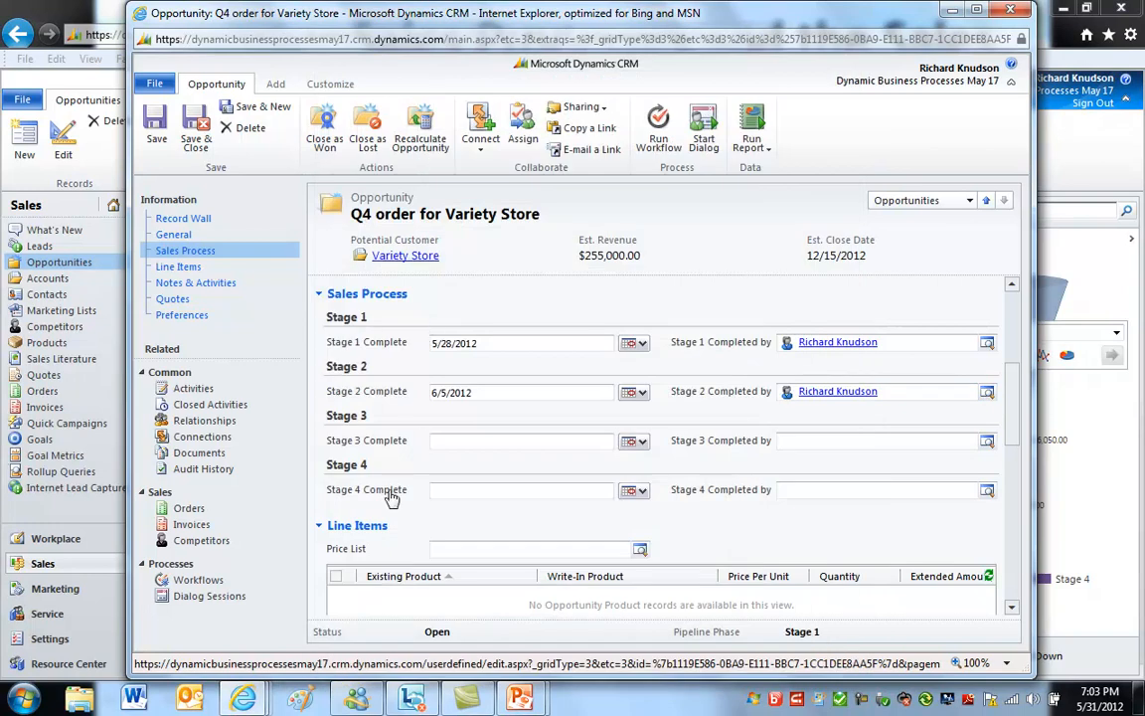
{"action": "left_click", "coordinate": [198, 580]}
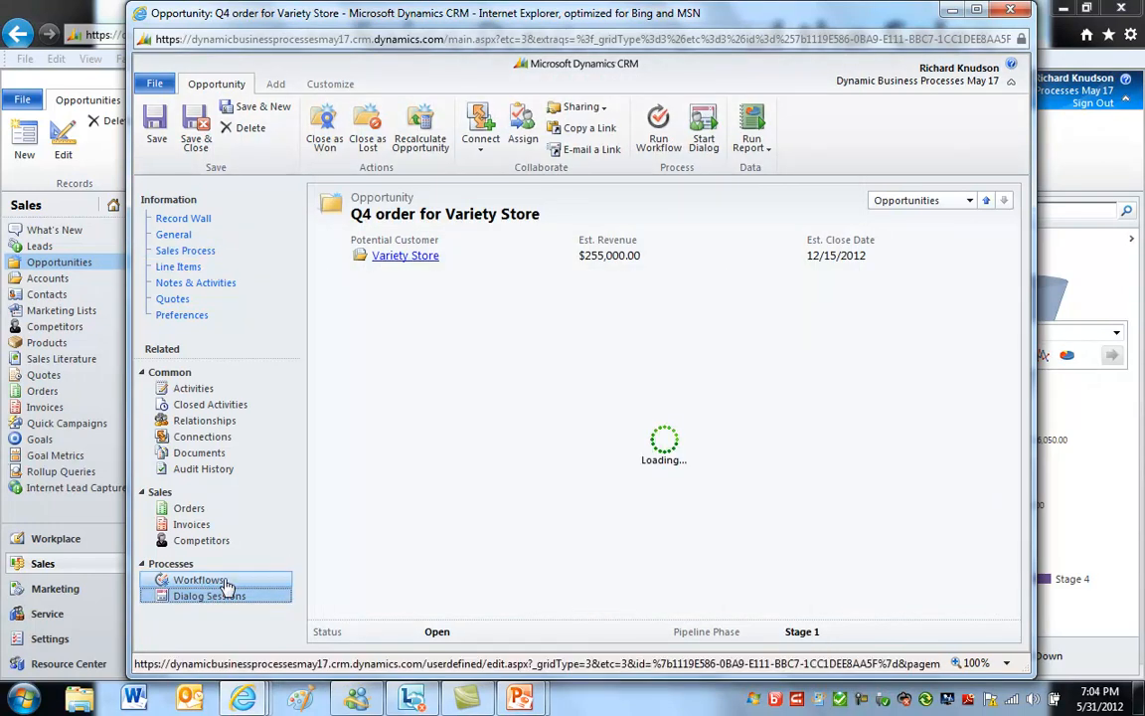
{"action": "left_click", "coordinate": [185, 250]}
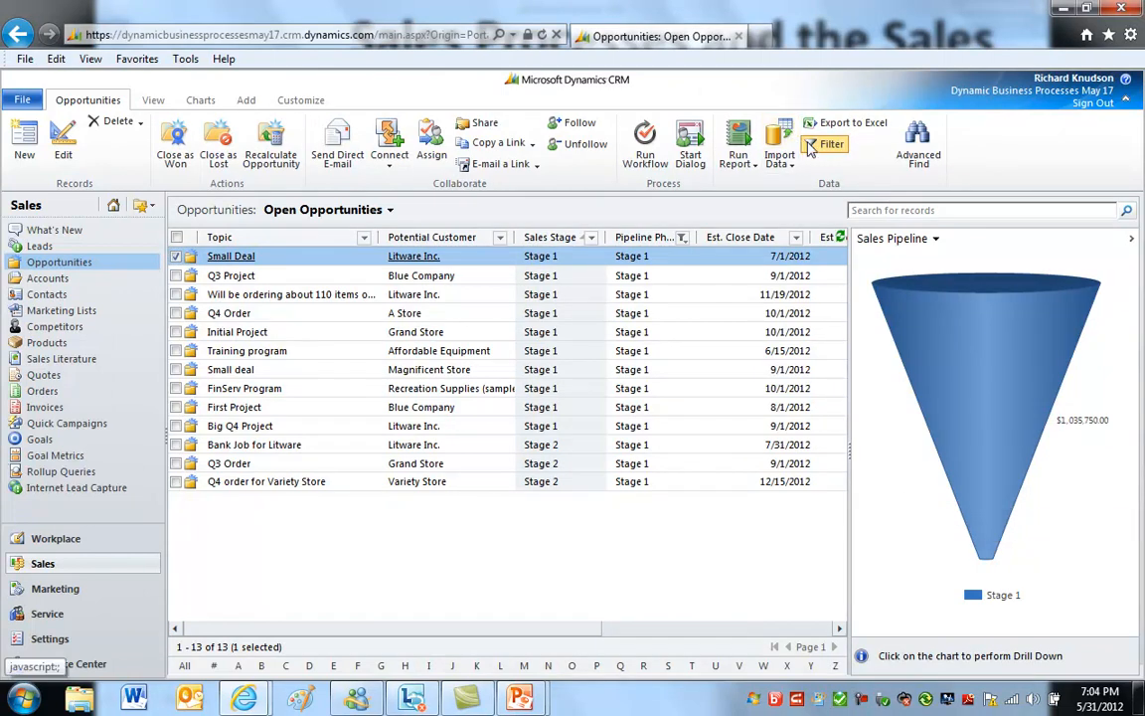
{"action": "left_click", "coordinate": [833, 143]}
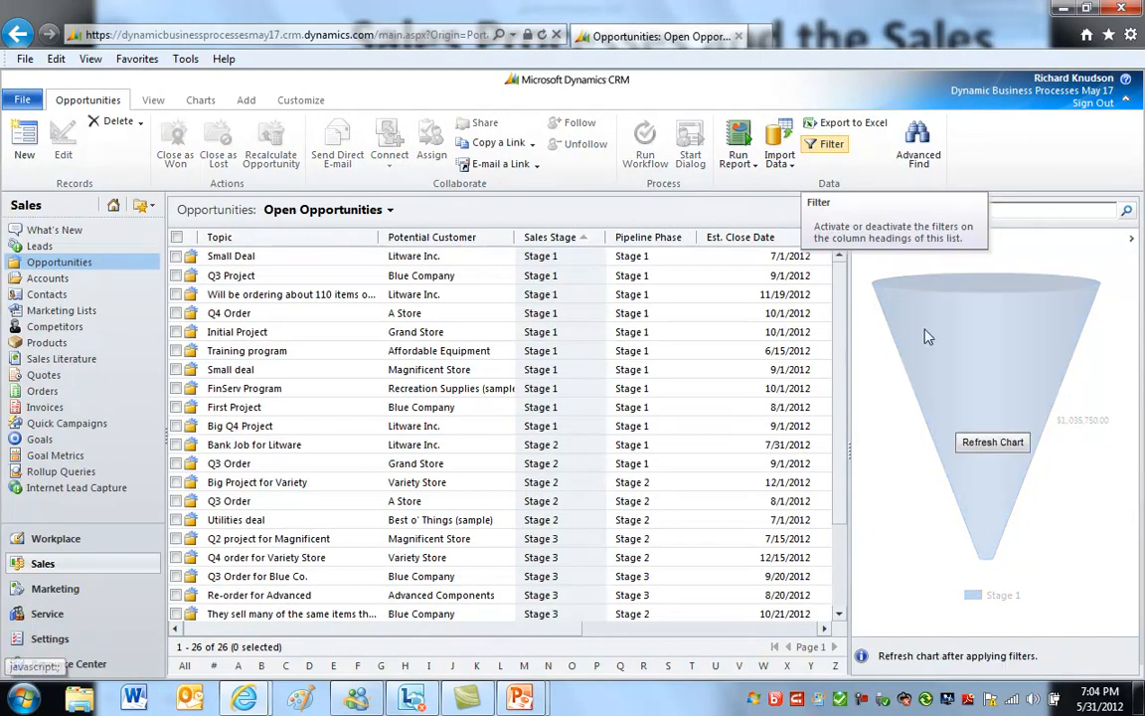
{"action": "left_click", "coordinate": [992, 441]}
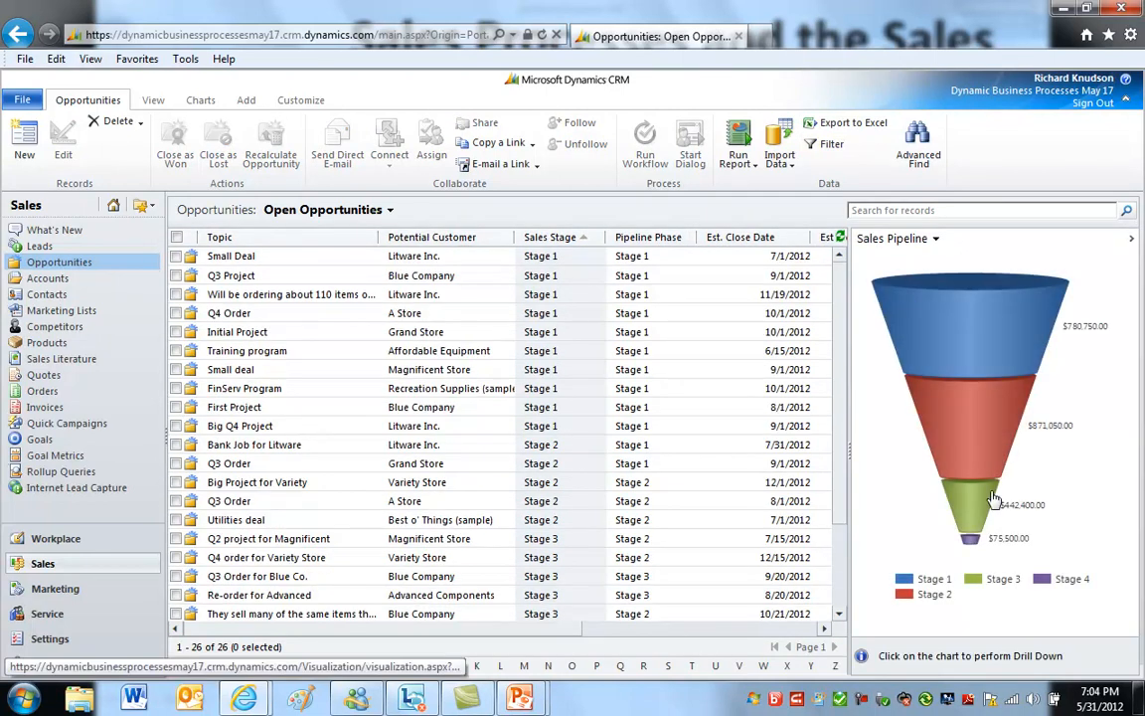
{"action": "mouse_move", "coordinate": [987, 325]}
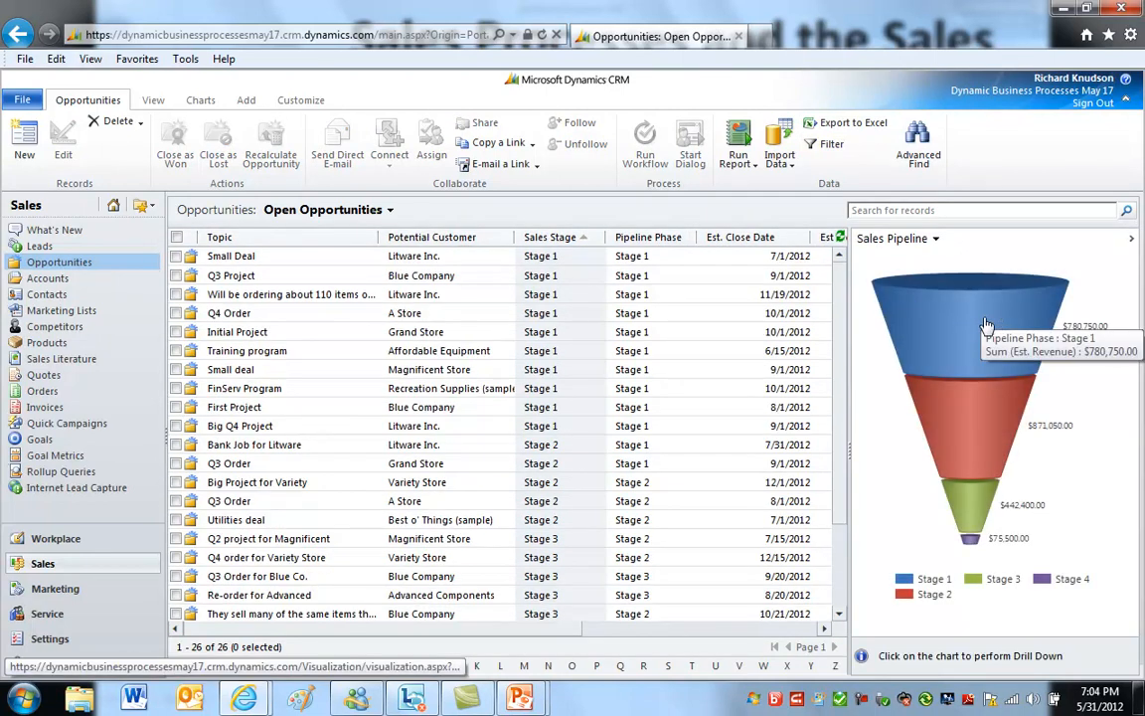
{"action": "mouse_move", "coordinate": [1079, 338]}
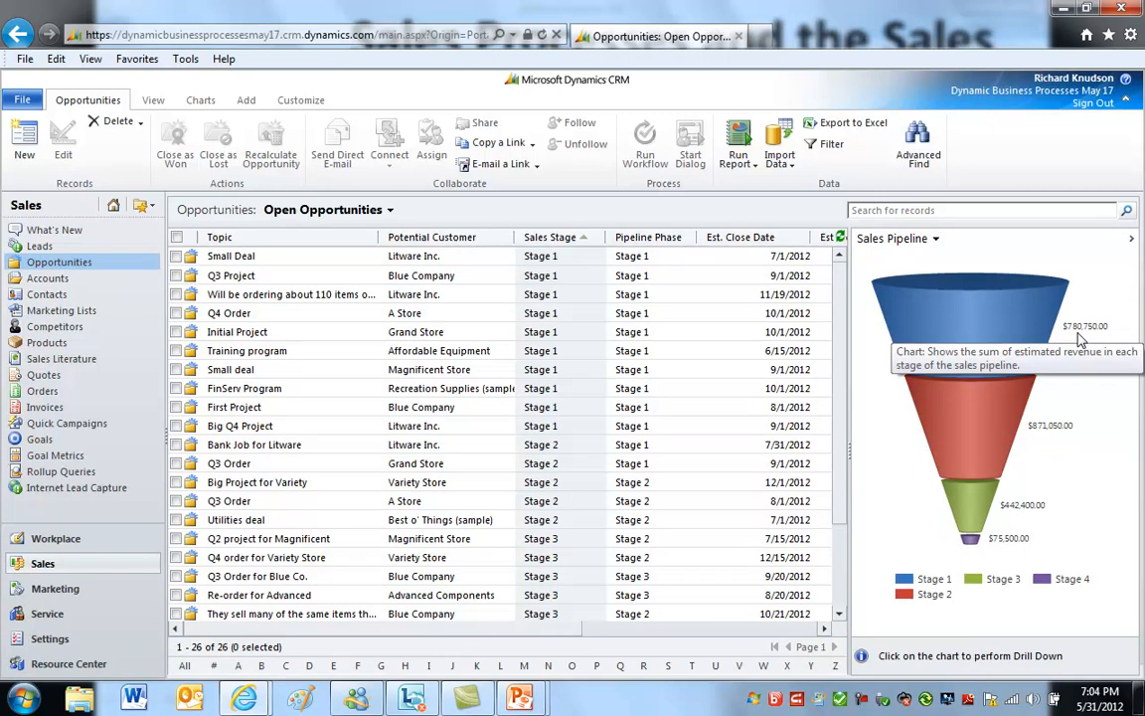
{"action": "mouse_move", "coordinate": [1014, 439]}
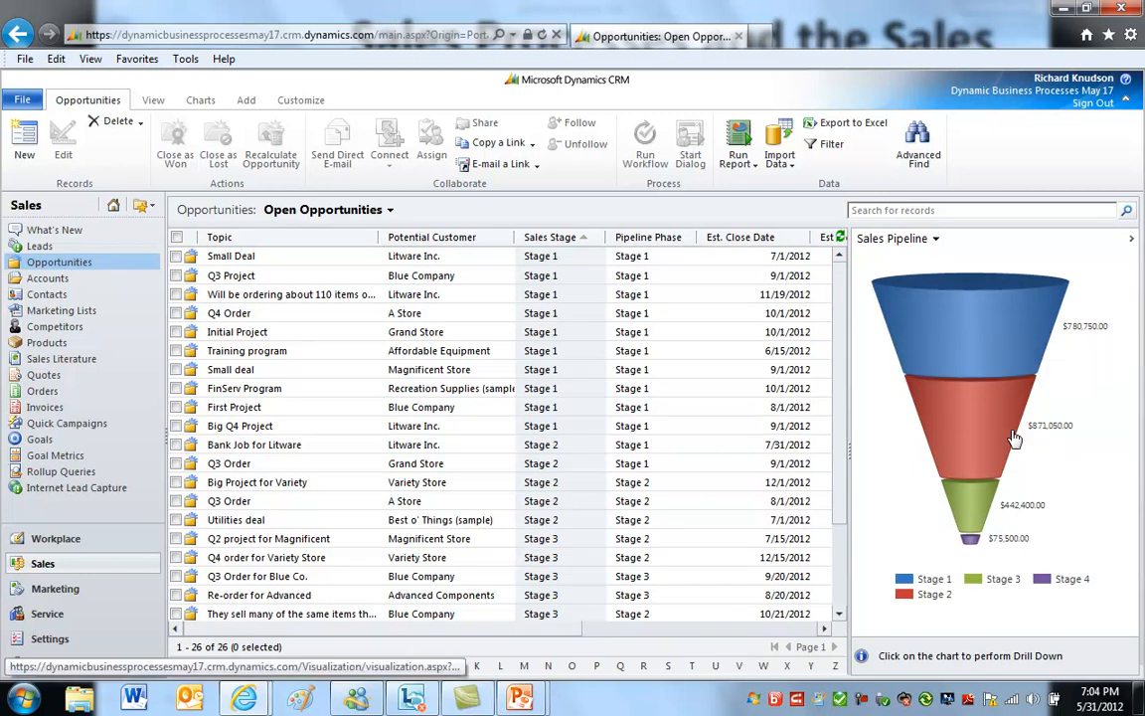
{"action": "mouse_move", "coordinate": [950, 303]}
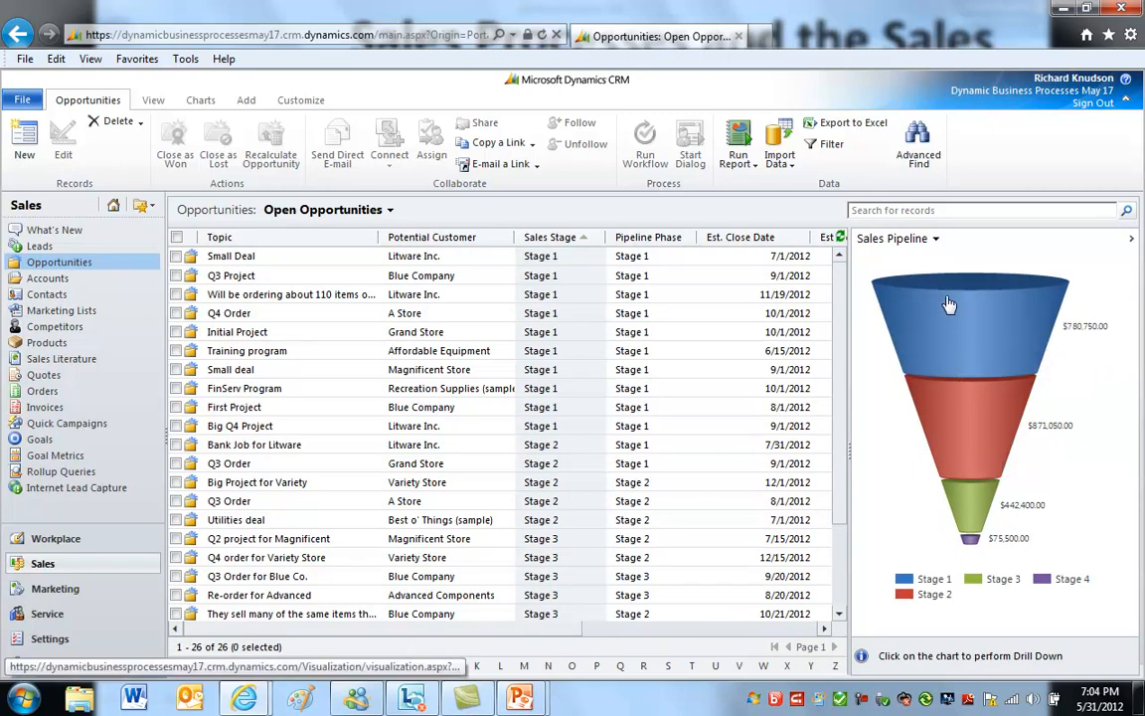
{"action": "mouse_move", "coordinate": [974, 489]}
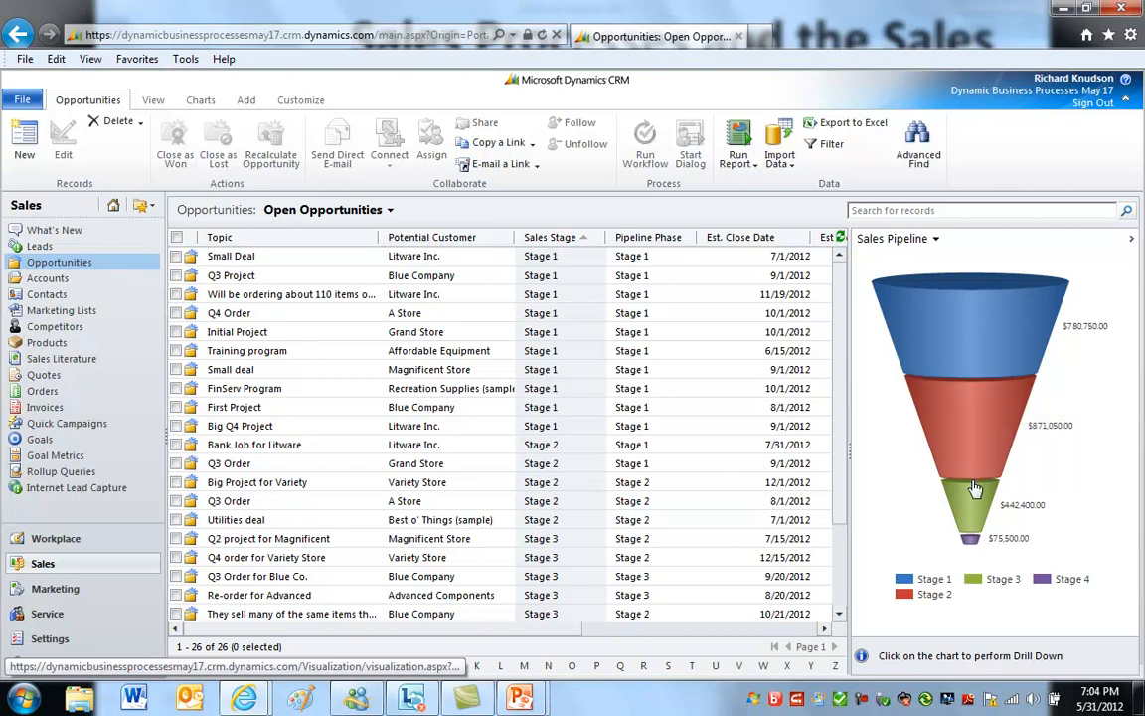
{"action": "mouse_move", "coordinate": [973, 413]}
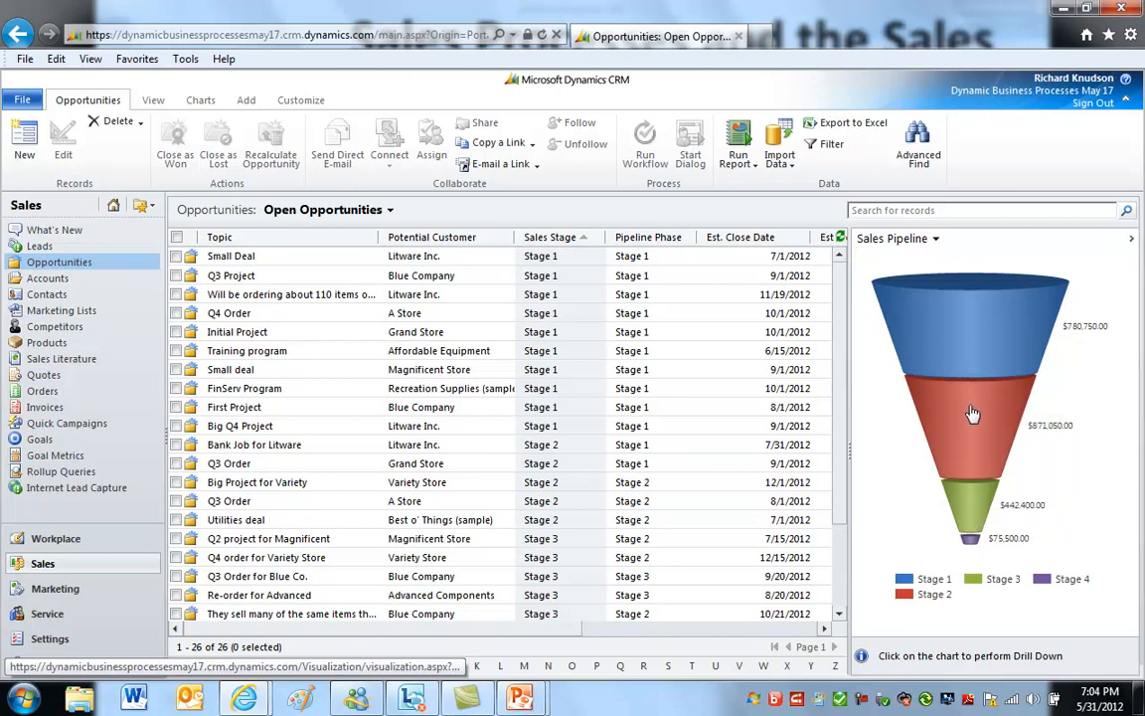
{"action": "mouse_move", "coordinate": [994, 495]}
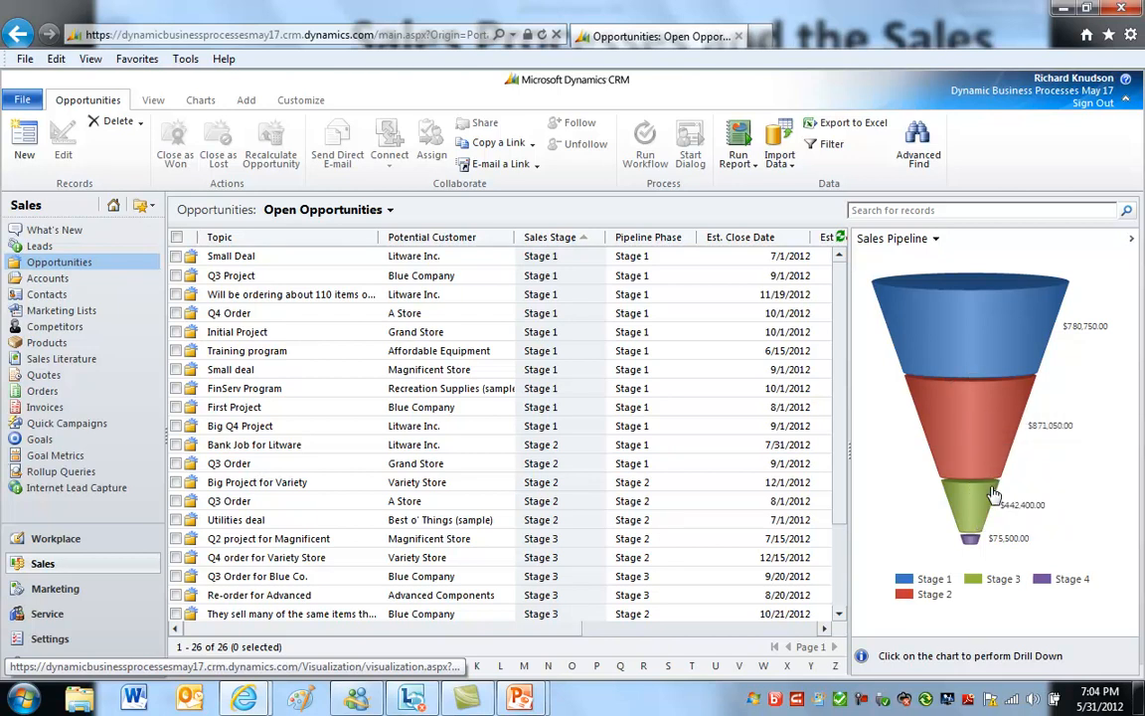
{"action": "mouse_move", "coordinate": [1004, 359]}
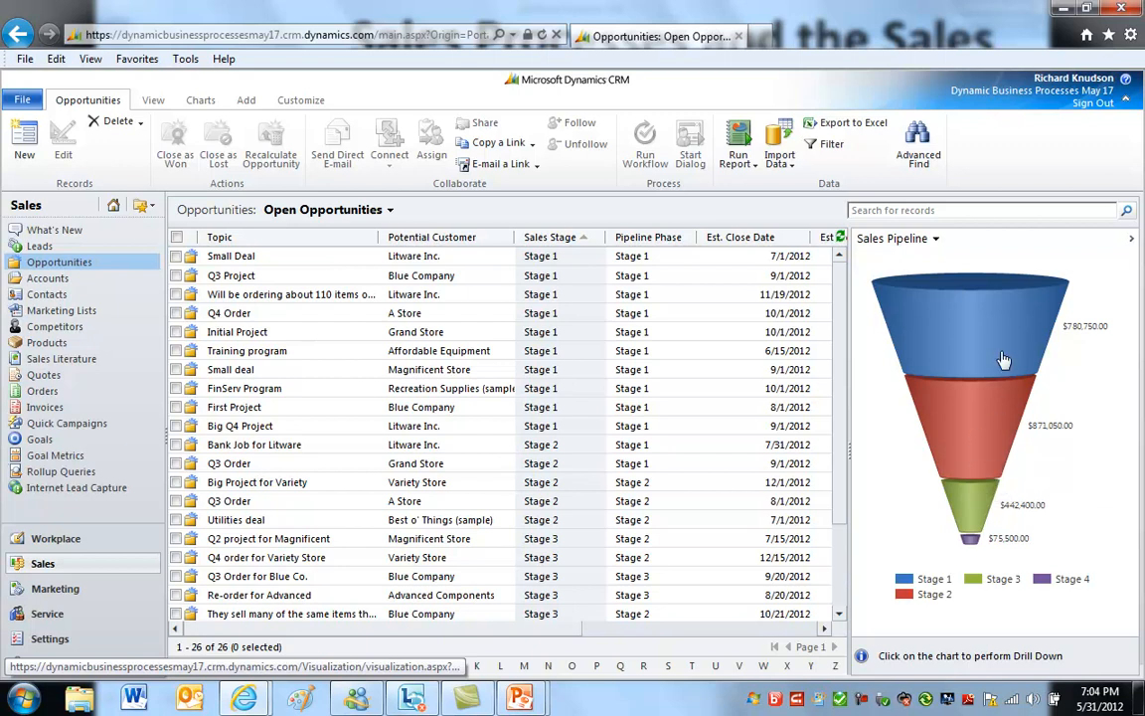
{"action": "mouse_move", "coordinate": [989, 326]}
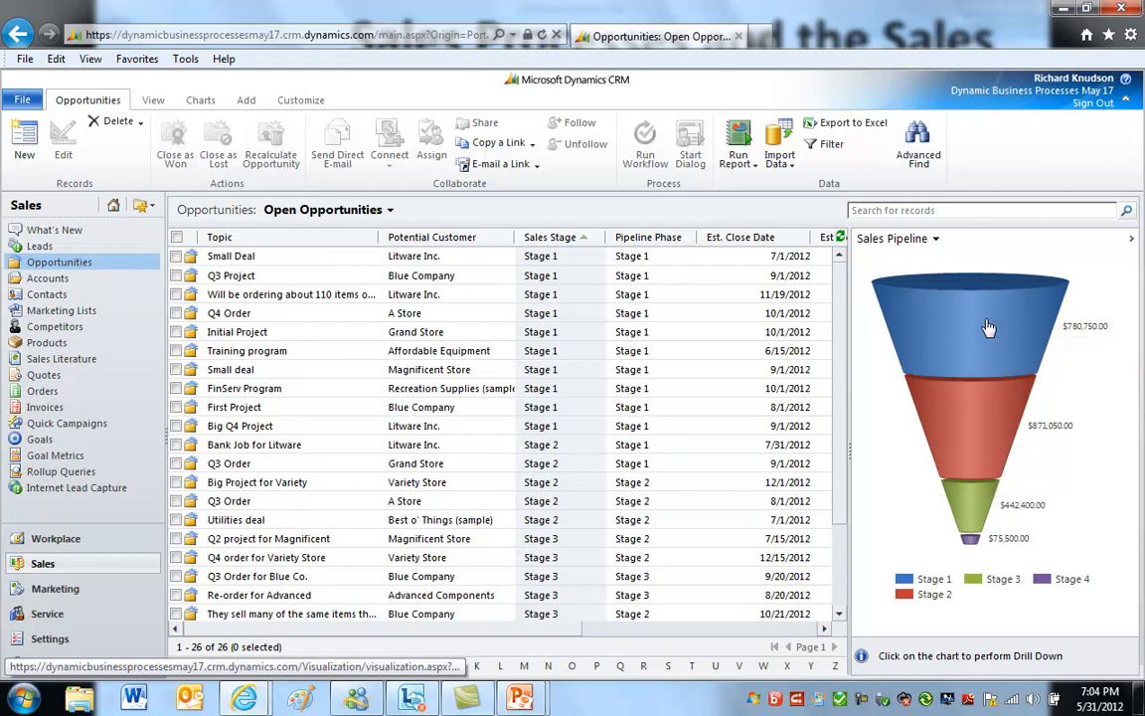
{"action": "mouse_move", "coordinate": [990, 316]}
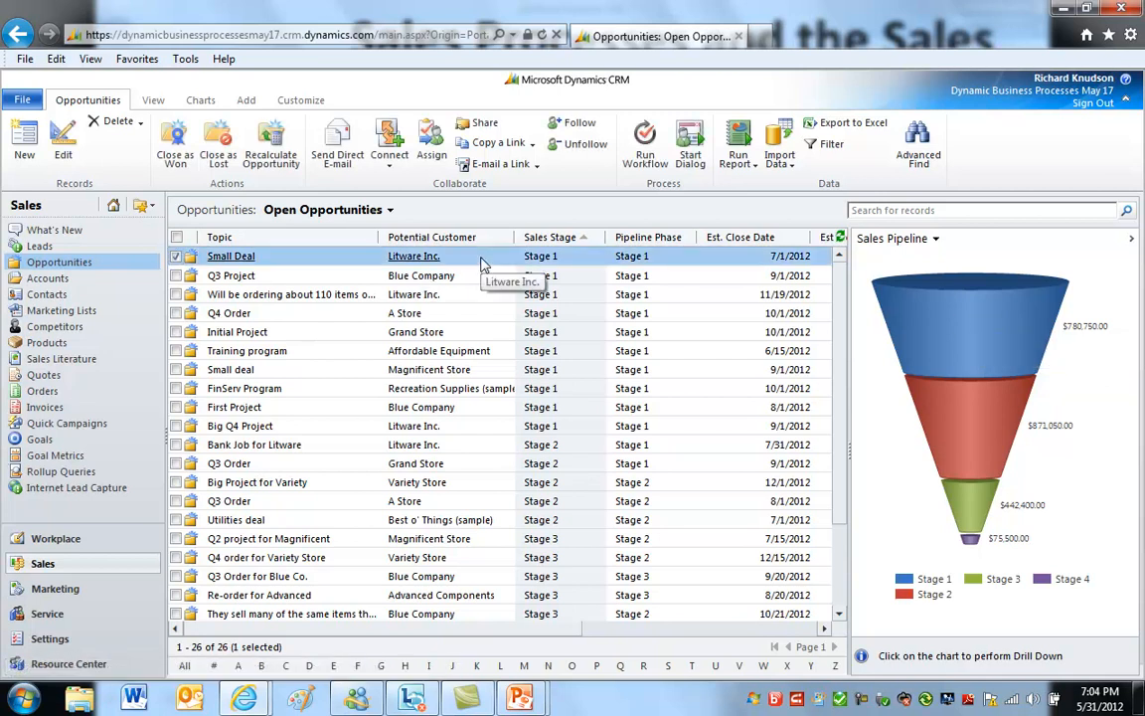
Open the Small Deal opportunity (Litware Inc., $15,000, Stage 1) and scroll through its form
{"action": "double_click", "coordinate": [230, 256]}
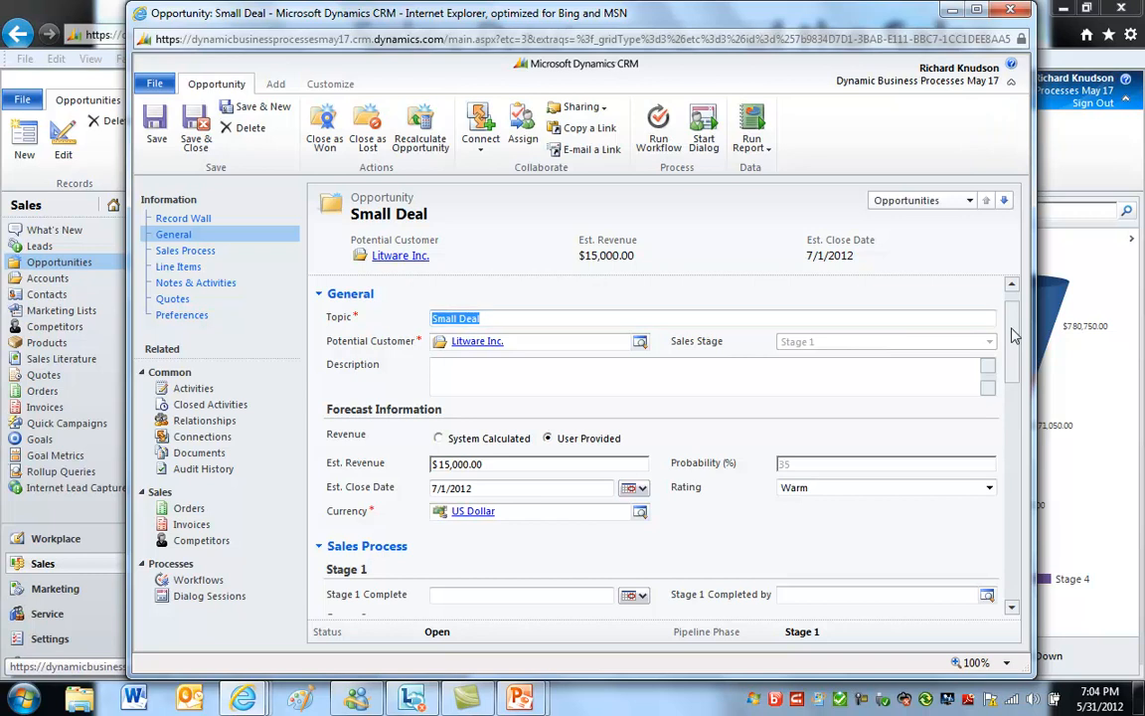
{"action": "scroll", "scroll_direction": "down", "scroll_amount": 3}
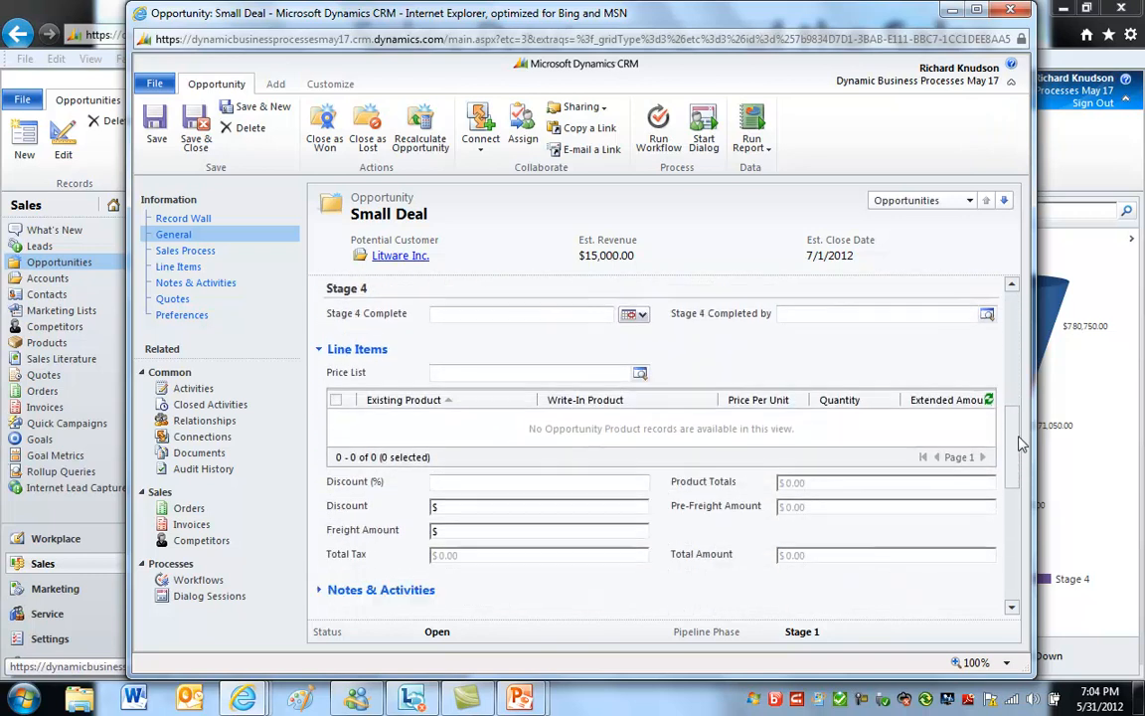
{"action": "scroll", "scroll_direction": "down", "scroll_amount": 3}
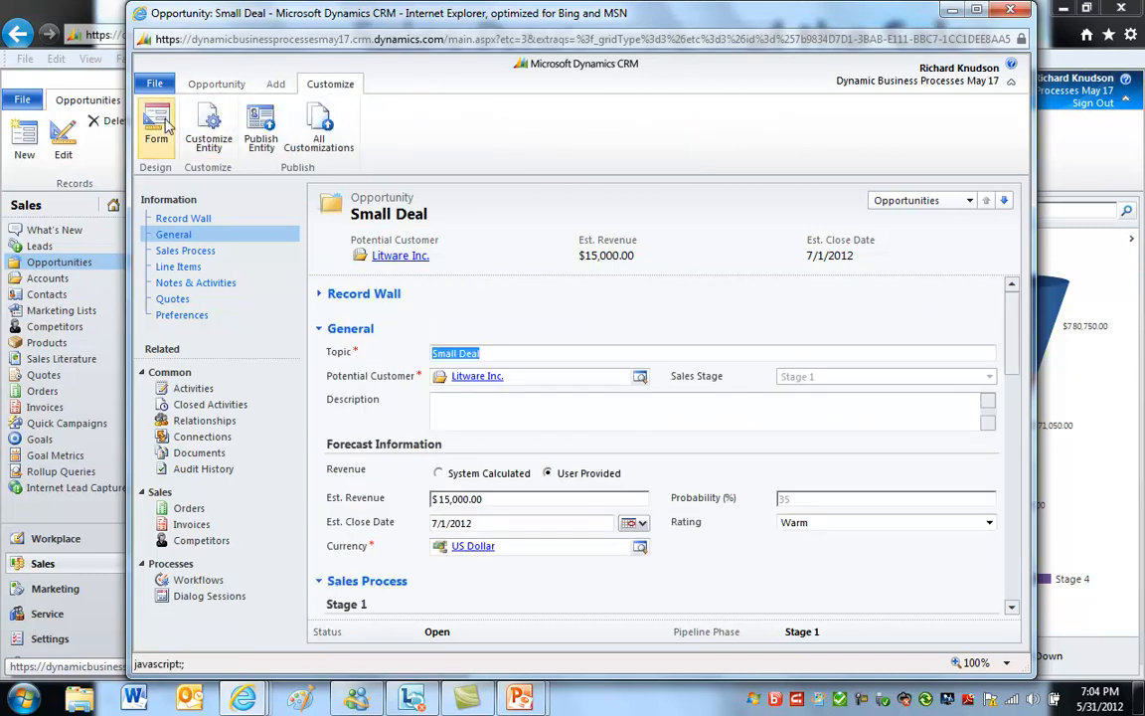
{"action": "left_click", "coordinate": [156, 129]}
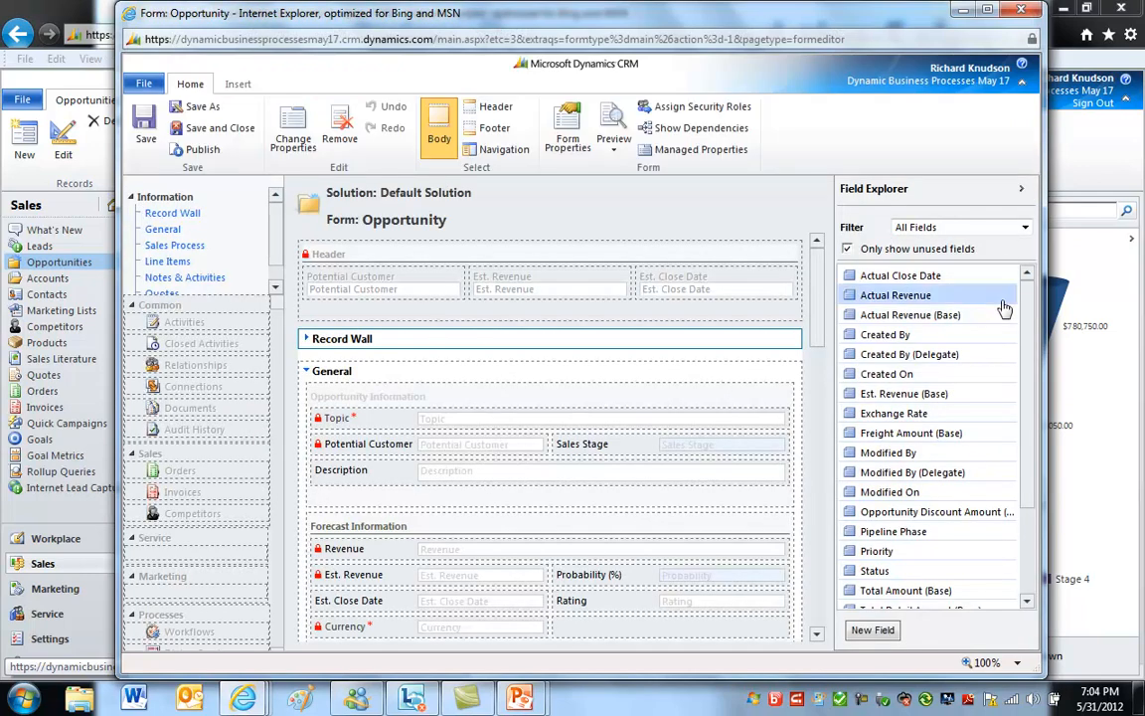
{"action": "scroll", "scroll_direction": "down", "scroll_amount": 3}
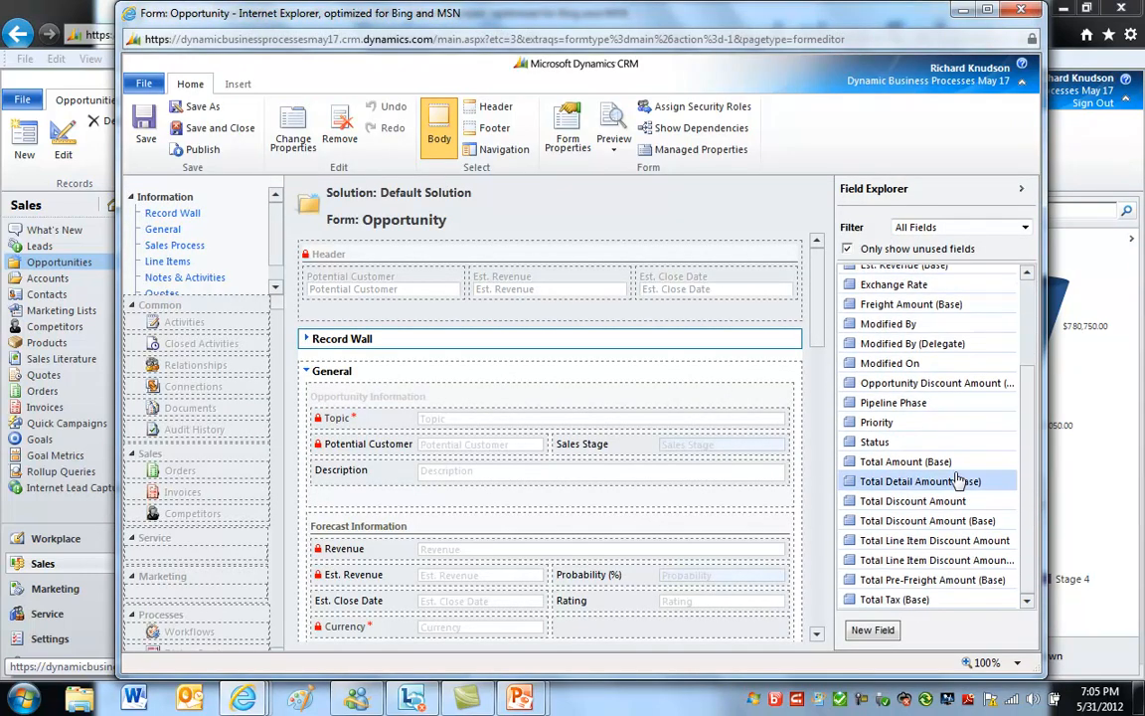
{"action": "mouse_move", "coordinate": [892, 402]}
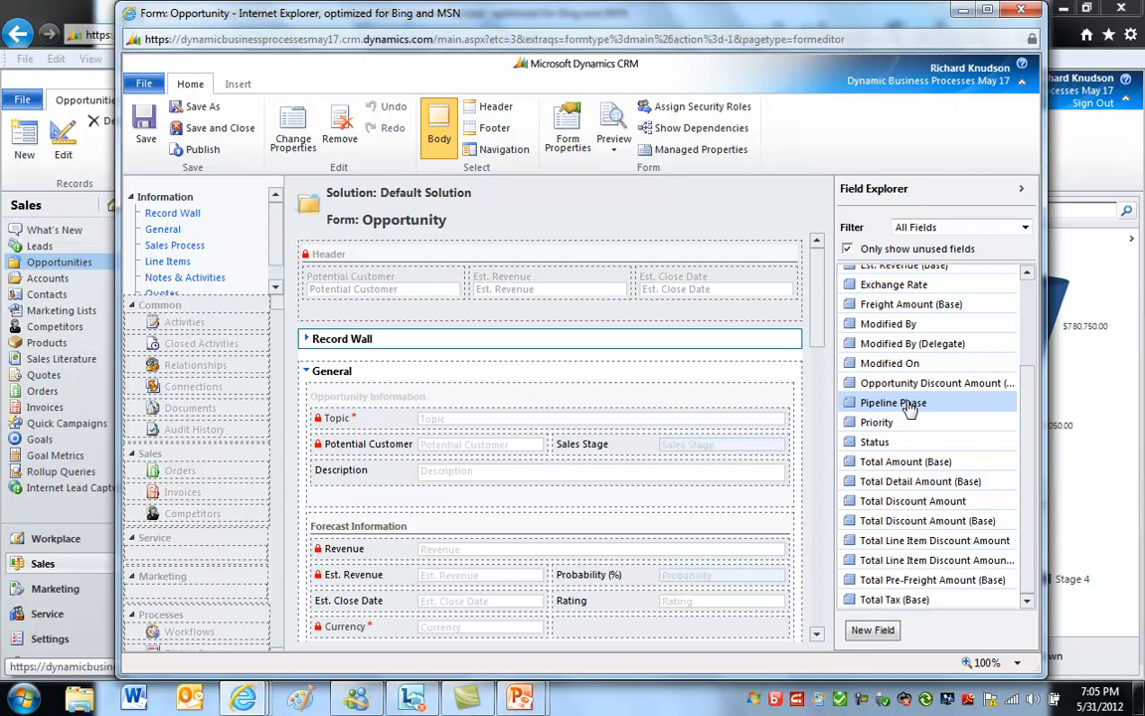
{"action": "mouse_move", "coordinate": [619, 467]}
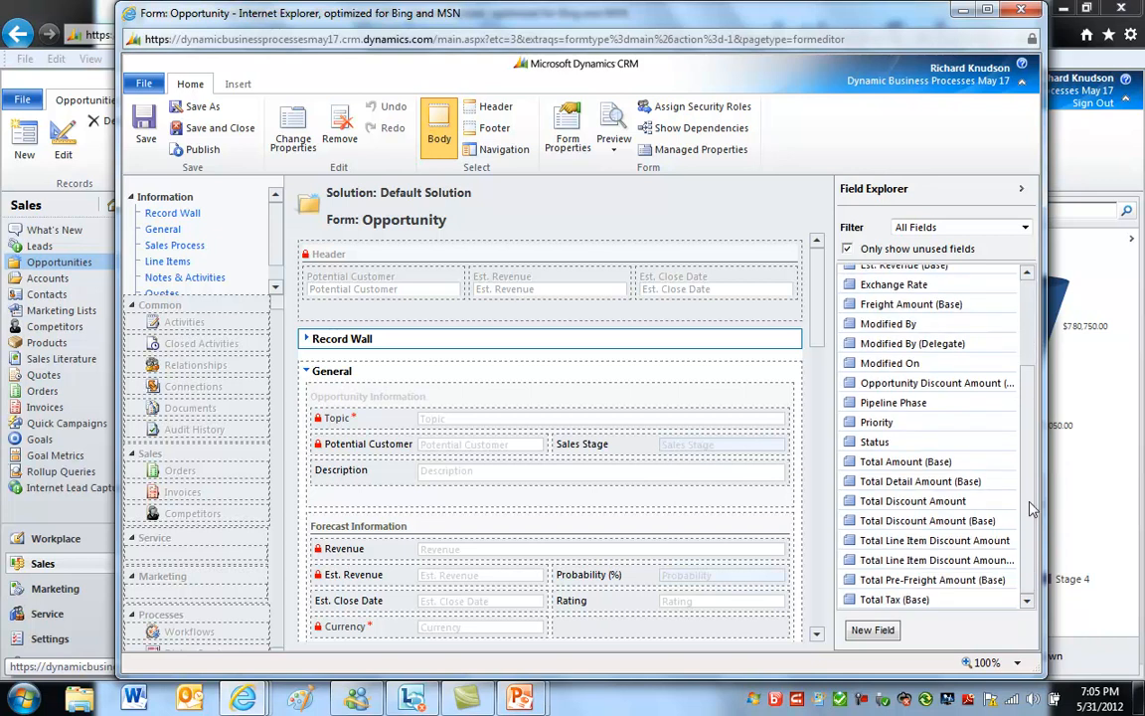
{"action": "scroll", "scroll_direction": "up", "scroll_amount": 3}
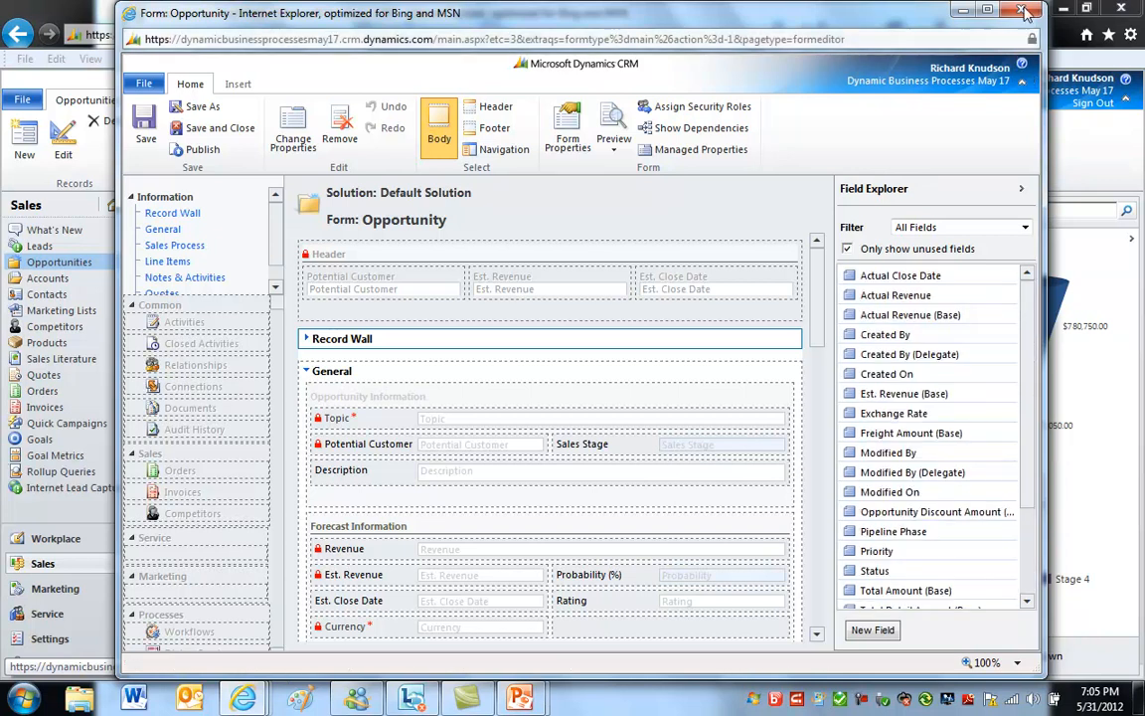
{"action": "left_click", "coordinate": [1026, 13]}
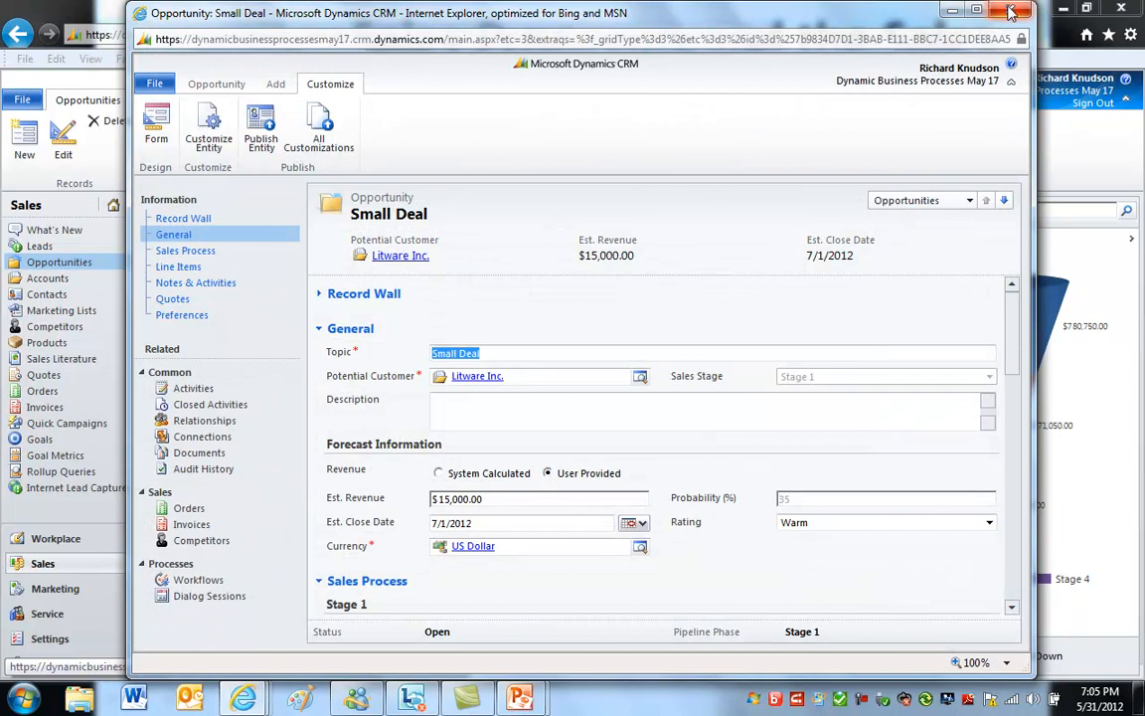
Close the Small Deal record window, returning to Open Opportunities and its funnel
{"action": "left_click", "coordinate": [1010, 12]}
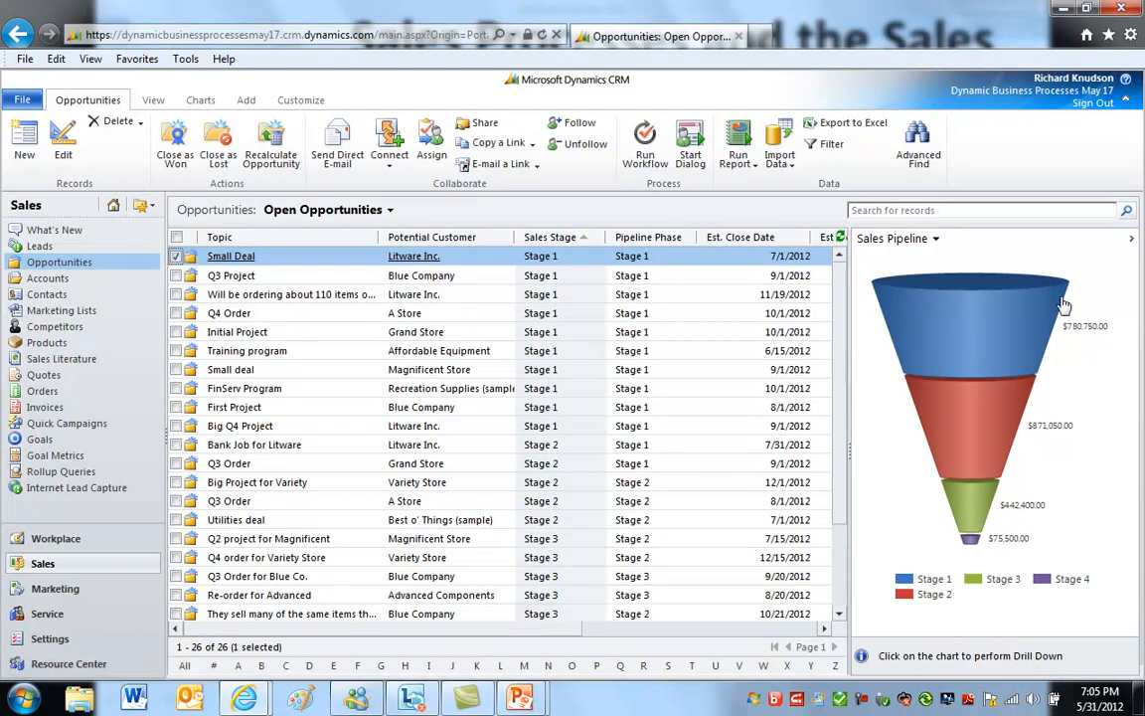
{"action": "mouse_move", "coordinate": [910, 239]}
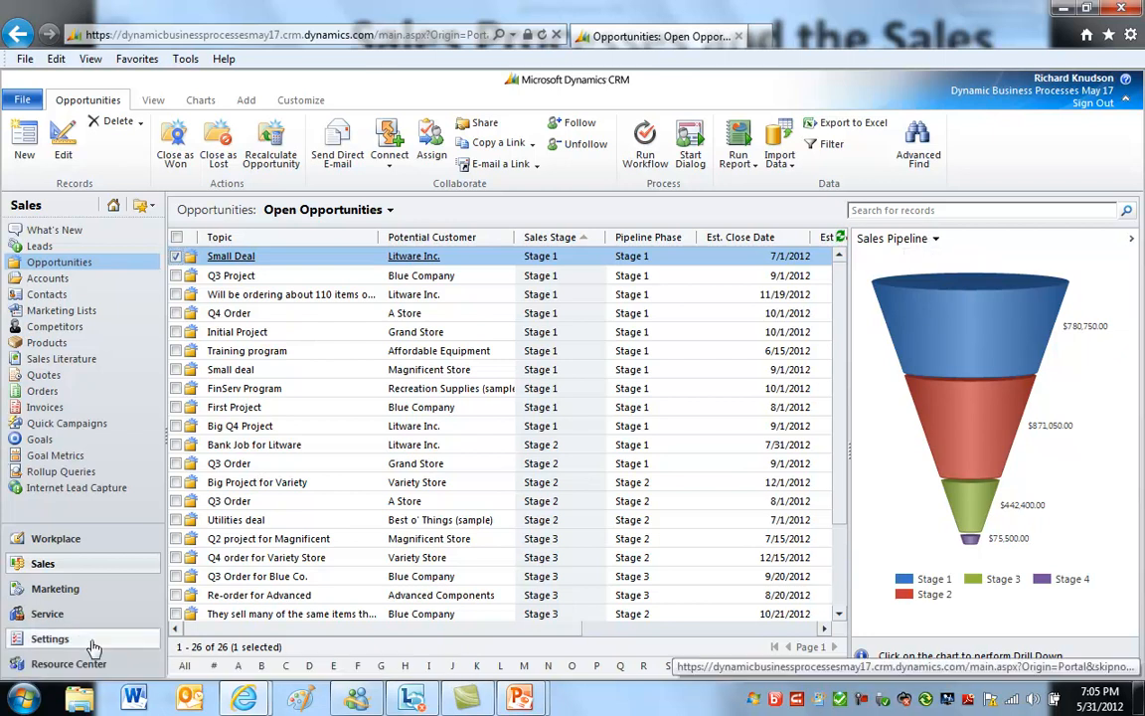
Locate the Update Pipeline Phase workflow under Settings > Processes and open it
{"action": "left_click", "coordinate": [50, 638]}
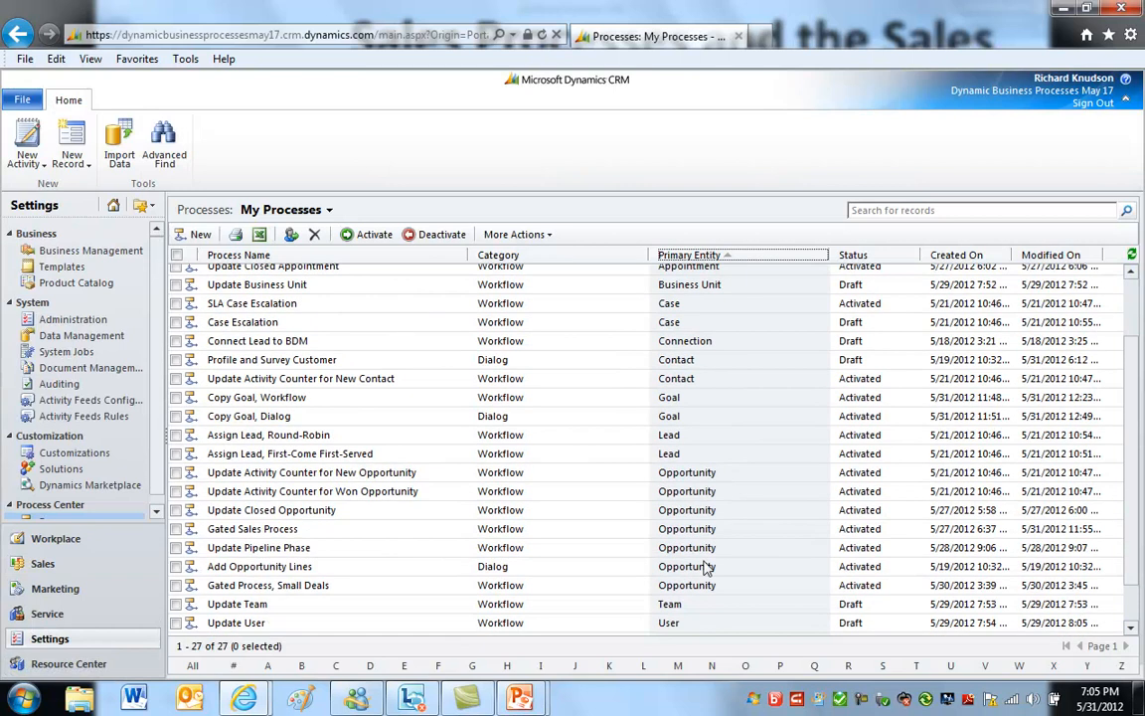
{"action": "scroll", "scroll_direction": "down", "scroll_amount": 3}
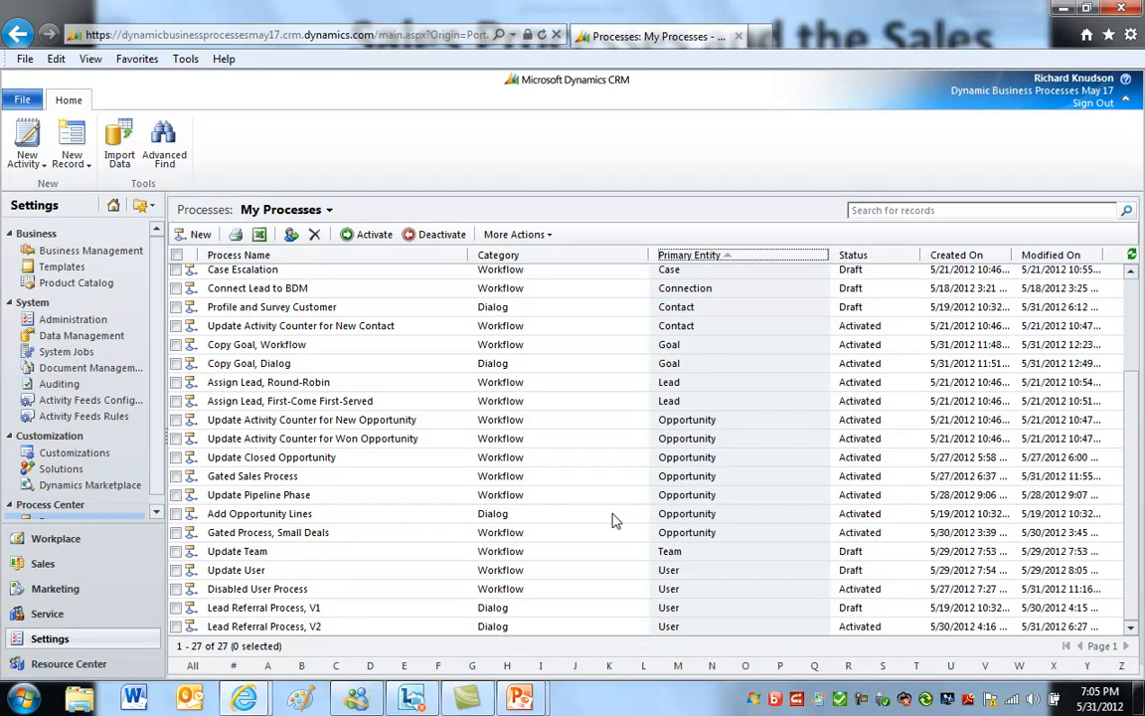
{"action": "left_click", "coordinate": [298, 494]}
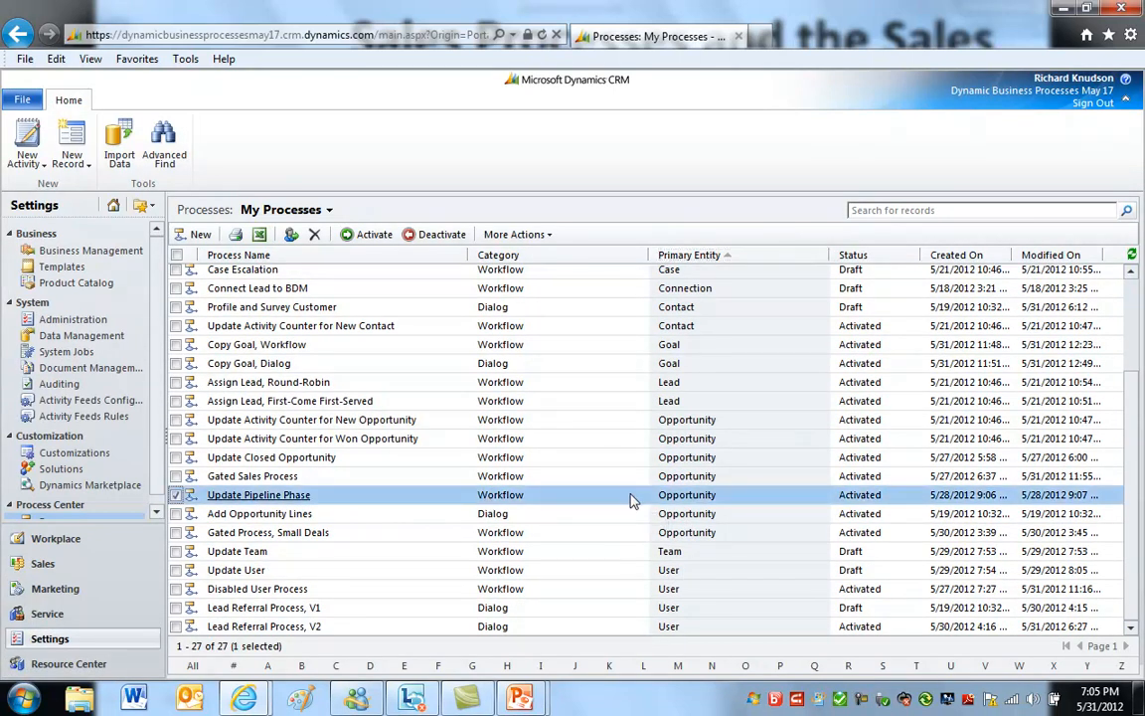
{"action": "mouse_move", "coordinate": [259, 494]}
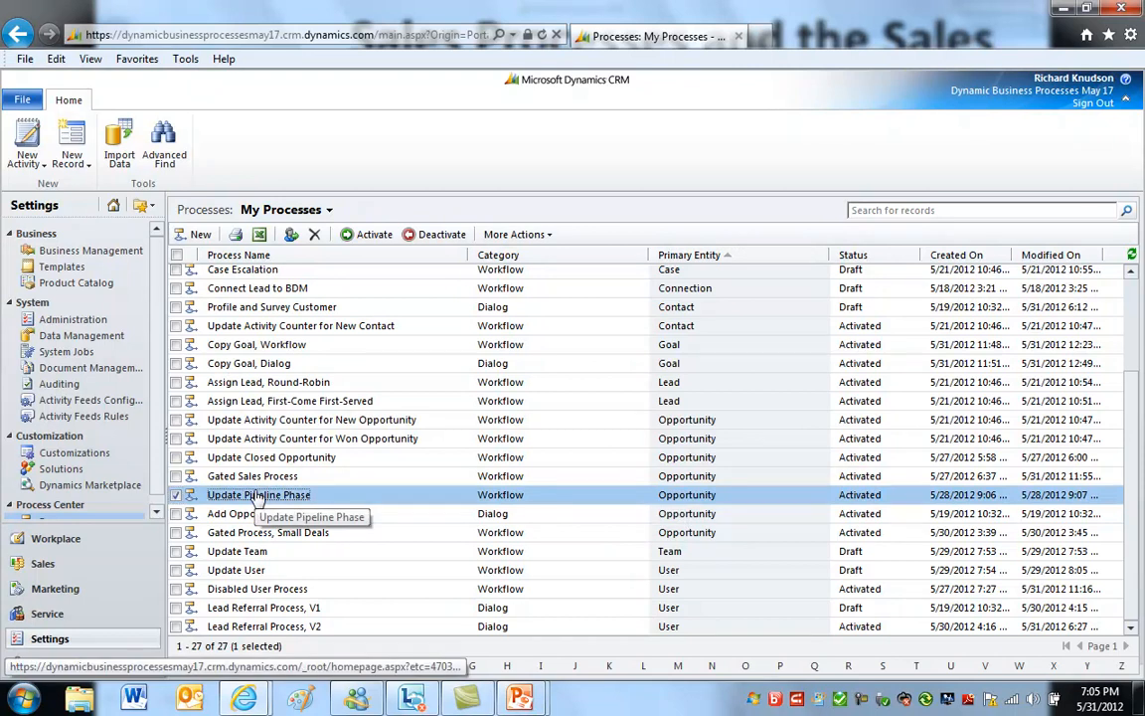
{"action": "double_click", "coordinate": [259, 494]}
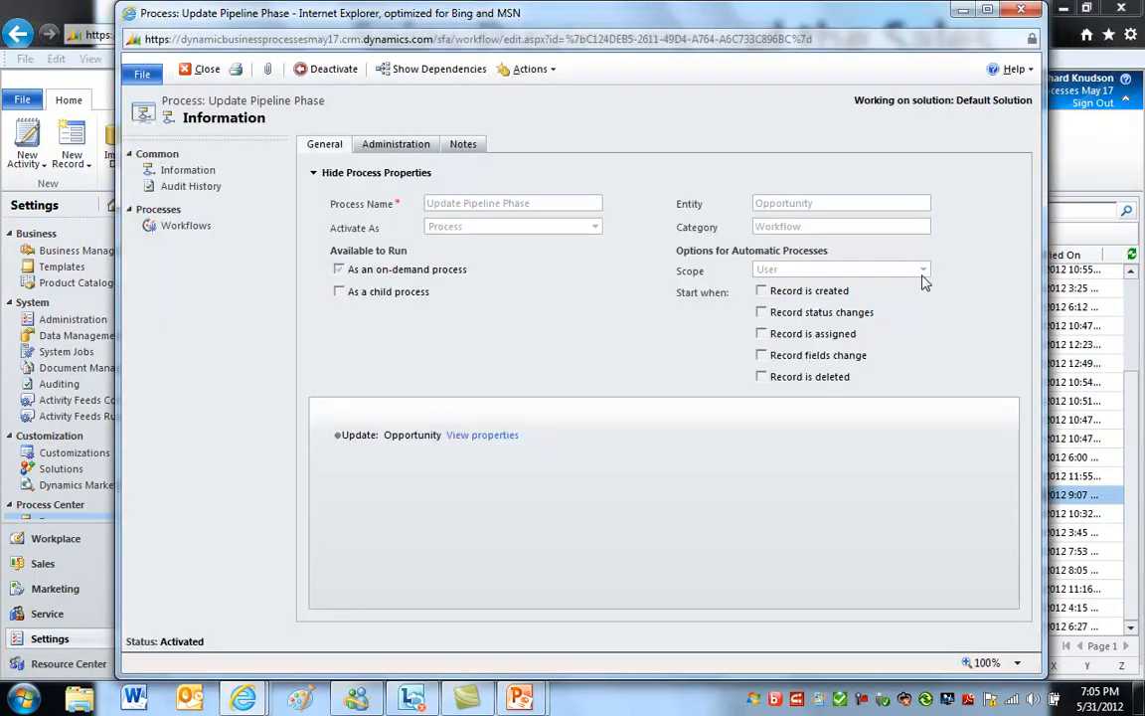
{"action": "mouse_move", "coordinate": [372, 288]}
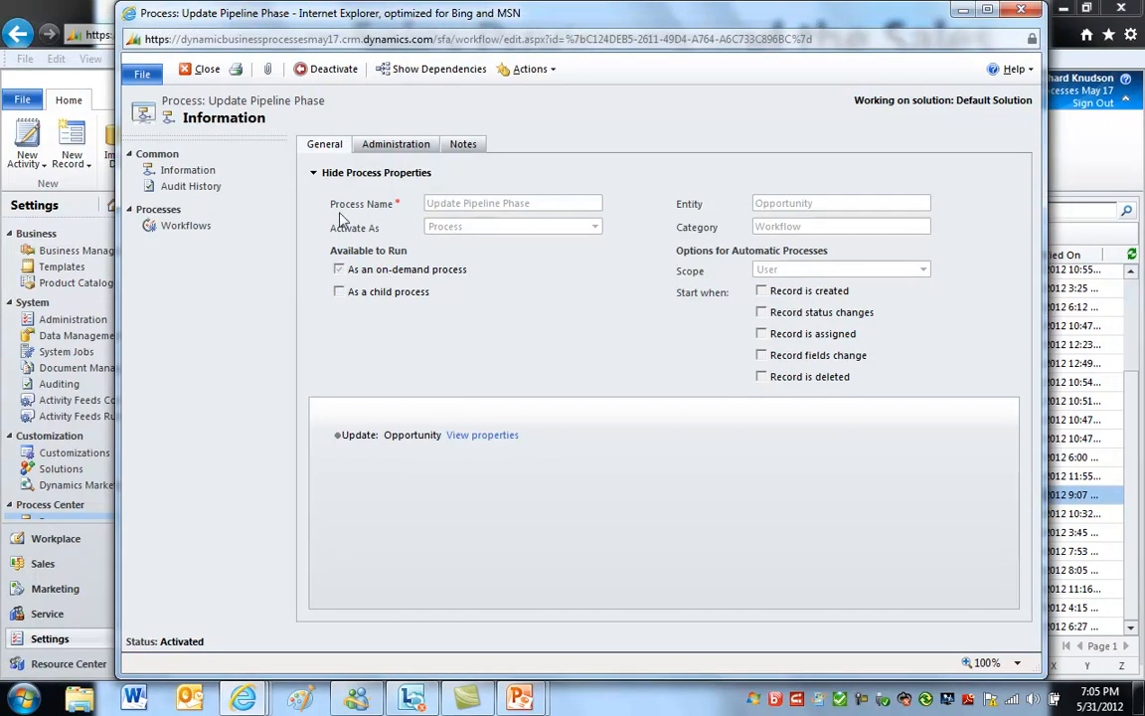
{"action": "mouse_move", "coordinate": [592, 428]}
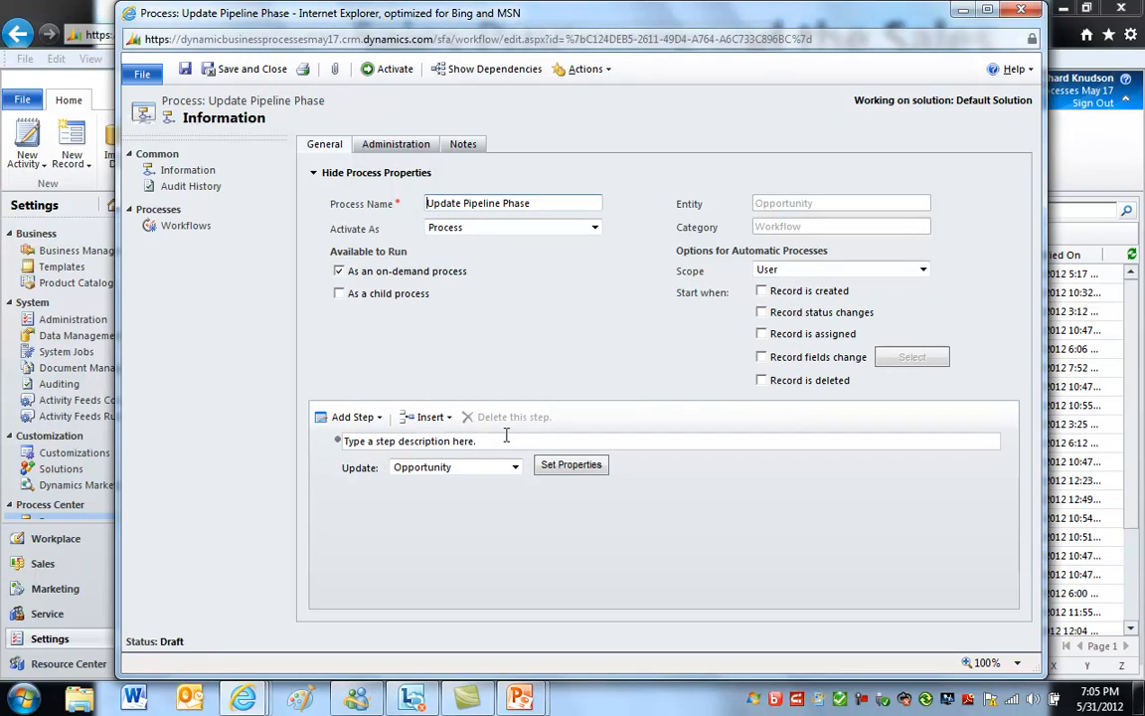
Inspect the Update Opportunity step setting Pipeline Phase to the opportunity's Sales Stage
{"action": "left_click", "coordinate": [571, 464]}
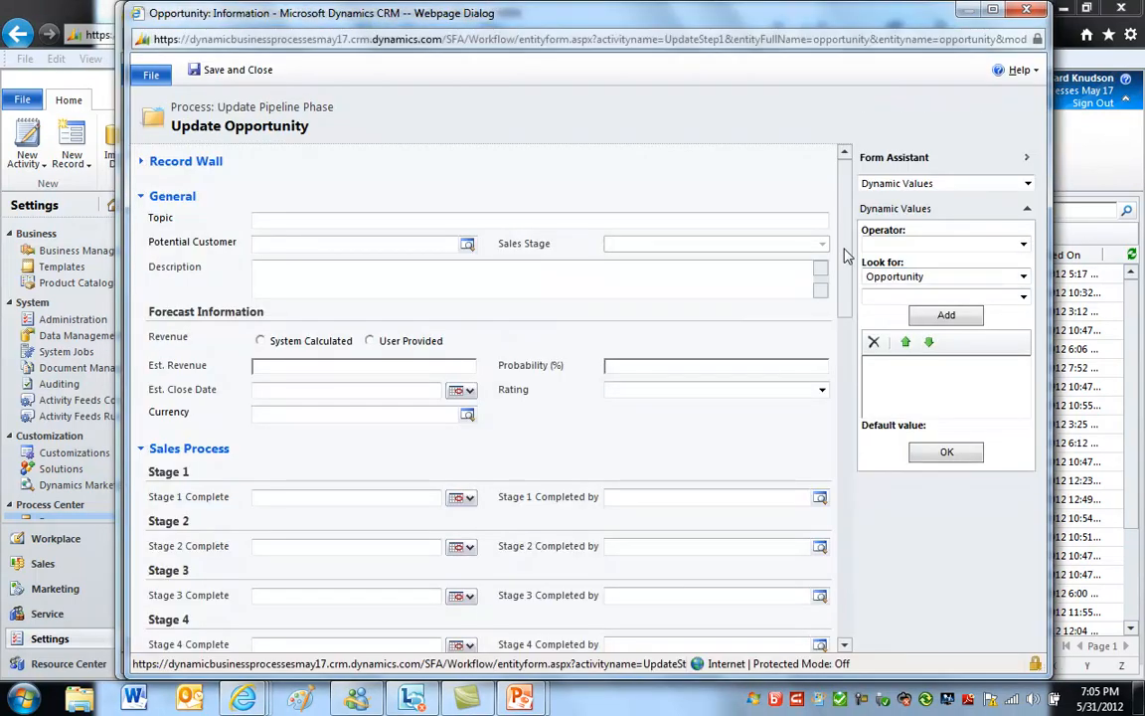
{"action": "scroll", "scroll_direction": "down", "scroll_amount": 3}
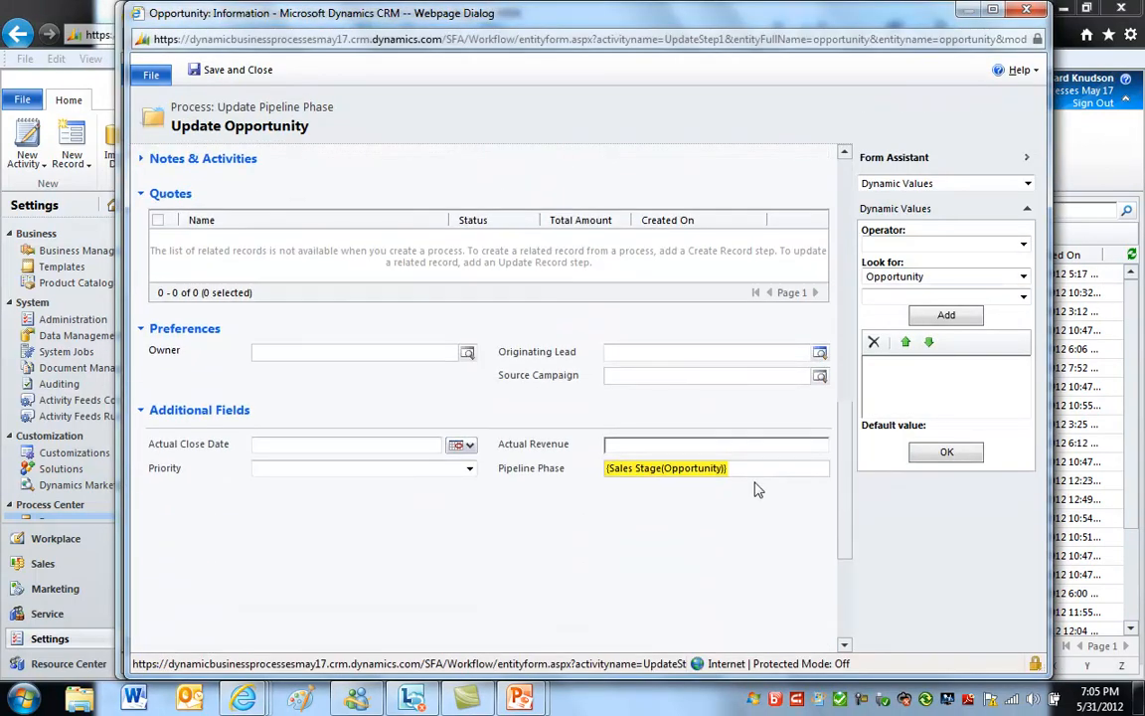
{"action": "mouse_move", "coordinate": [689, 488]}
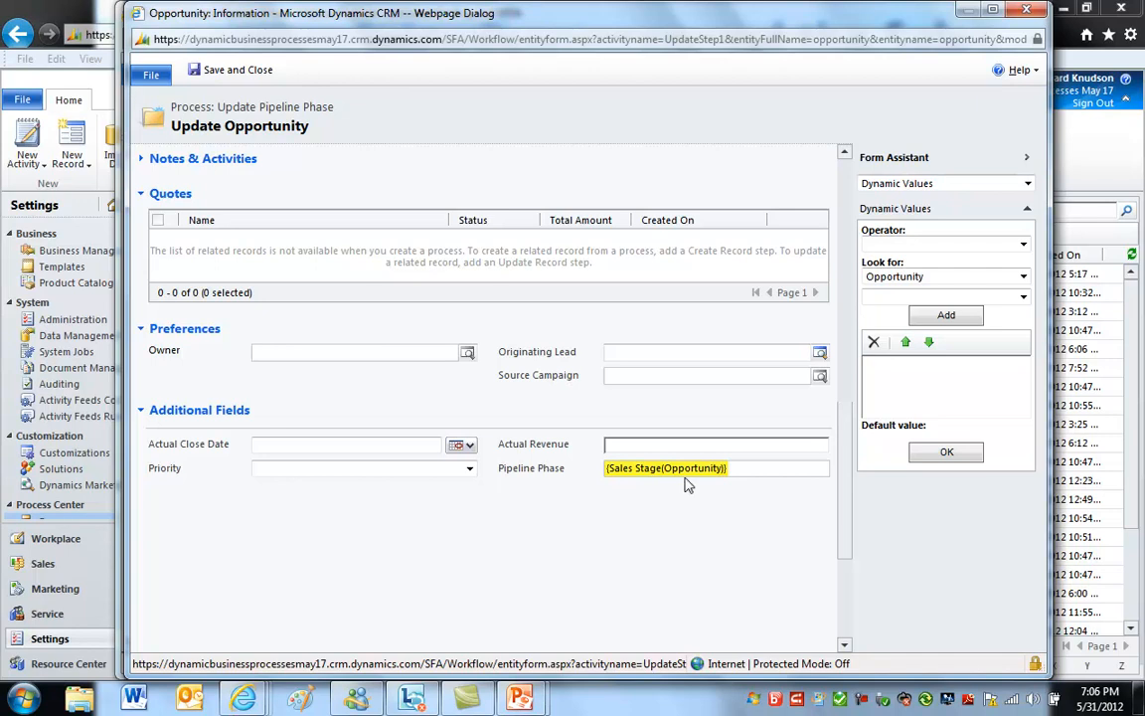
{"action": "left_click", "coordinate": [666, 469]}
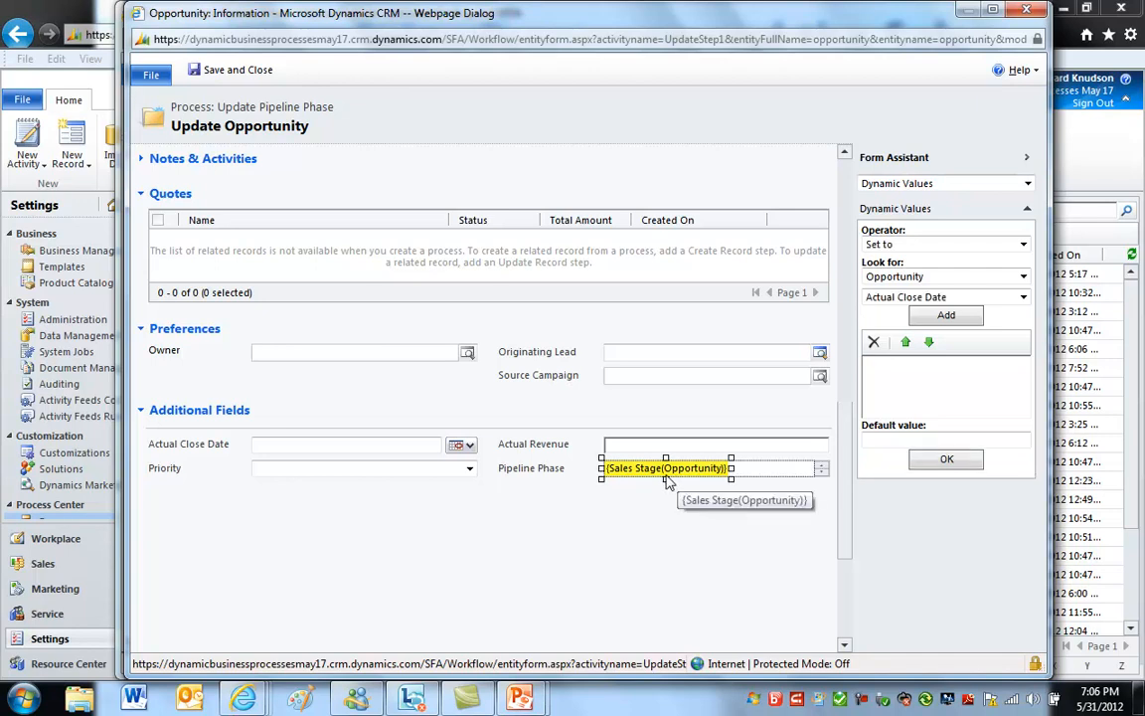
{"action": "mouse_move", "coordinate": [761, 482]}
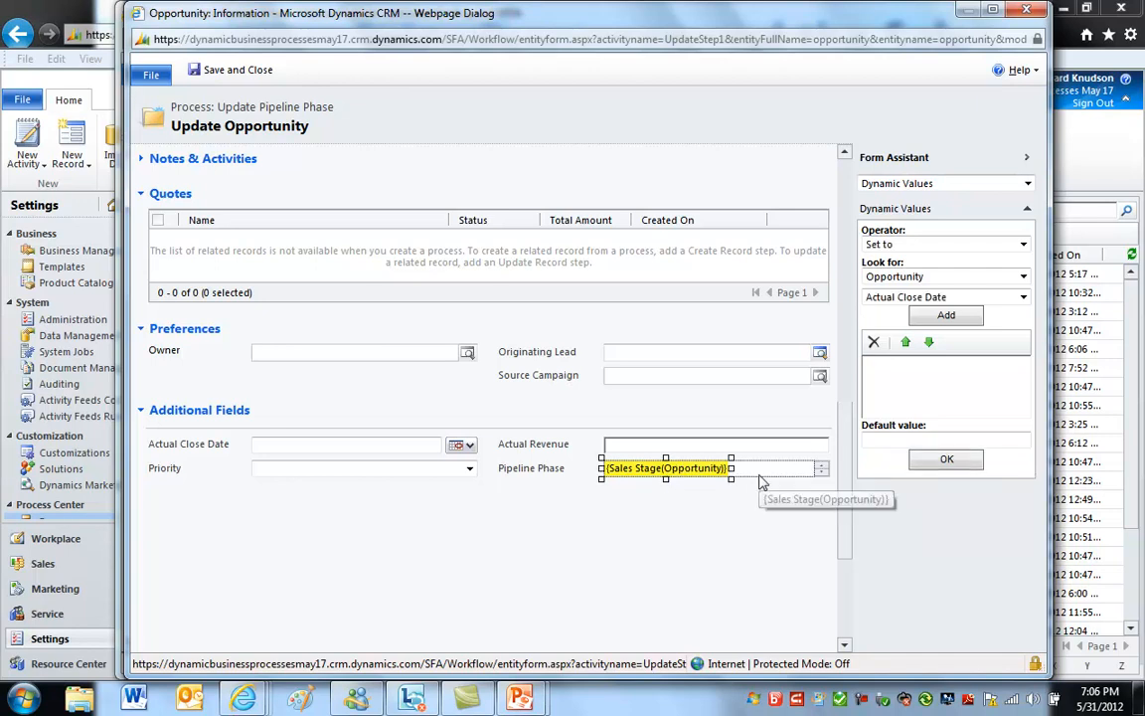
{"action": "mouse_move", "coordinate": [740, 490]}
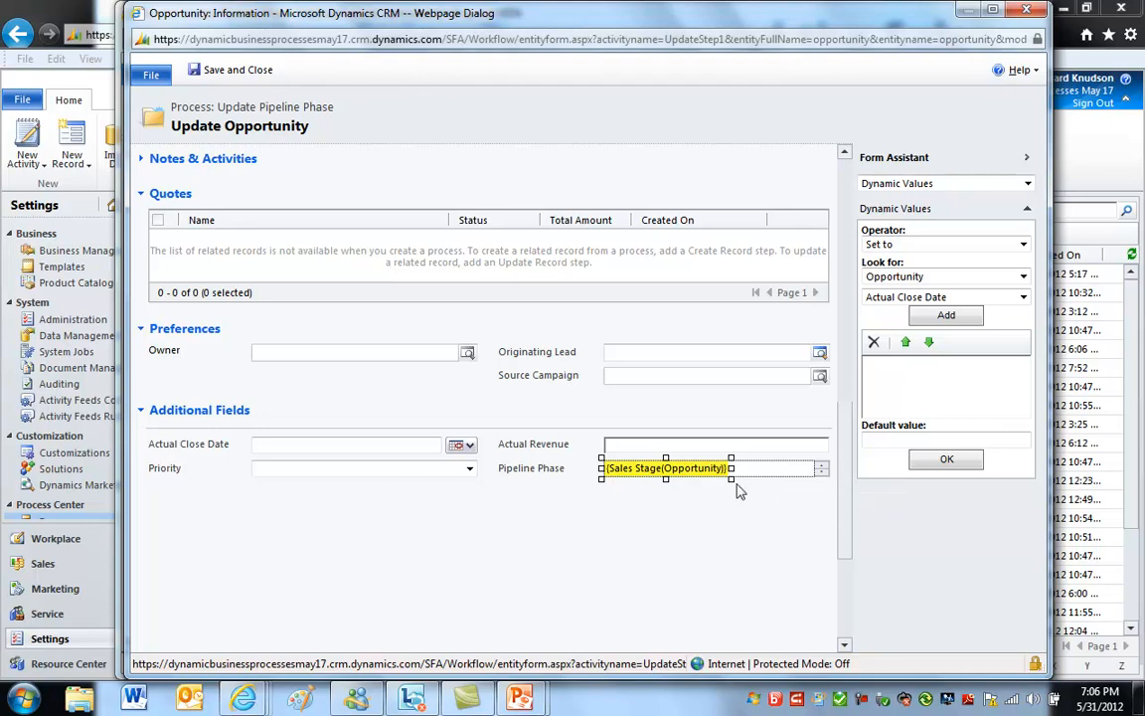
{"action": "mouse_move", "coordinate": [808, 498]}
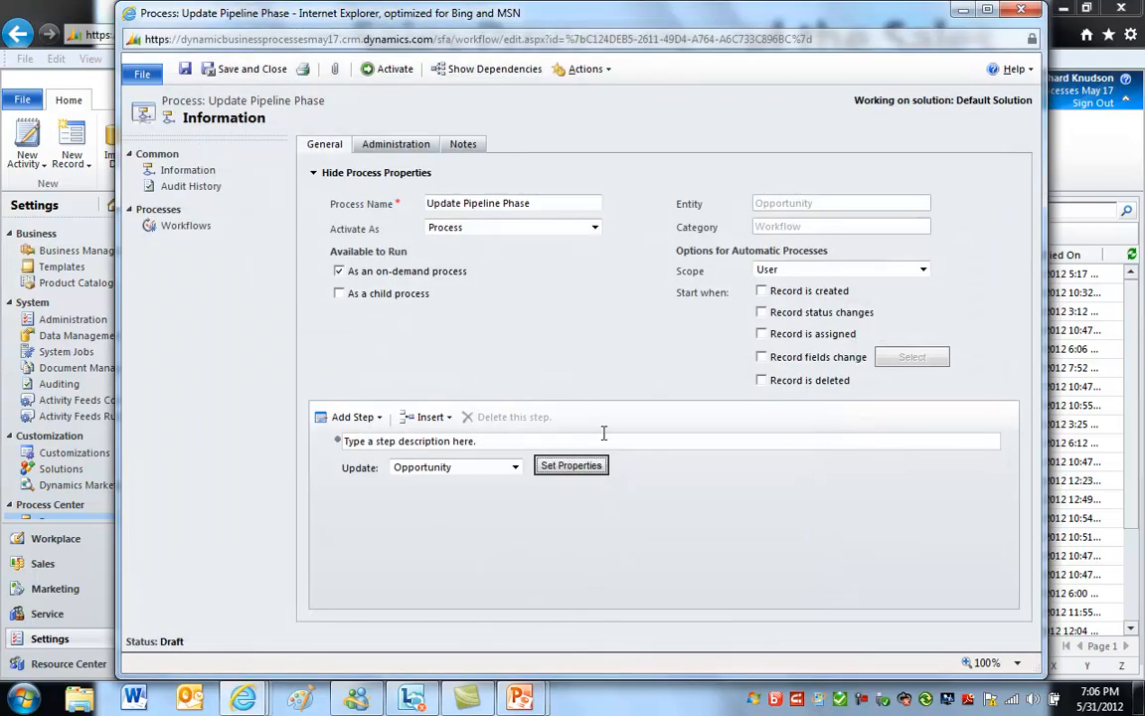
Set the workflow scope to Organization, triggered when the Sales Stage field changes
{"action": "left_click", "coordinate": [762, 357]}
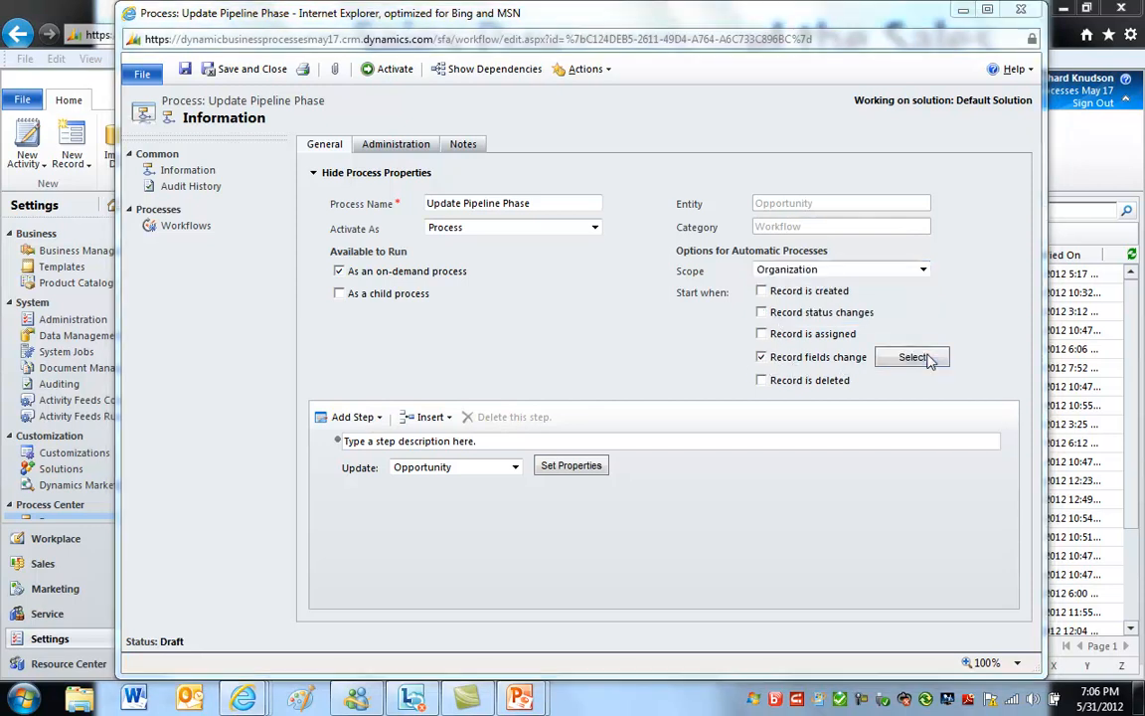
{"action": "left_click", "coordinate": [911, 356]}
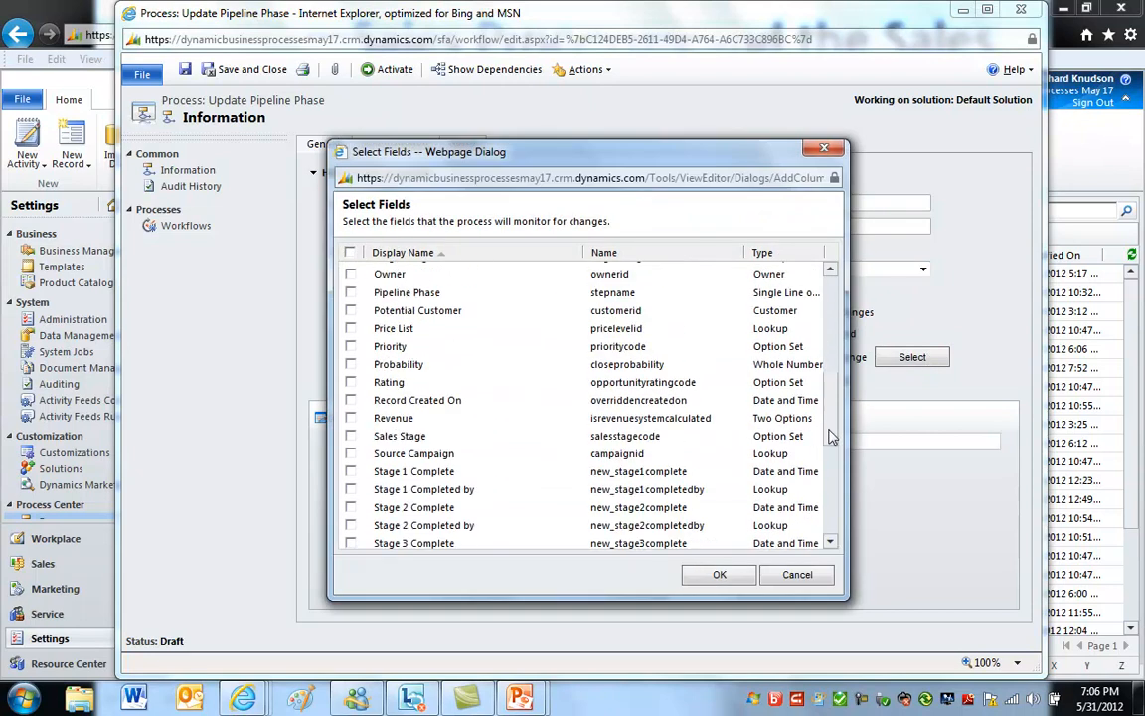
{"action": "scroll", "scroll_direction": "down", "scroll_amount": 3}
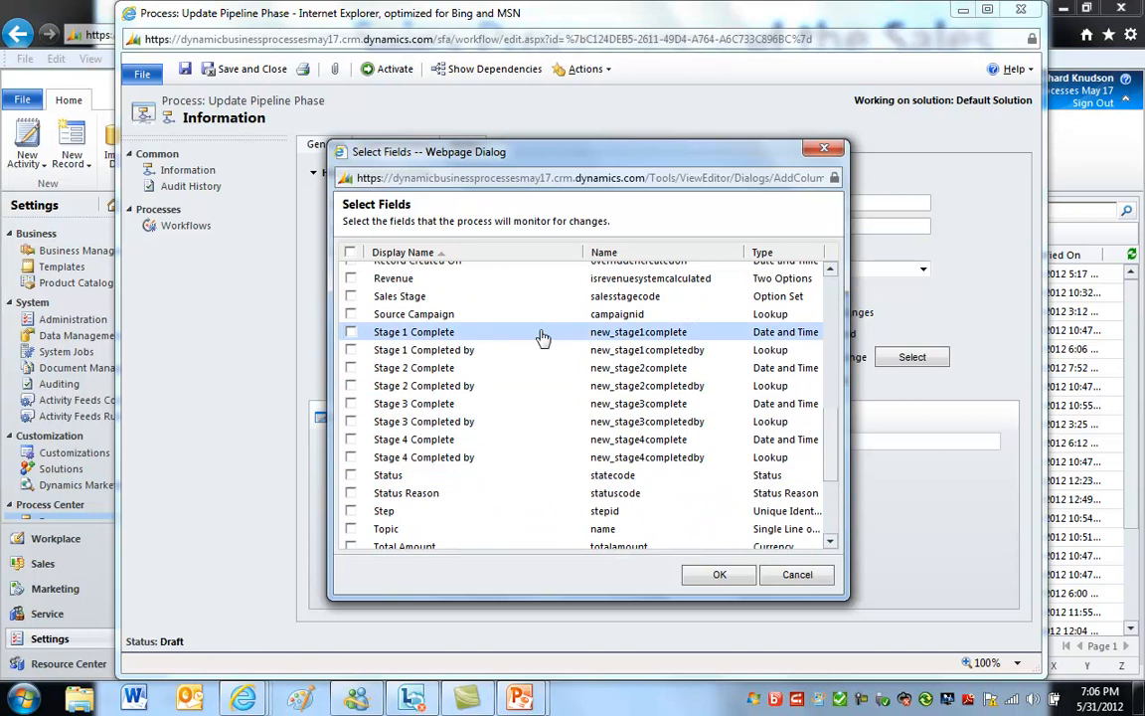
{"action": "left_click", "coordinate": [350, 296]}
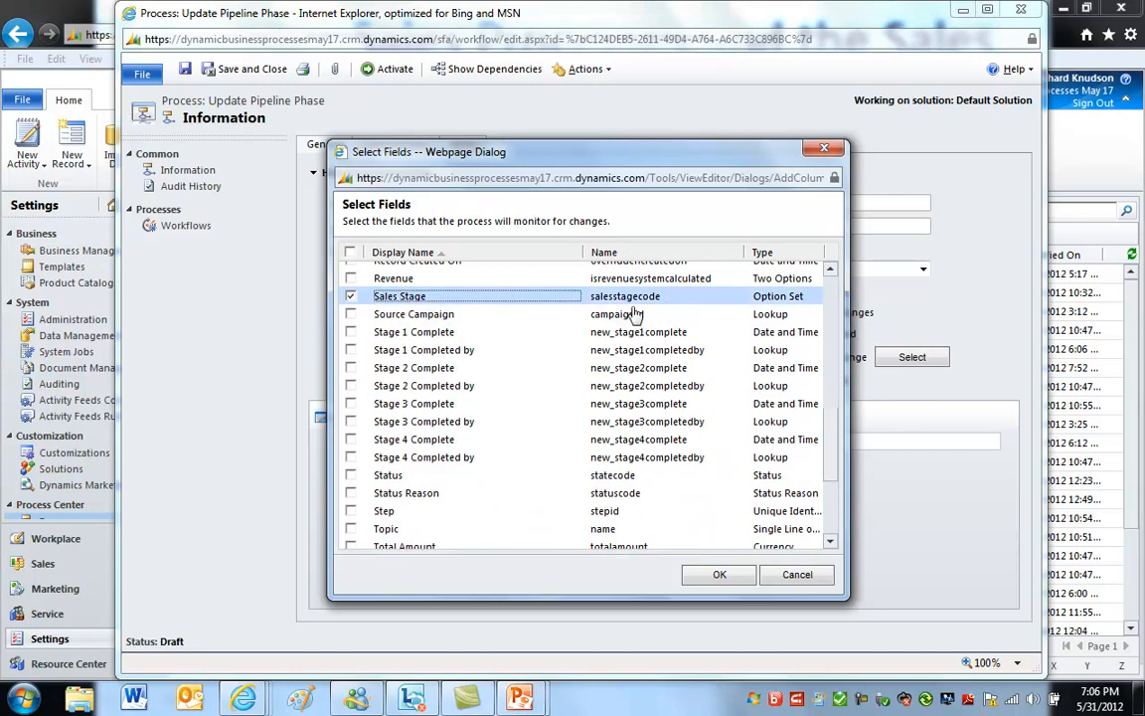
{"action": "left_click", "coordinate": [719, 575]}
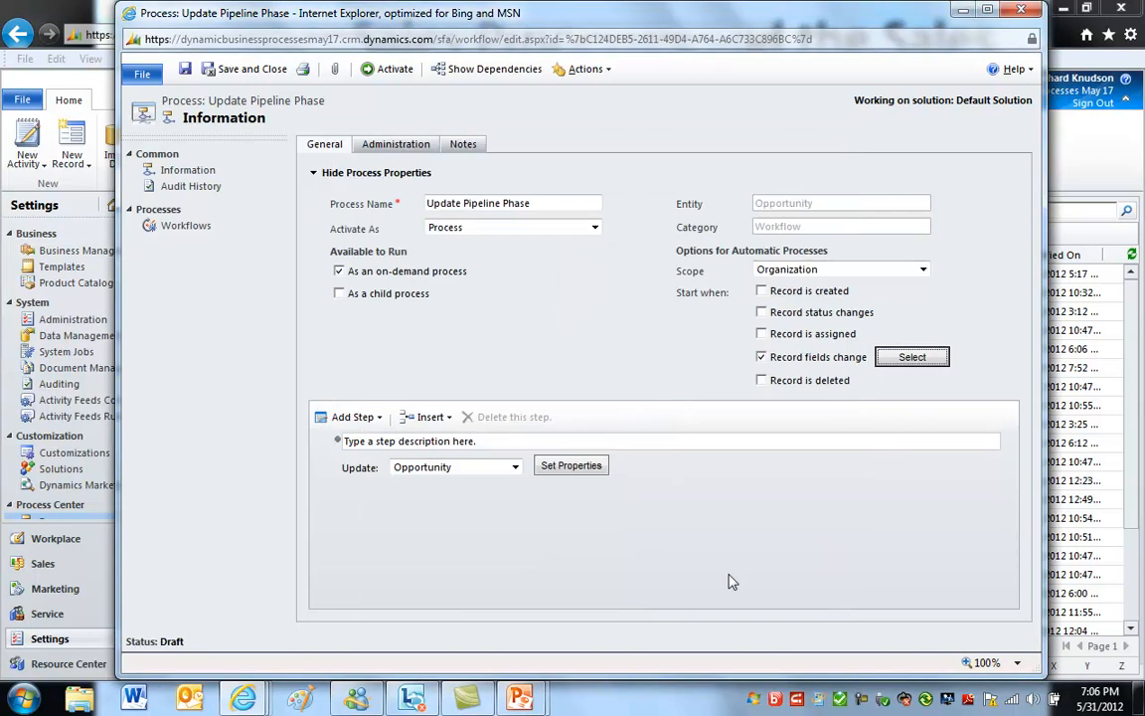
{"action": "mouse_move", "coordinate": [542, 481]}
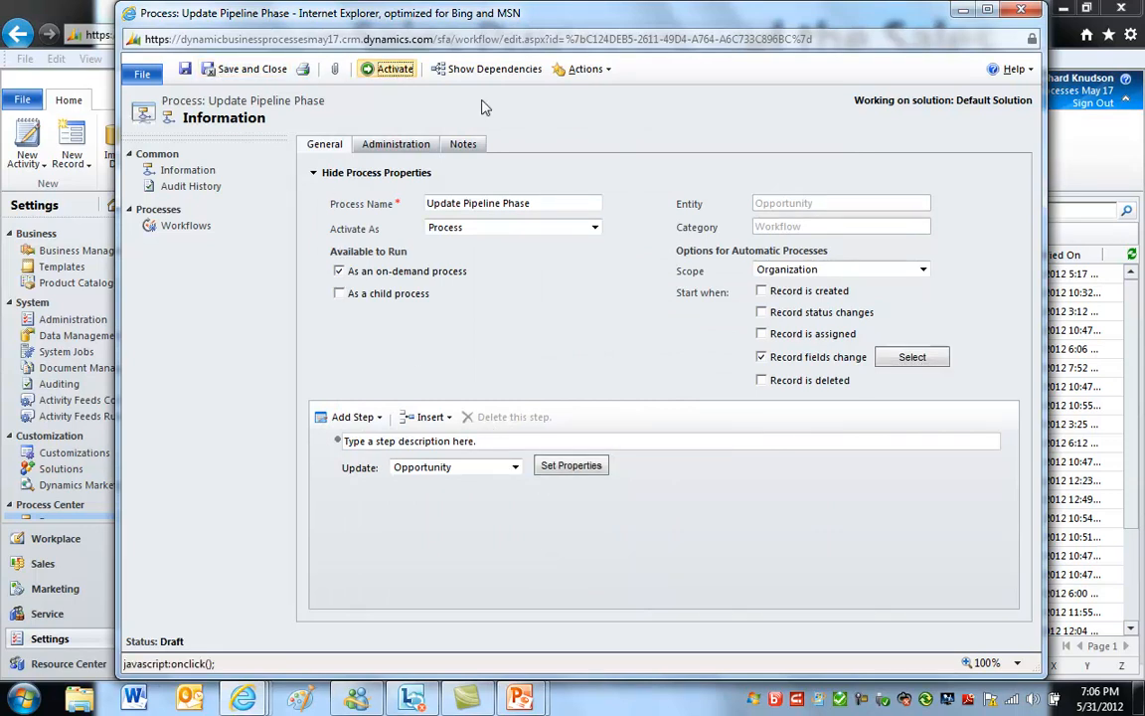
Activate the Update Pipeline Phase workflow and confirm the activation dialog
{"action": "left_click", "coordinate": [394, 68]}
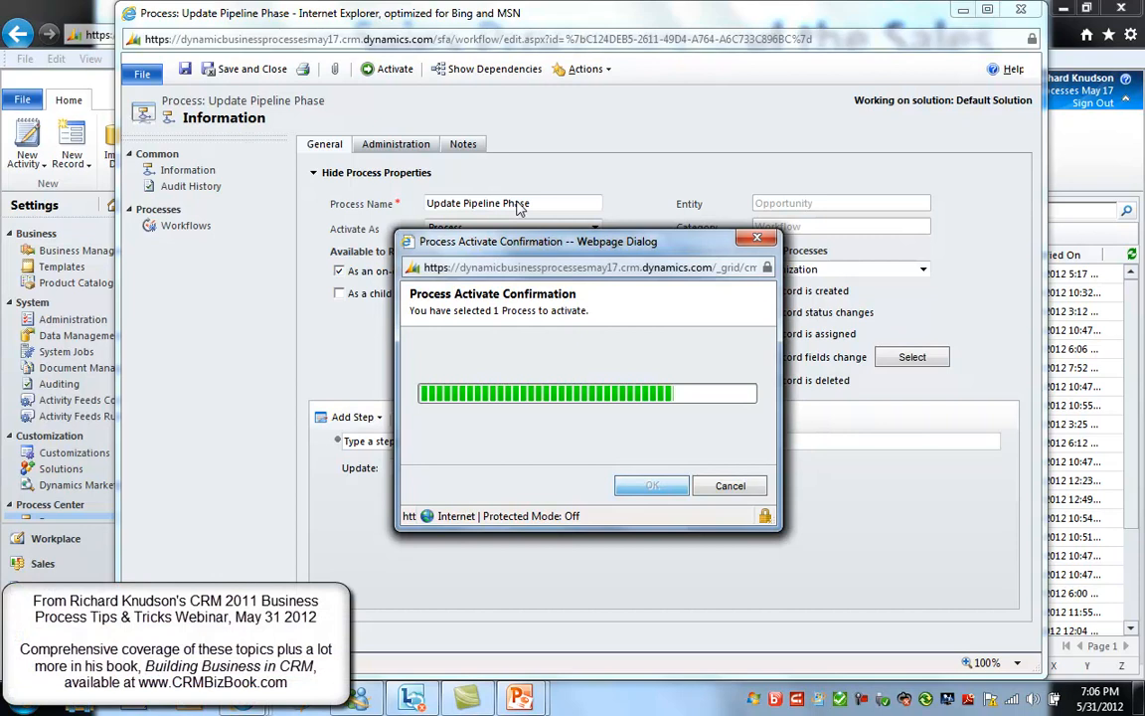
{"action": "left_click", "coordinate": [651, 485]}
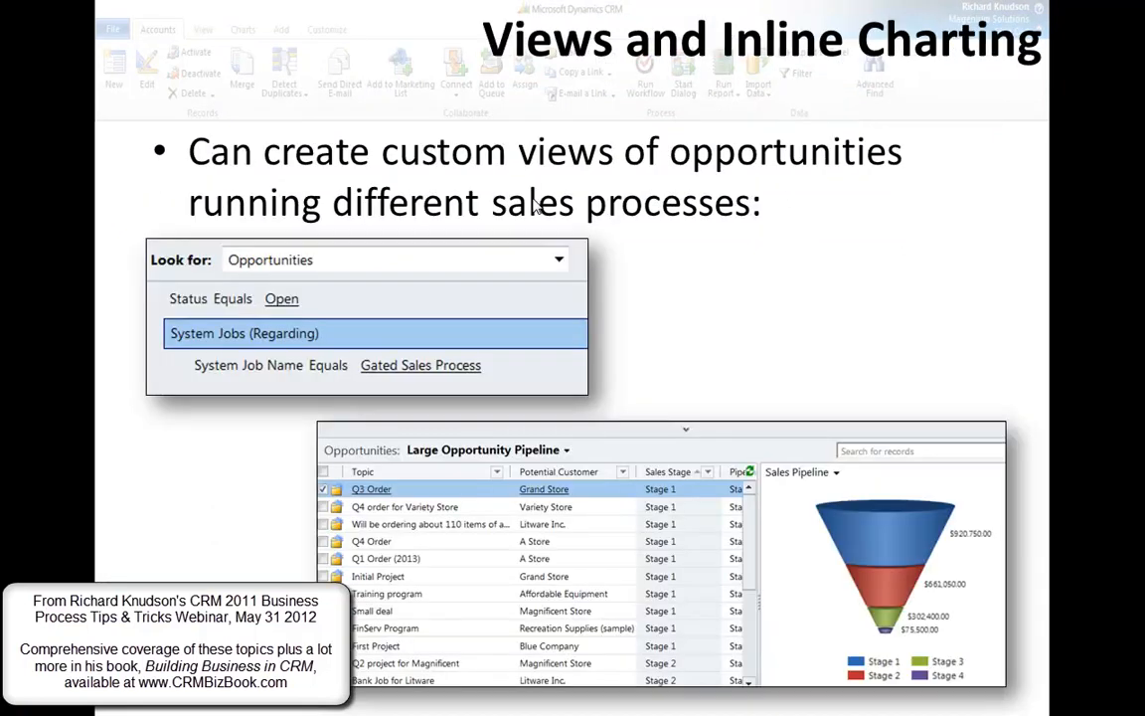
{"action": "mouse_move", "coordinate": [560, 163]}
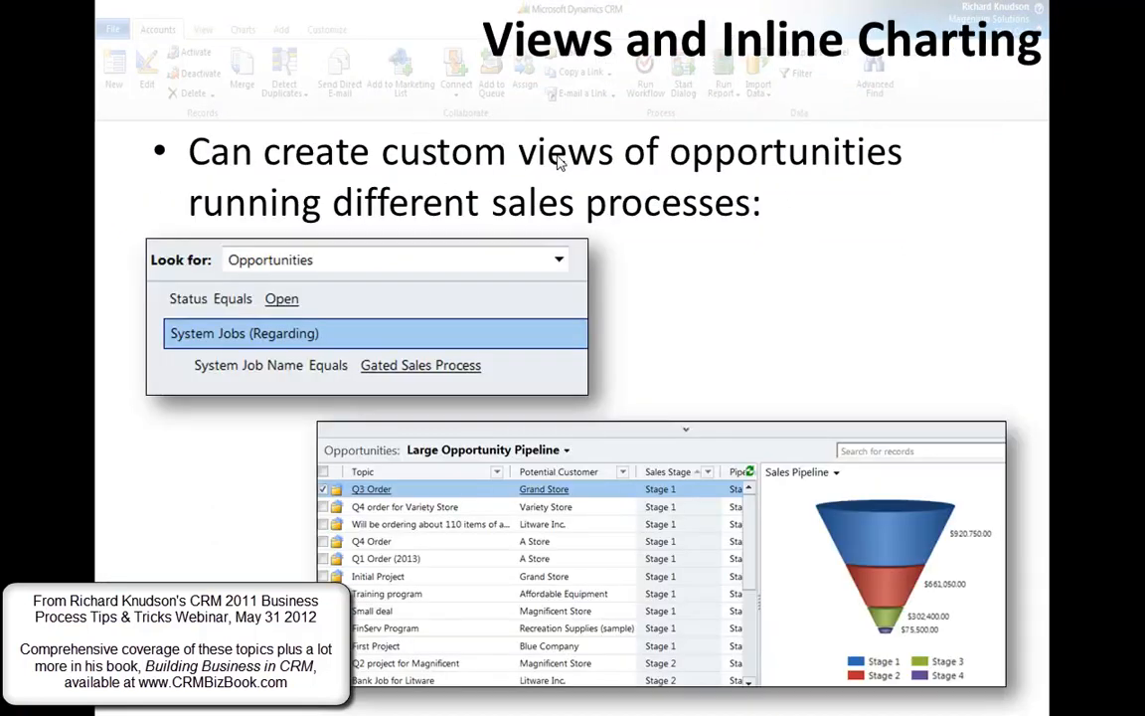
{"action": "mouse_move", "coordinate": [372, 154]}
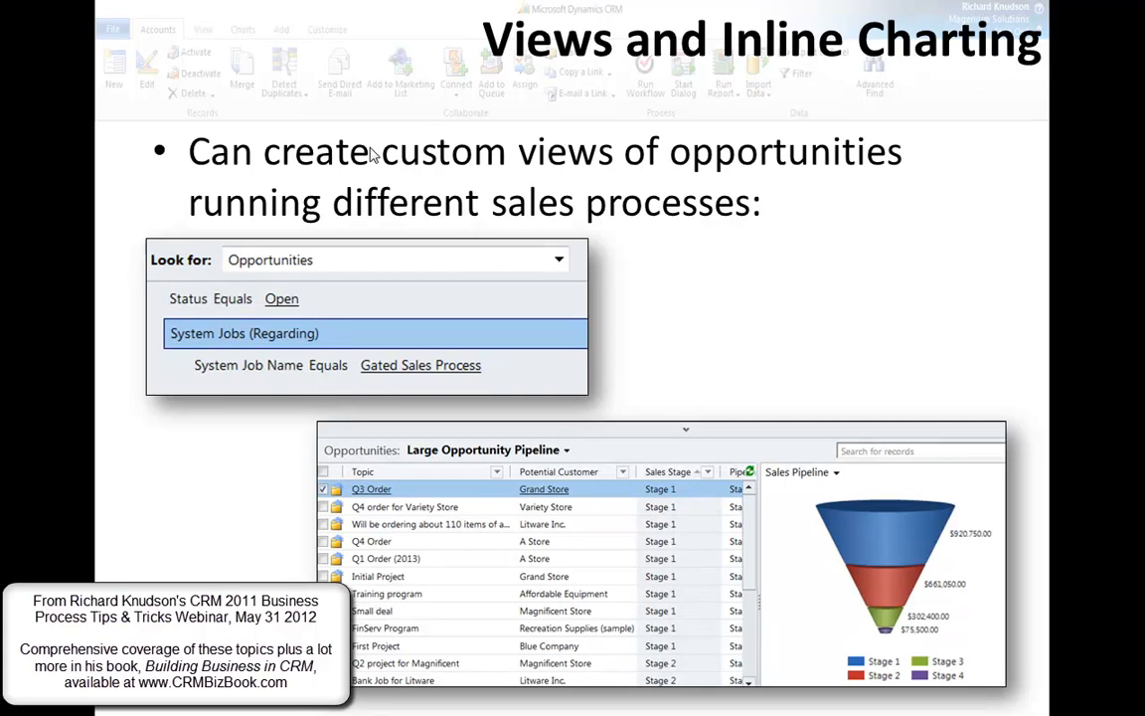
{"action": "mouse_move", "coordinate": [904, 586]}
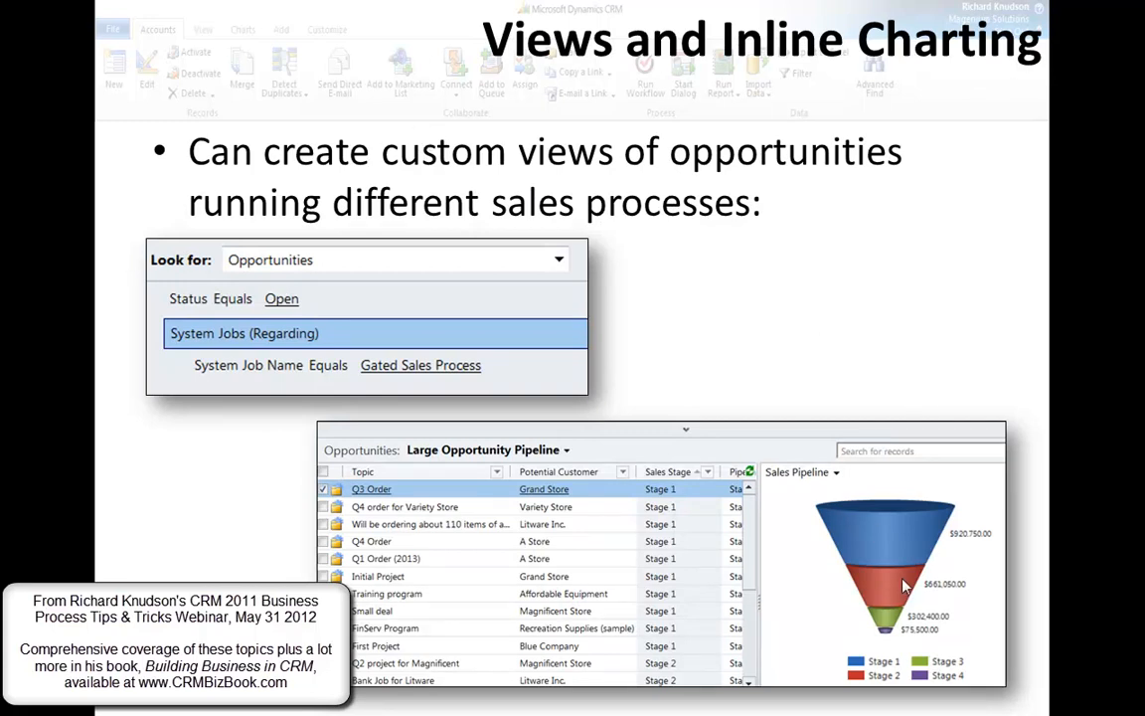
{"action": "mouse_move", "coordinate": [632, 199]}
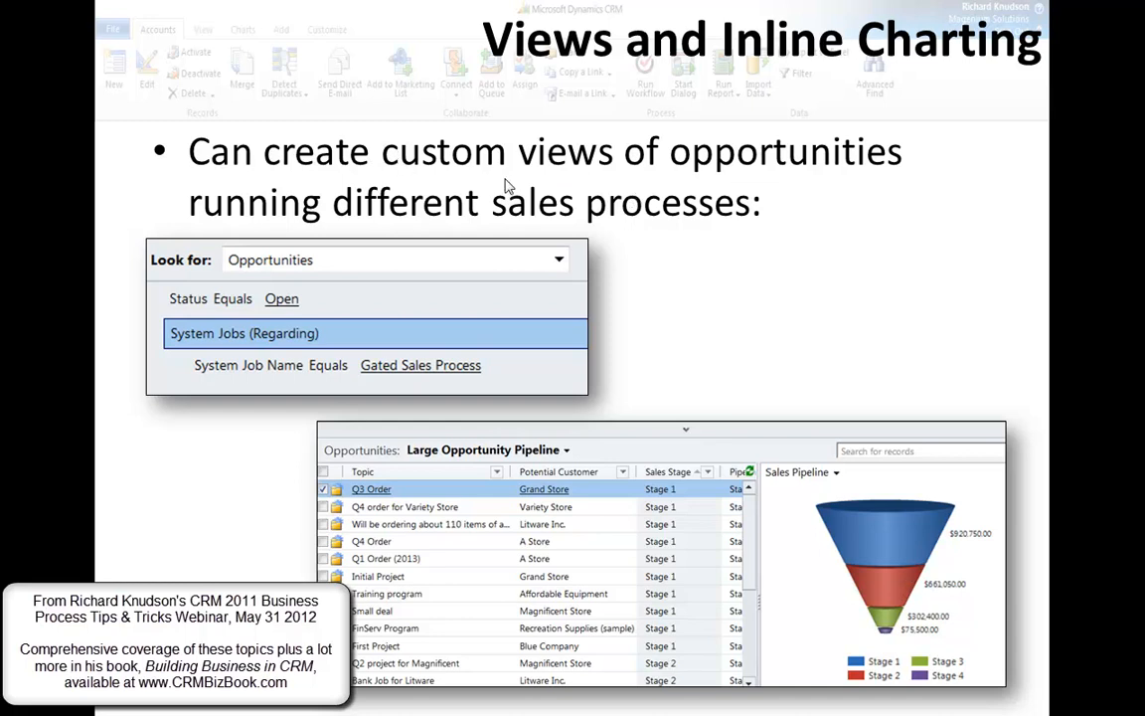
{"action": "mouse_move", "coordinate": [643, 228]}
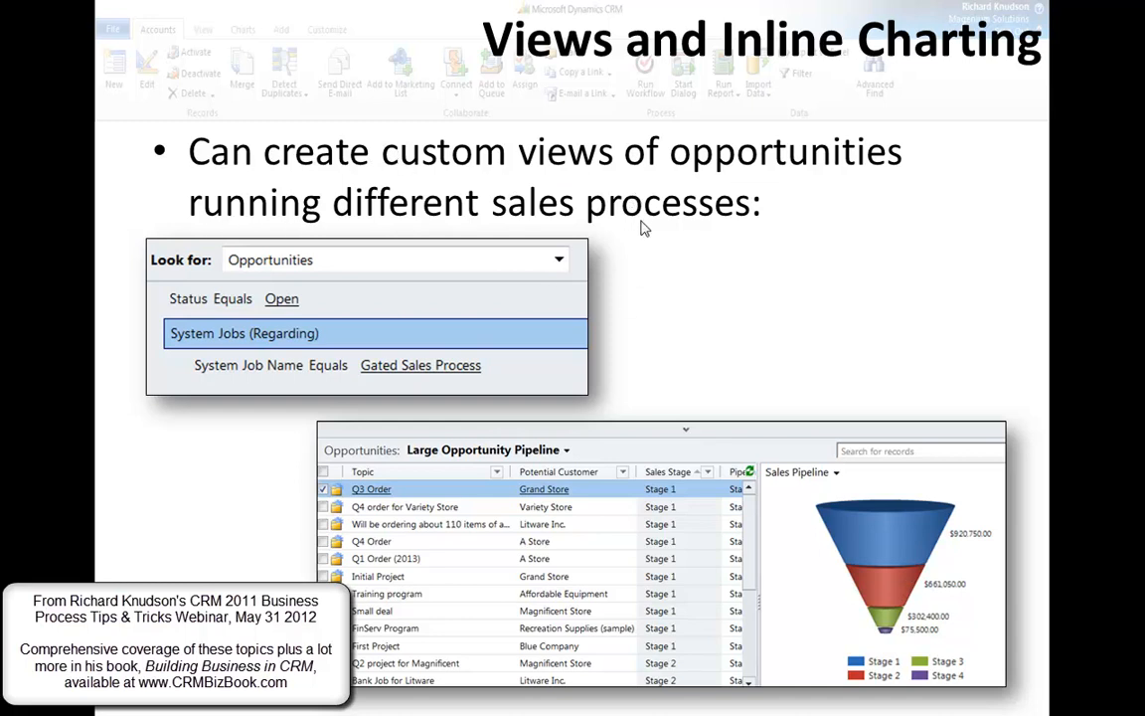
{"action": "mouse_move", "coordinate": [654, 230]}
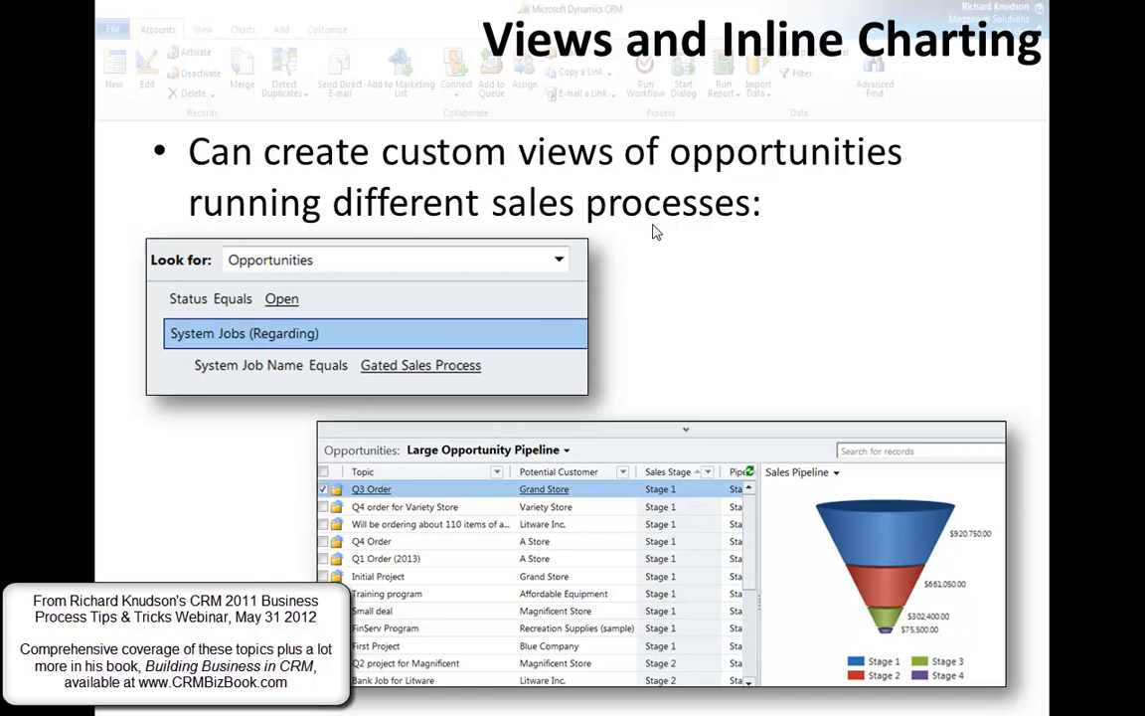
{"action": "mouse_move", "coordinate": [877, 522]}
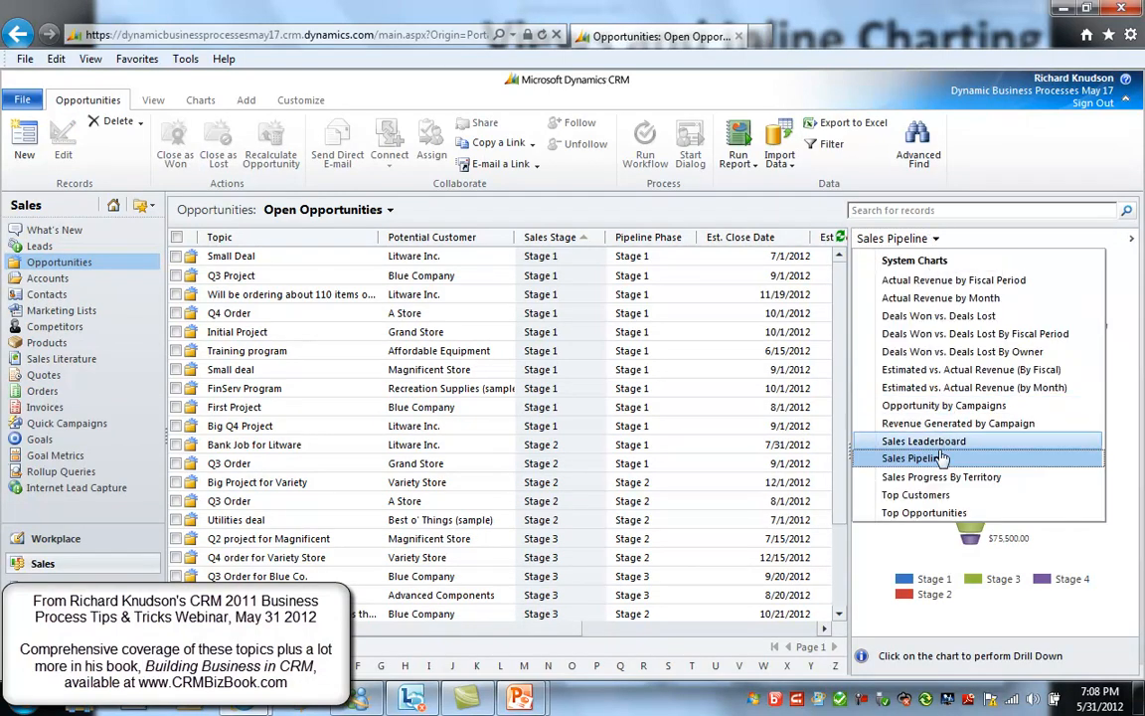
Show the Sales Pipeline funnel, then switch to Small and Large Opportunity Pipeline views
{"action": "left_click", "coordinate": [395, 208]}
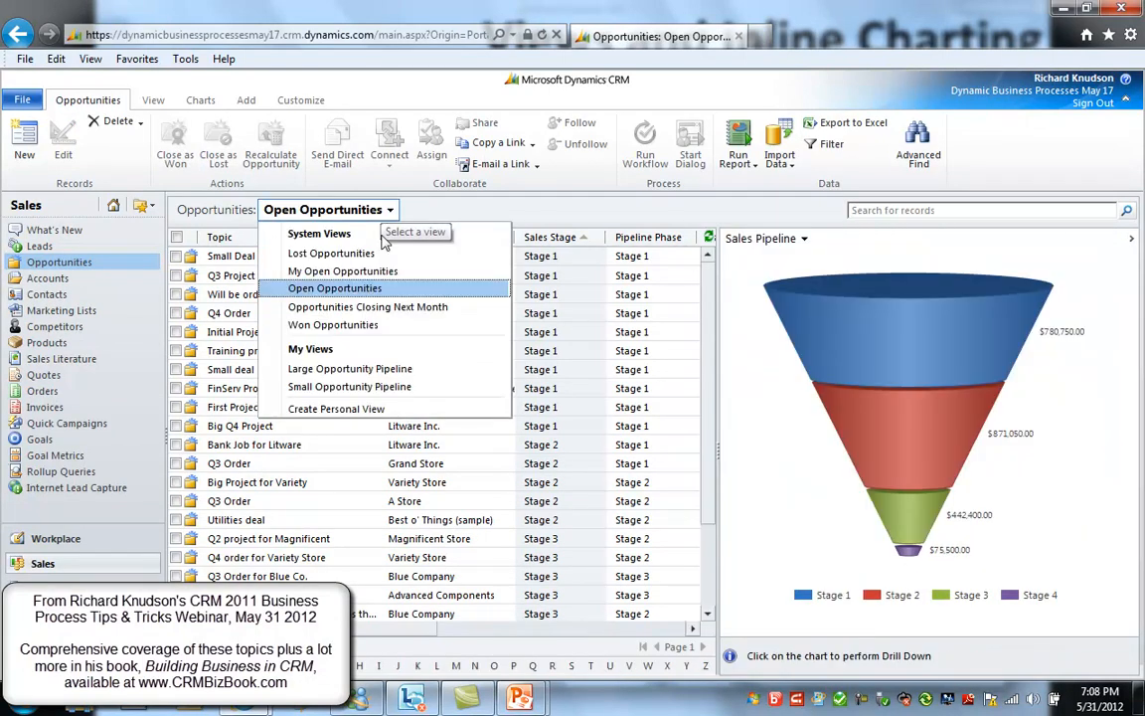
{"action": "mouse_move", "coordinate": [335, 288]}
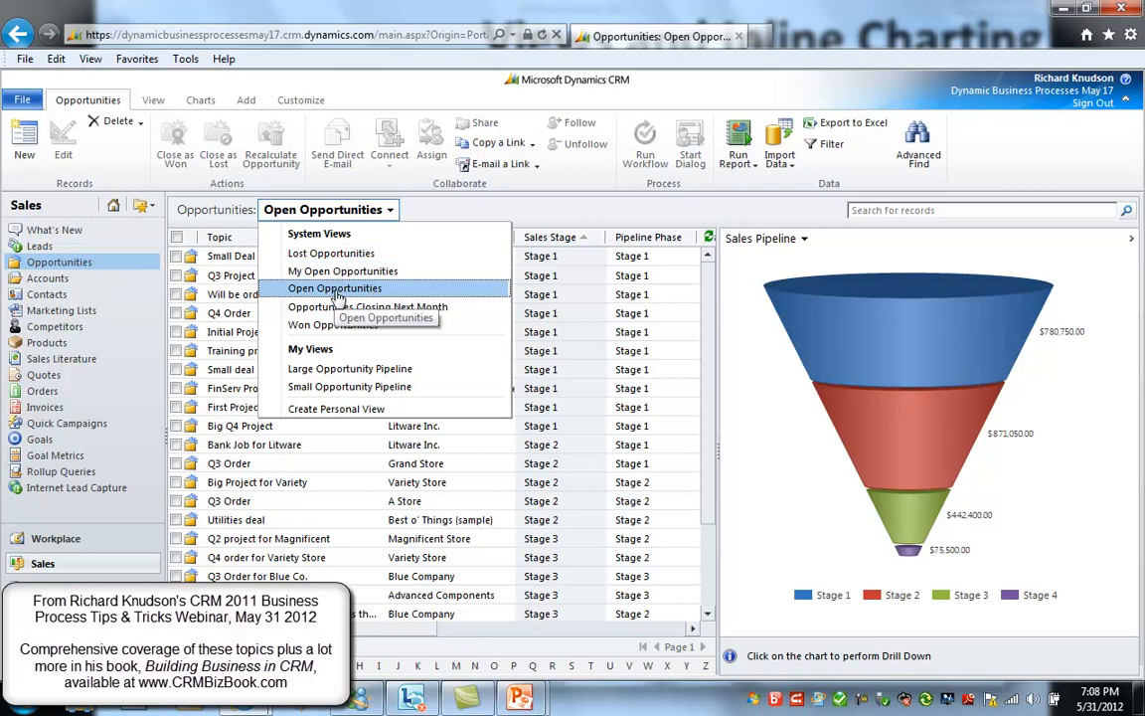
{"action": "mouse_move", "coordinate": [946, 359]}
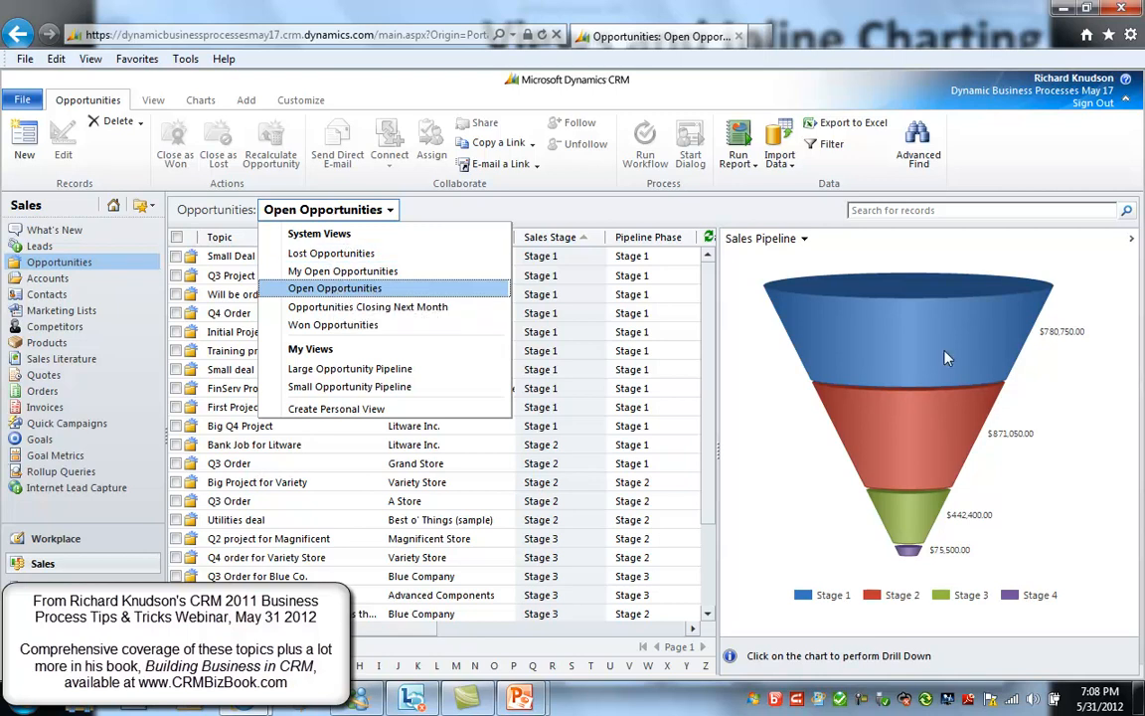
{"action": "mouse_move", "coordinate": [925, 443]}
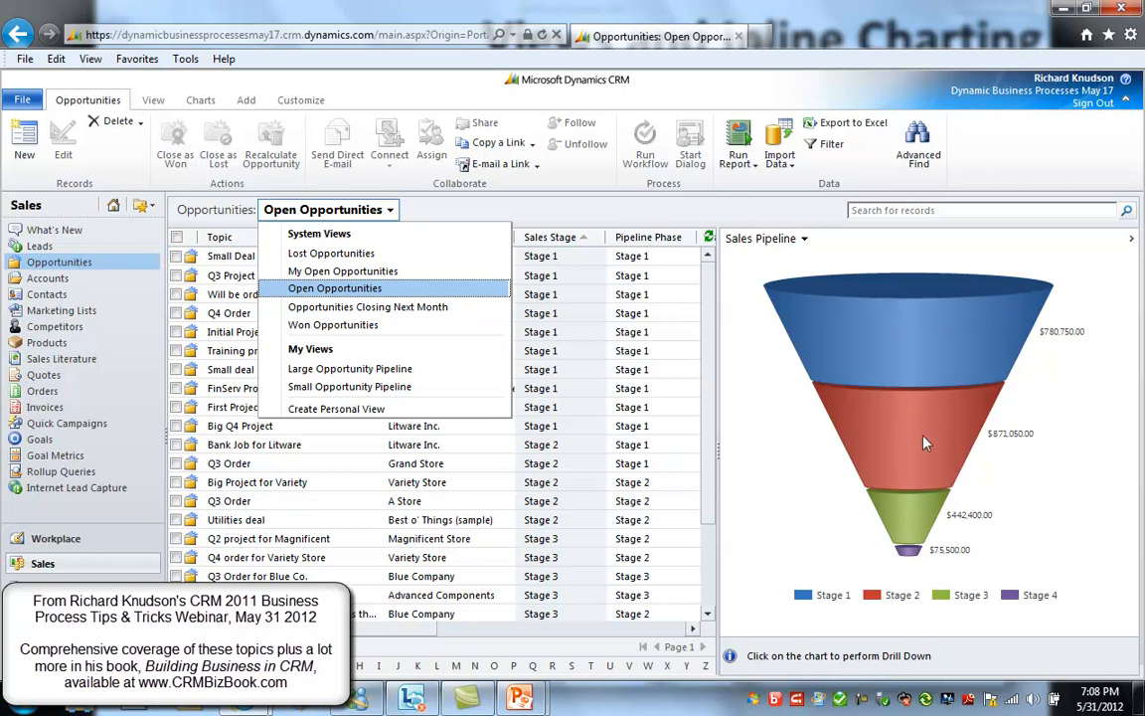
{"action": "mouse_move", "coordinate": [547, 415]}
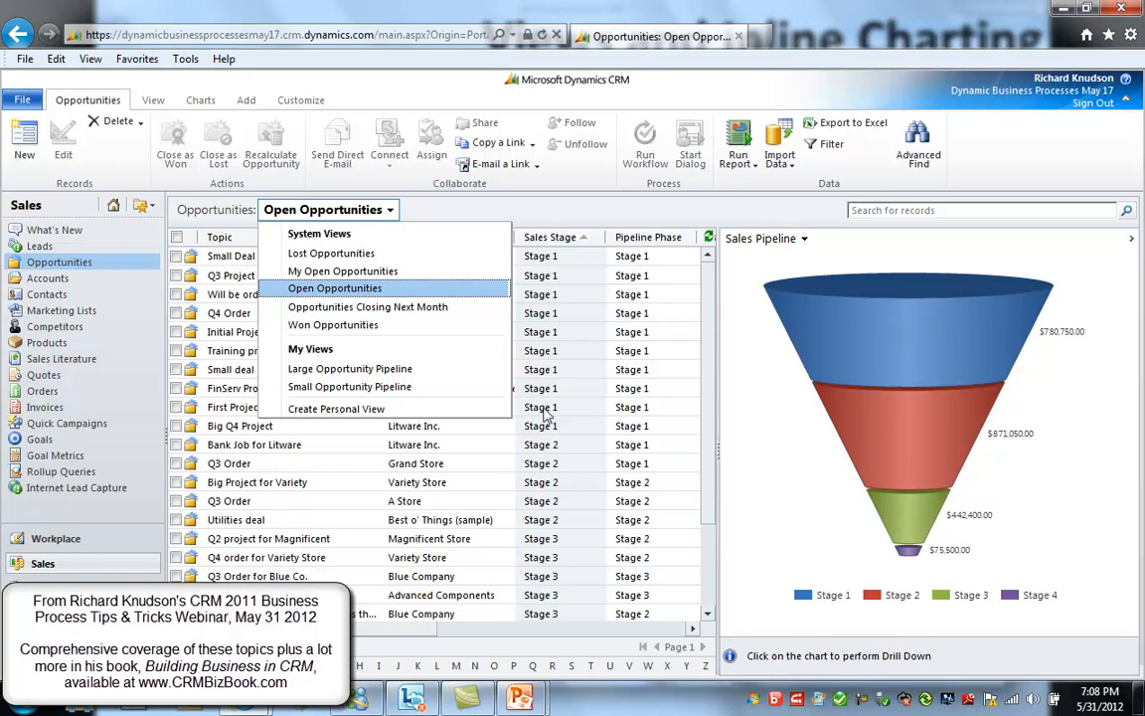
{"action": "left_click", "coordinate": [350, 369]}
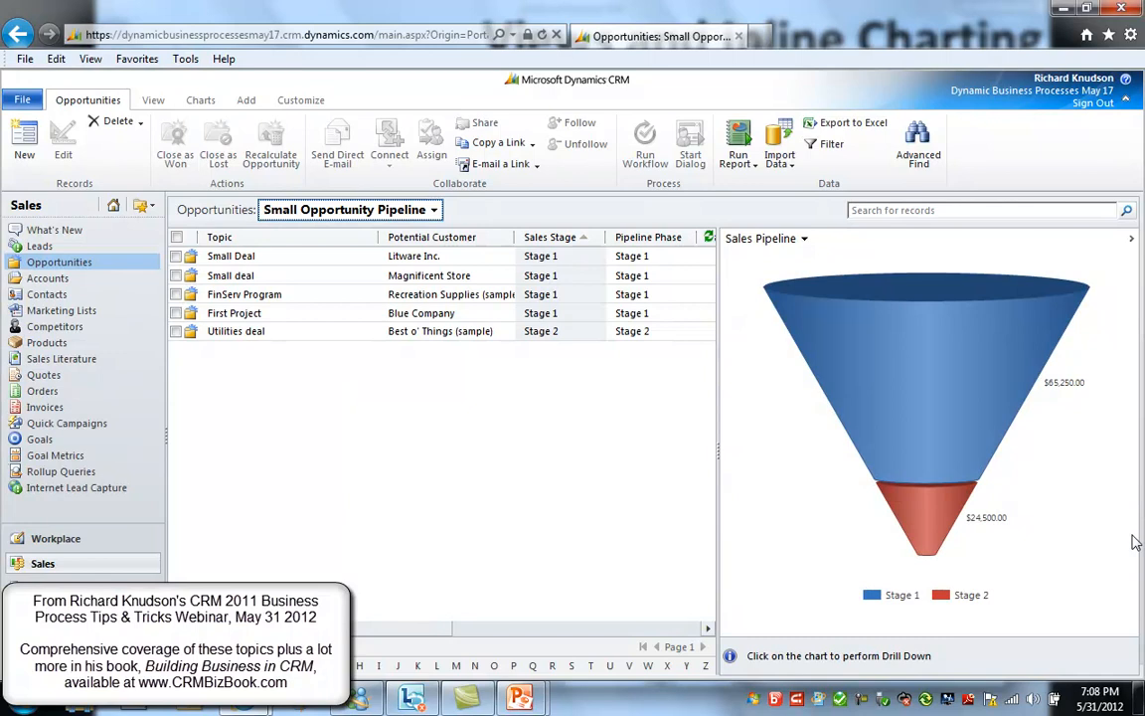
{"action": "mouse_move", "coordinate": [351, 267]}
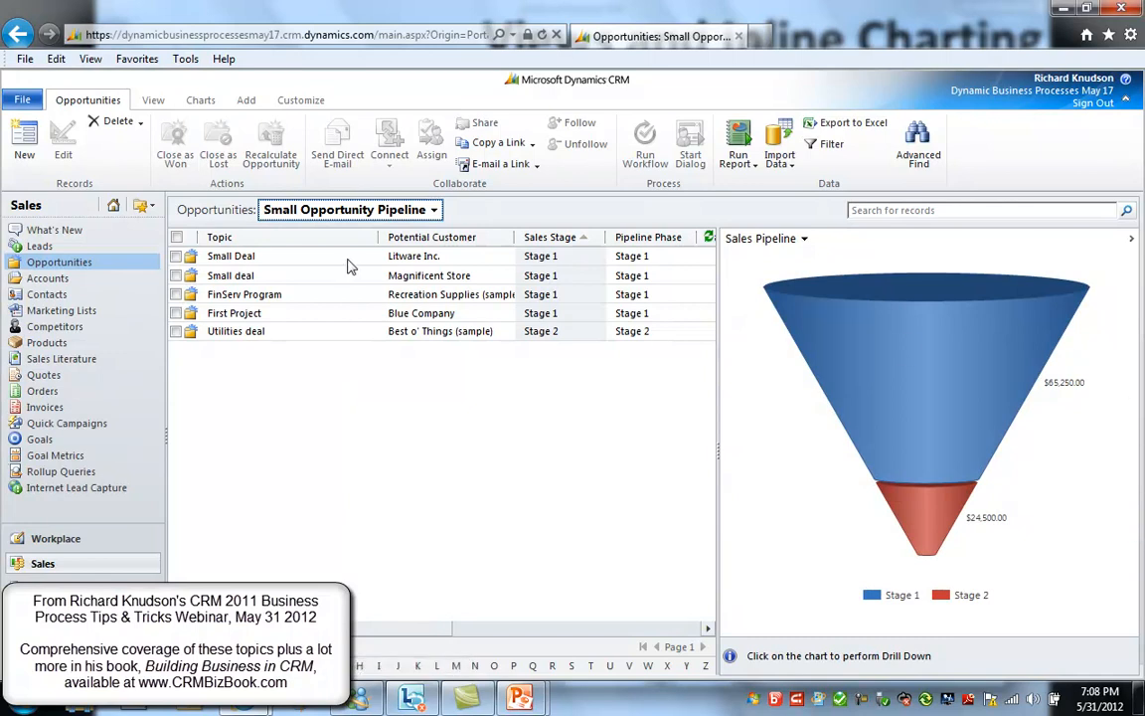
{"action": "left_click", "coordinate": [348, 209]}
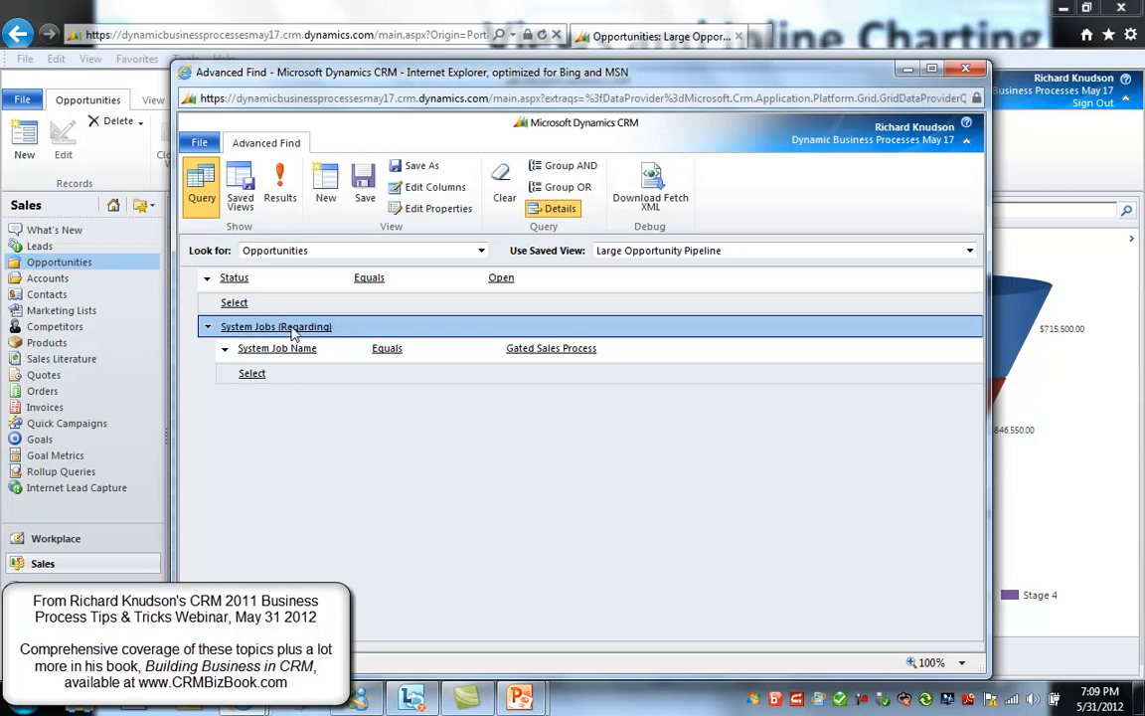
{"action": "mouse_move", "coordinate": [482, 276]}
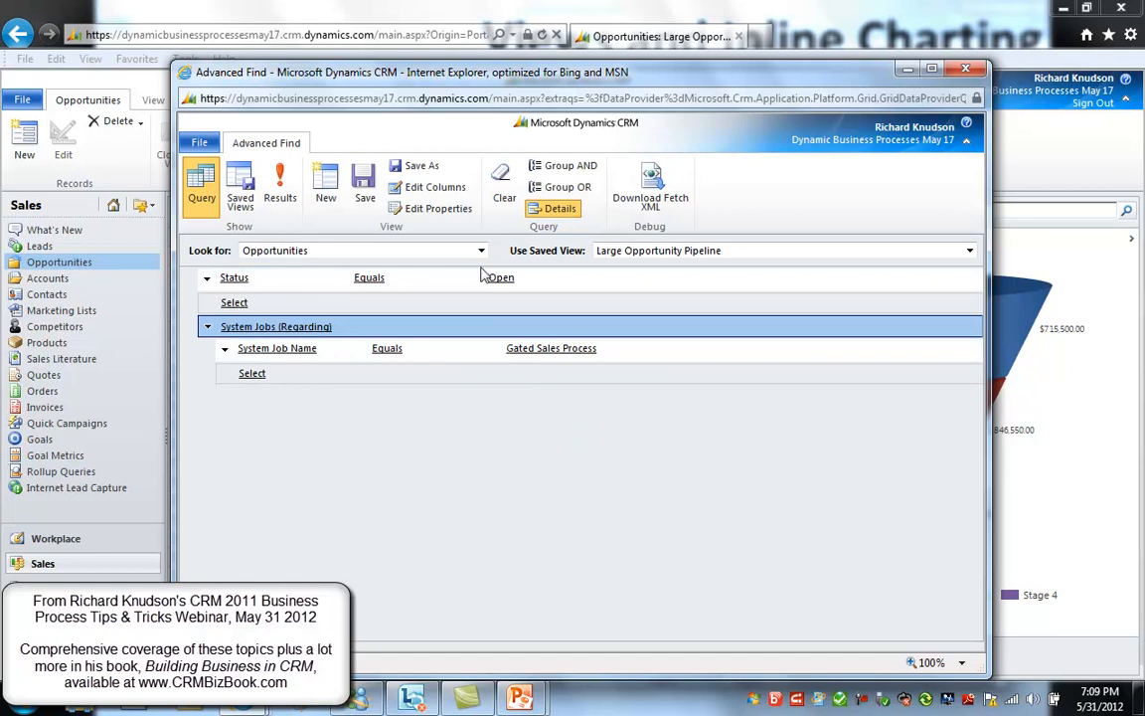
Review the Large Opportunity Pipeline's Gated Sales Process System Jobs filter, then close Advanced Find
{"action": "left_click", "coordinate": [551, 347]}
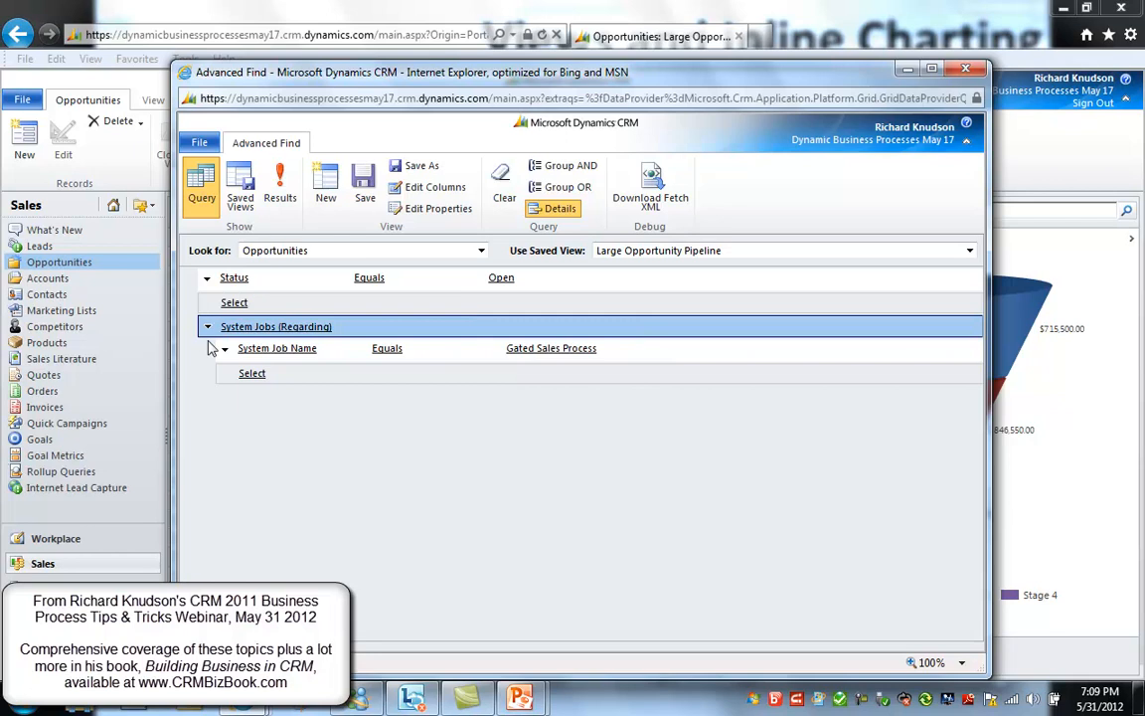
{"action": "left_click", "coordinate": [550, 348]}
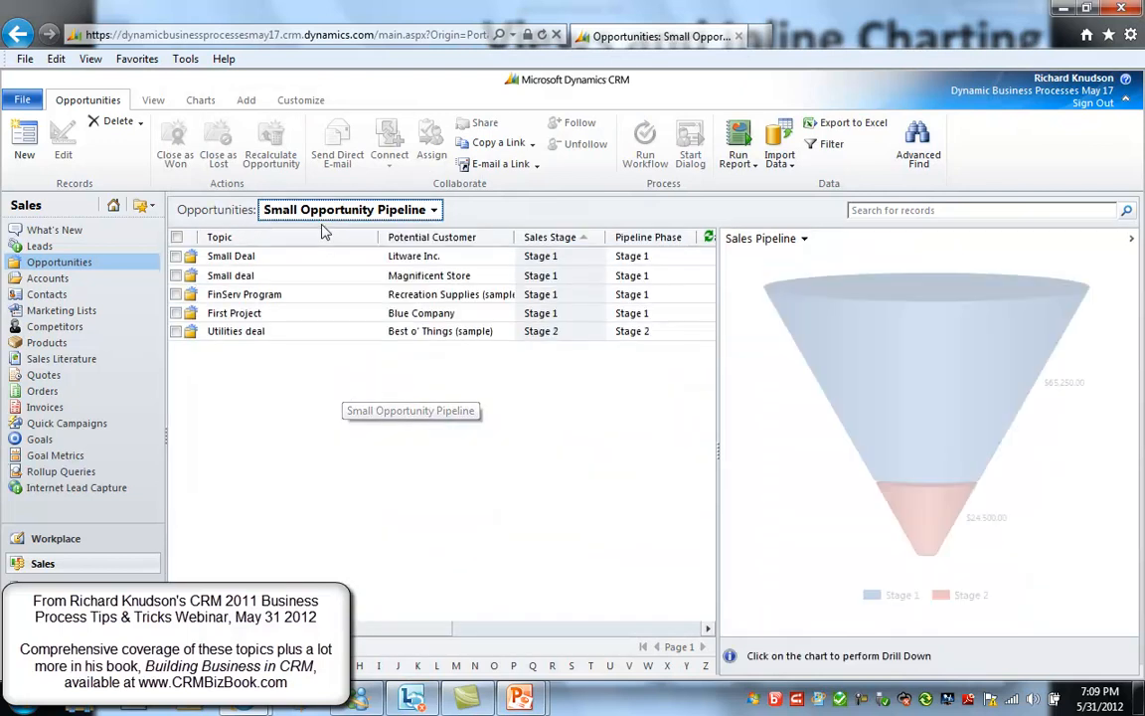
{"action": "left_click", "coordinate": [917, 140]}
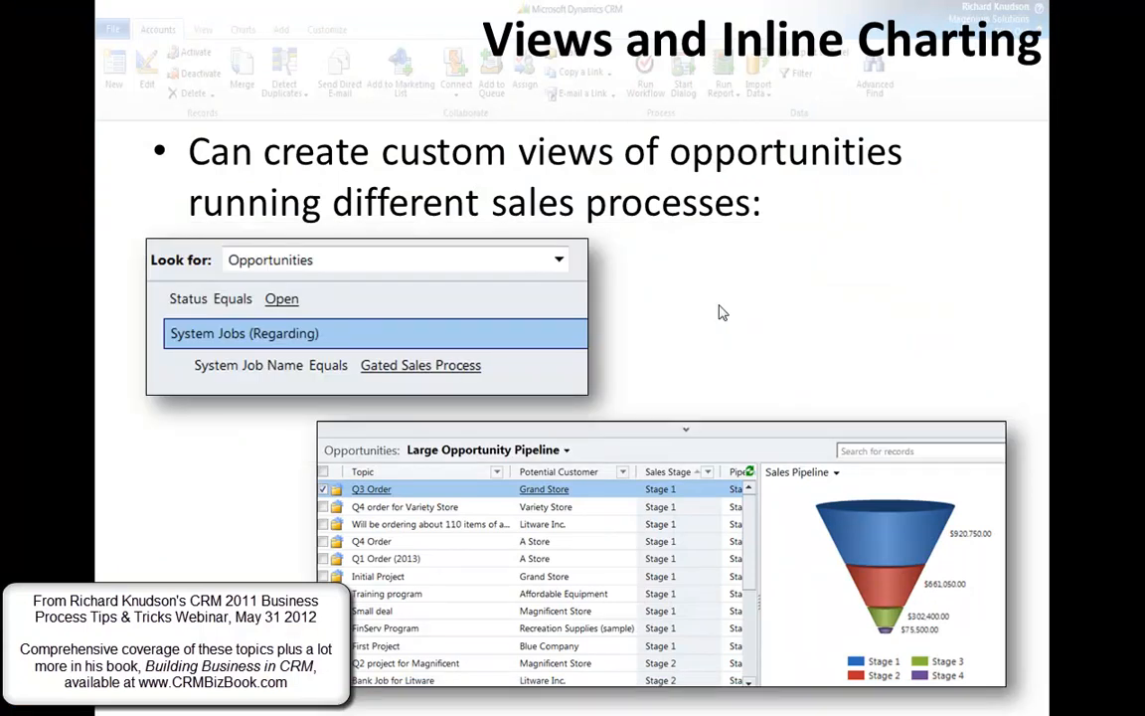
{"action": "mouse_move", "coordinate": [723, 312]}
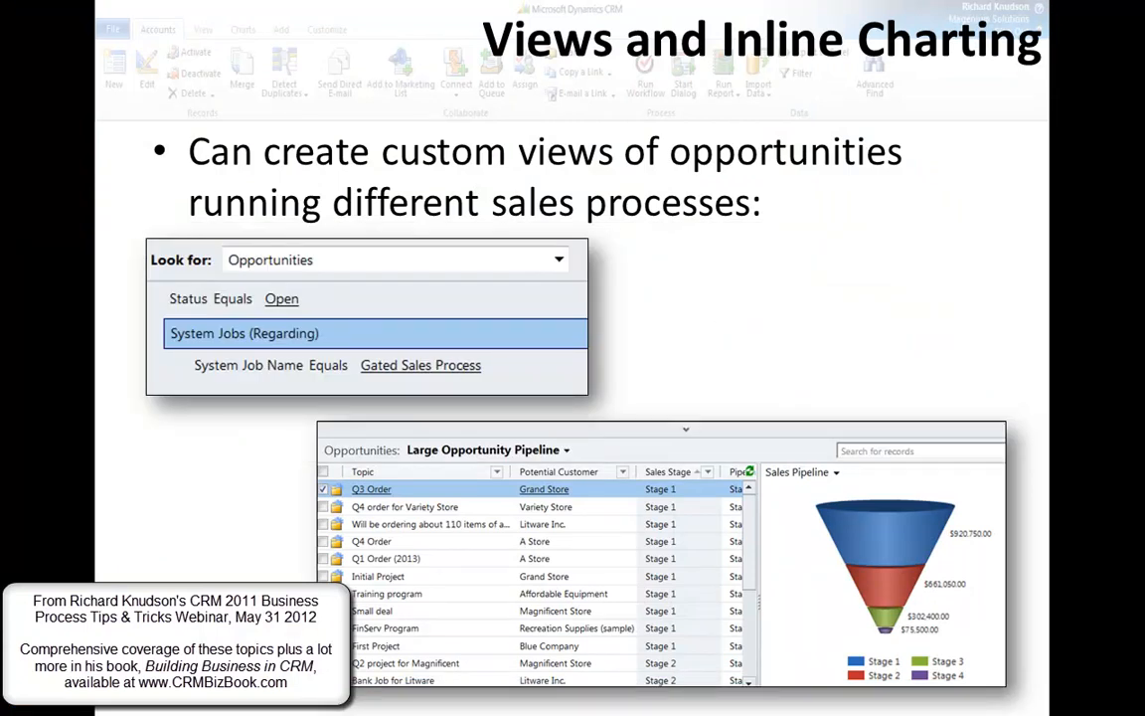